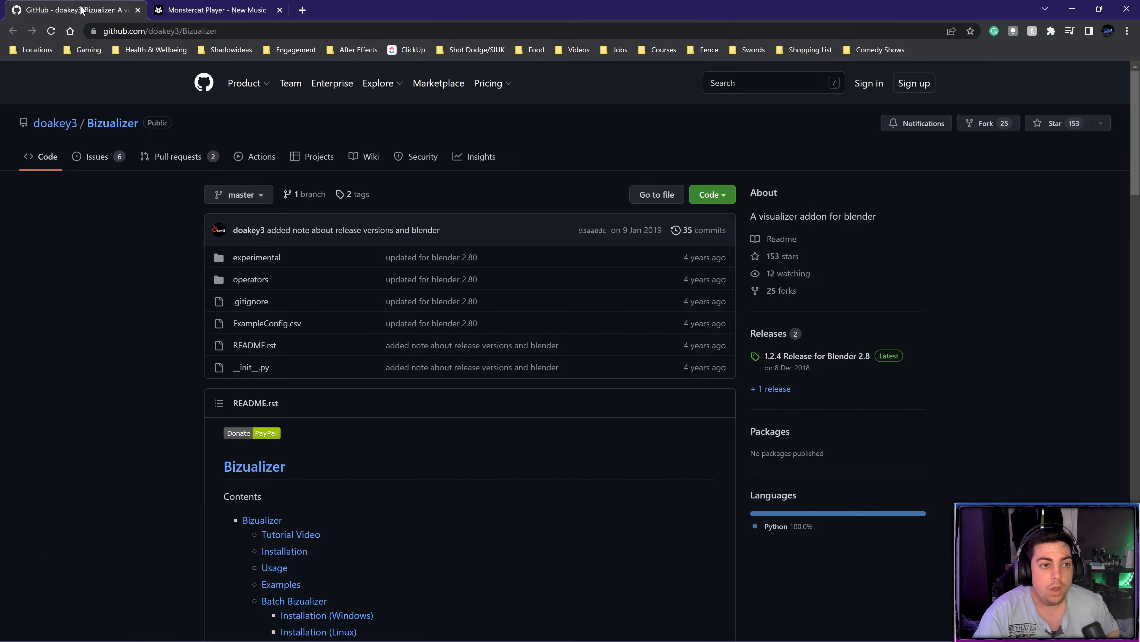
mouse_move(123, 300)
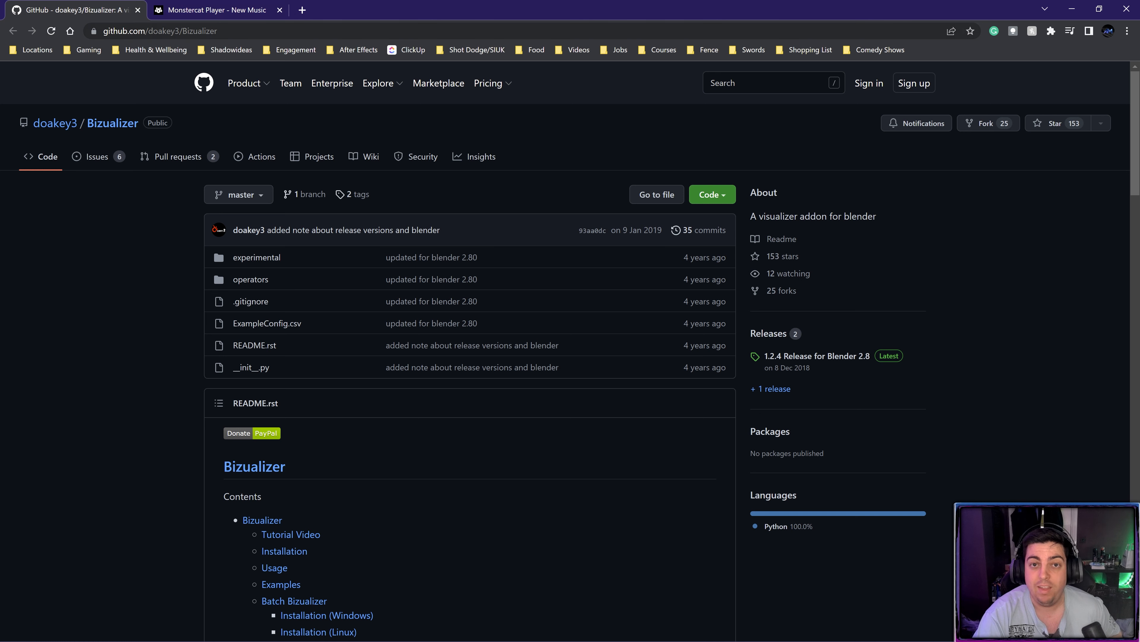
- Bring the Blender window forward over the Bizualizer GitHub page
left_click(706, 194)
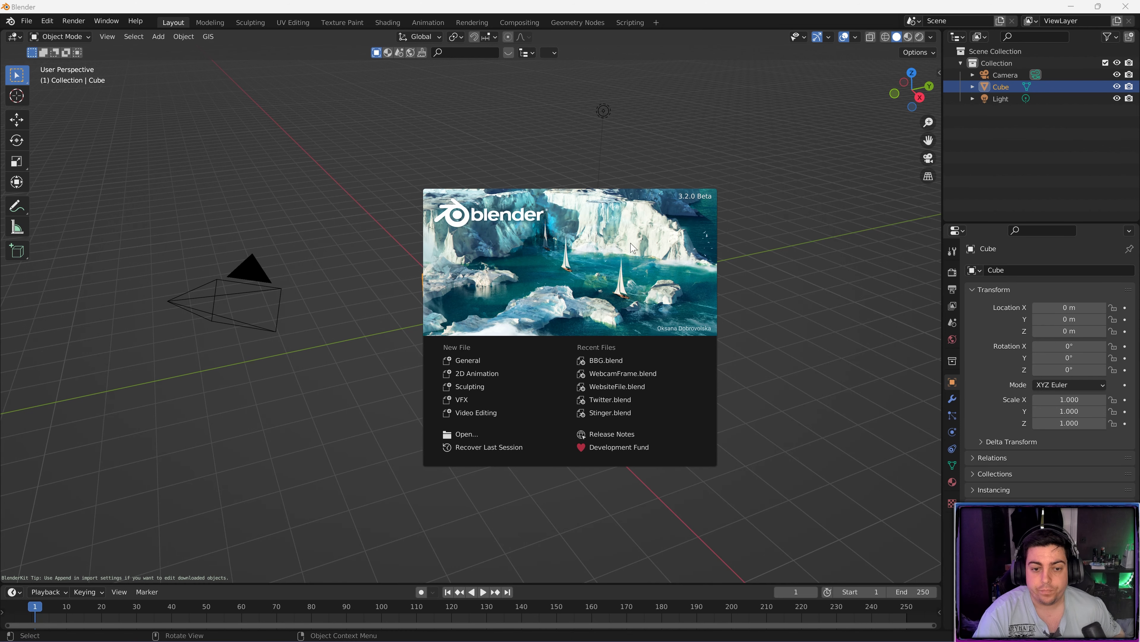
- Begin installing an add-on from file in Preferences > Add-ons and browse to the Desktop
left_click(46, 20)
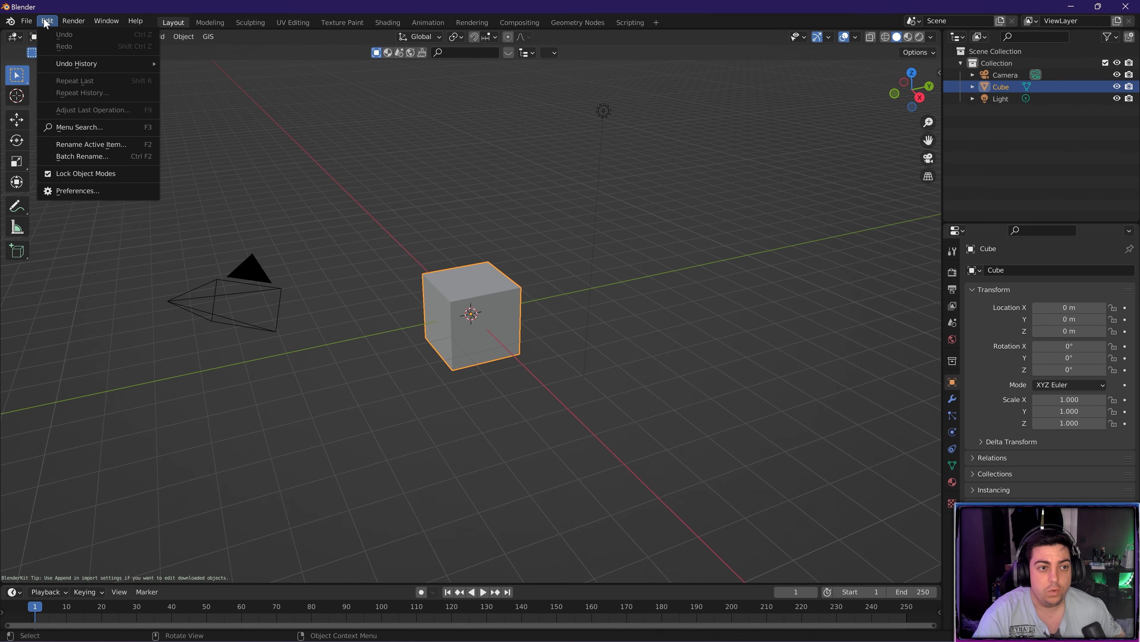
left_click(77, 191)
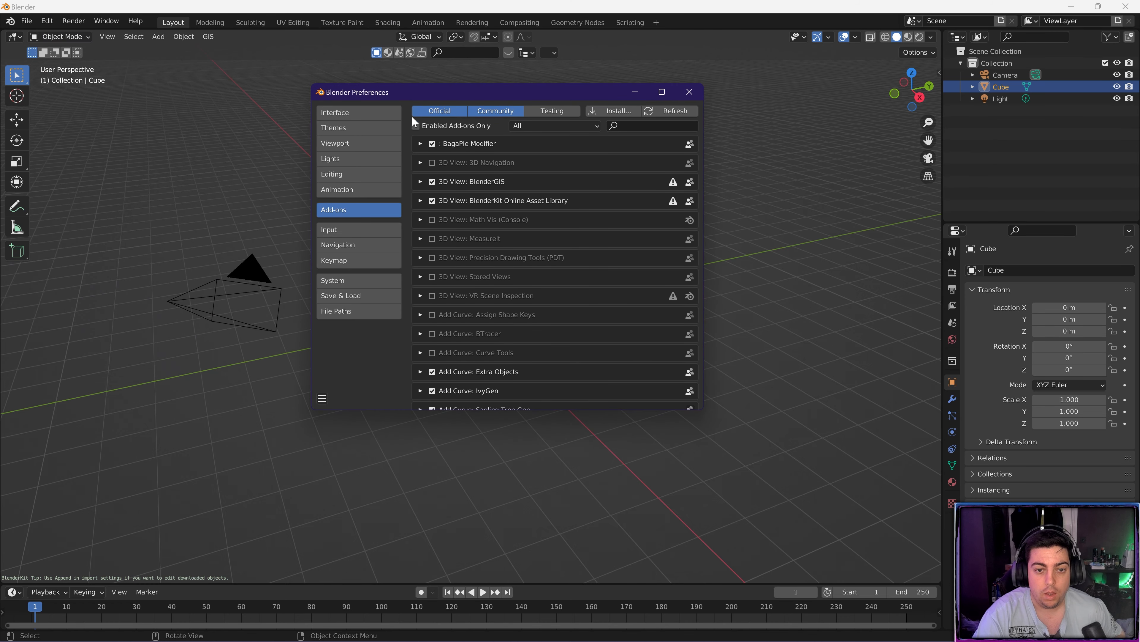
left_click(618, 110)
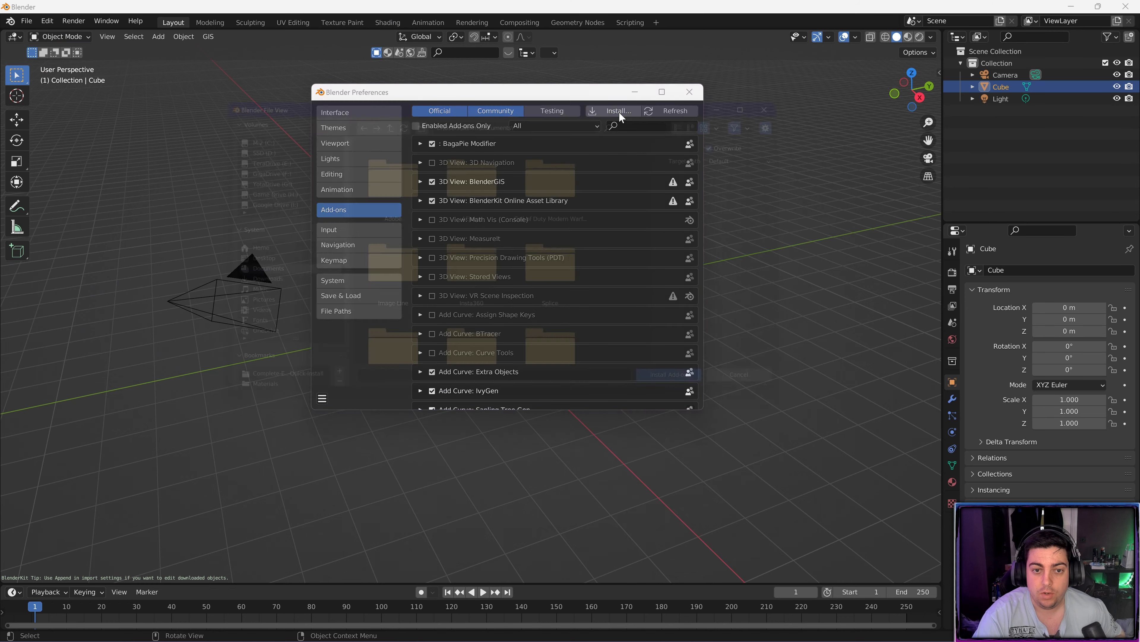
left_click(618, 111)
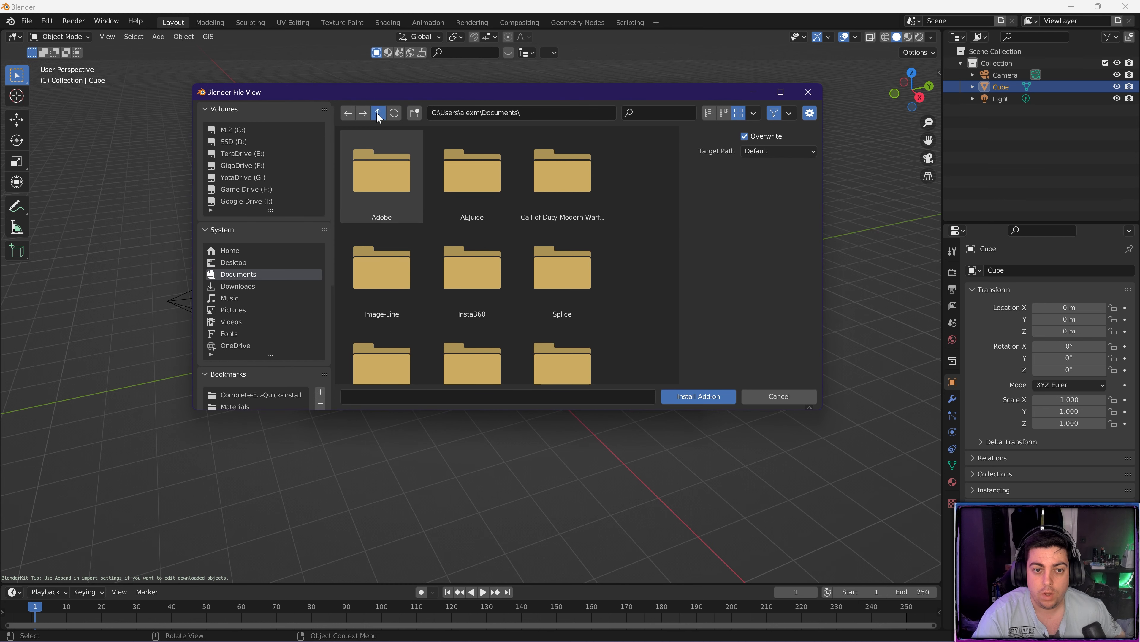
left_click(378, 113)
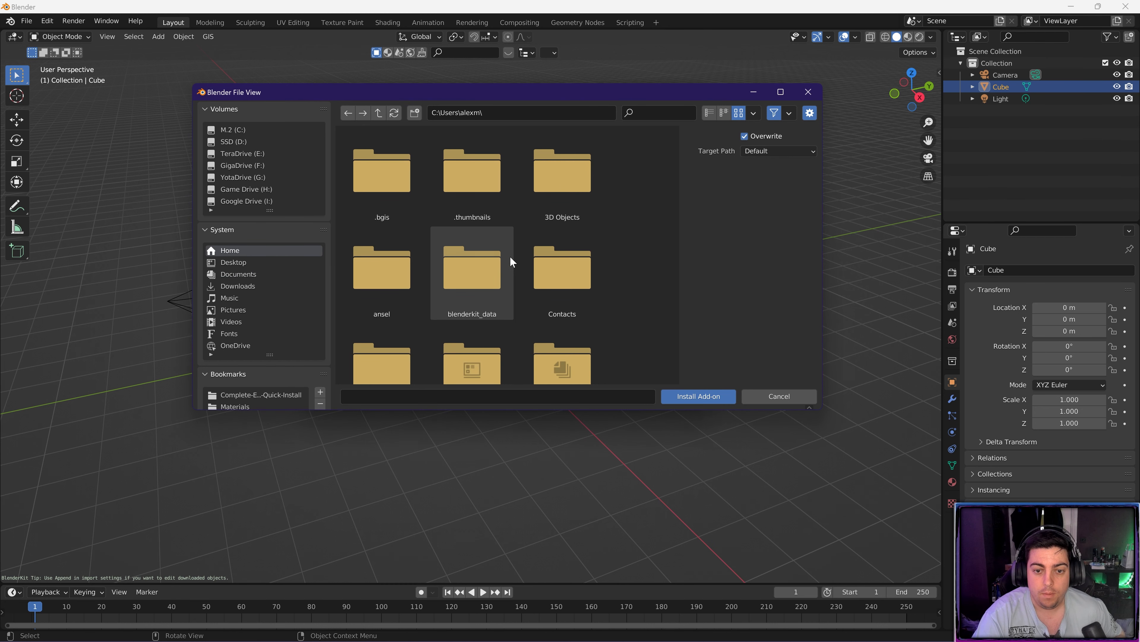
left_click(232, 262)
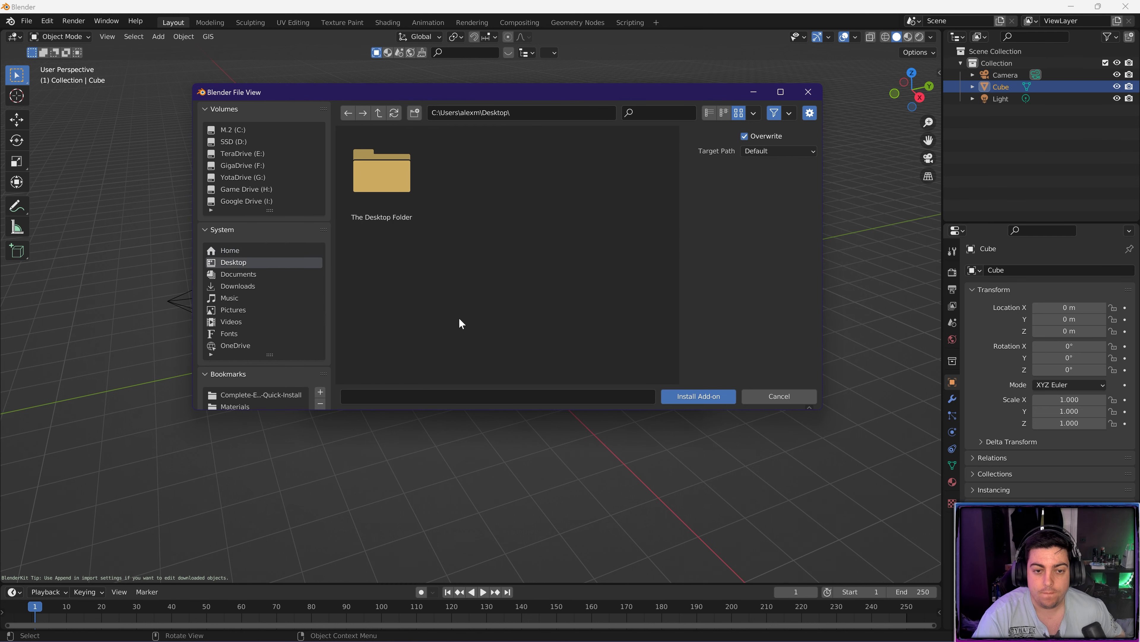
- Install Bizualizer-master.zip from Blender Project Files\AddOns and enable Animation: Bizualizer via a 'biz' search
double_click(382, 173)
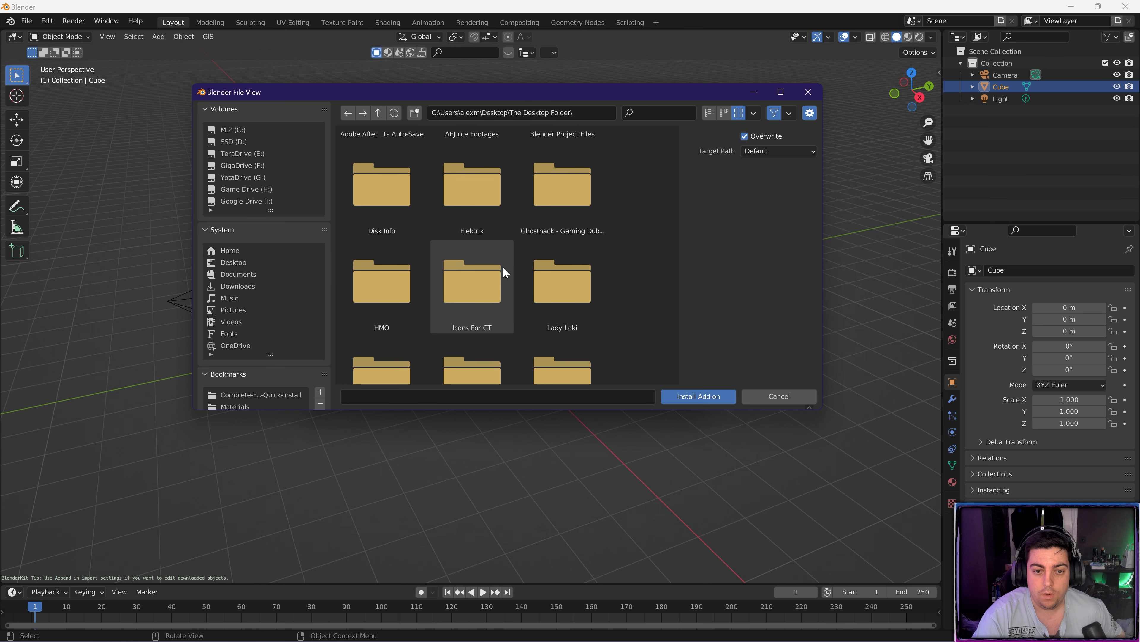
mouse_move(458, 274)
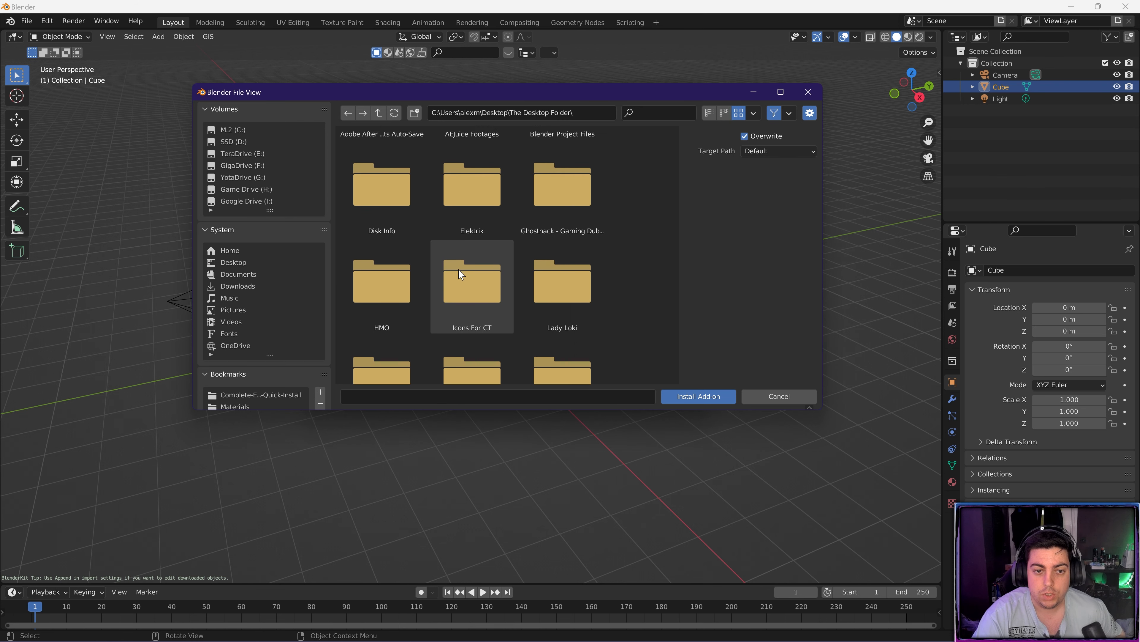
double_click(561, 182)
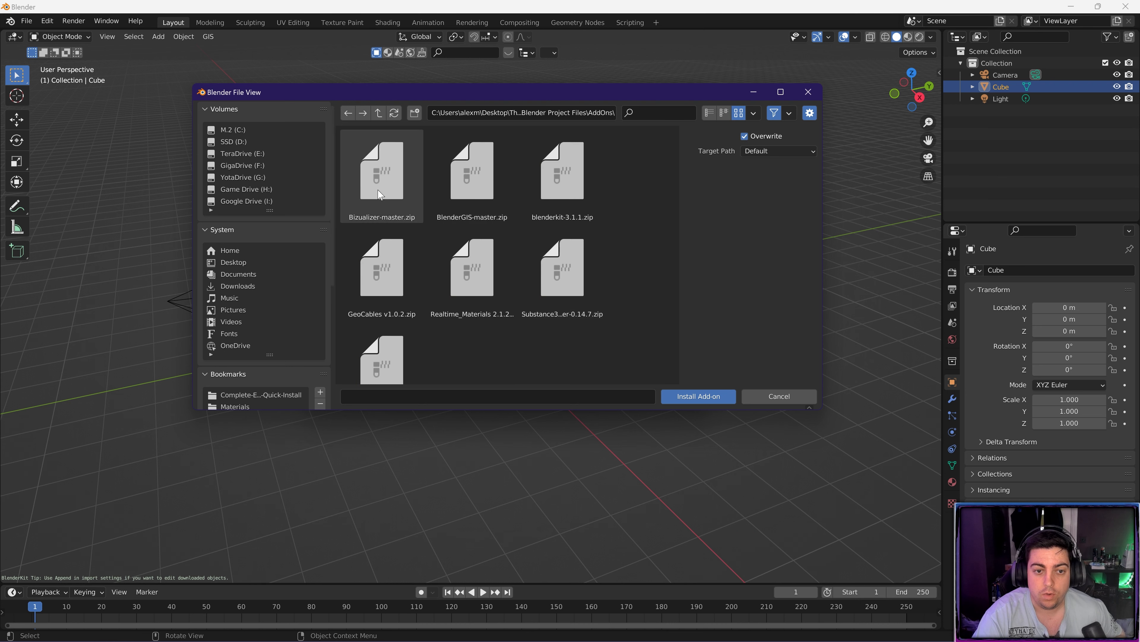
left_click(382, 174)
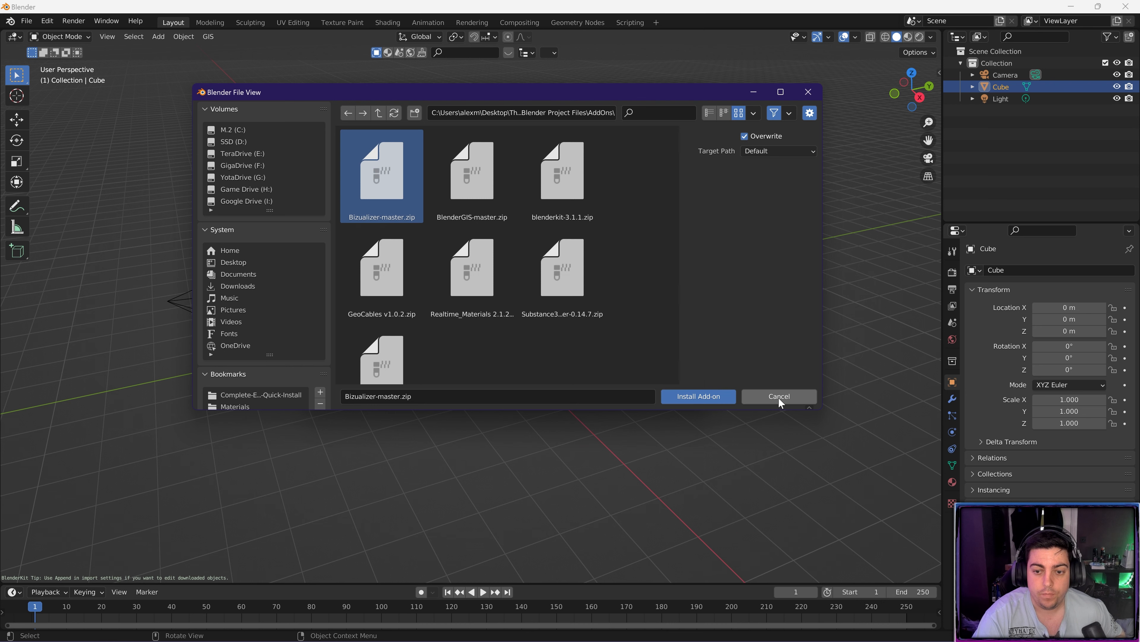
left_click(778, 395)
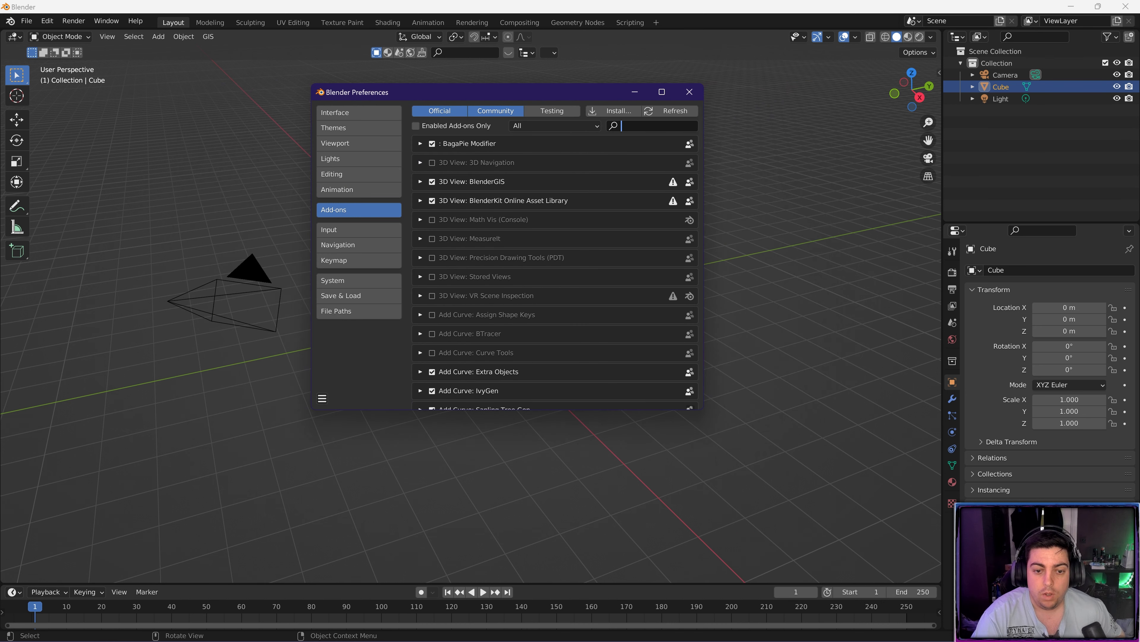
type("biz")
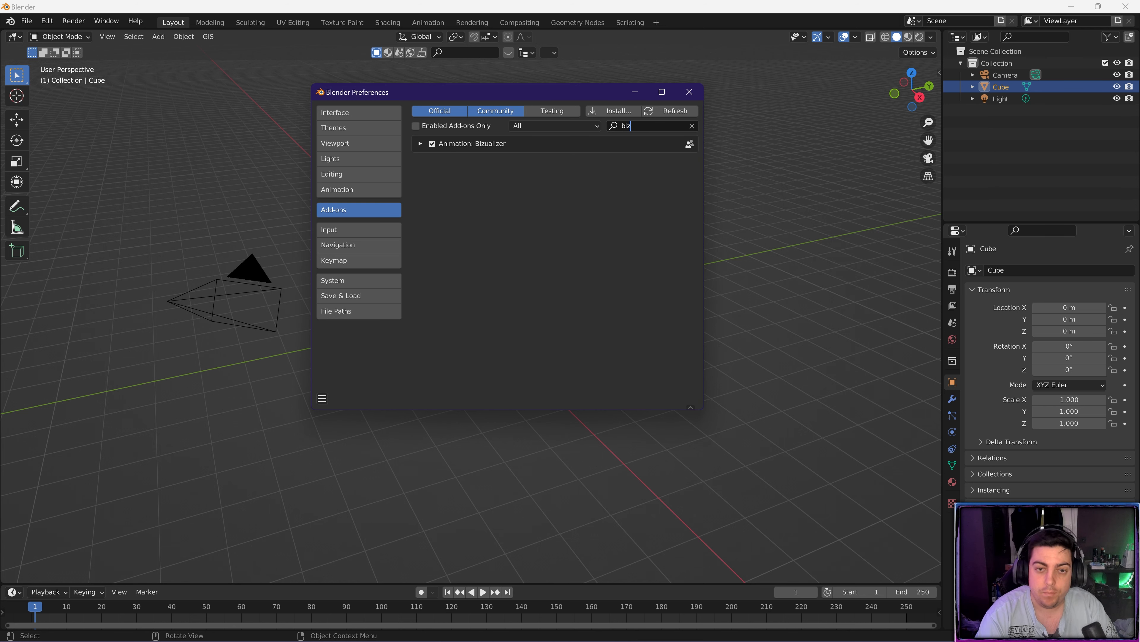
left_click(688, 91)
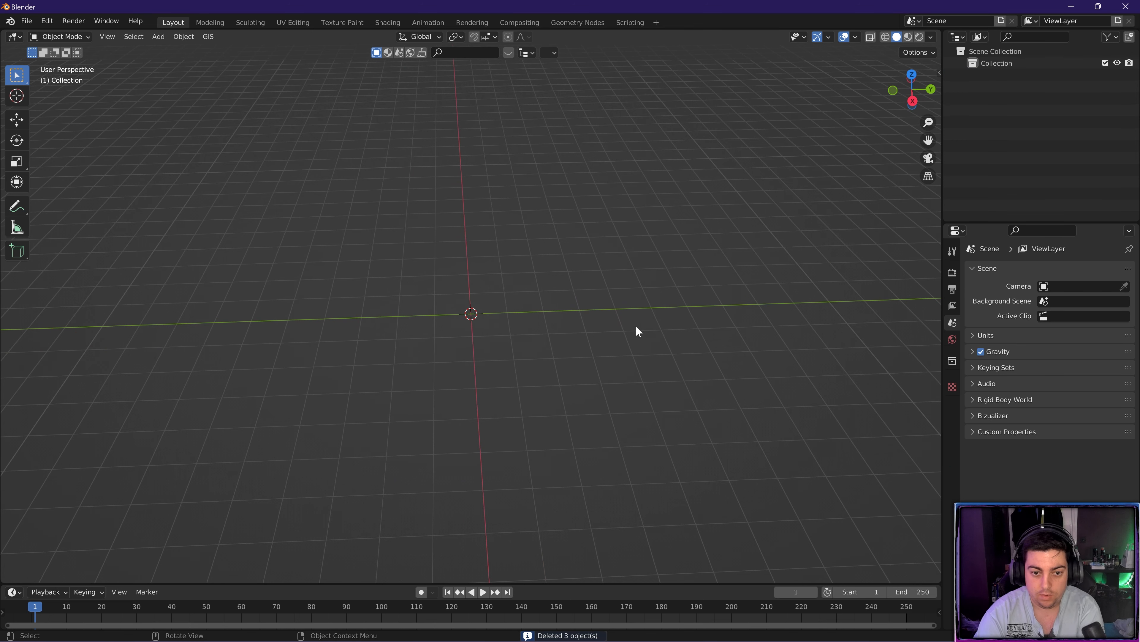
mouse_move(934, 418)
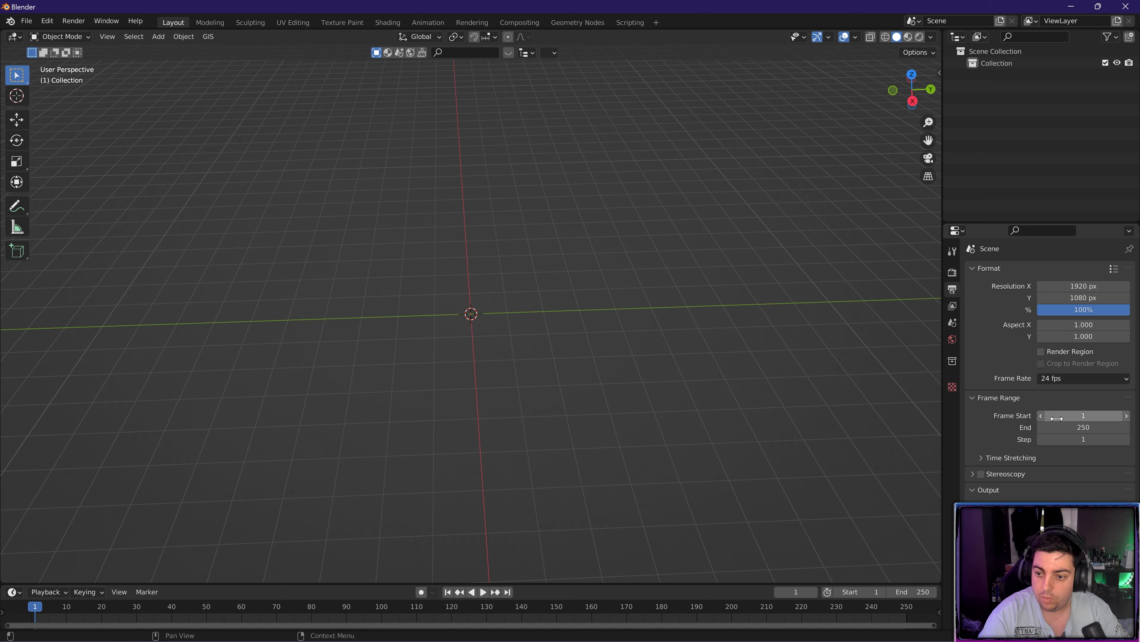
- Set the output frame rate to 29.97 fps, keeping Eevee as the render engine
left_click(1083, 378)
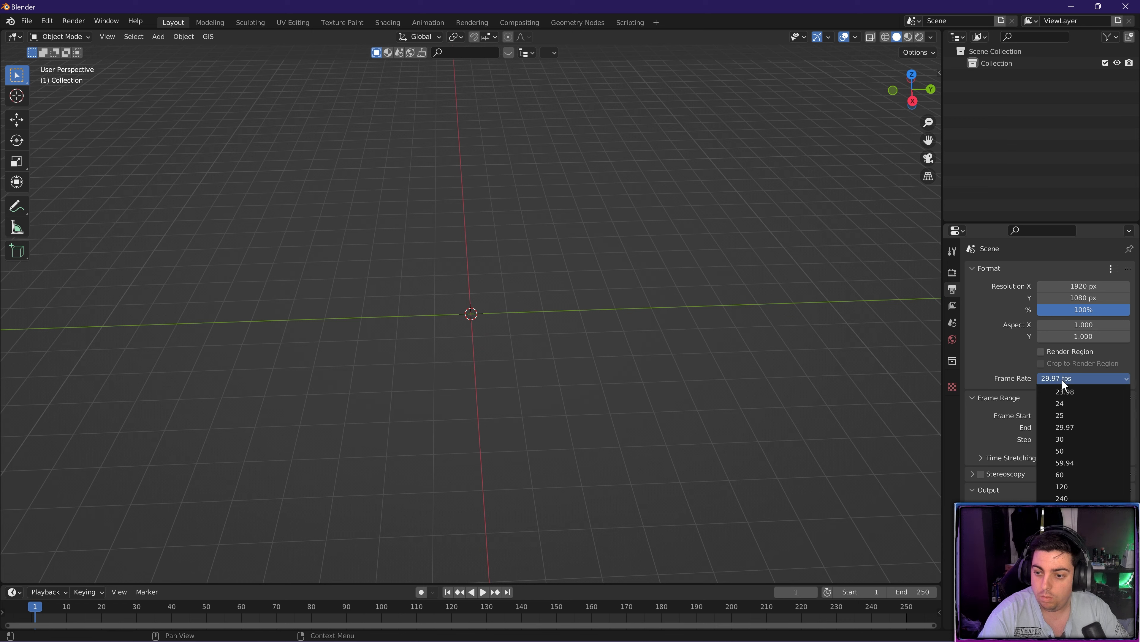
left_click(1059, 439)
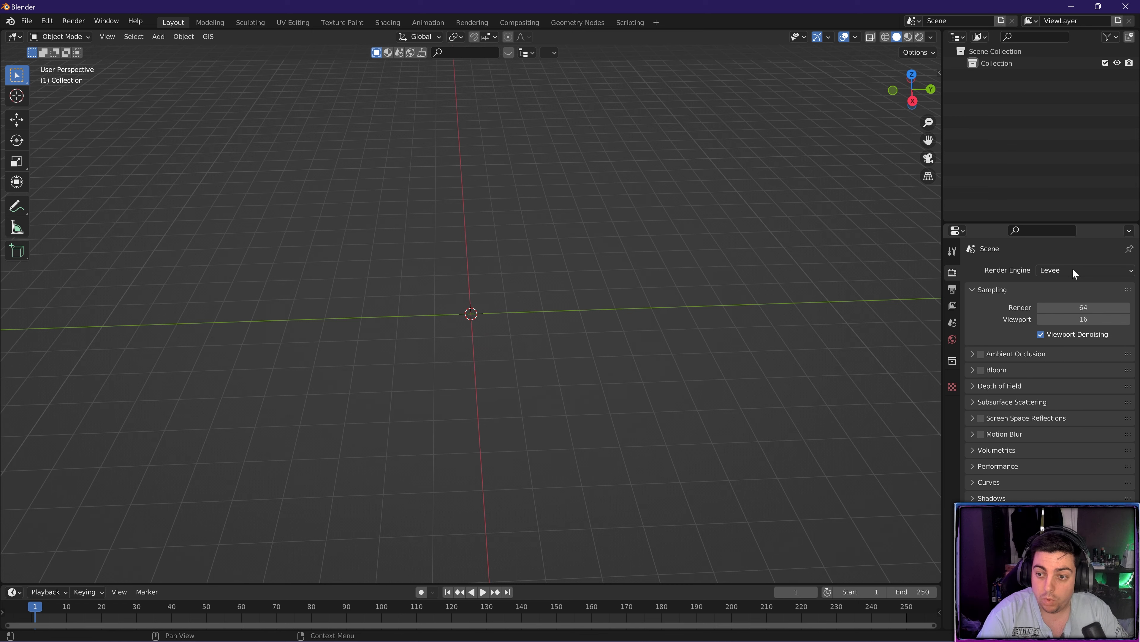
mouse_move(438, 260)
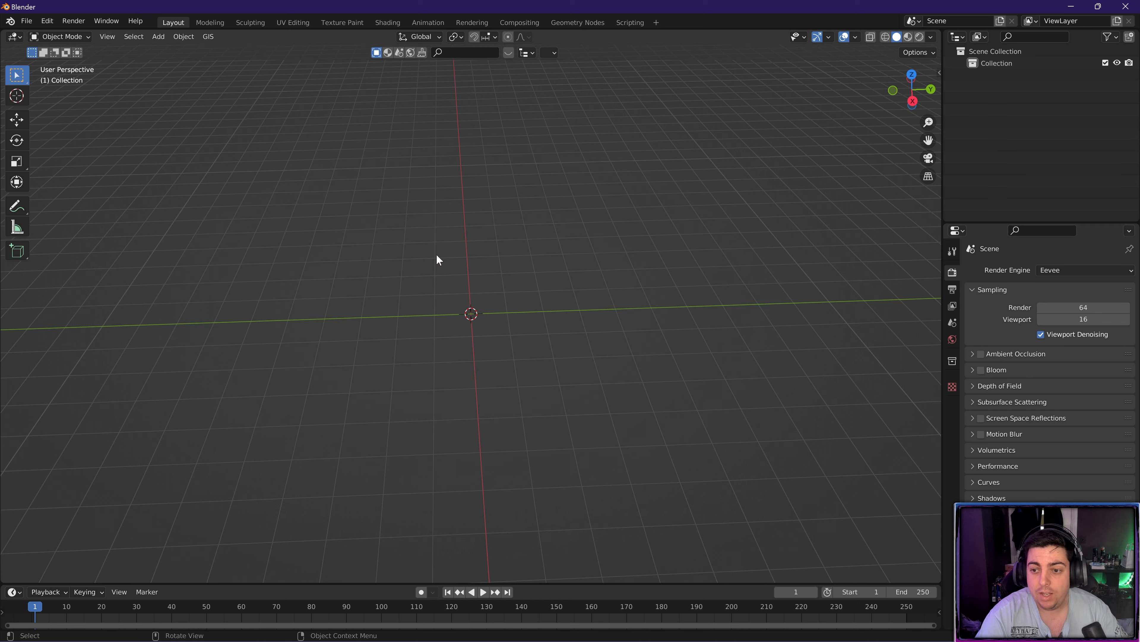
mouse_move(533, 285)
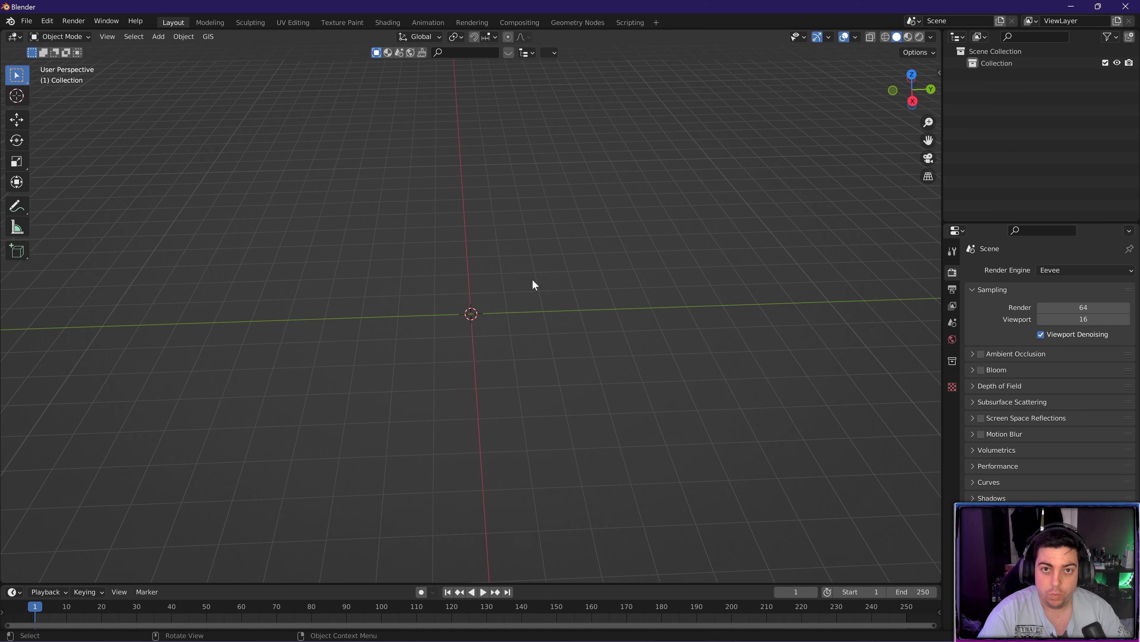
left_click_drag(534, 285, 535, 334)
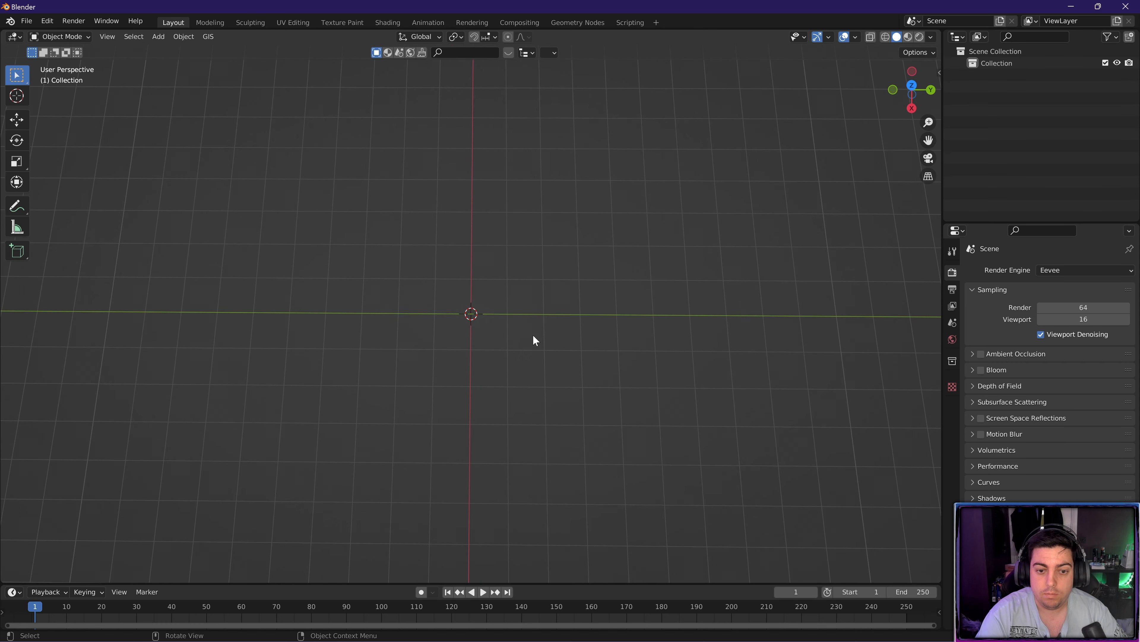
mouse_move(527, 354)
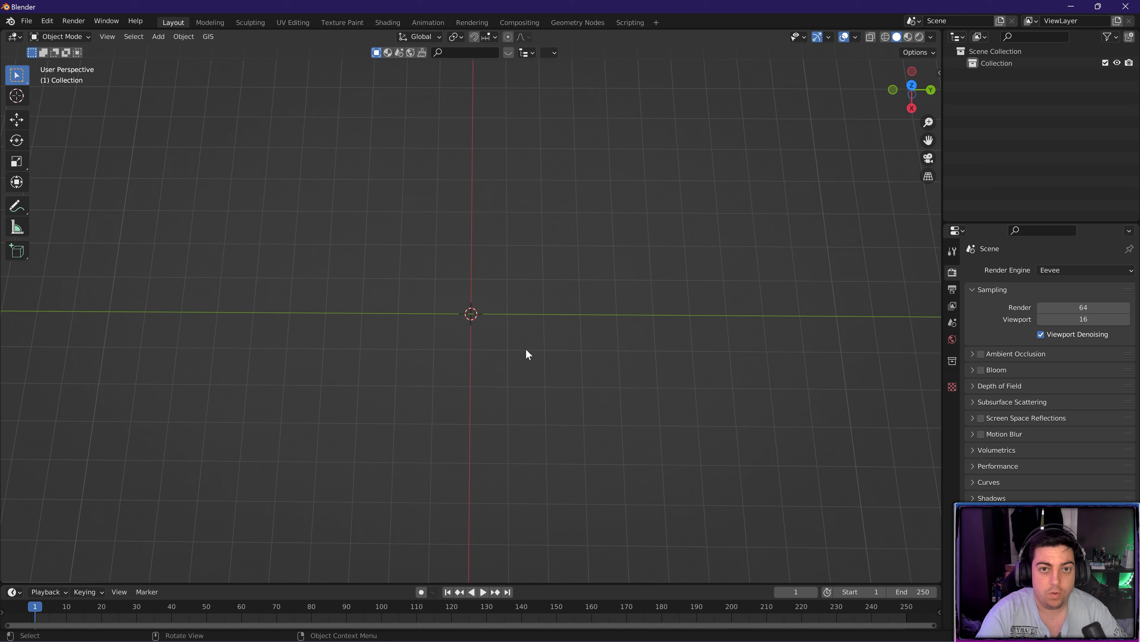
mouse_move(531, 333)
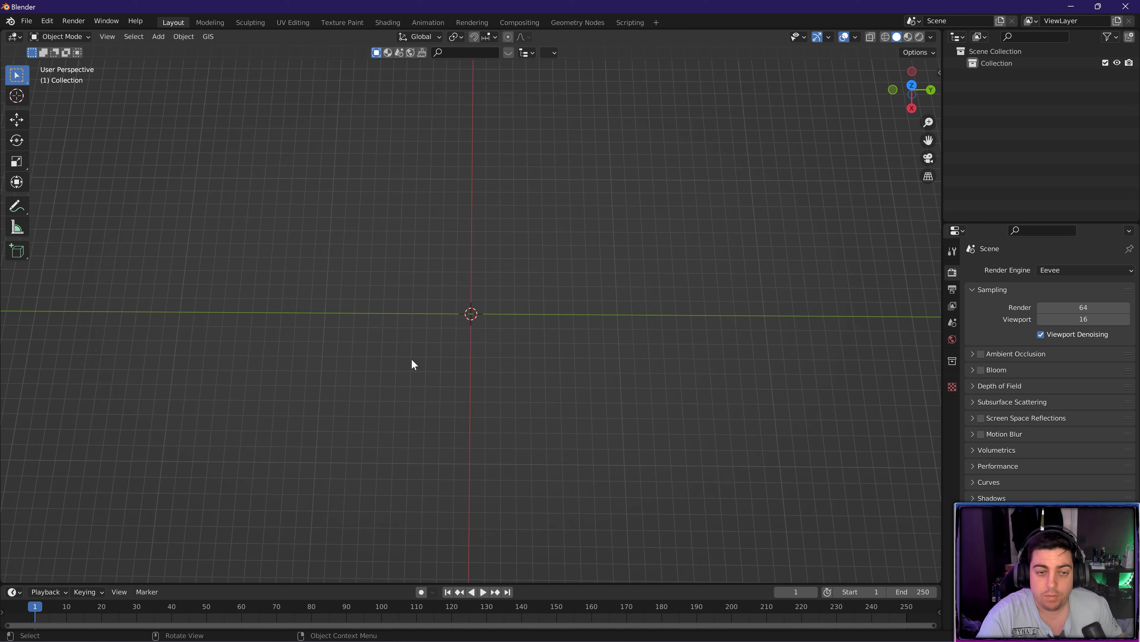
mouse_move(422, 308)
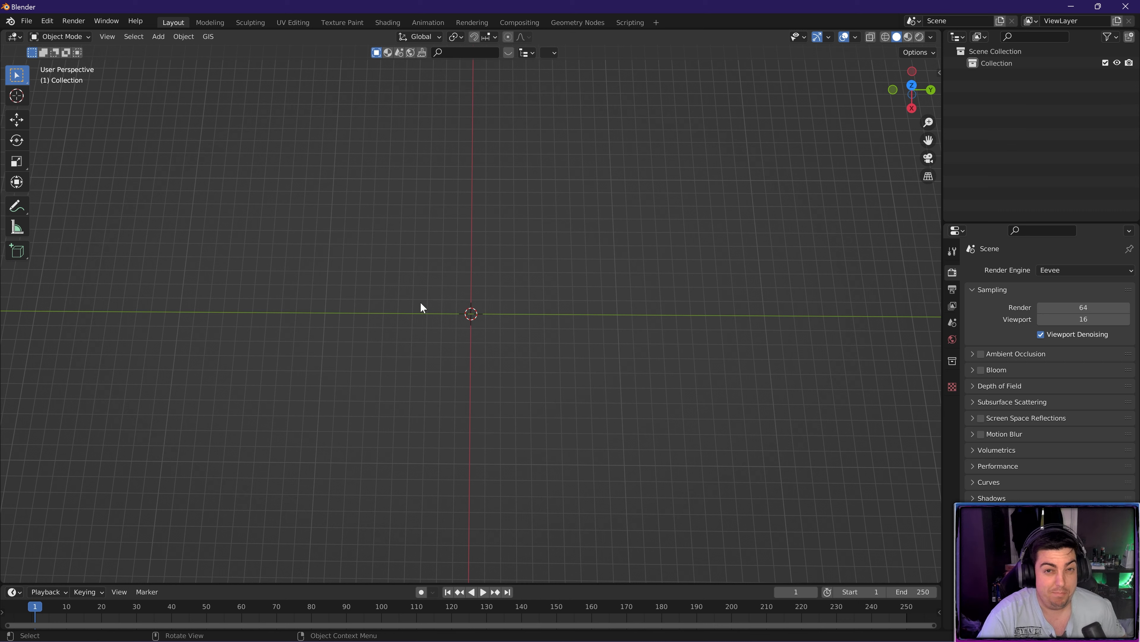
mouse_move(493, 427)
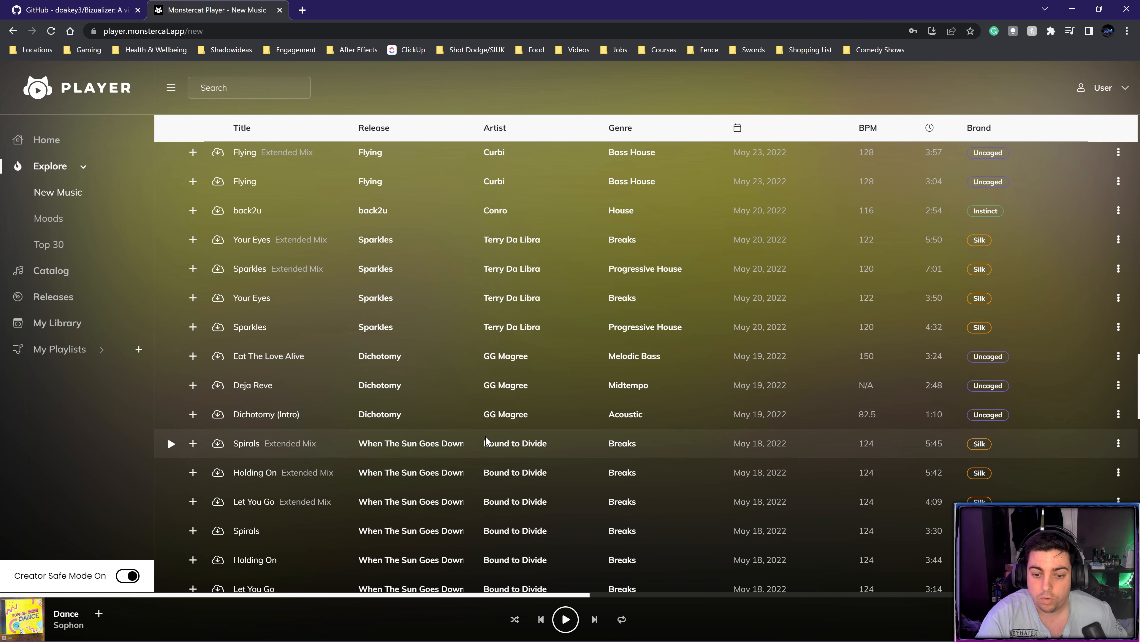
- Scroll down through the Monstercat Player new-music song list
scroll("down", 3)
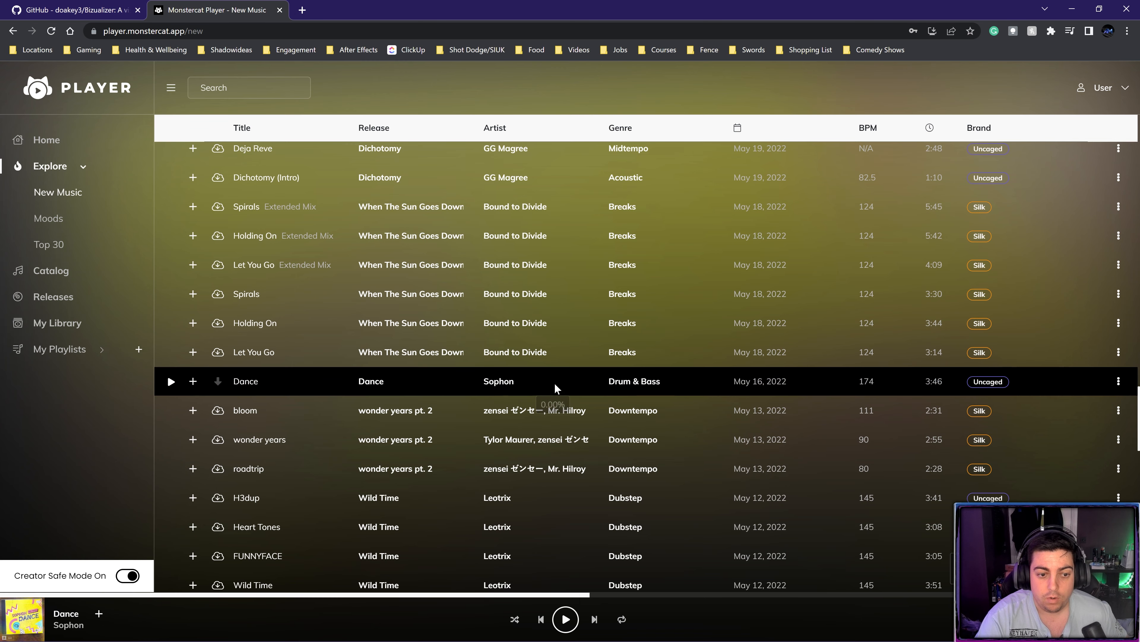
scroll("down", 3)
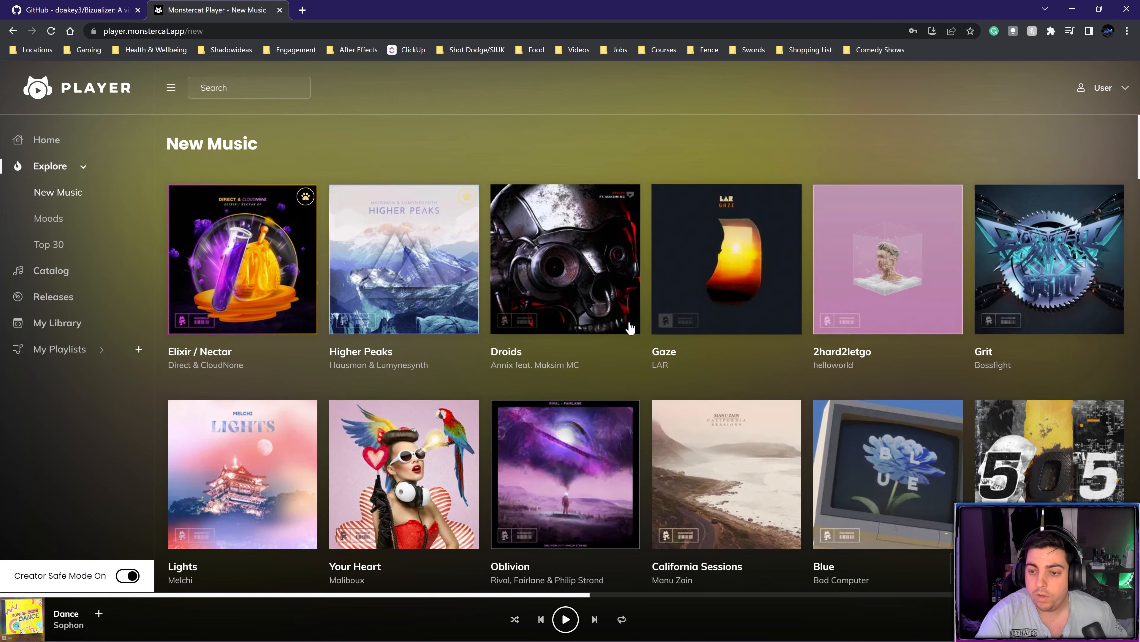
mouse_move(726, 260)
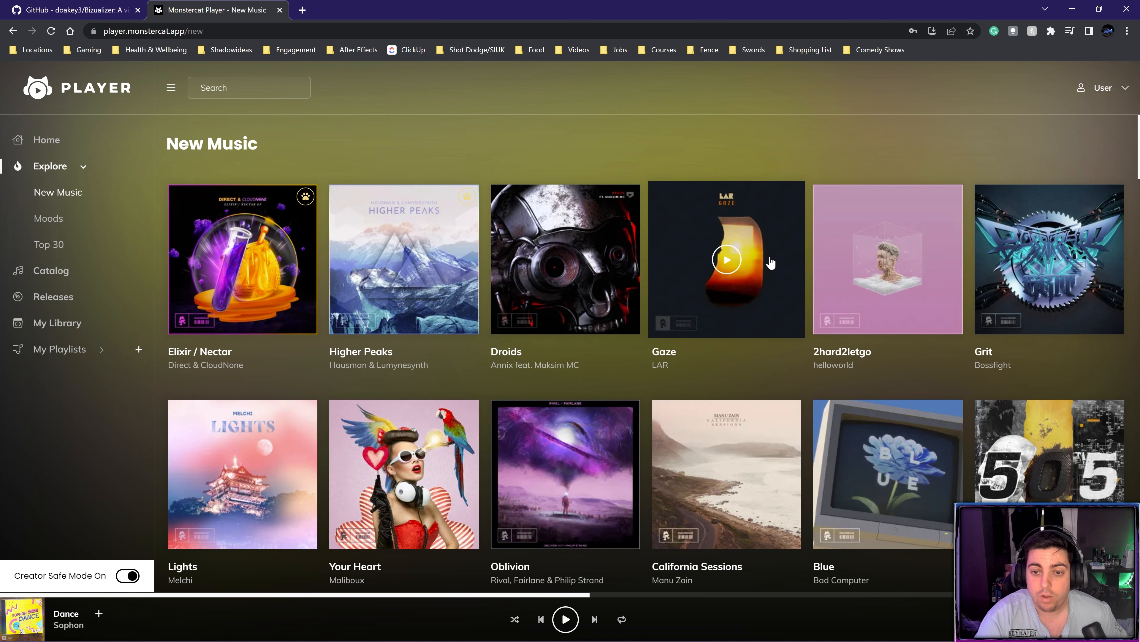
mouse_move(403, 259)
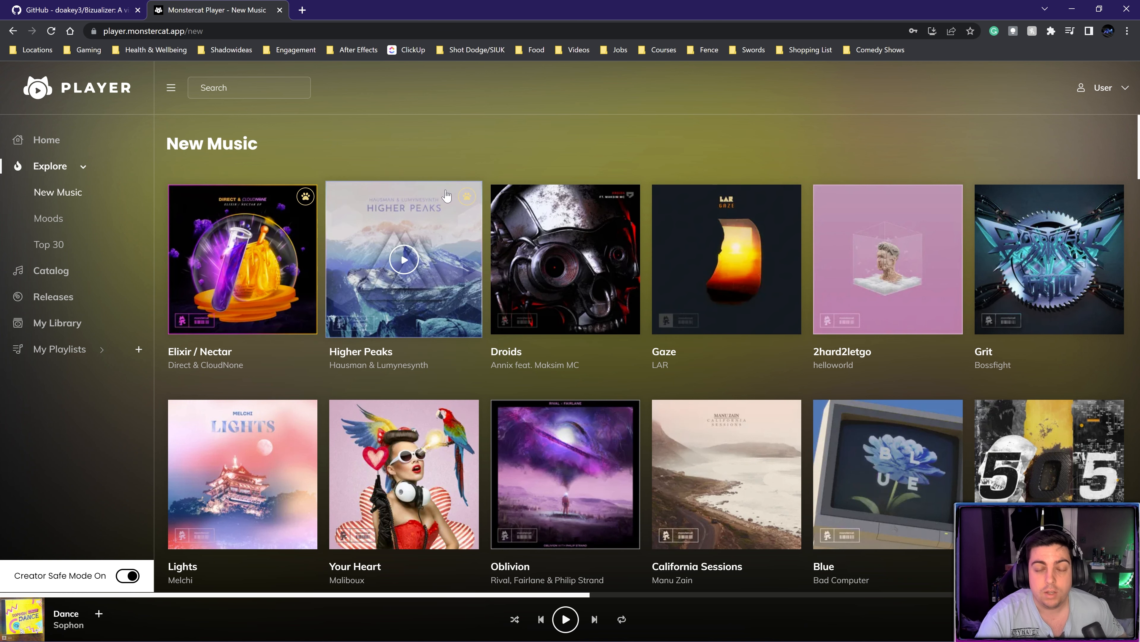
mouse_move(538, 178)
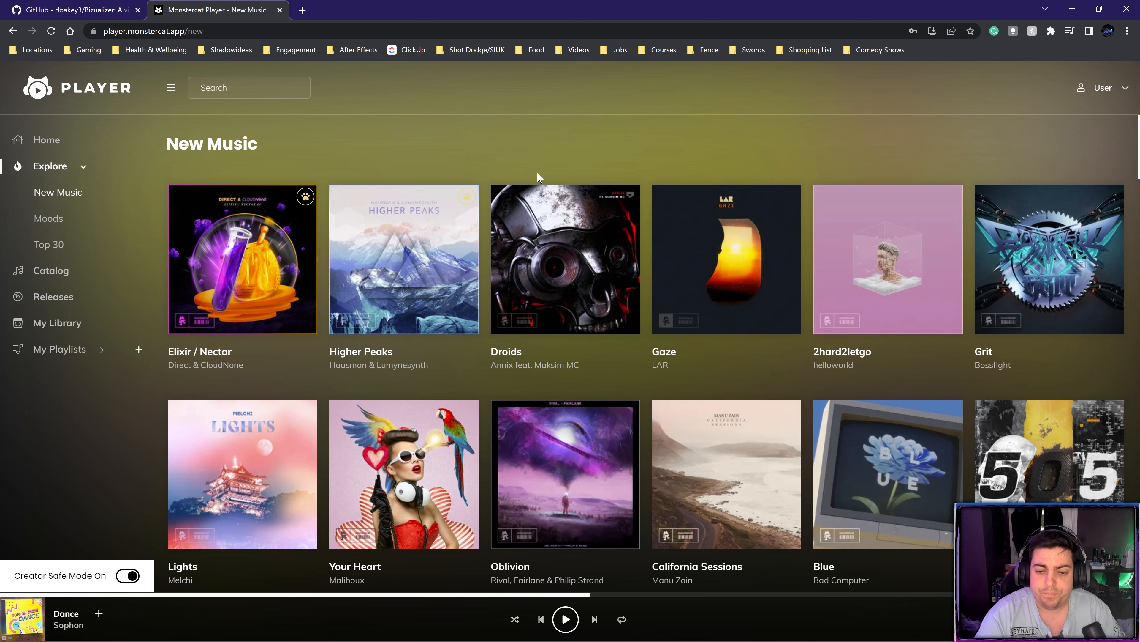
mouse_move(689, 171)
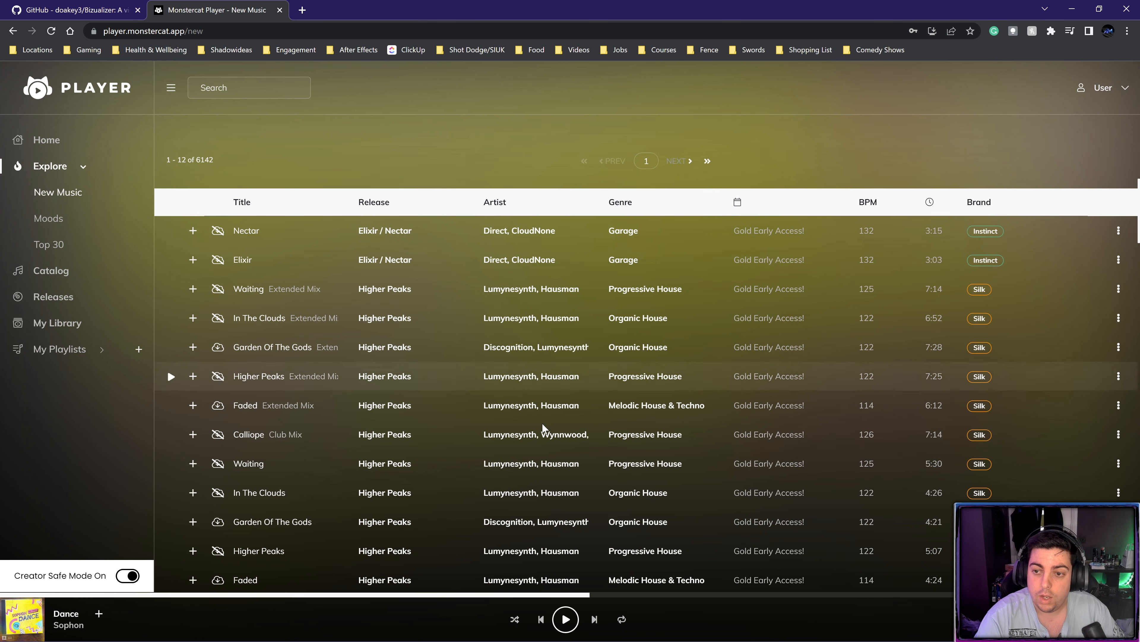
scroll("down", 3)
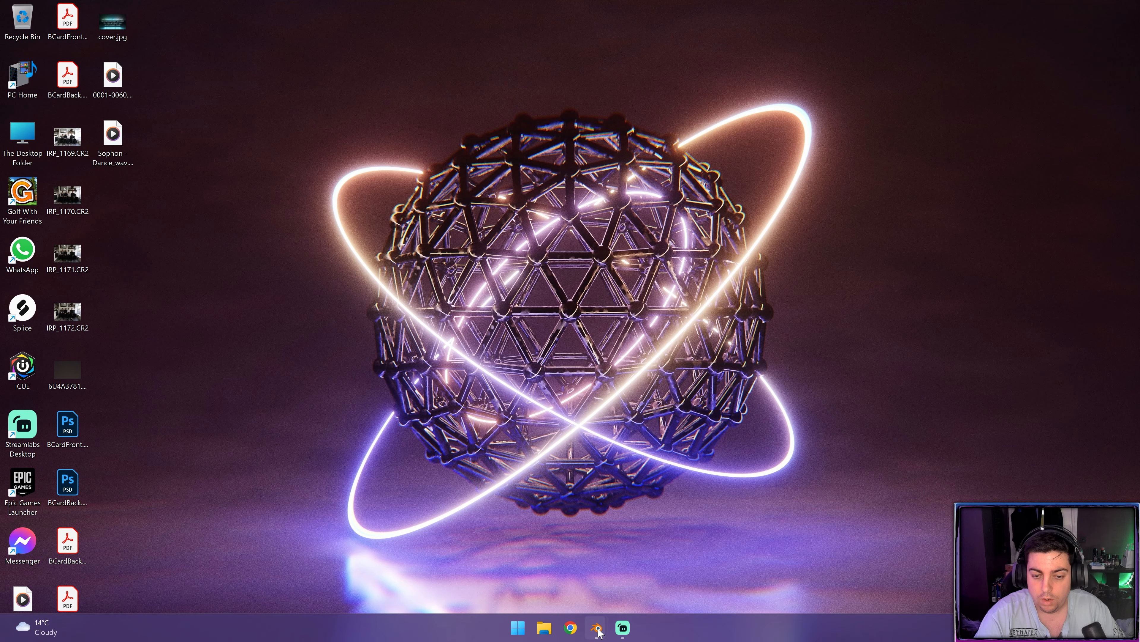
- Switch to the Blender session with the empty scene from the taskbar previews
left_click(596, 627)
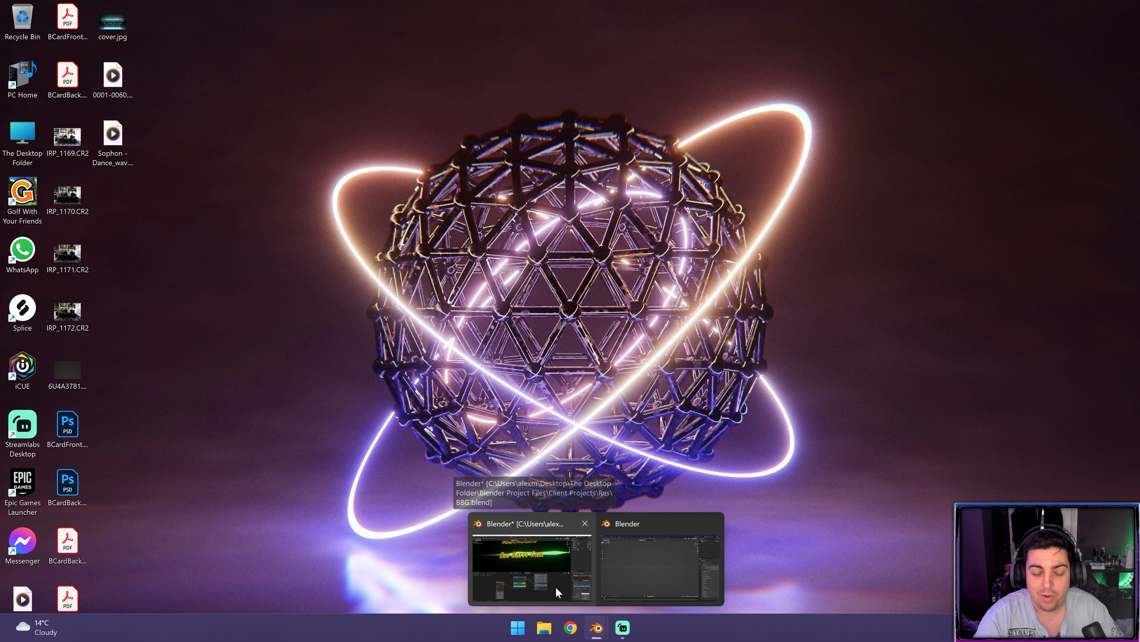
mouse_move(519, 570)
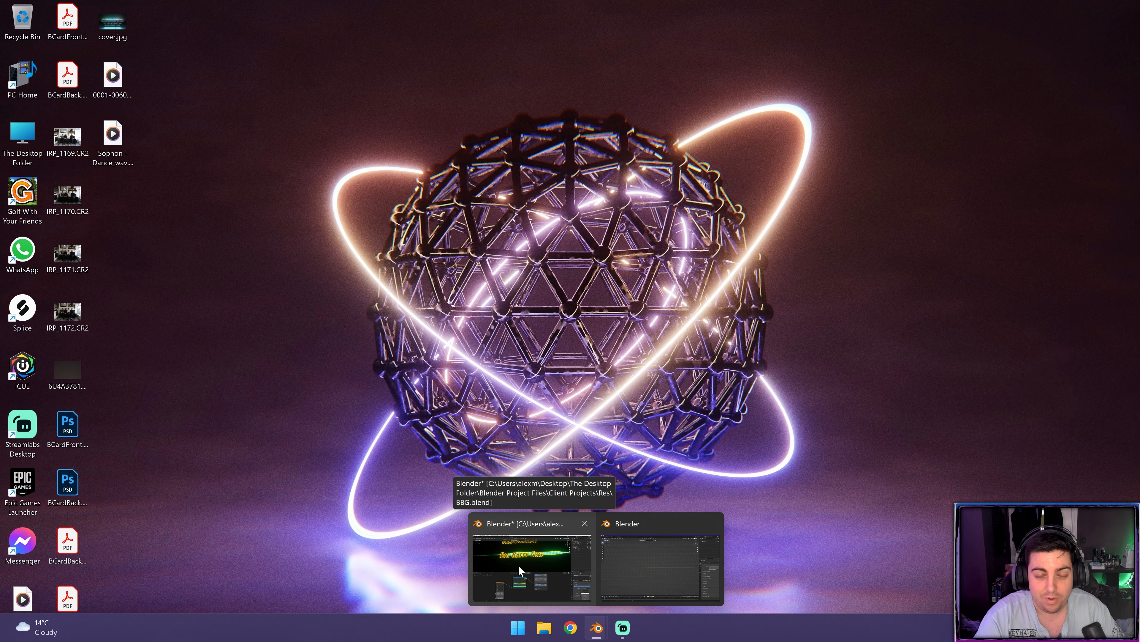
left_click(658, 553)
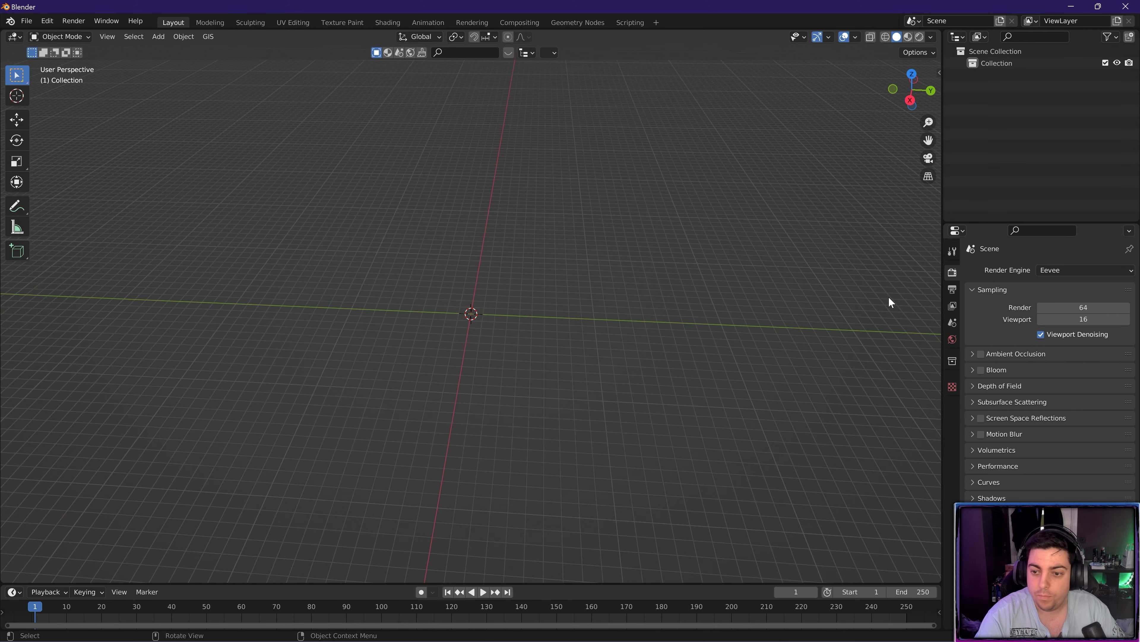
- Load Sophon - Dance_wav.wav from the Desktop as the Bizualizer audio path in Scene properties
left_click(952, 322)
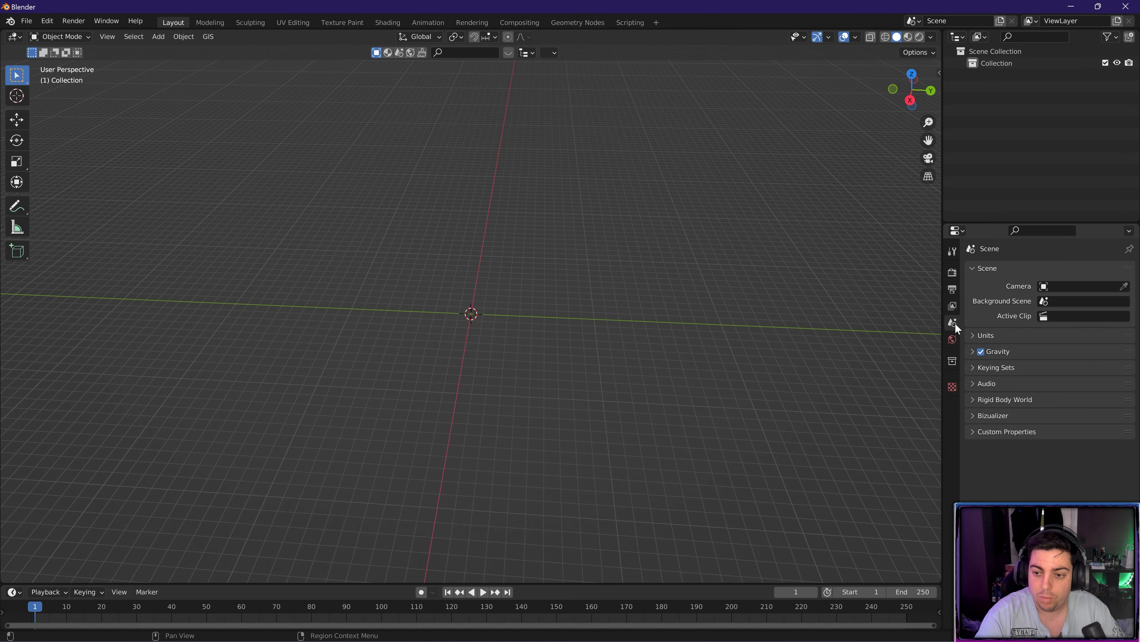
left_click(992, 415)
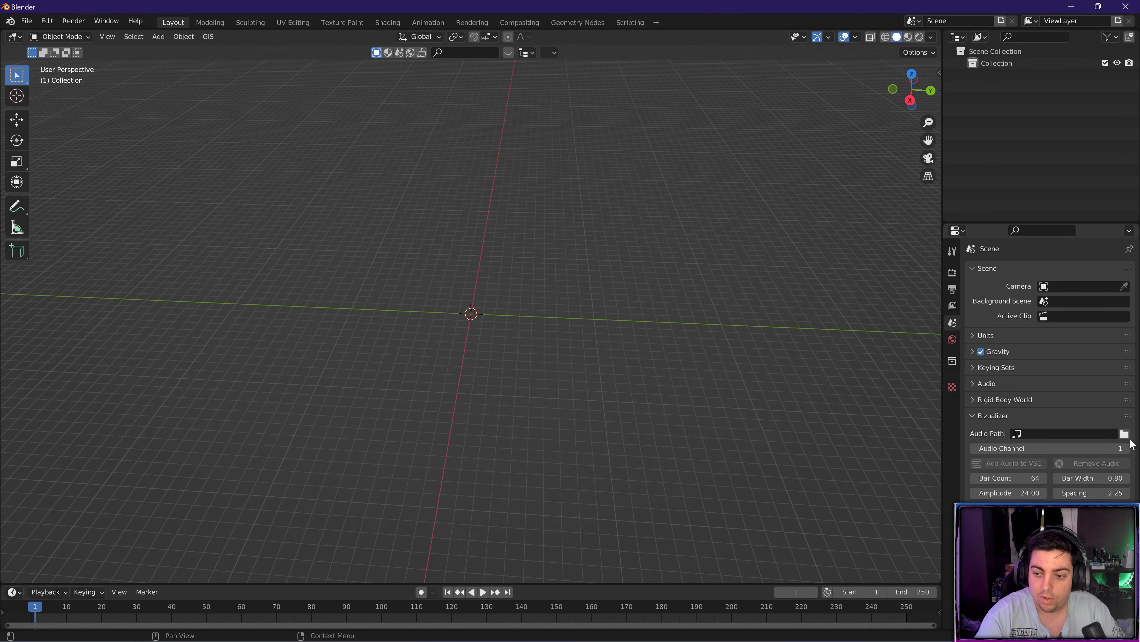
left_click(1125, 433)
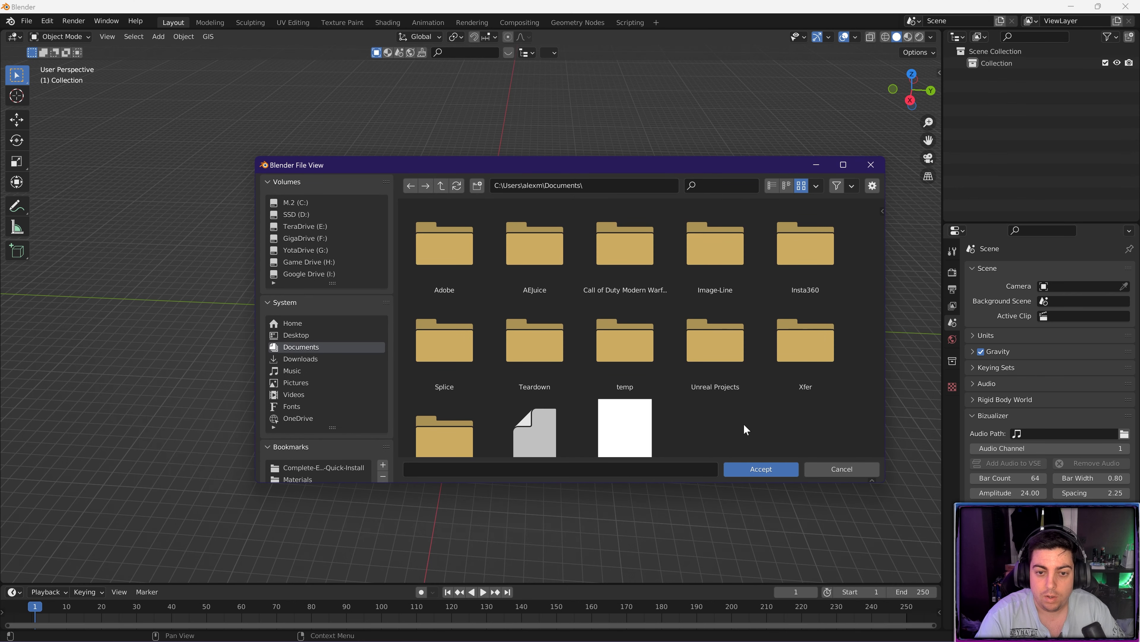
scroll("down", 3)
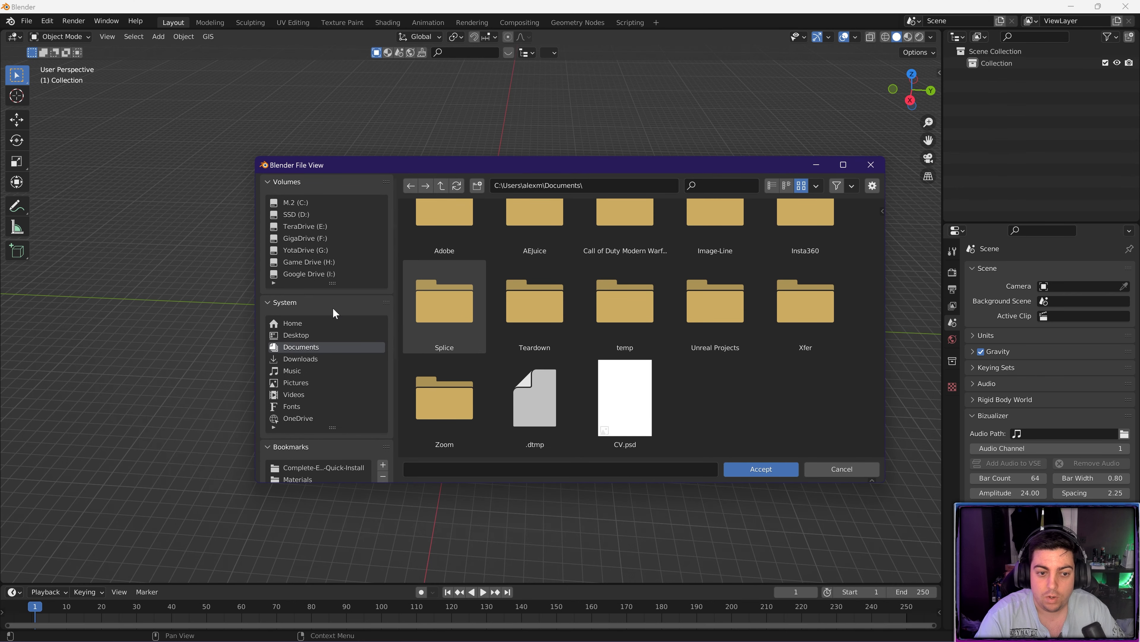
left_click(295, 335)
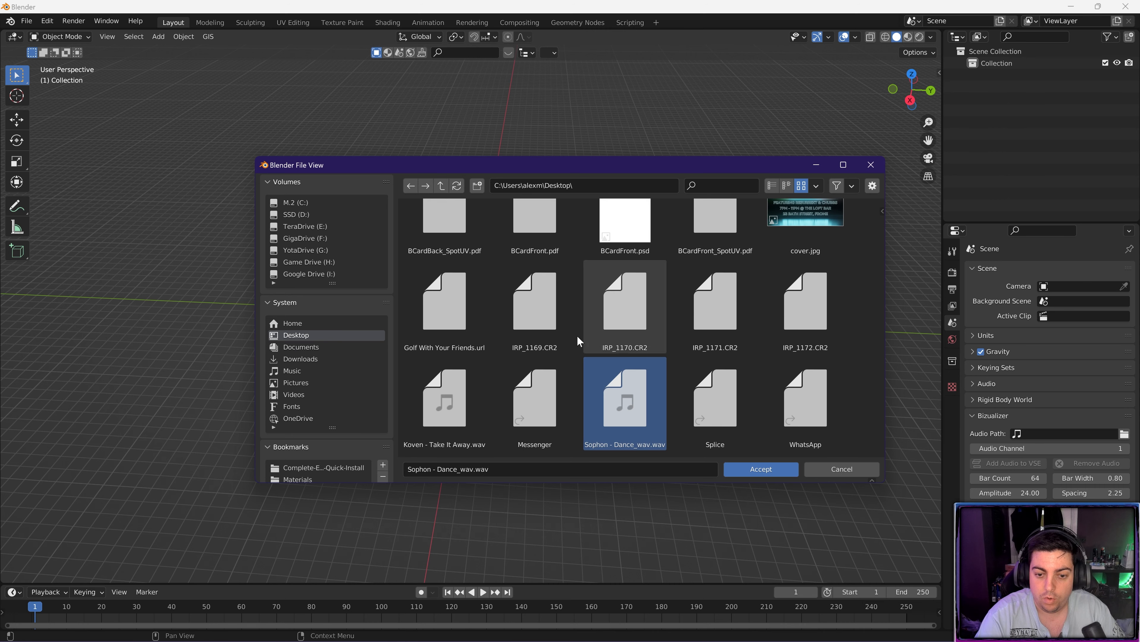
left_click(760, 469)
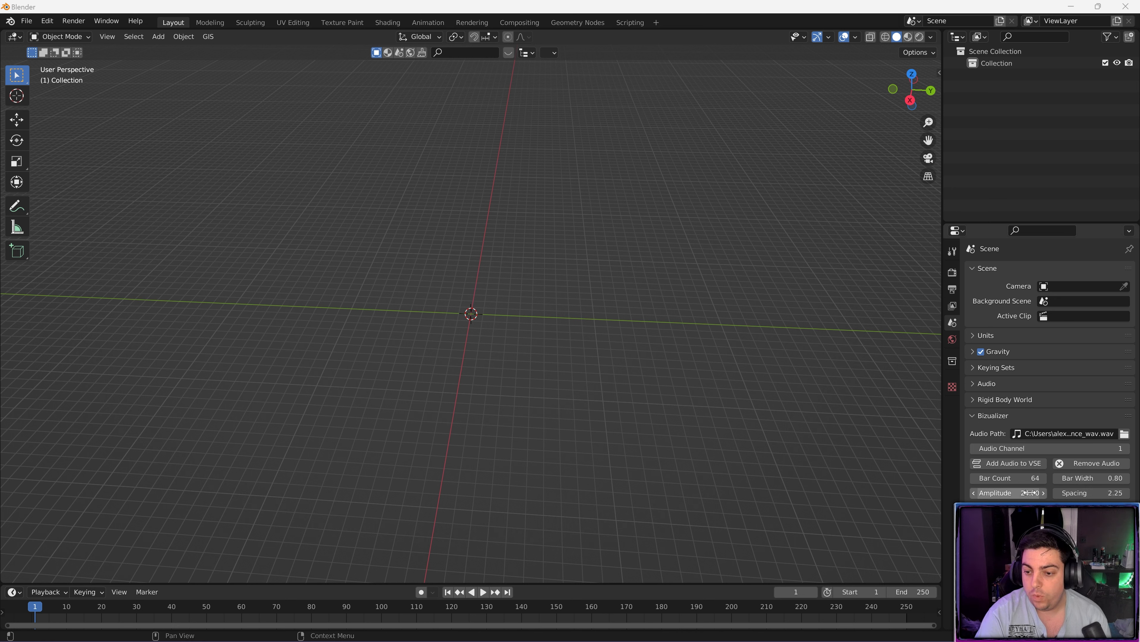
- Set Bizualizer bar count 128, bar width 0.40, amplitude 8 and spacing 1
left_click(1007, 477)
type("128")
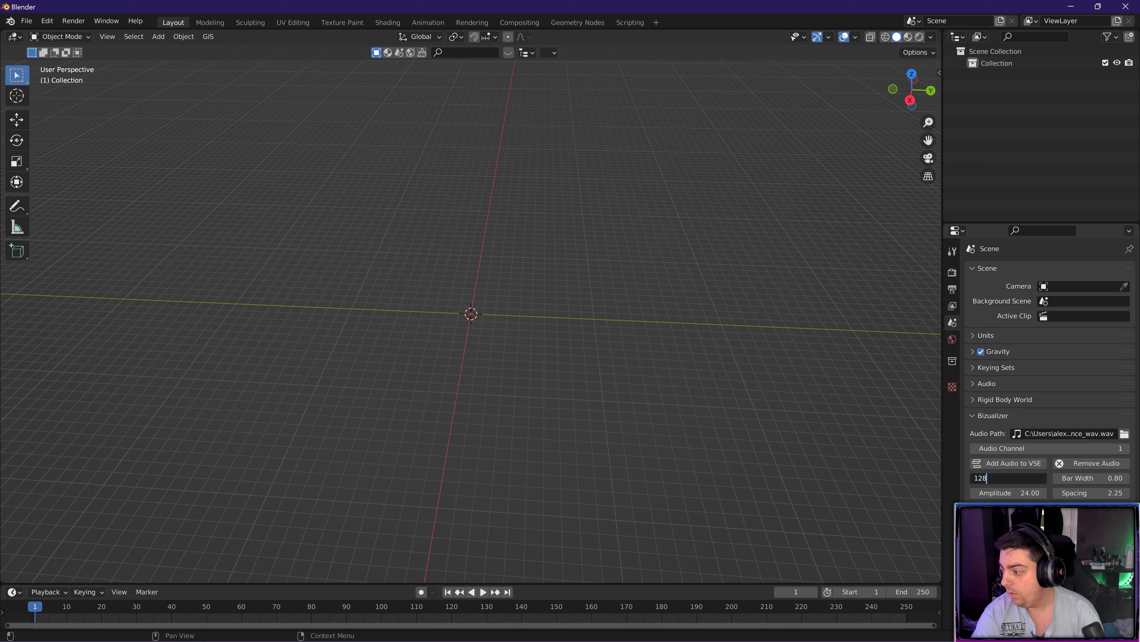
left_click(1084, 477)
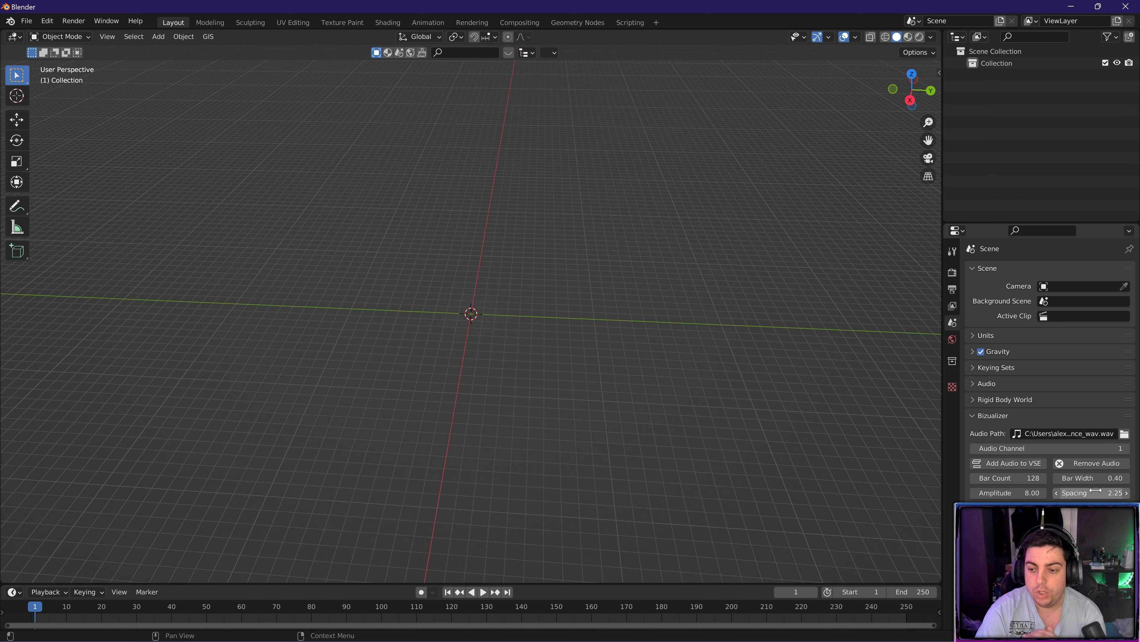
left_click(1089, 492)
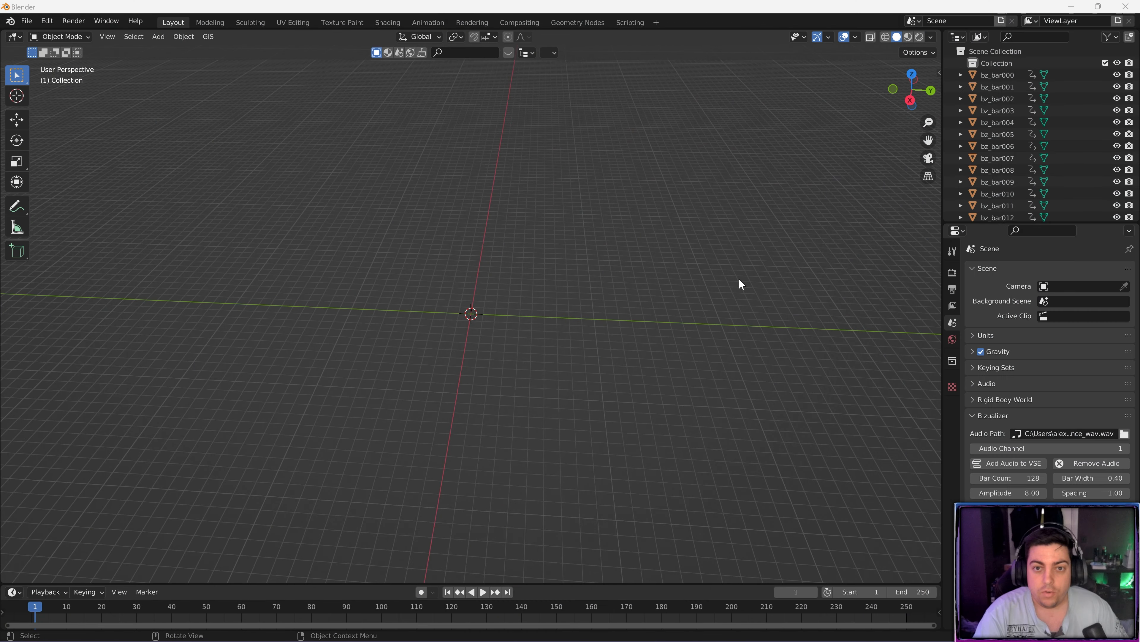
mouse_move(700, 284)
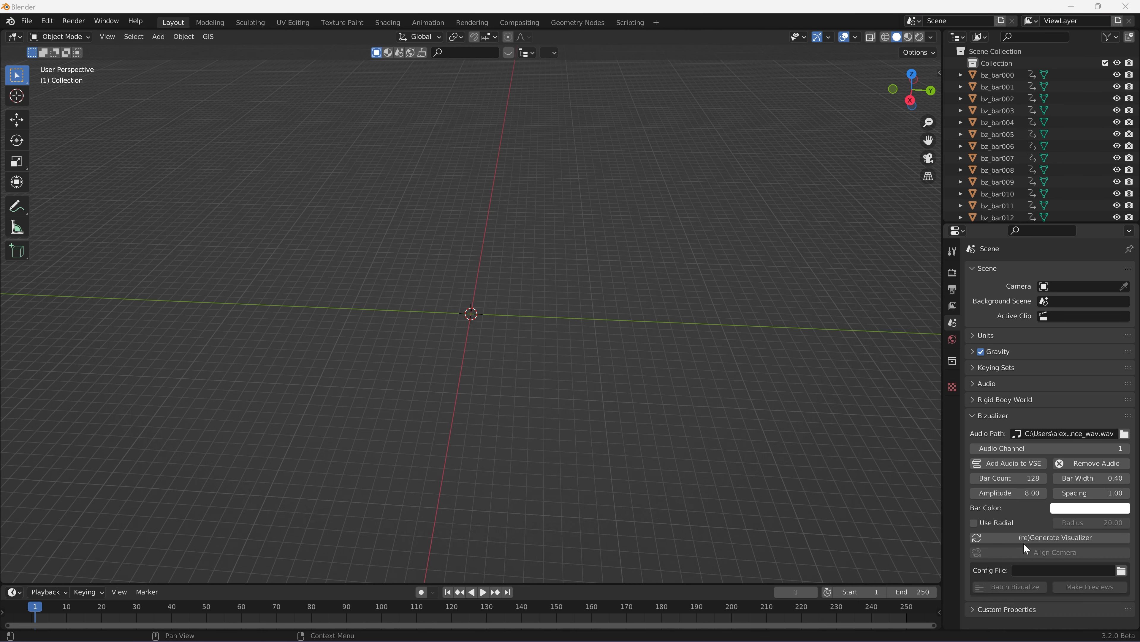
mouse_move(999, 522)
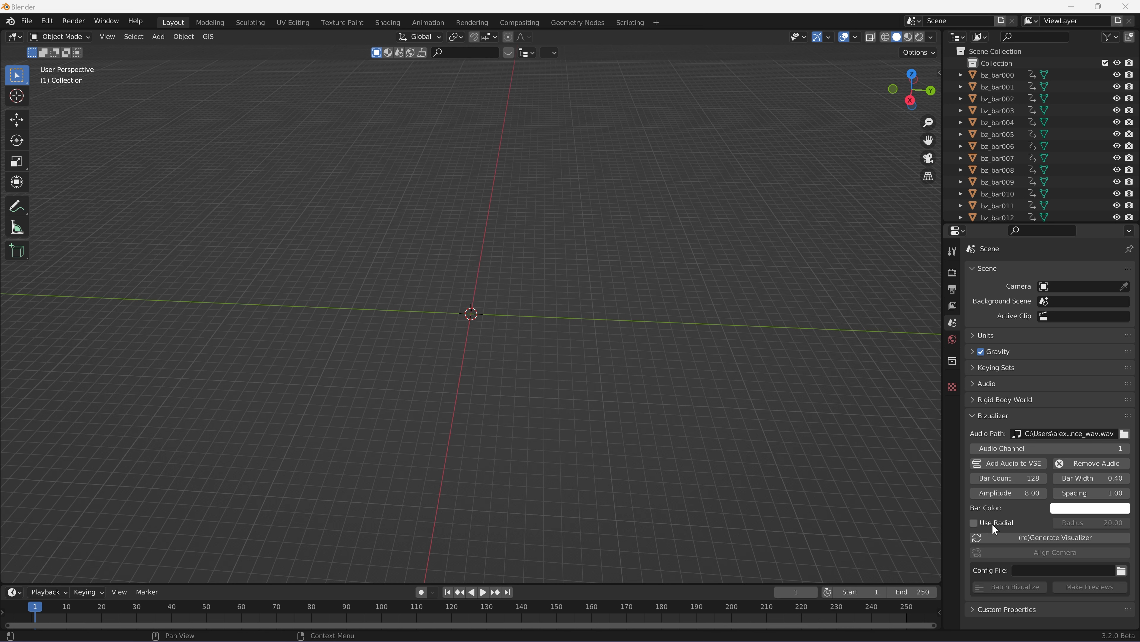
mouse_move(1038, 535)
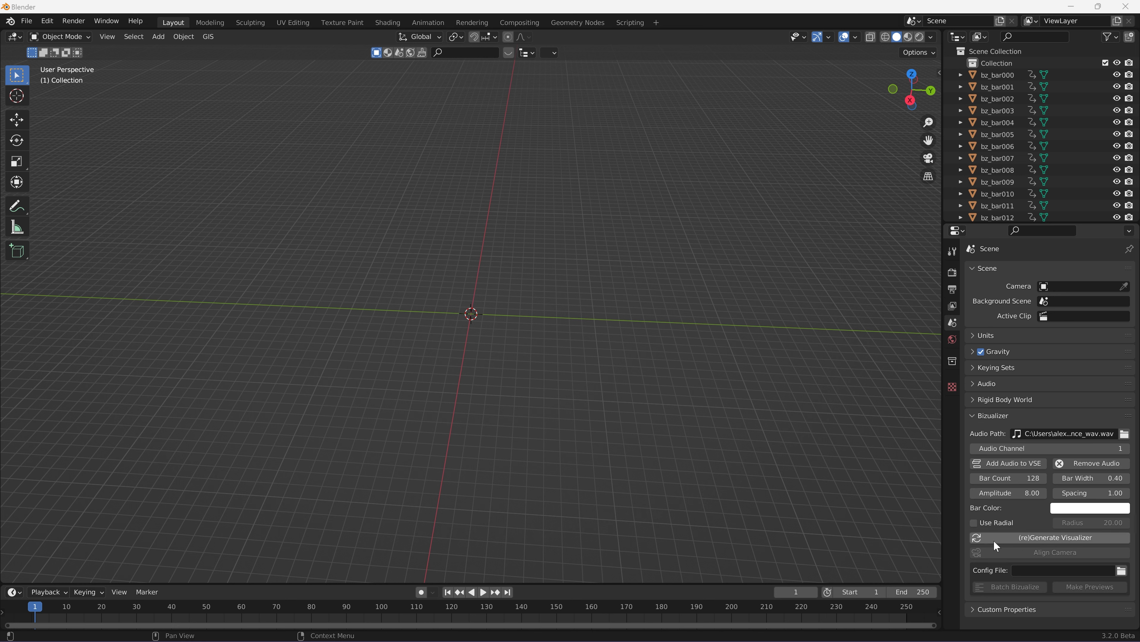
mouse_move(1071, 542)
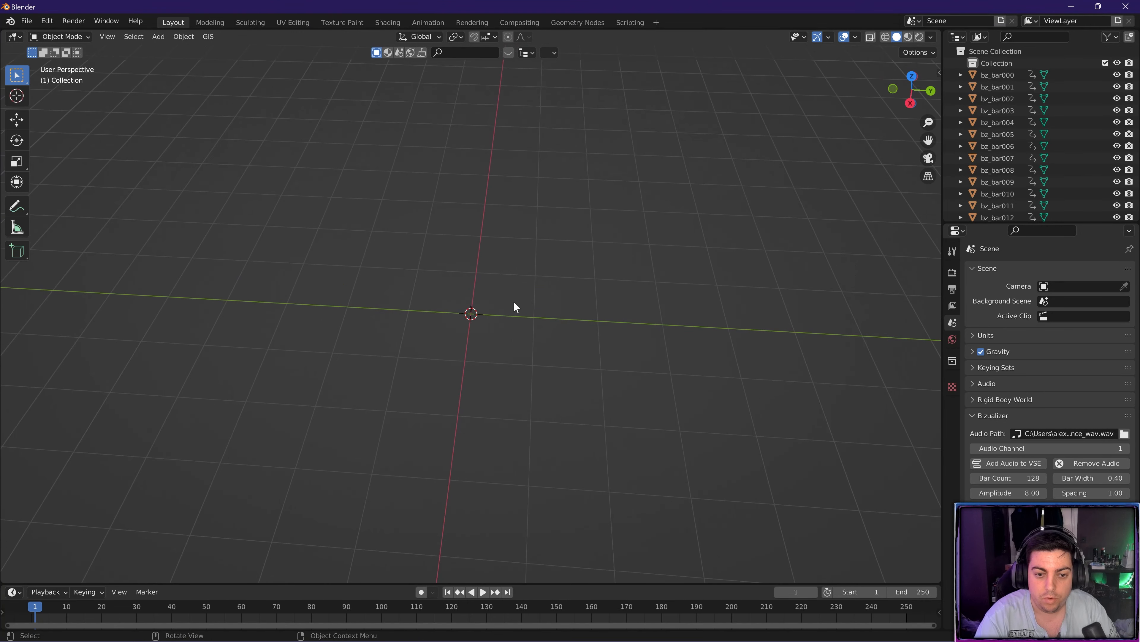
mouse_move(525, 299)
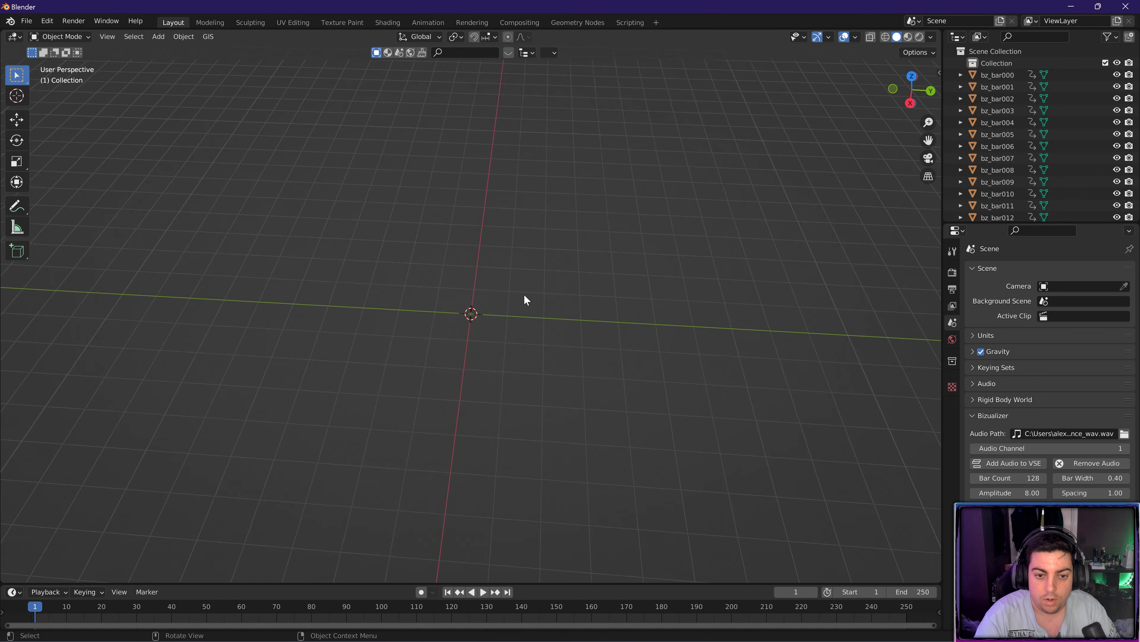
- Select bz_bar000 and view the bar row from above at around frame 106
left_click(998, 74)
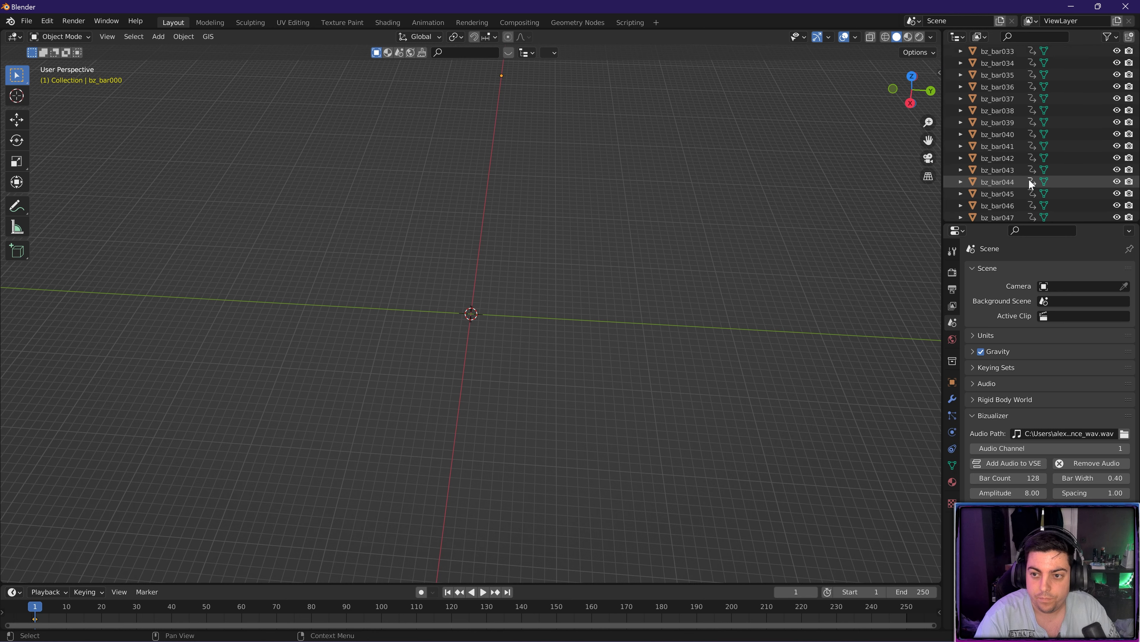
scroll("down", 3)
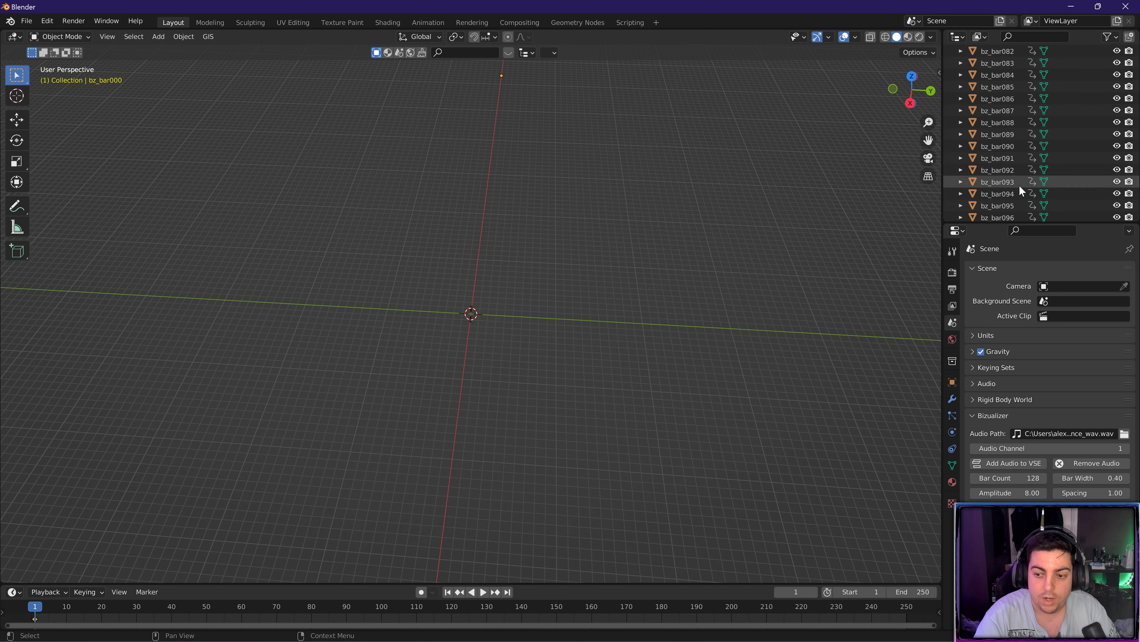
scroll("down", 3)
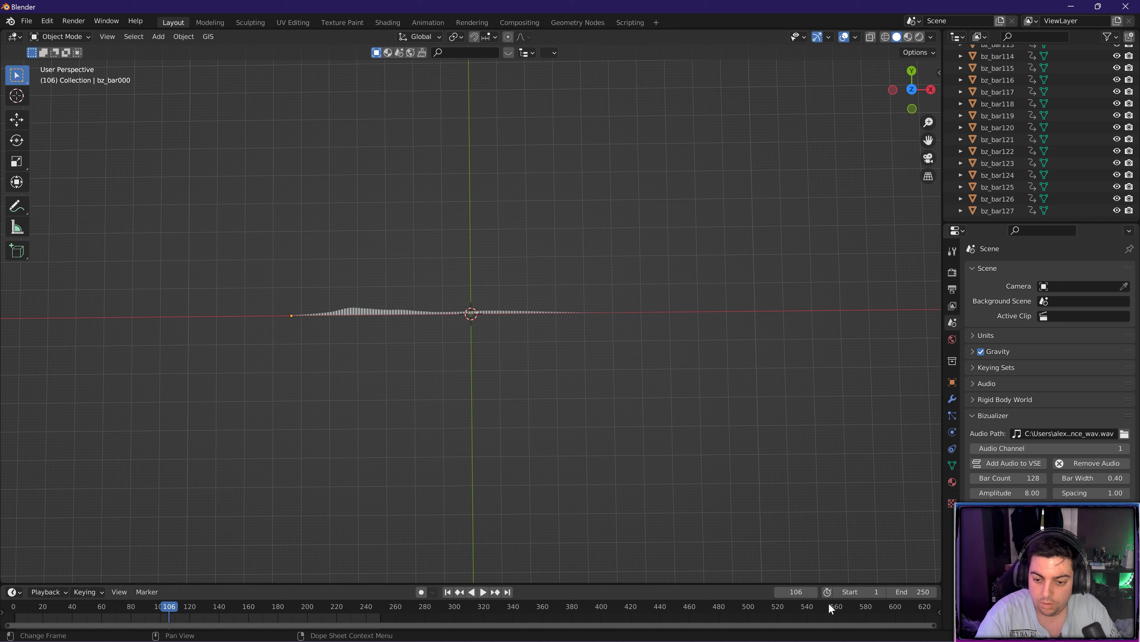
left_click(846, 606)
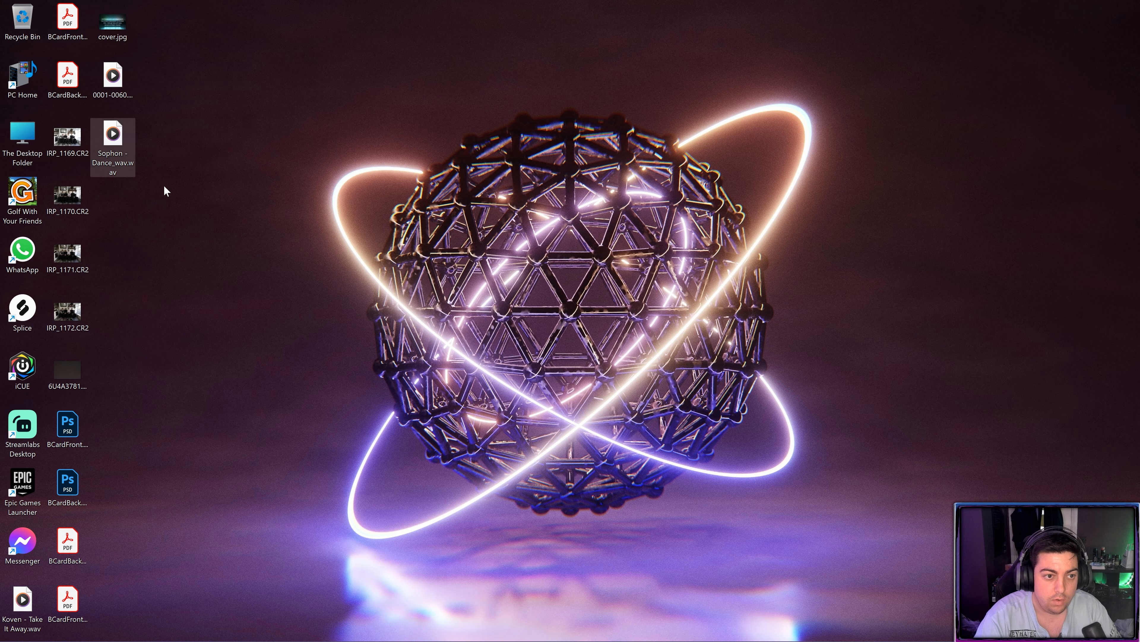
- Read the 3:46 length of Sophon - Dance_wav.wav in its Properties > Details, then close it
right_click(113, 135)
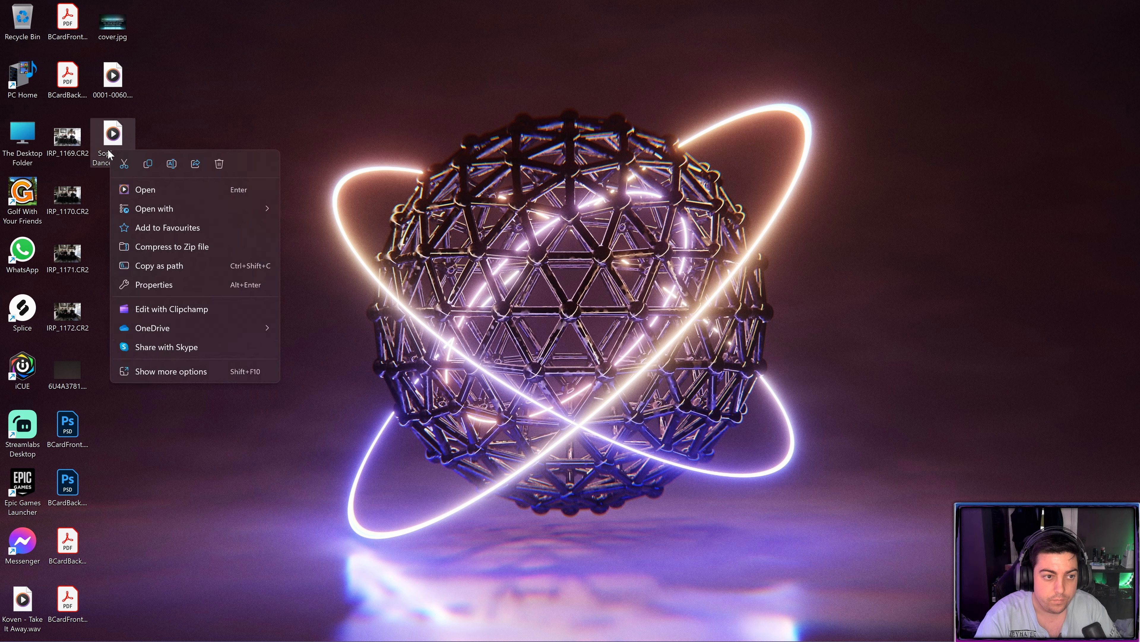
left_click(153, 285)
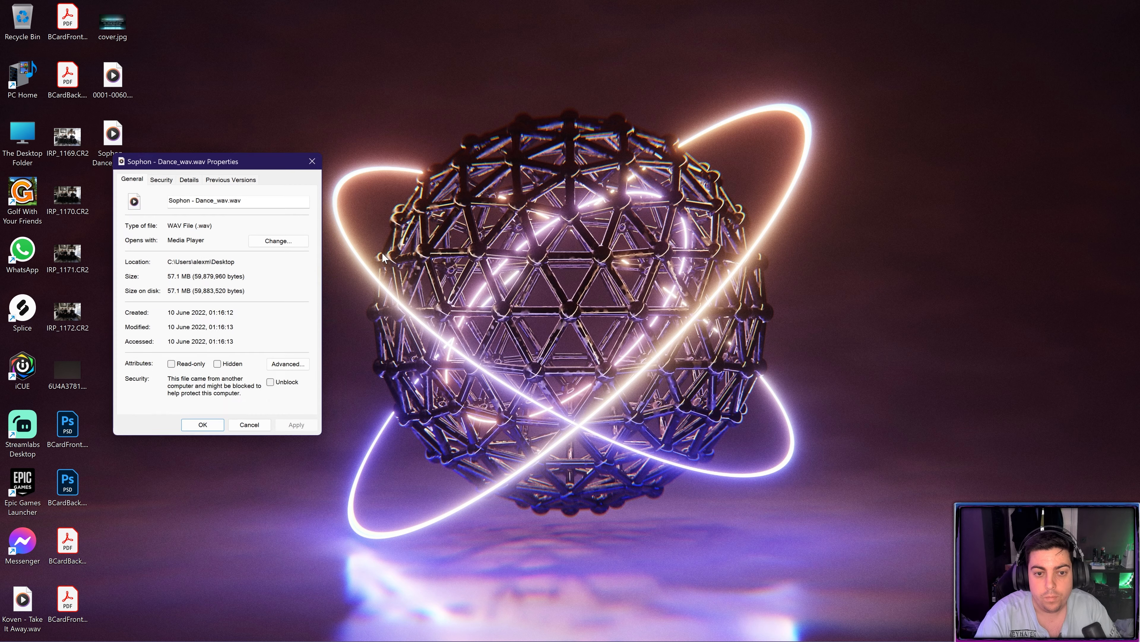
left_click(188, 179)
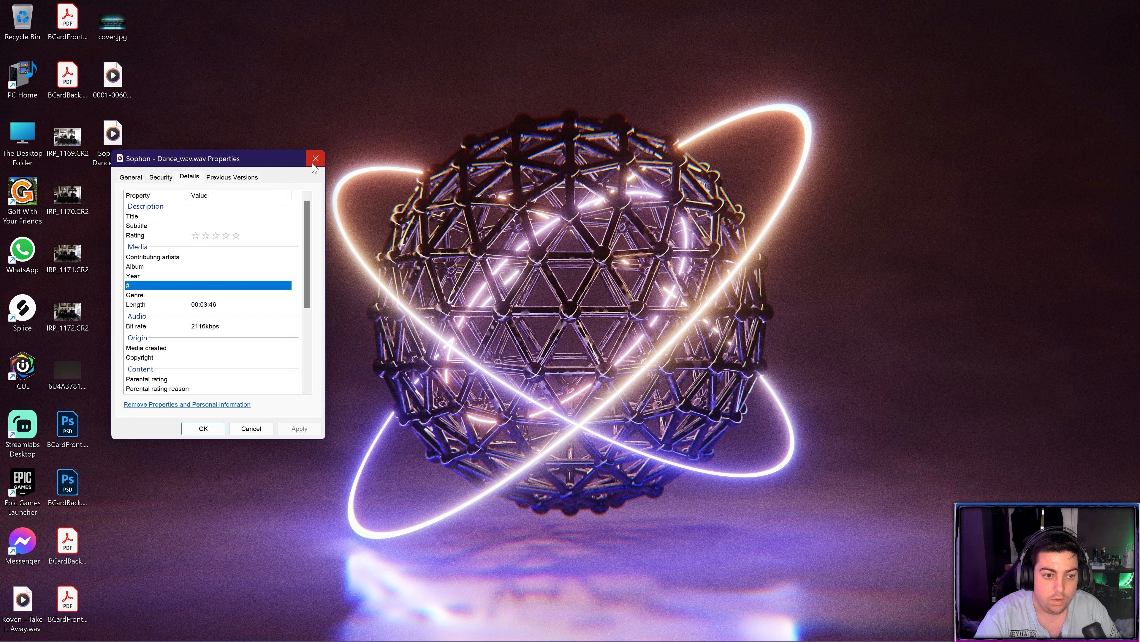
left_click(314, 159)
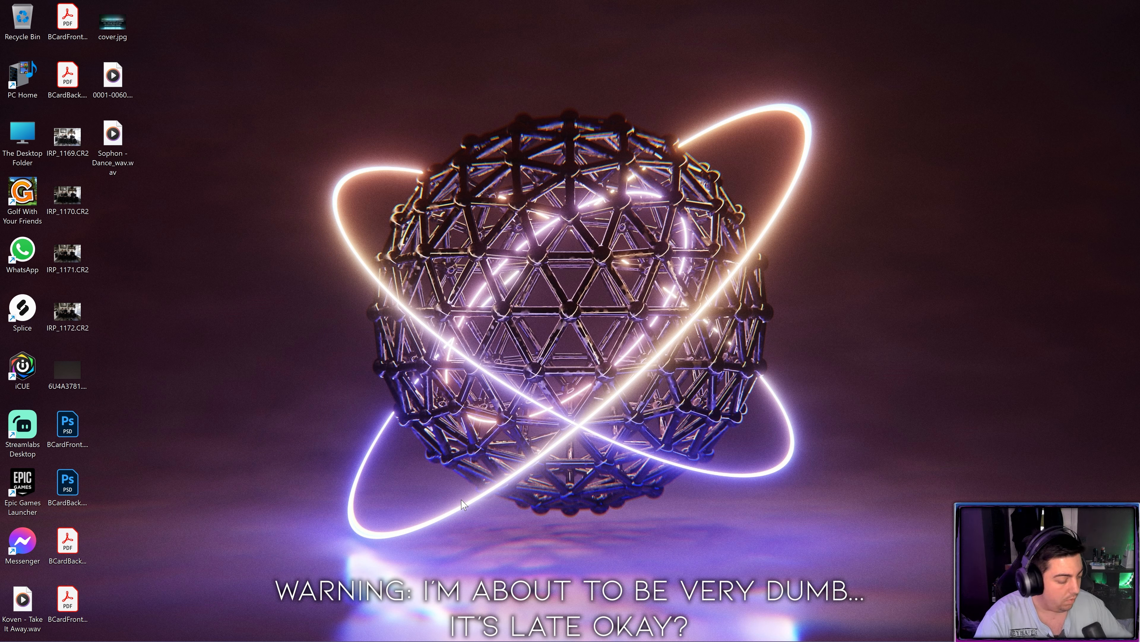
mouse_move(451, 485)
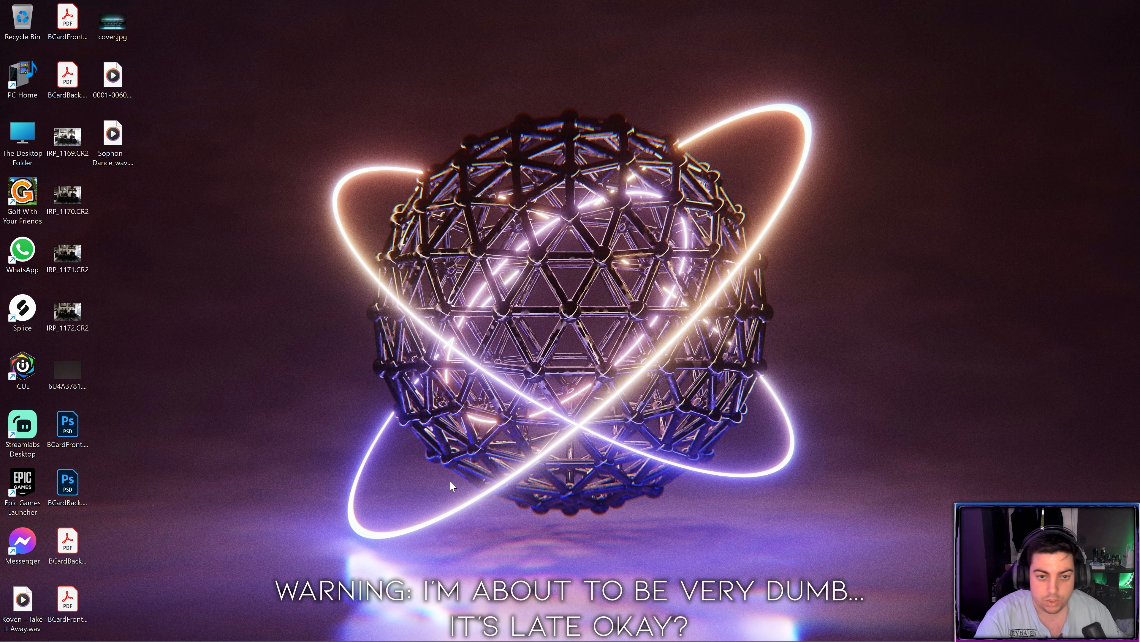
mouse_move(783, 314)
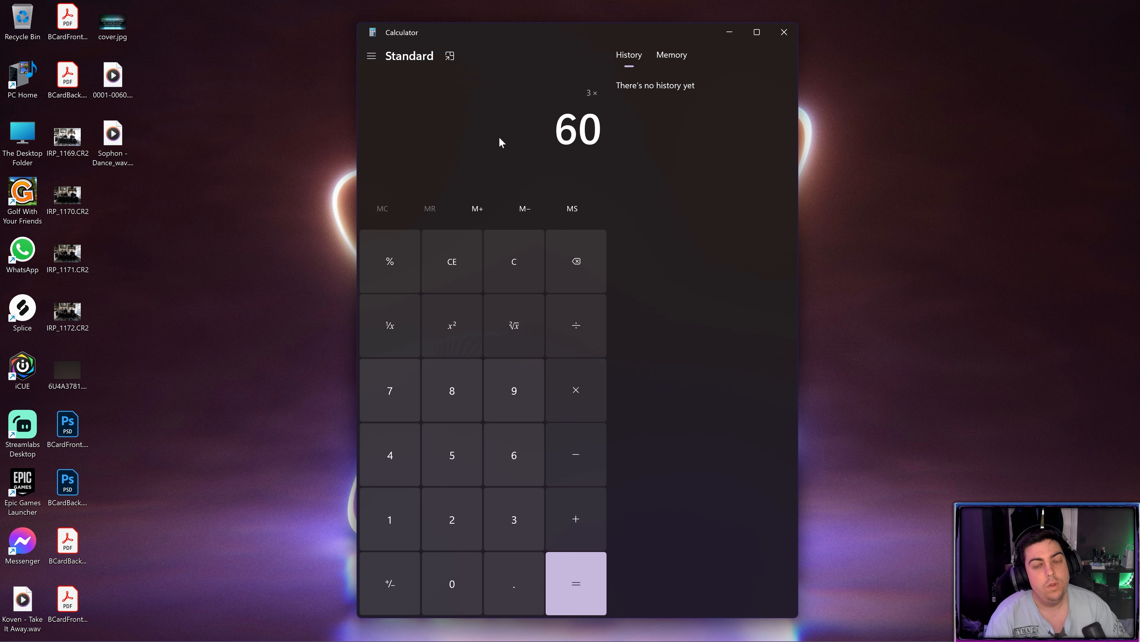
- Compute 3×60+46 ≈ 220 seconds times 30 = 6,600 frames, then close Calculator
left_click(513, 260)
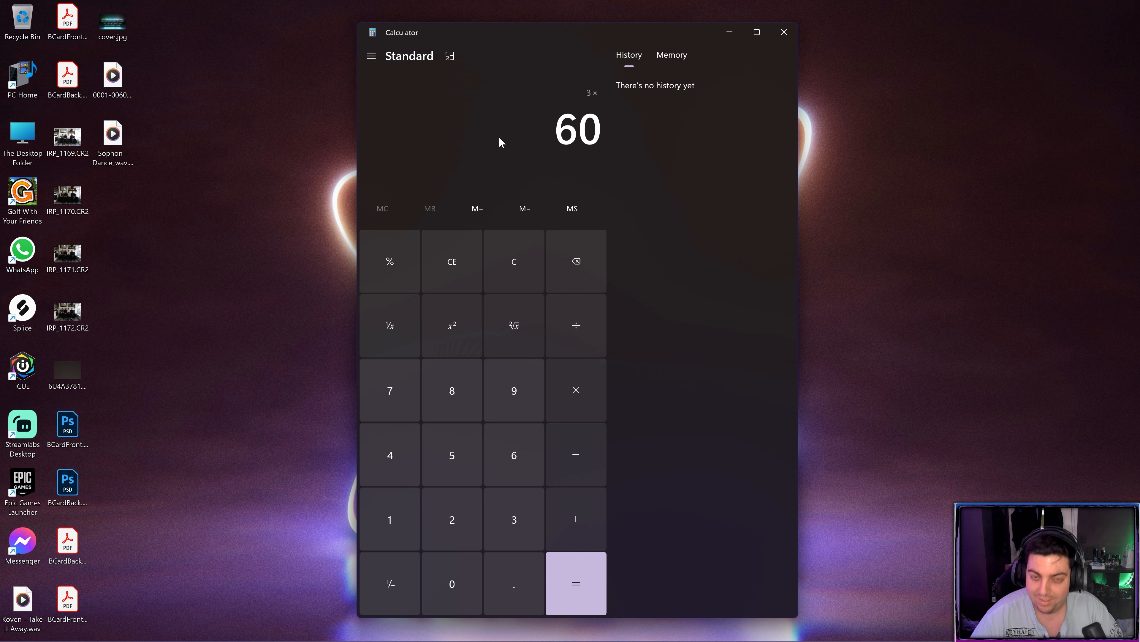
left_click(575, 583)
type("46")
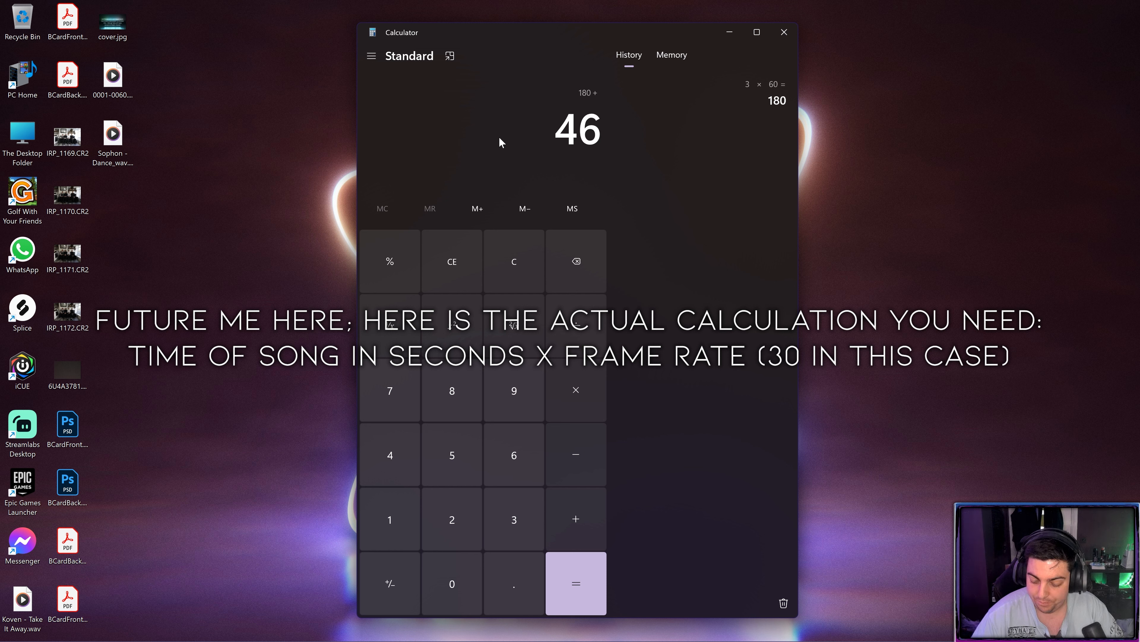
left_click(576, 583)
type("30")
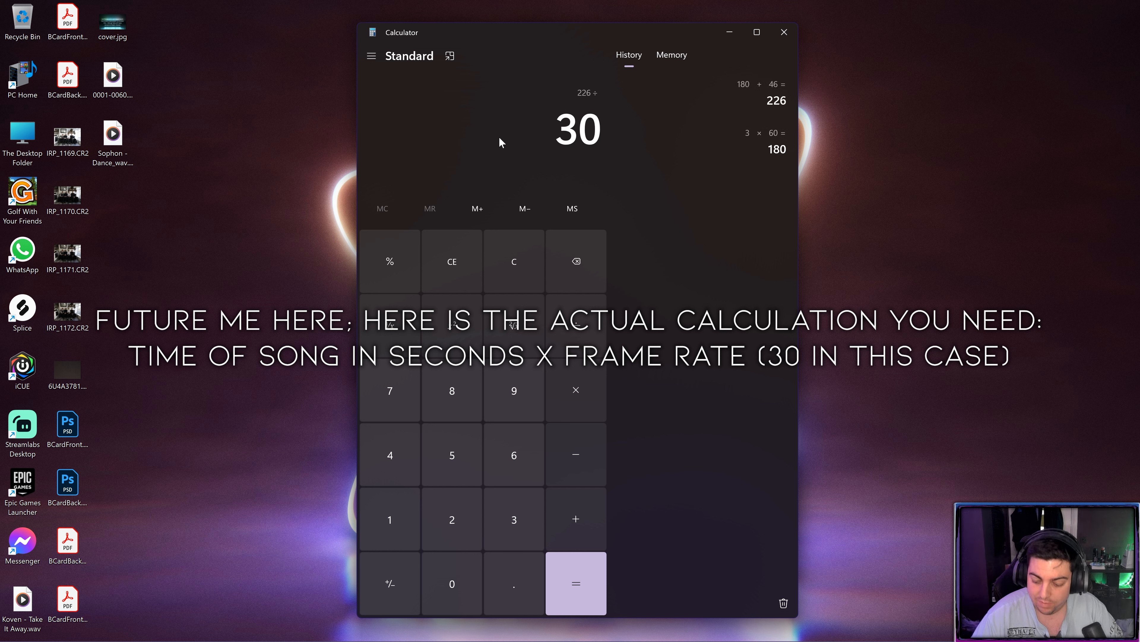
left_click(576, 584)
type("180 + 40 =")
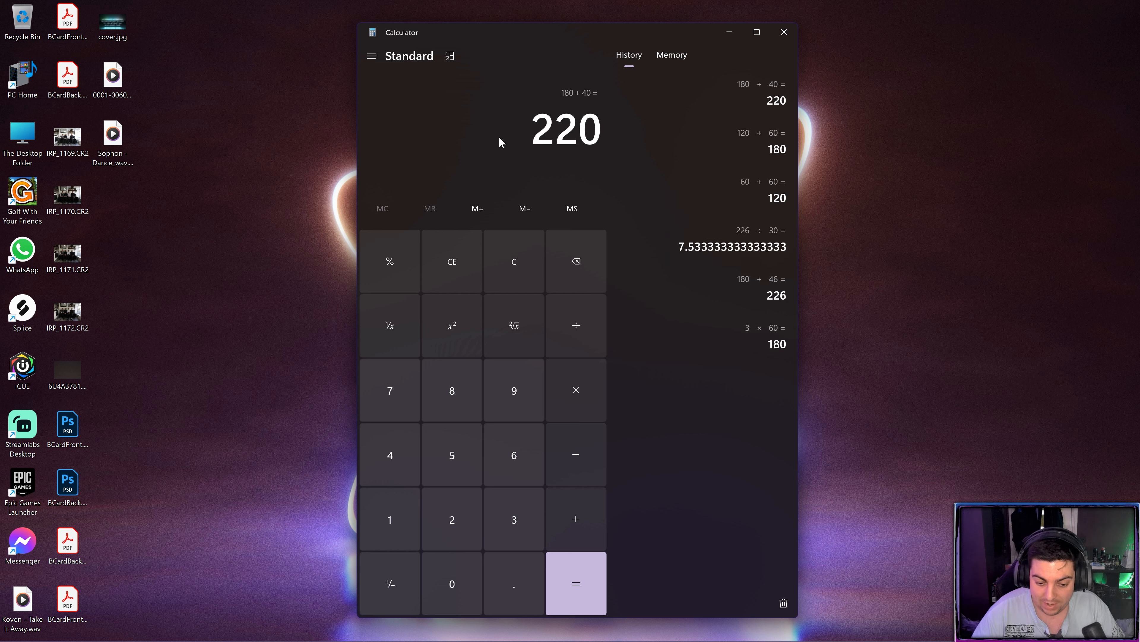
left_click(576, 389)
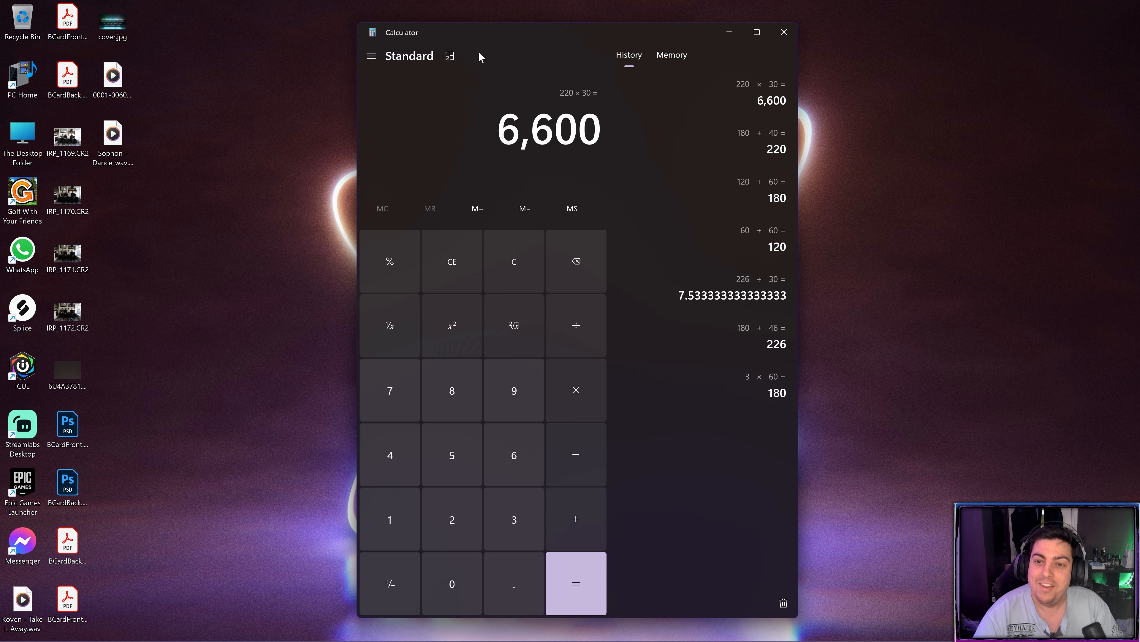
mouse_move(773, 62)
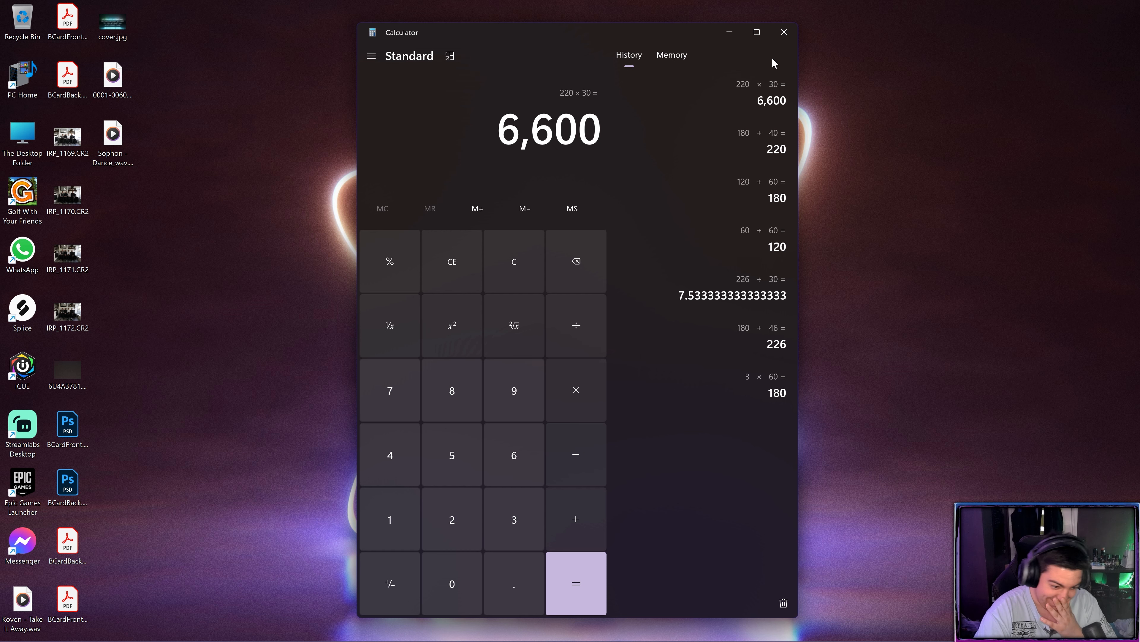
left_click(784, 33)
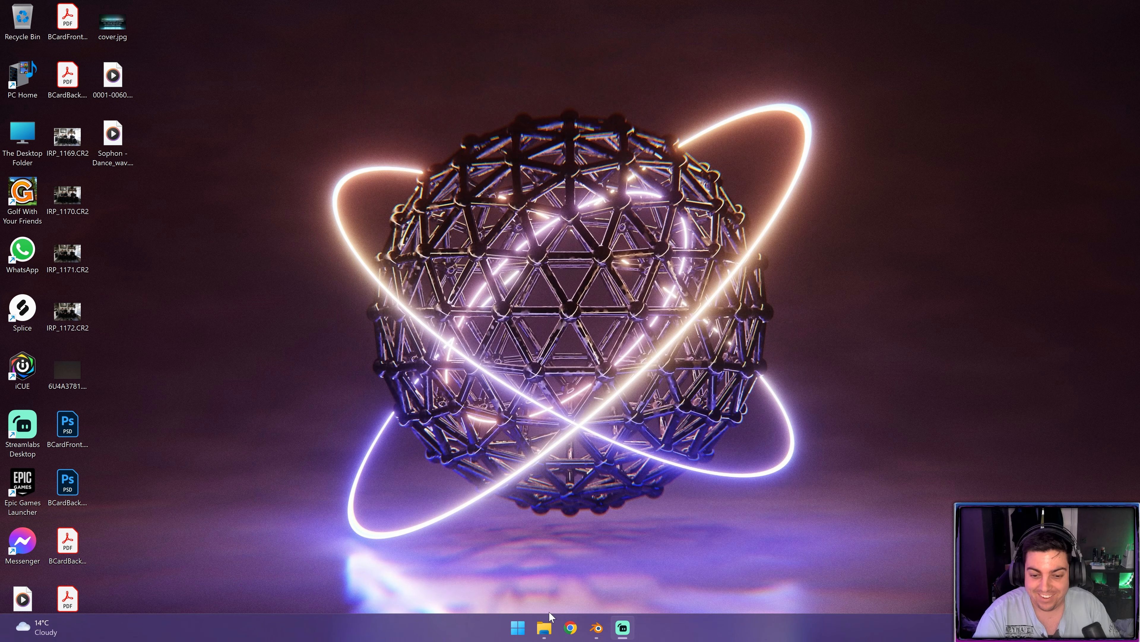
mouse_move(596, 628)
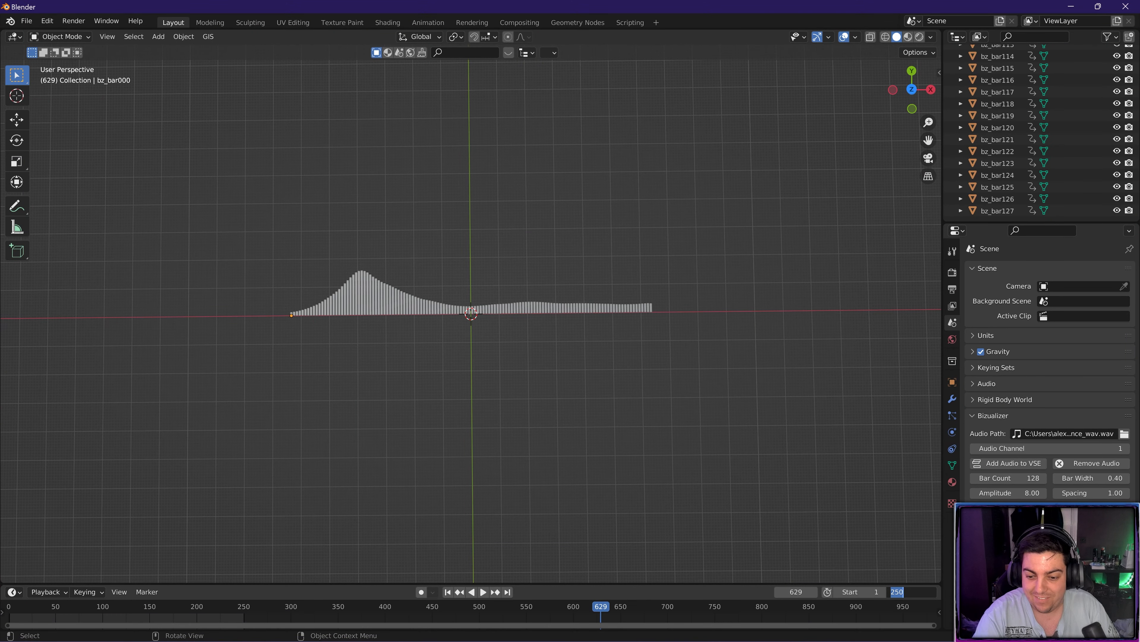
- Set the timeline End frame to 6600 then 6760 and scrub to confirm the bars still animate
type("6600")
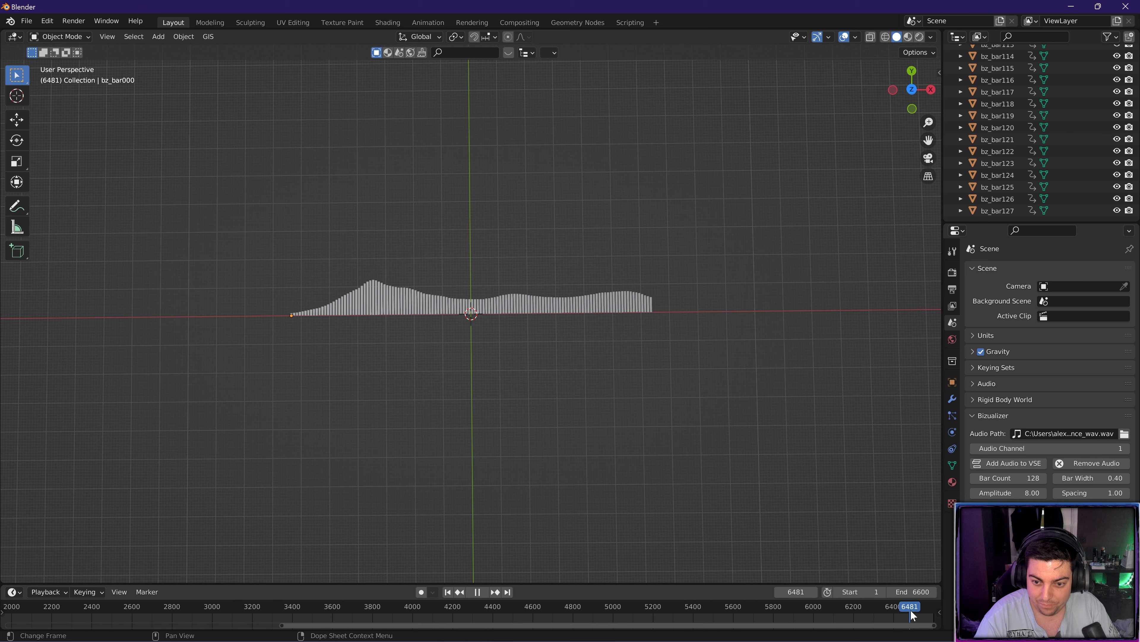
left_click(932, 606)
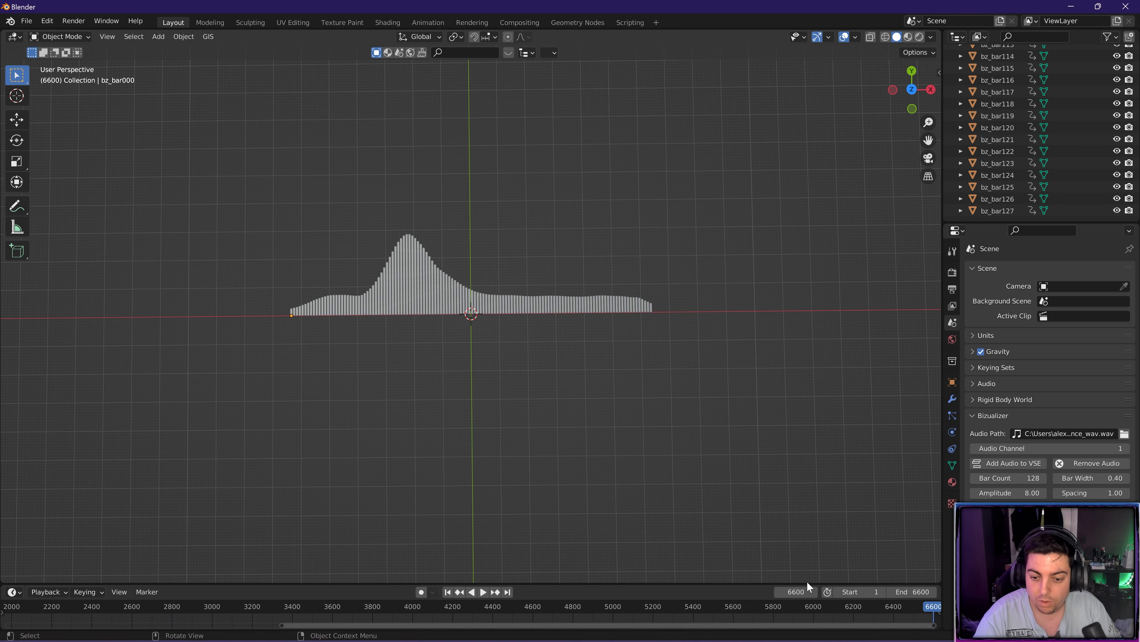
left_click(483, 592)
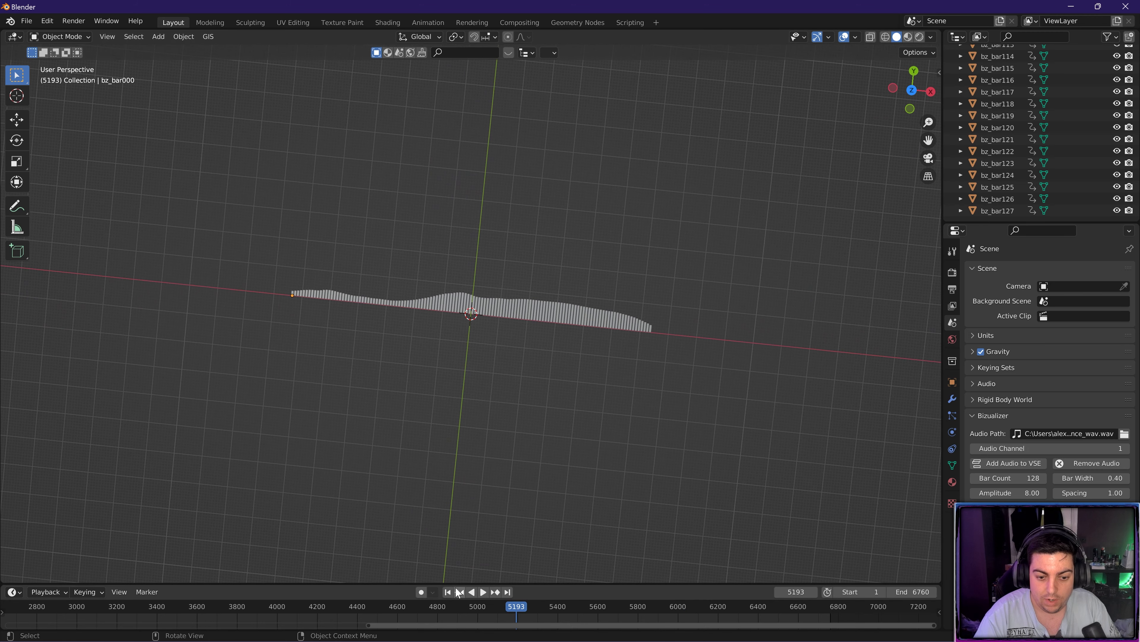
left_click(448, 591)
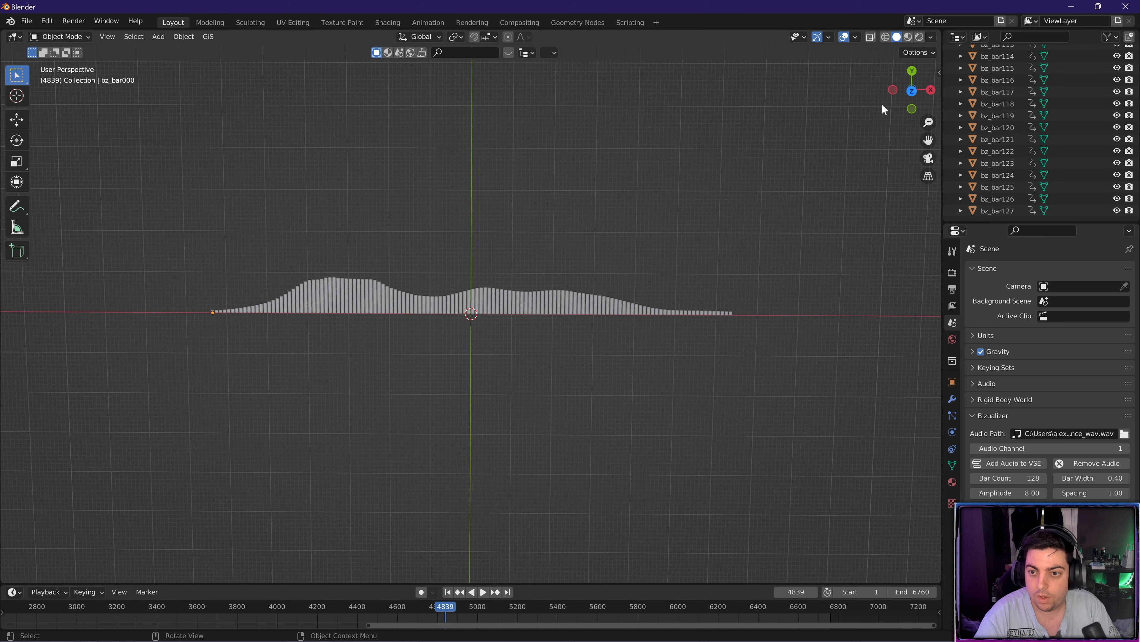
- Add a camera from top view, look through it and position it to frame the bar row
key("KP_7")
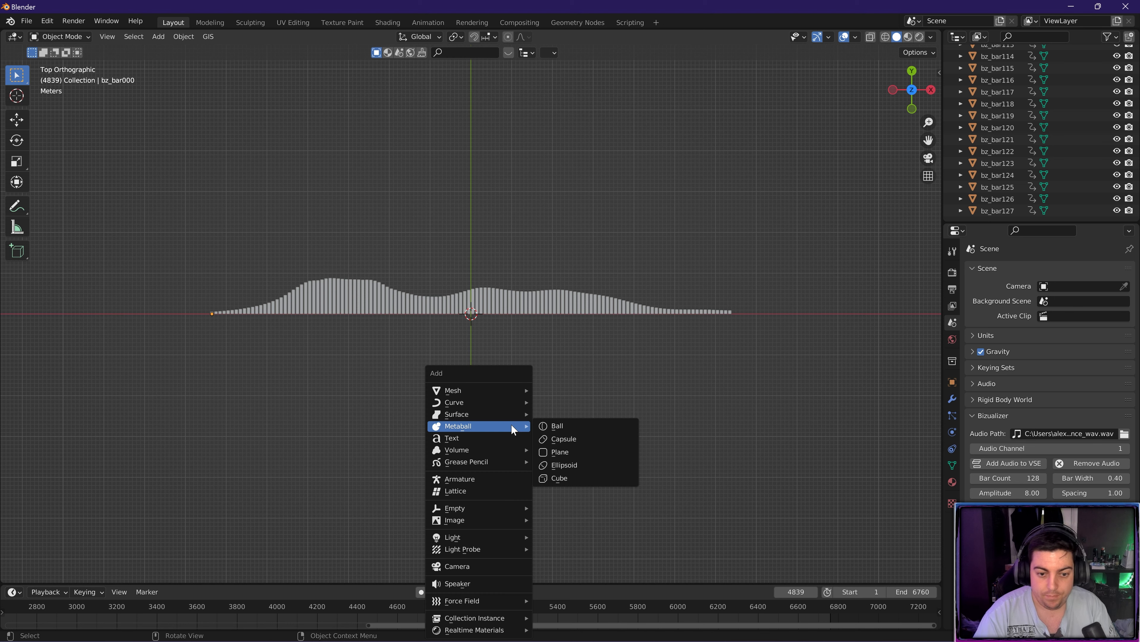
left_click(457, 565)
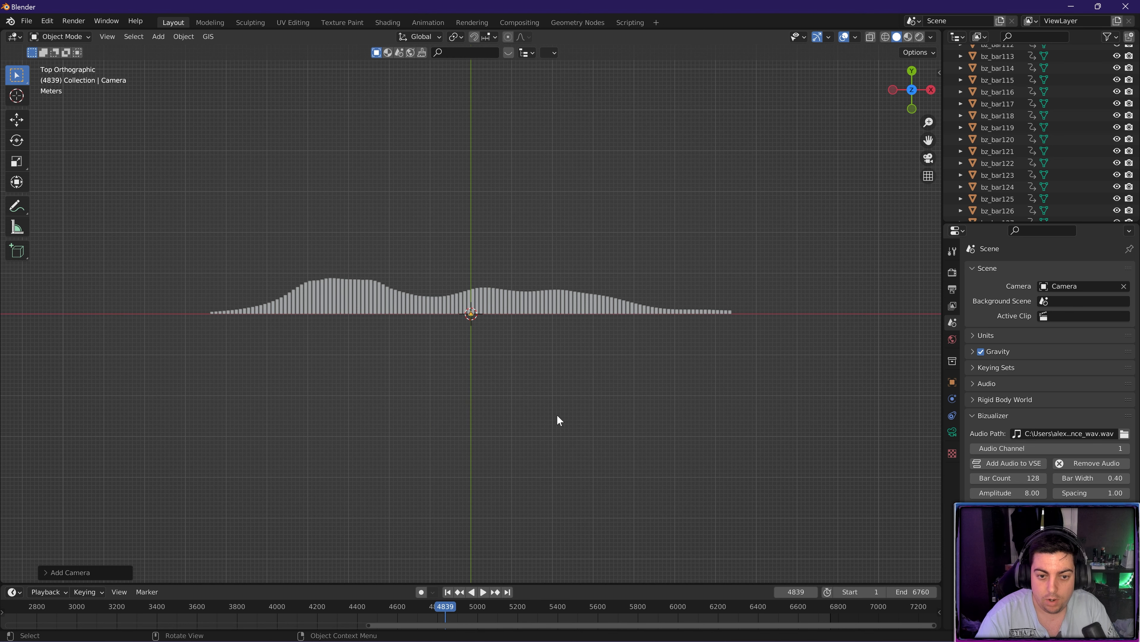
key("KP_0")
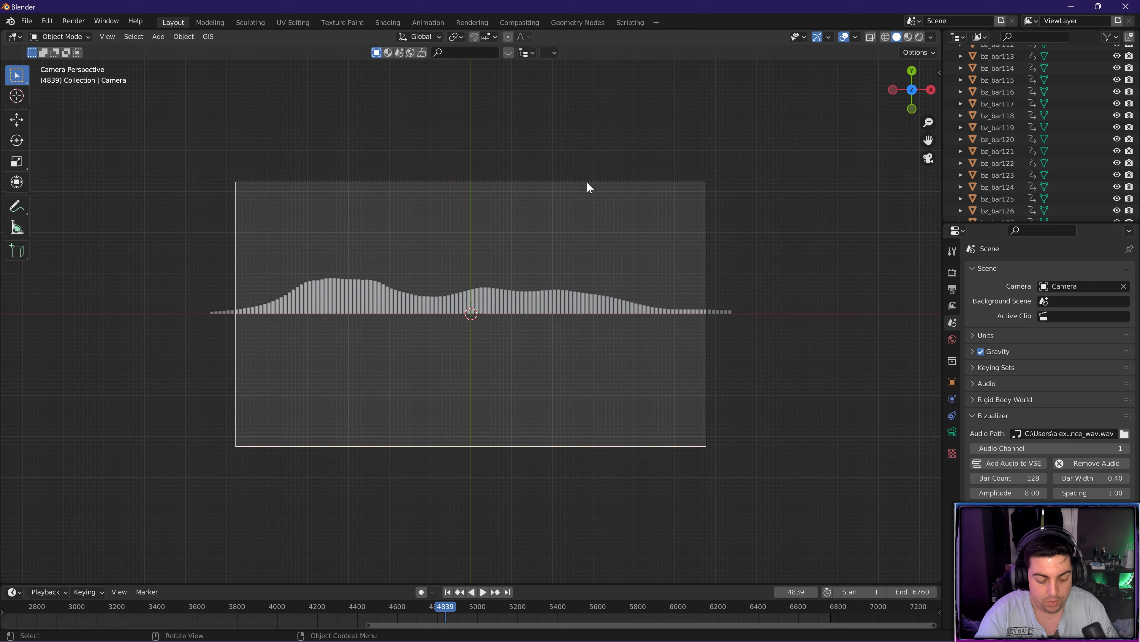
key("g")
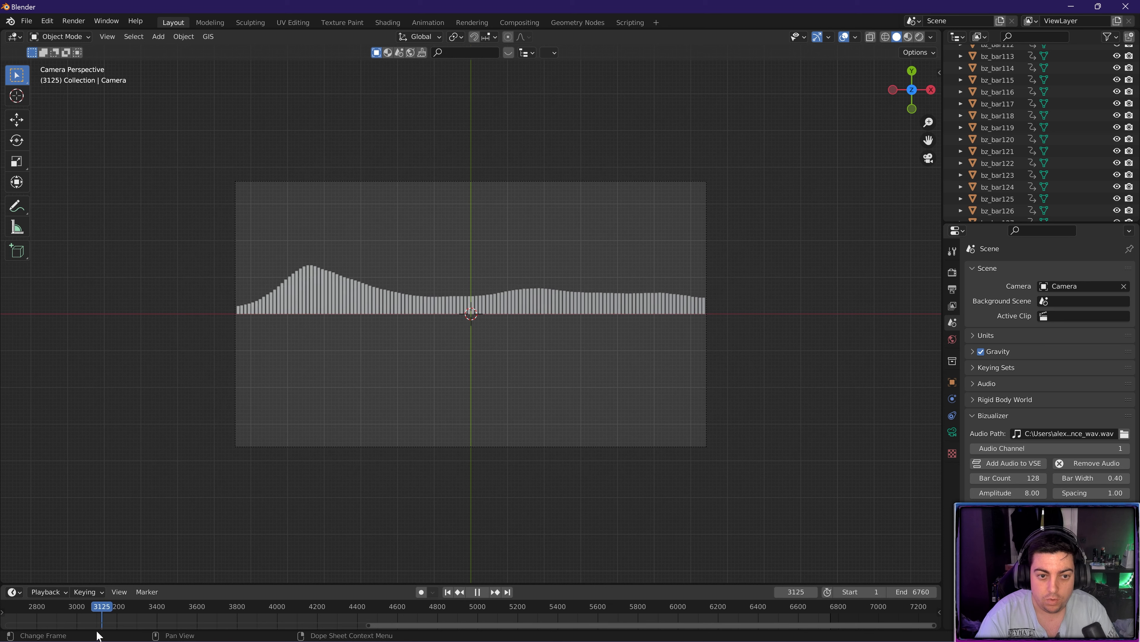
left_click_drag(102, 605, 178, 605)
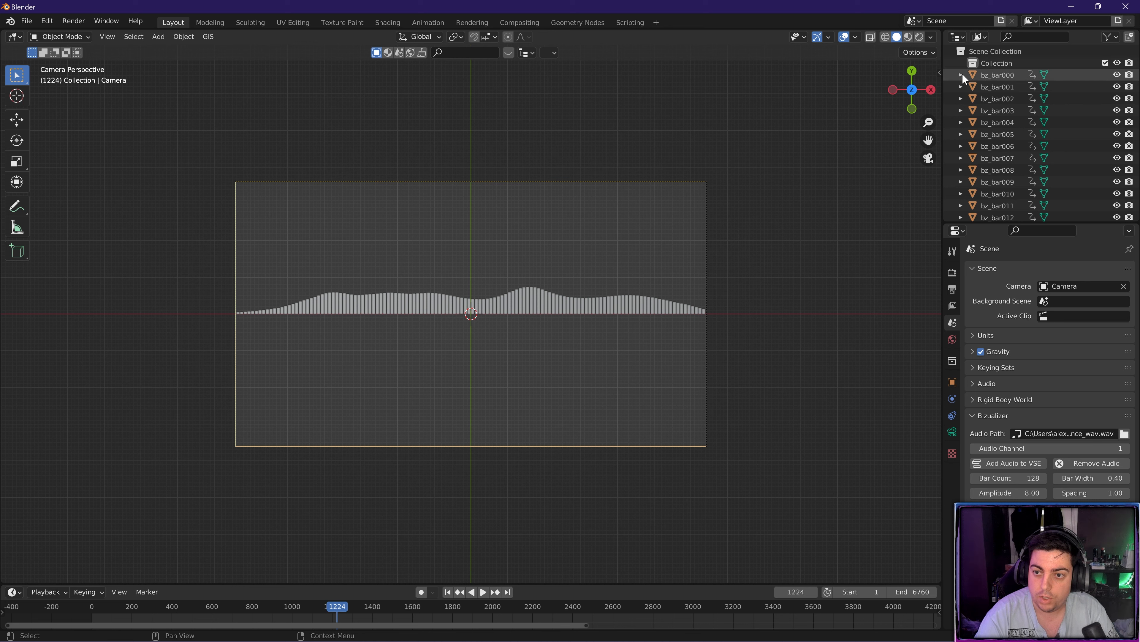
- Keep the camera outside, collapse the bars' collection and rename it AudioBars
left_click(997, 64)
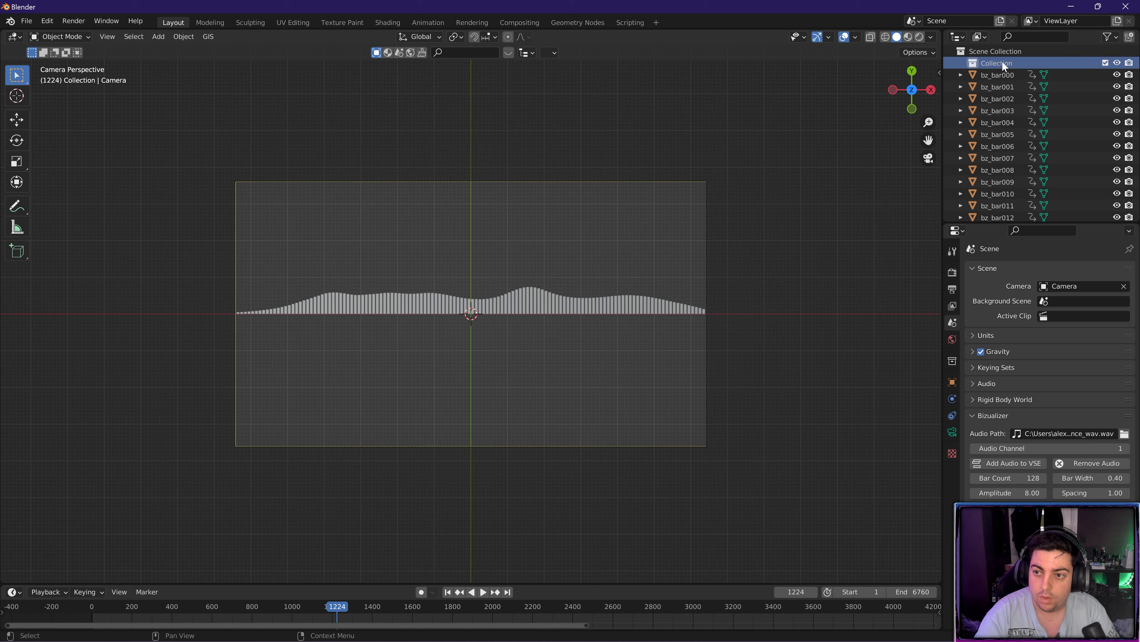
left_click(998, 75)
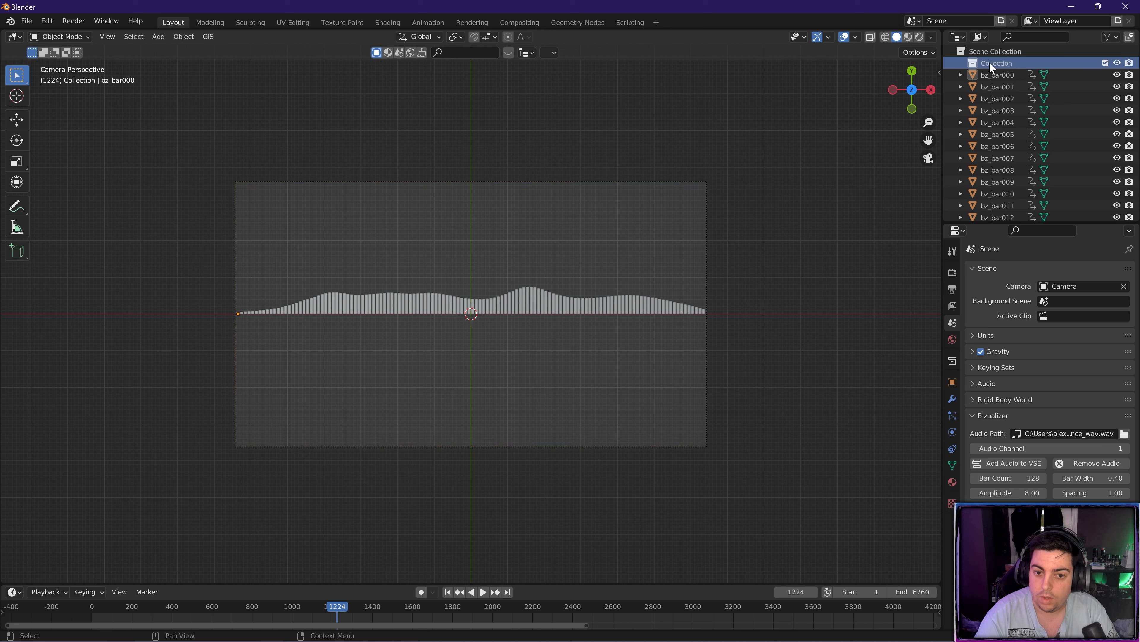
left_click(998, 74)
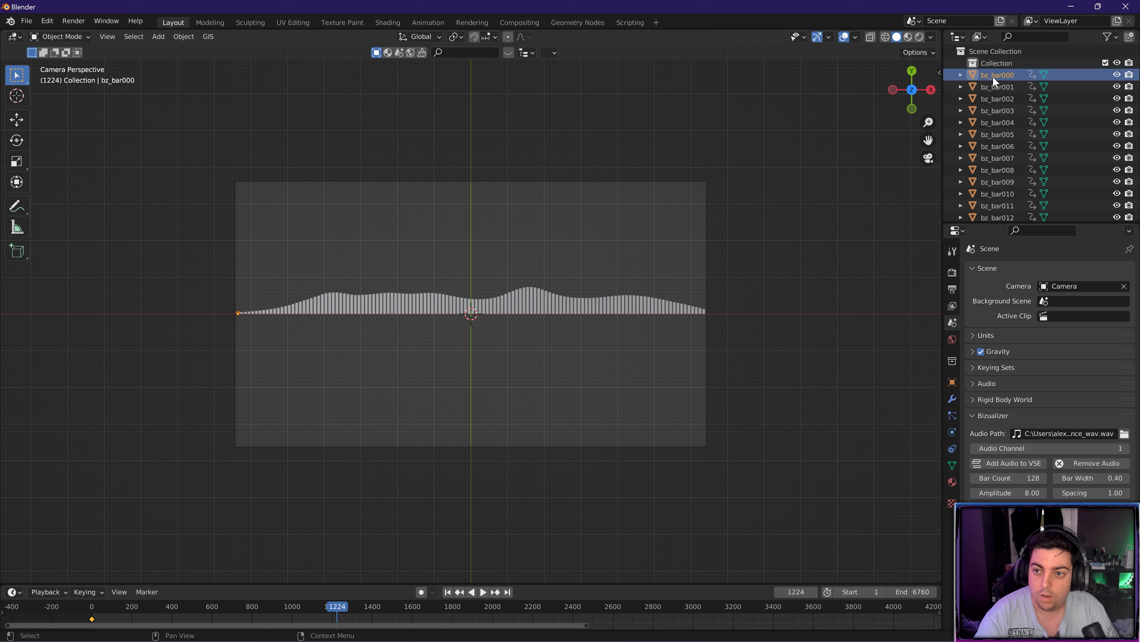
scroll("down", 3)
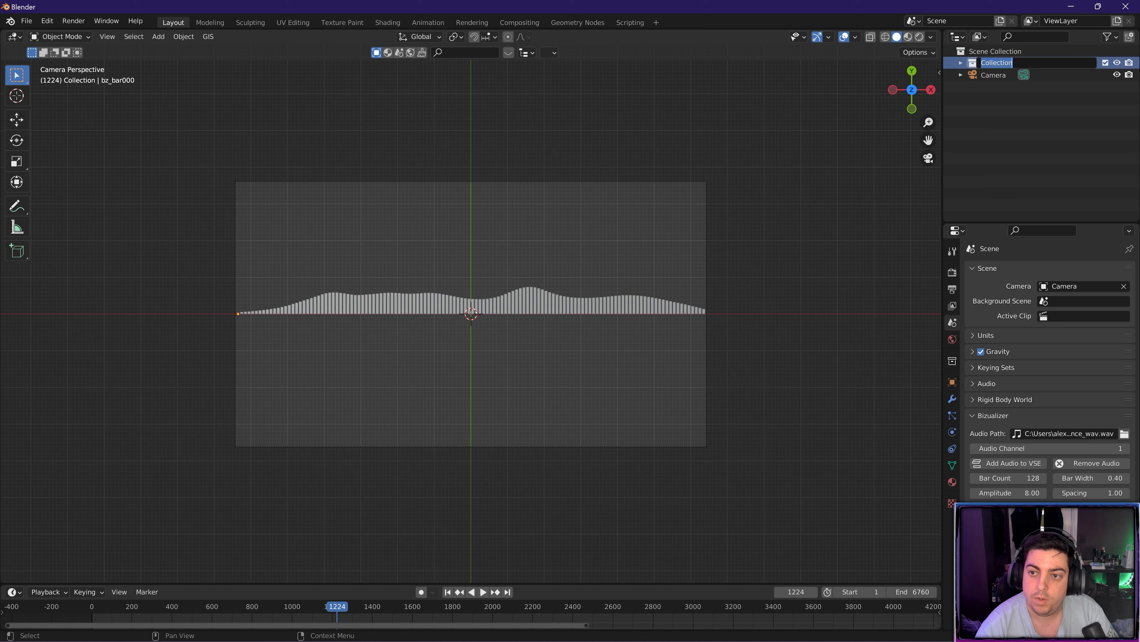
type("AudioBars")
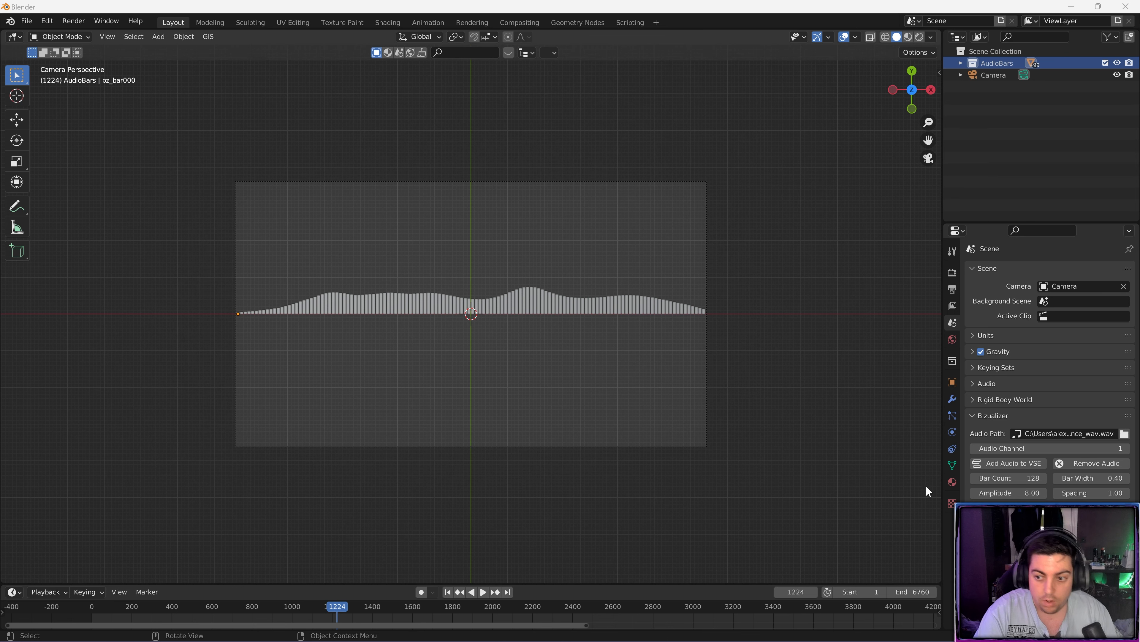
mouse_move(804, 409)
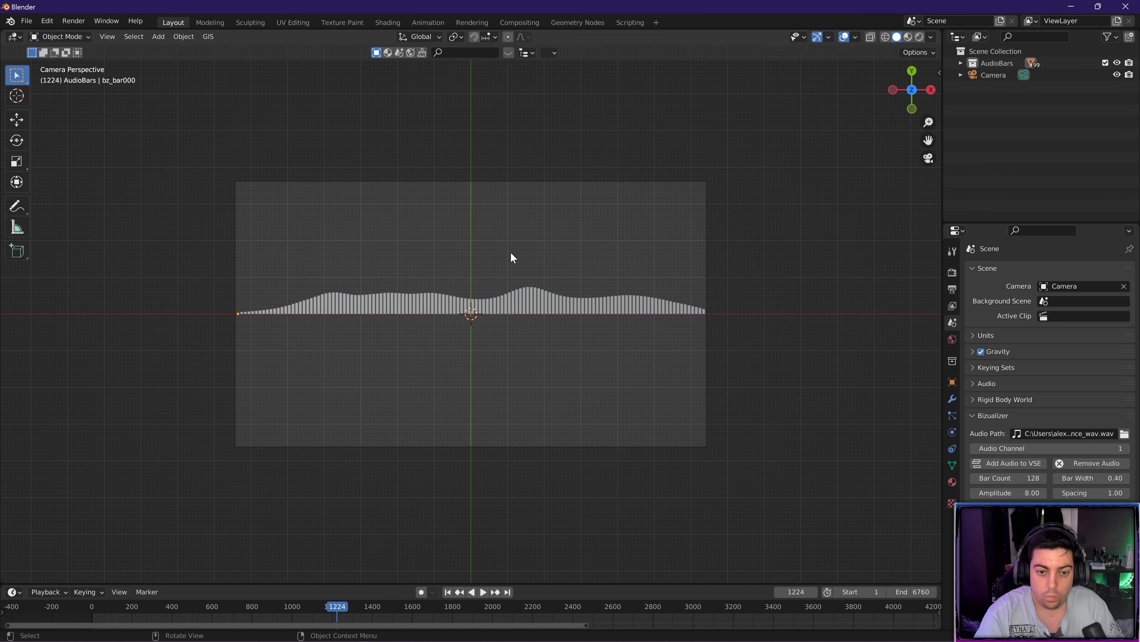
mouse_move(459, 379)
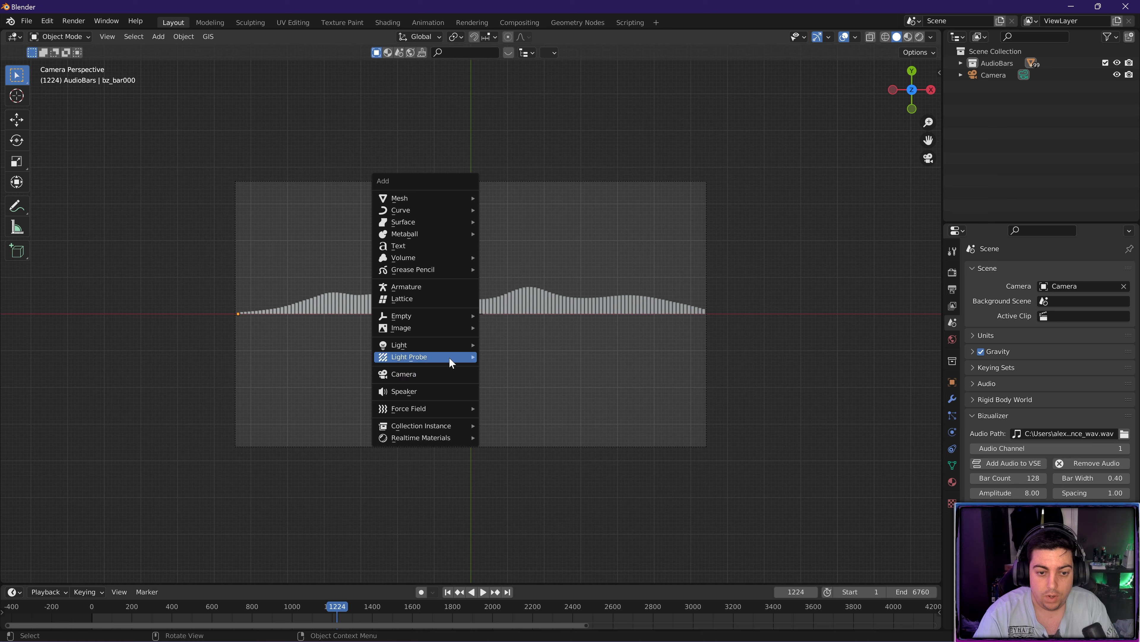
mouse_move(429, 425)
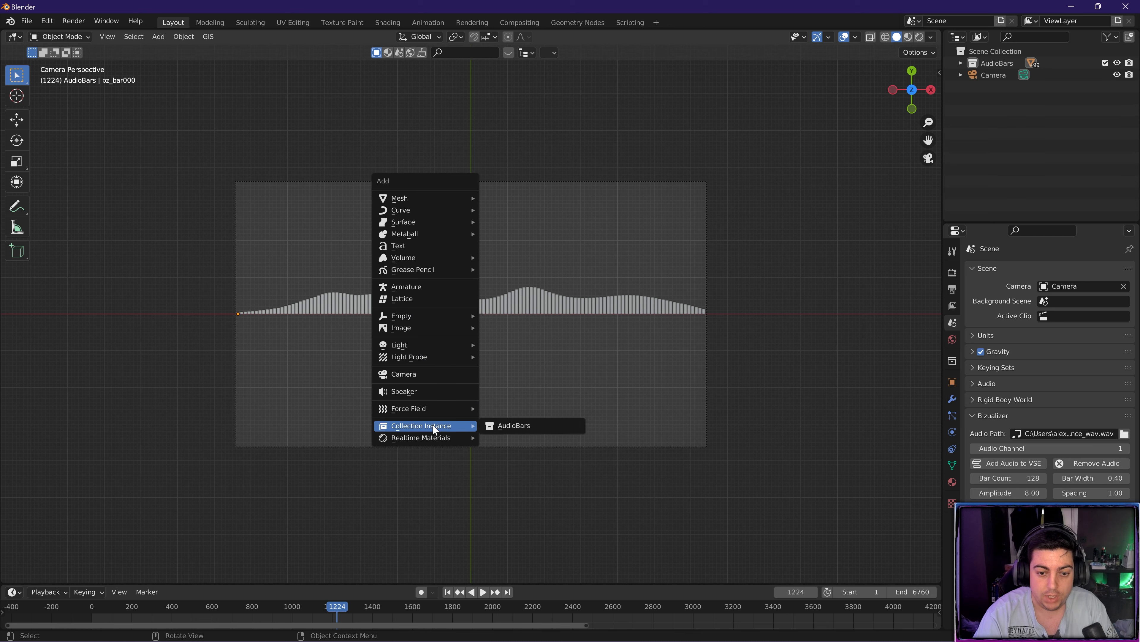
- Add an AudioBars collection instance with Scale Y -1 and check the mirrored playback
left_click(513, 424)
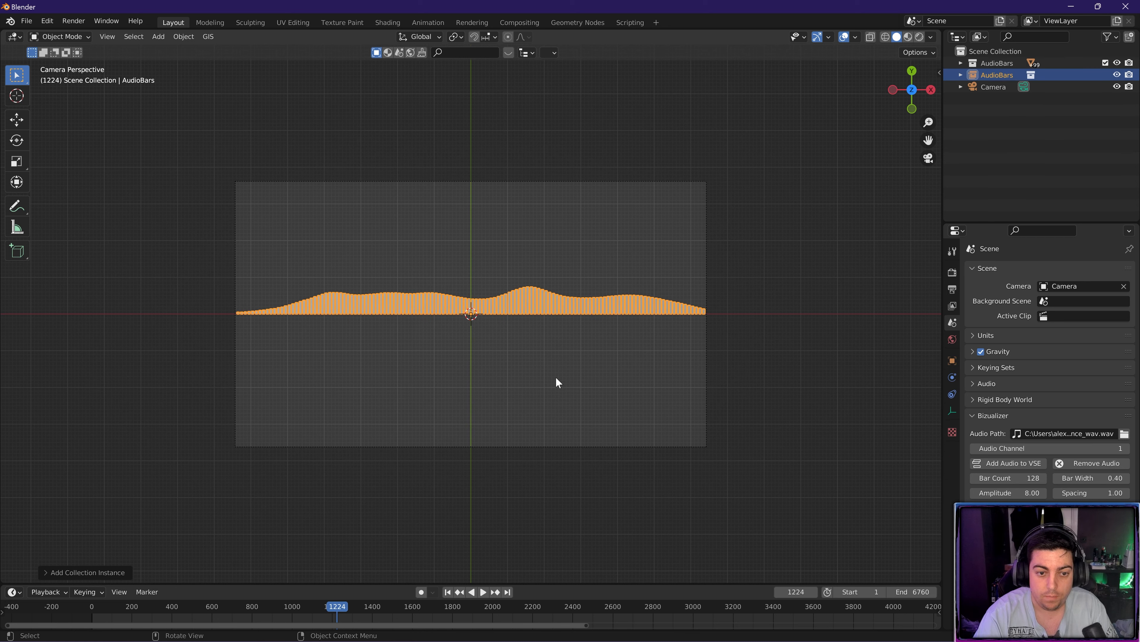
mouse_move(733, 370)
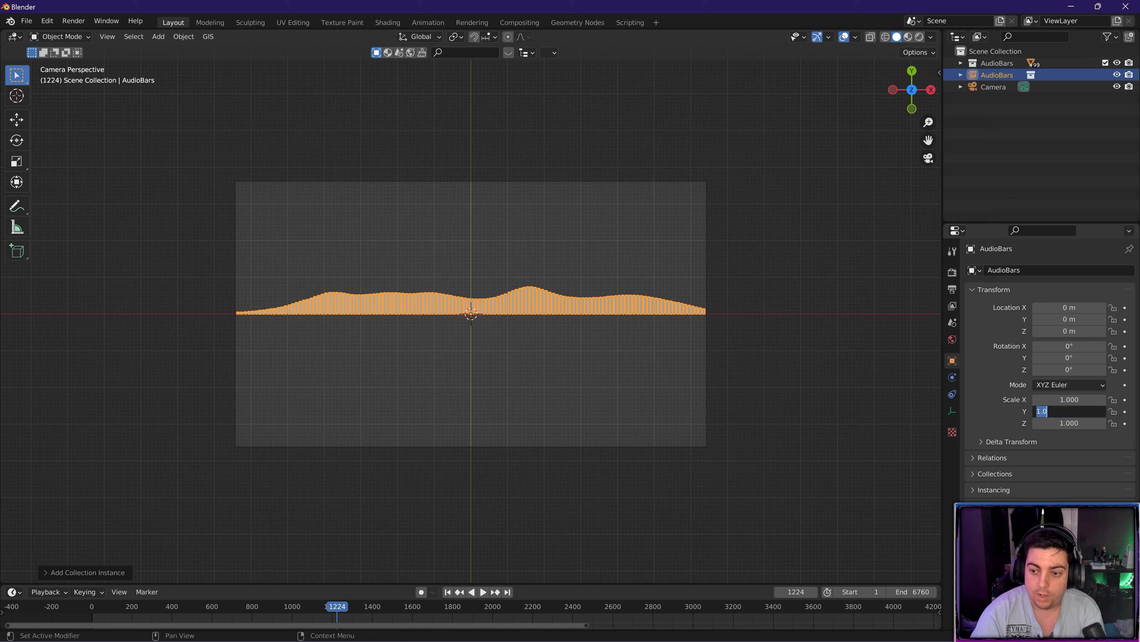
type("-1")
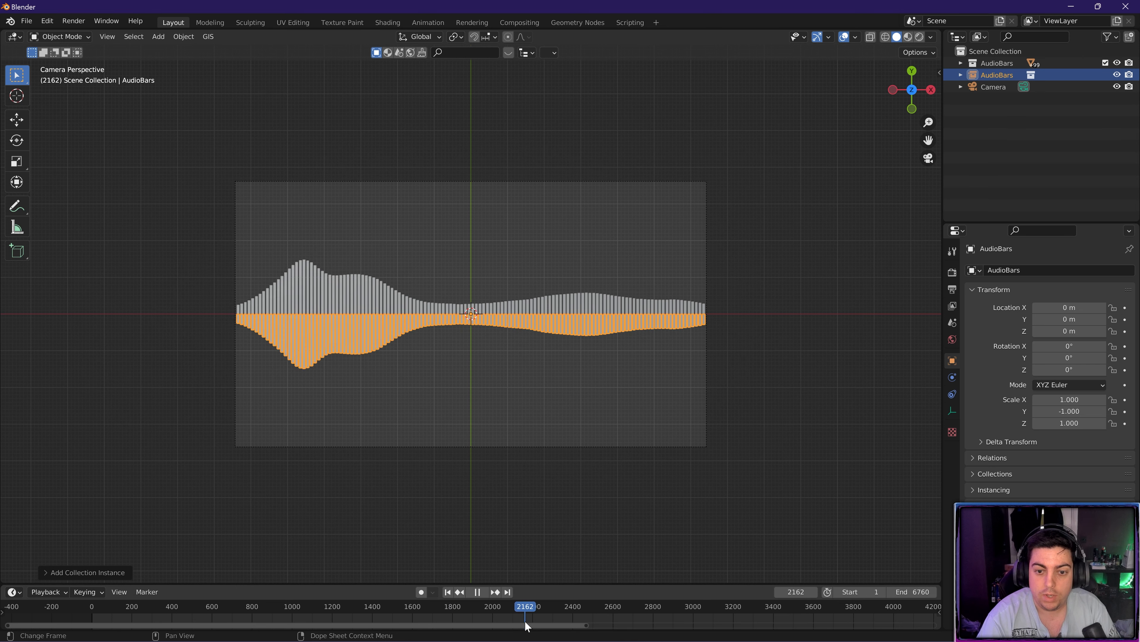
left_click_drag(524, 605, 596, 606)
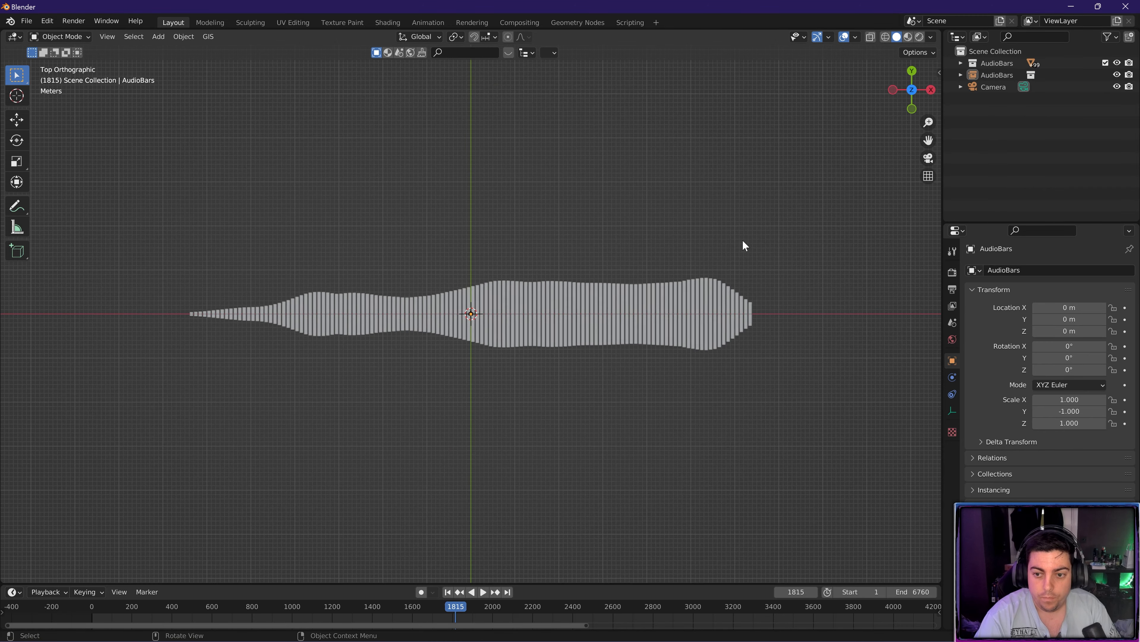
left_click(222, 606)
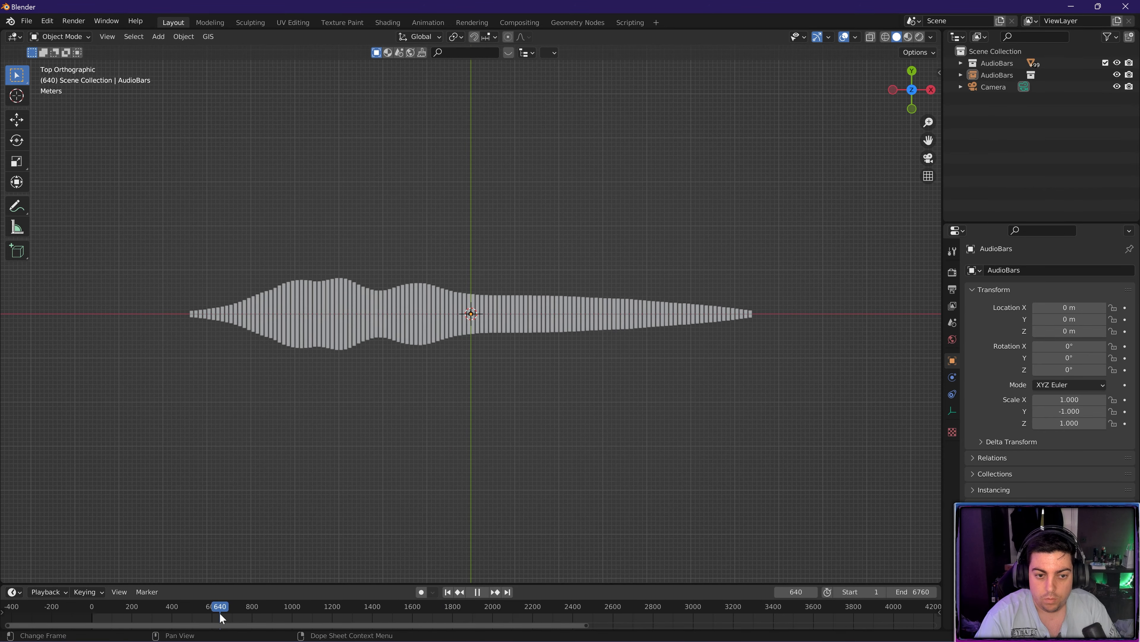
left_click(357, 605)
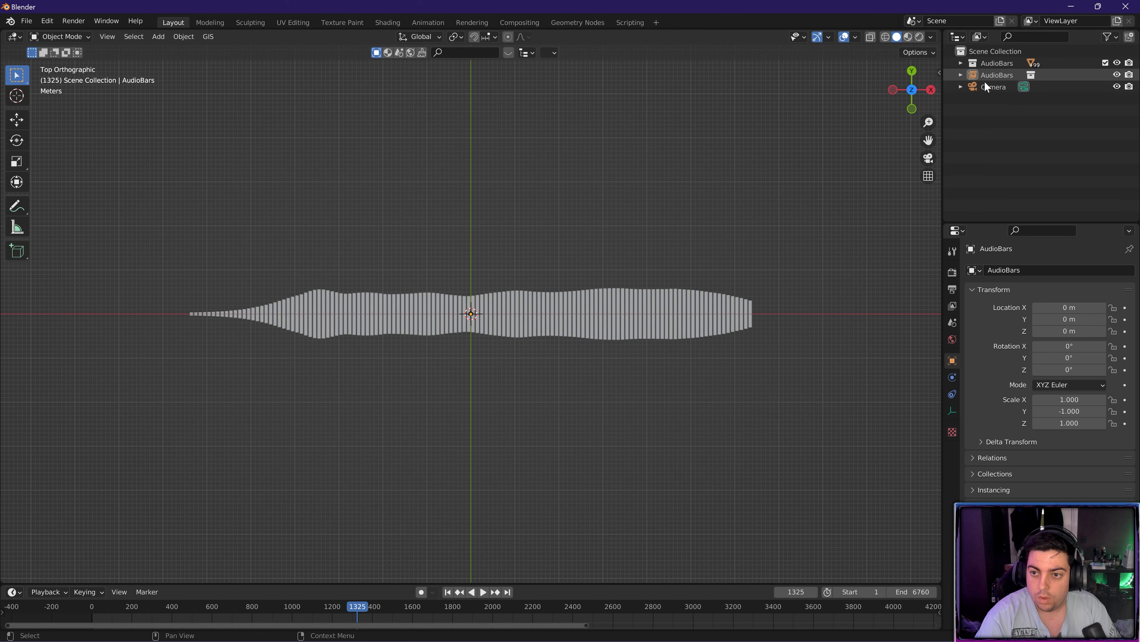
left_click(993, 86)
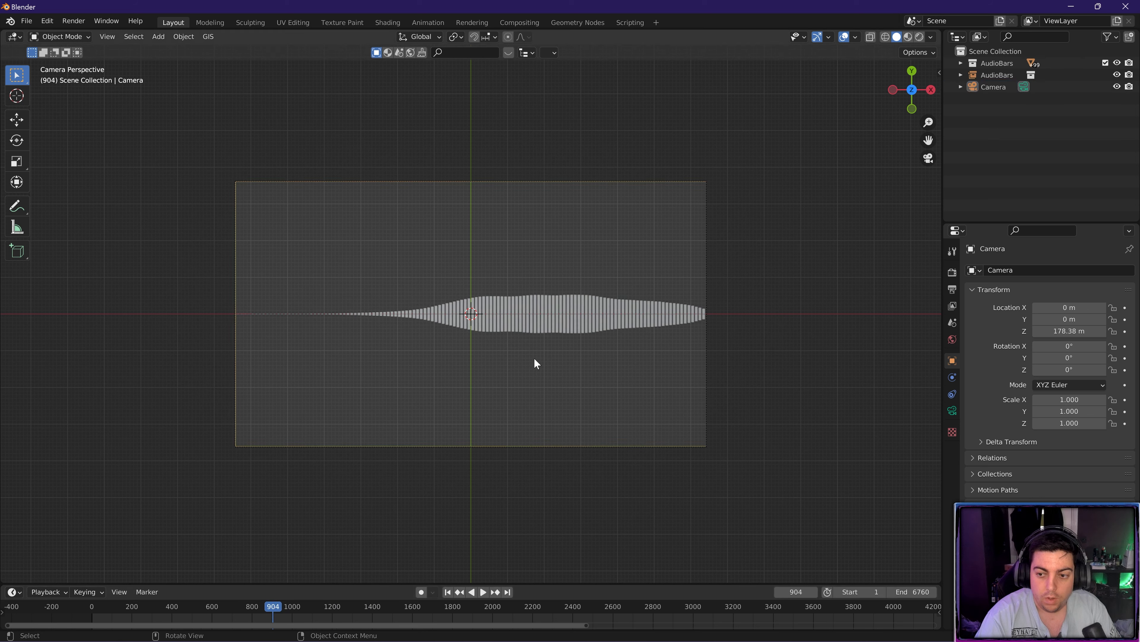
mouse_move(437, 498)
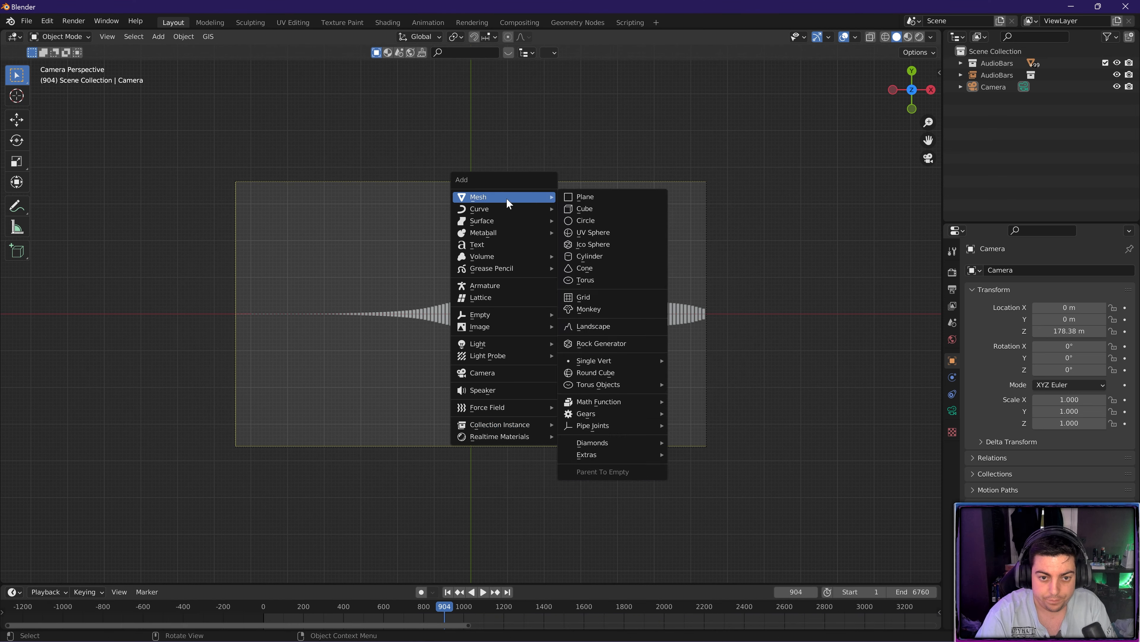
- Add a plane, move it up to Y 35.131 m and stretch it to about 64 along X
left_click(585, 197)
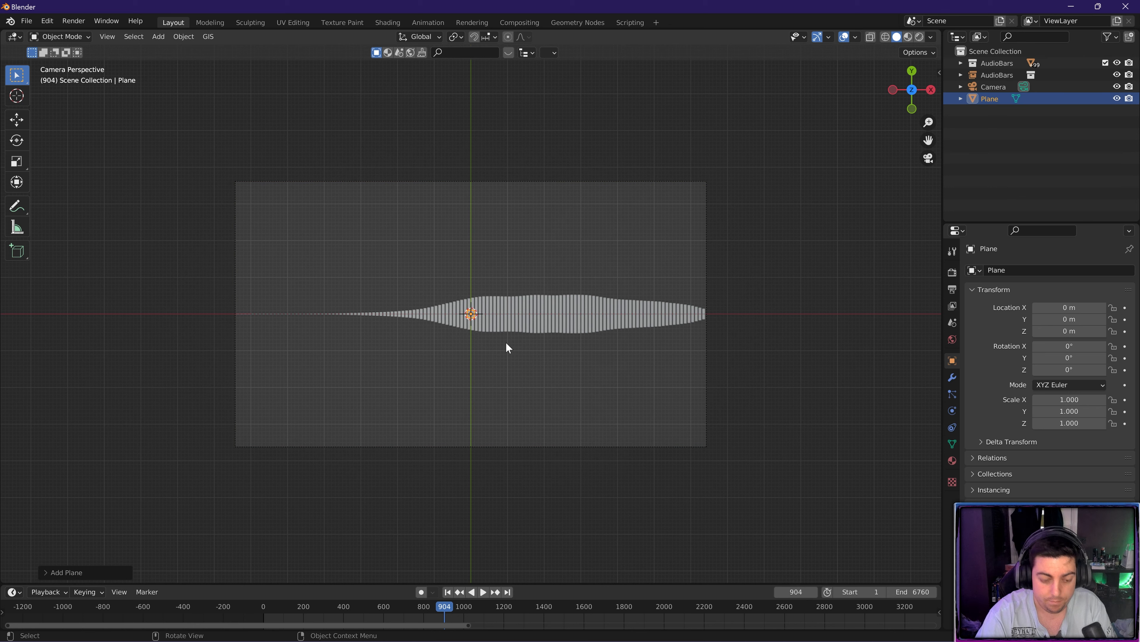
key("g")
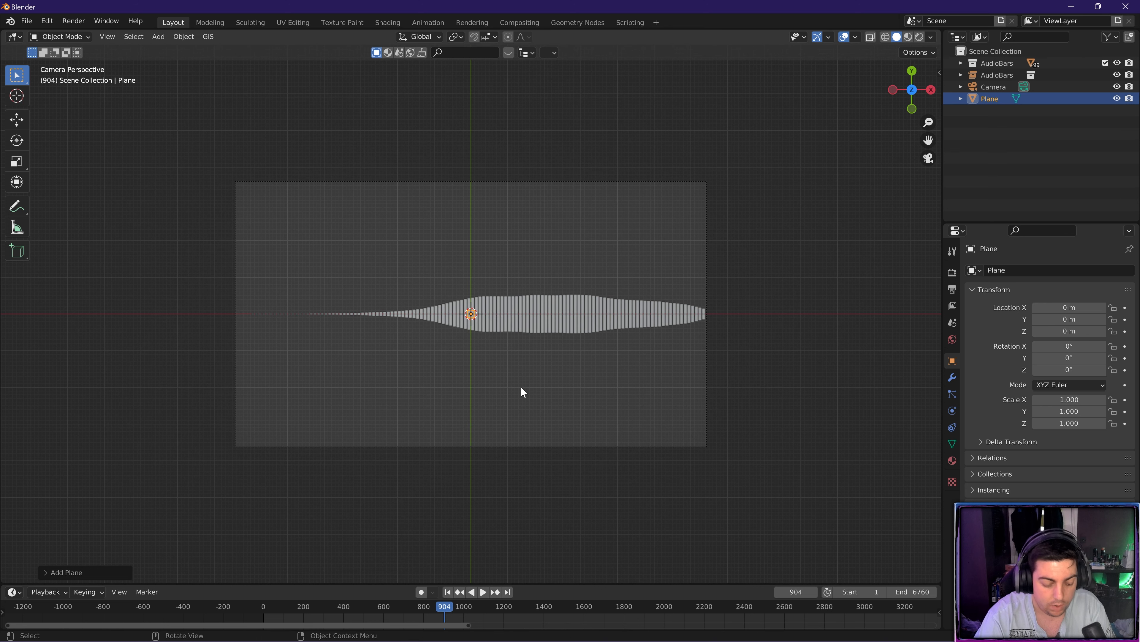
key("g")
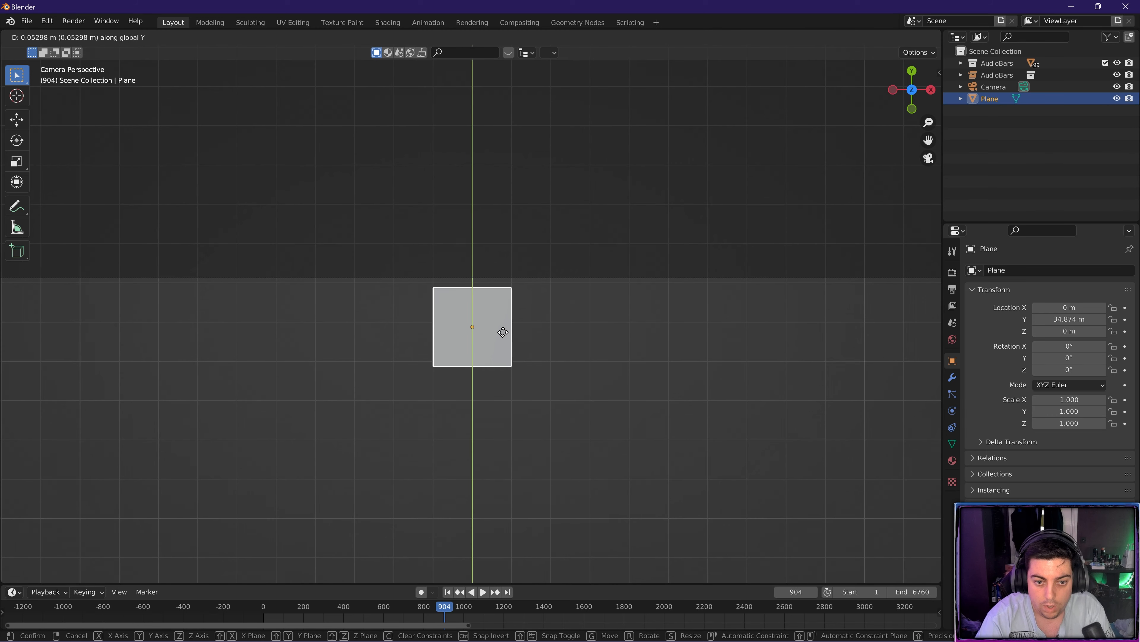
left_click_drag(502, 333, 505, 317)
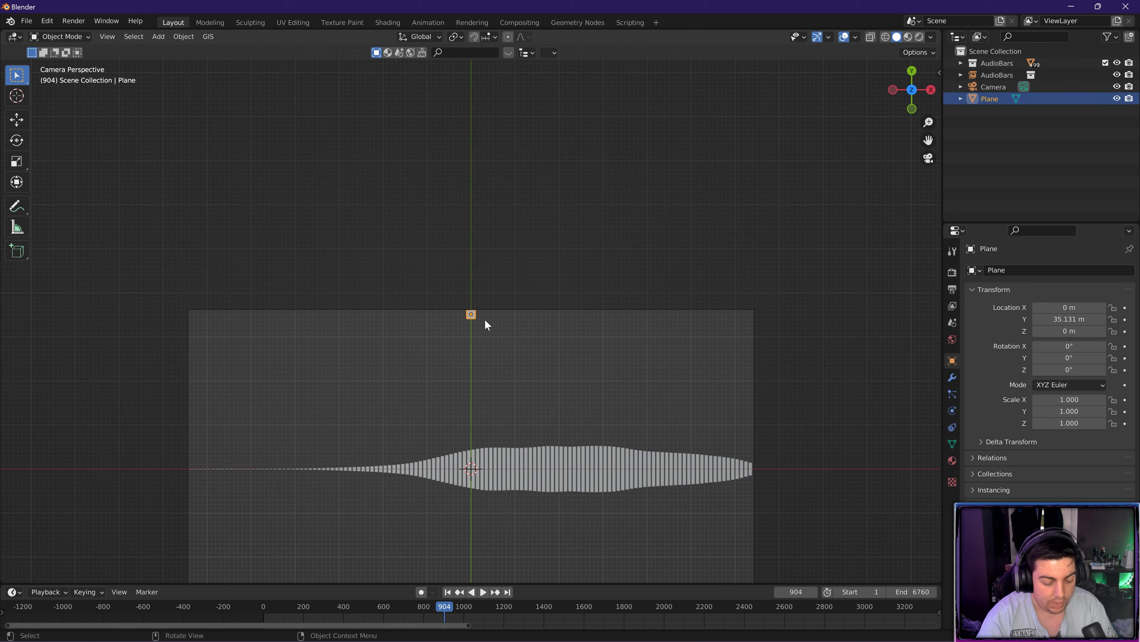
key("s")
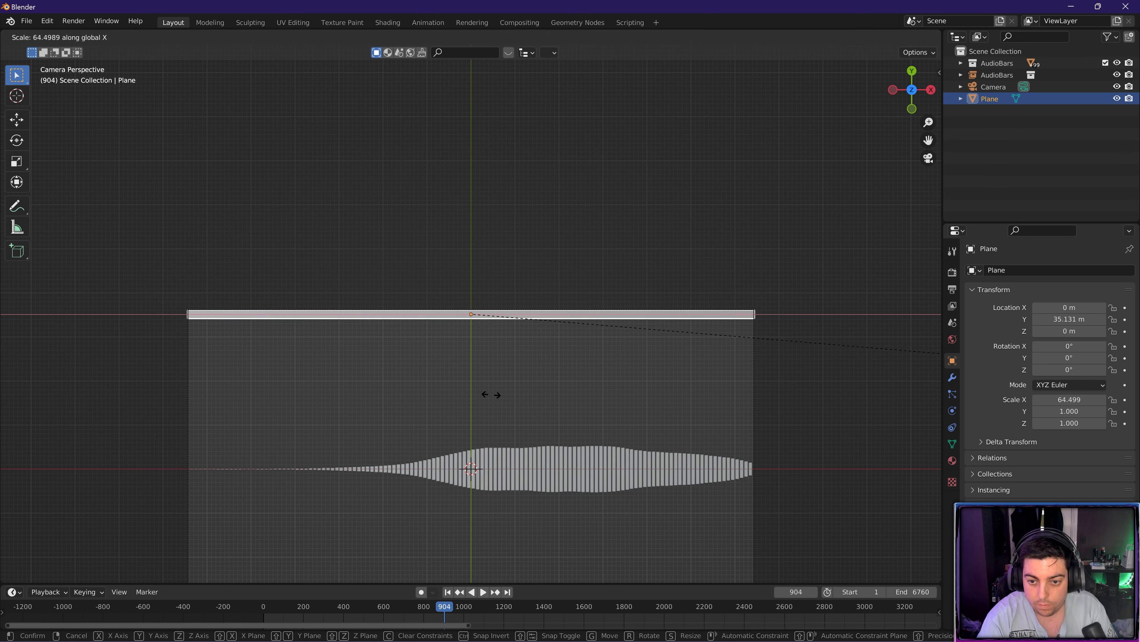
left_click(487, 398)
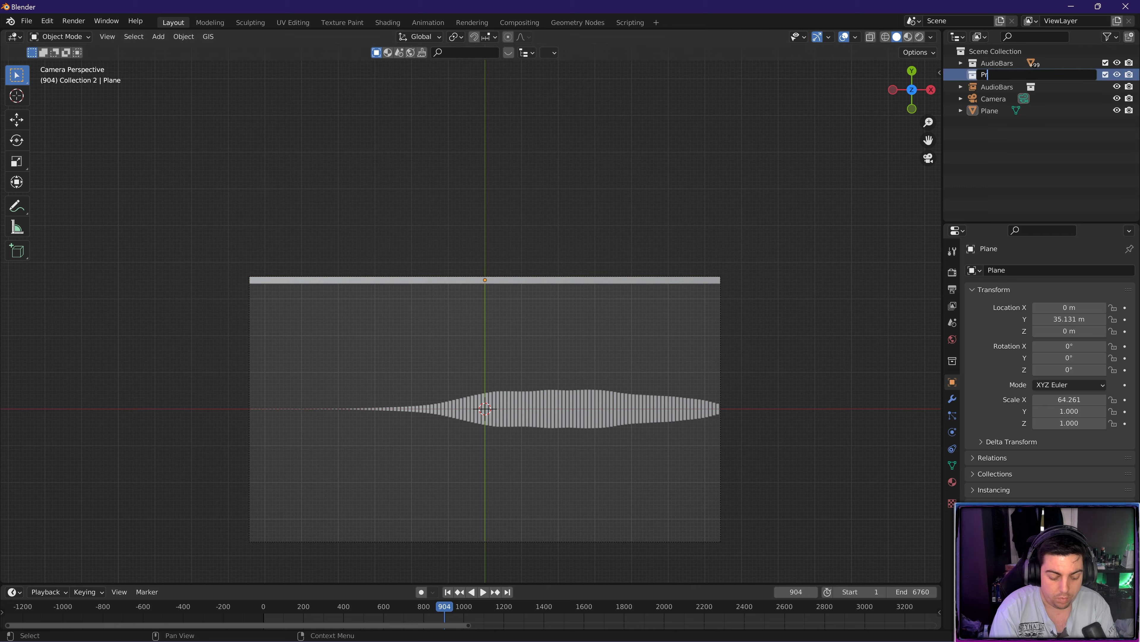
- Create the ProgressBars collection for BarTop and add an instance of it for the bottom bar
type("ProgressBars")
left_click(1037, 110)
type("BarTop")
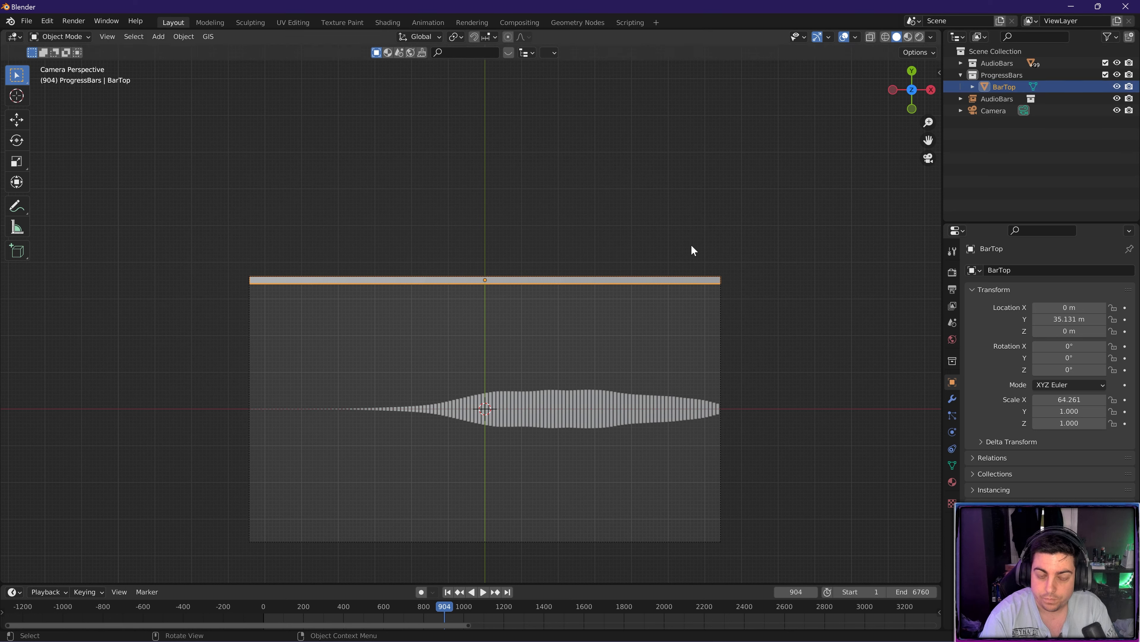
left_click(487, 324)
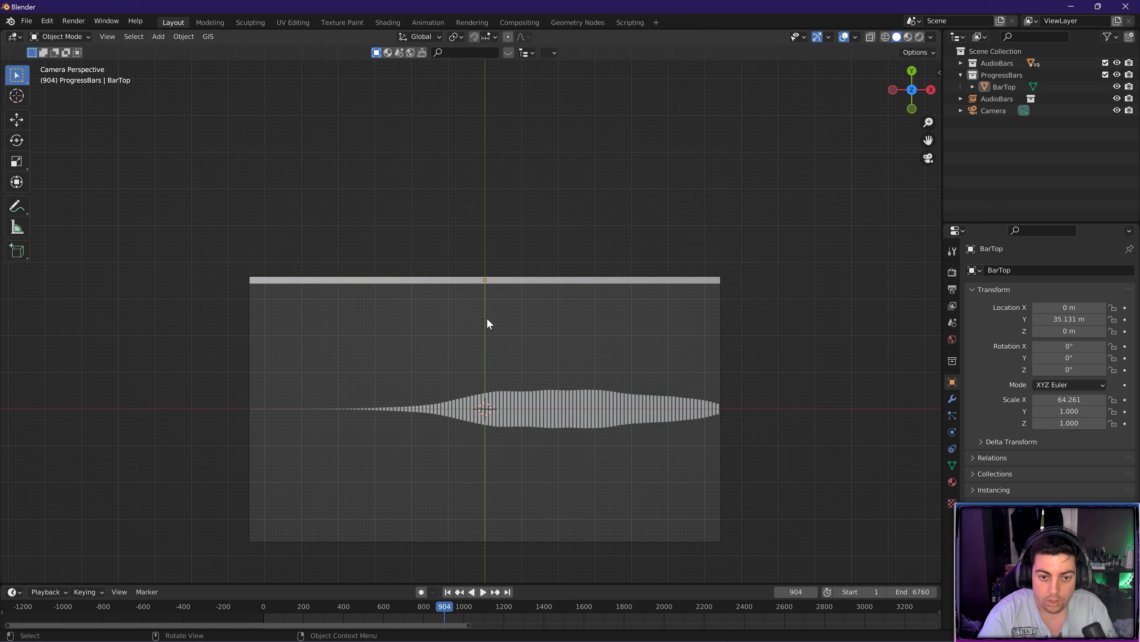
left_click(158, 36)
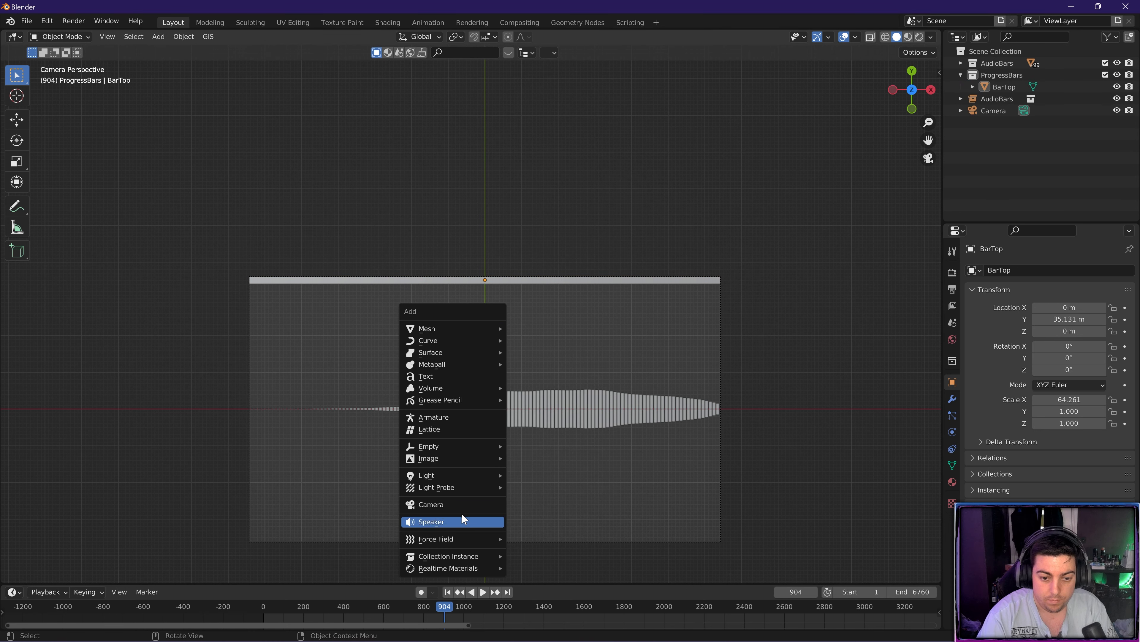
mouse_move(448, 556)
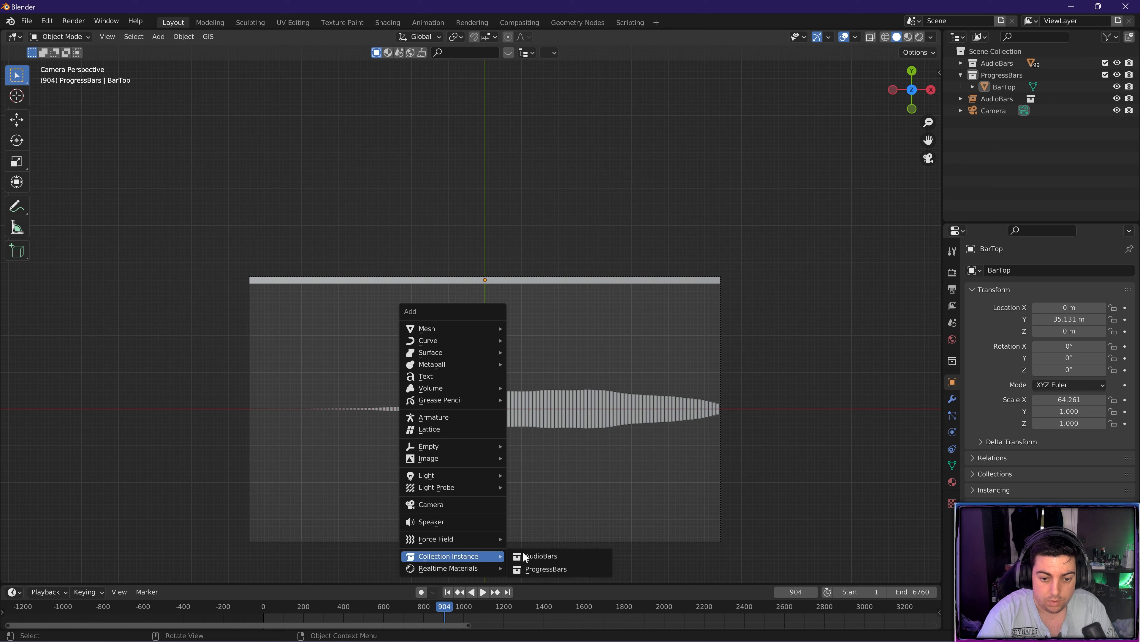
left_click(546, 568)
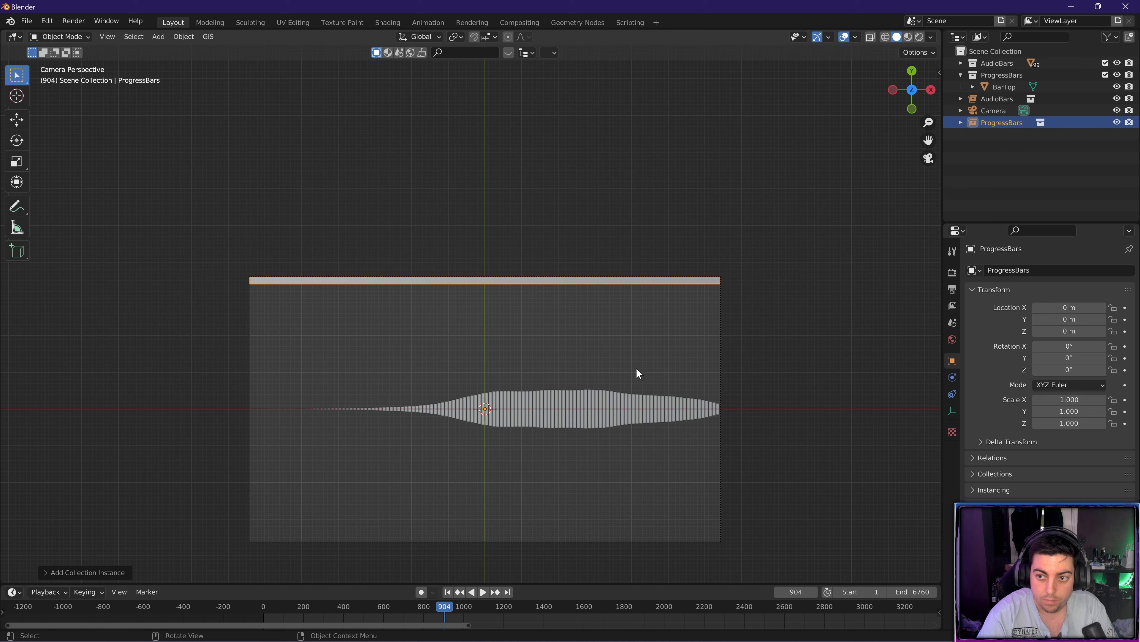
mouse_move(499, 279)
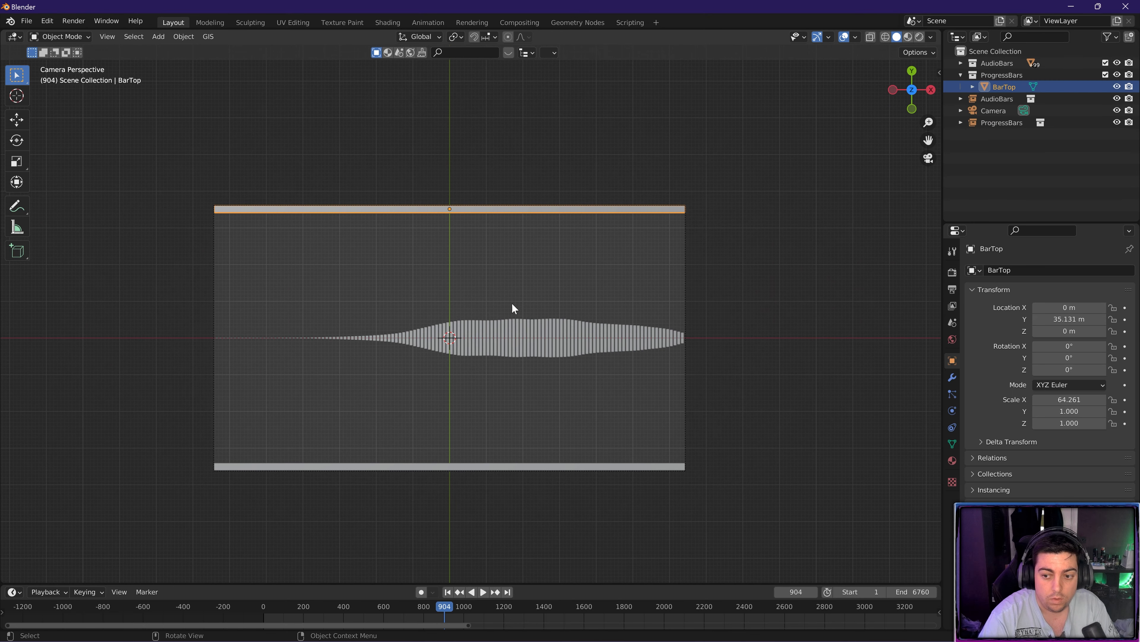
mouse_move(431, 622)
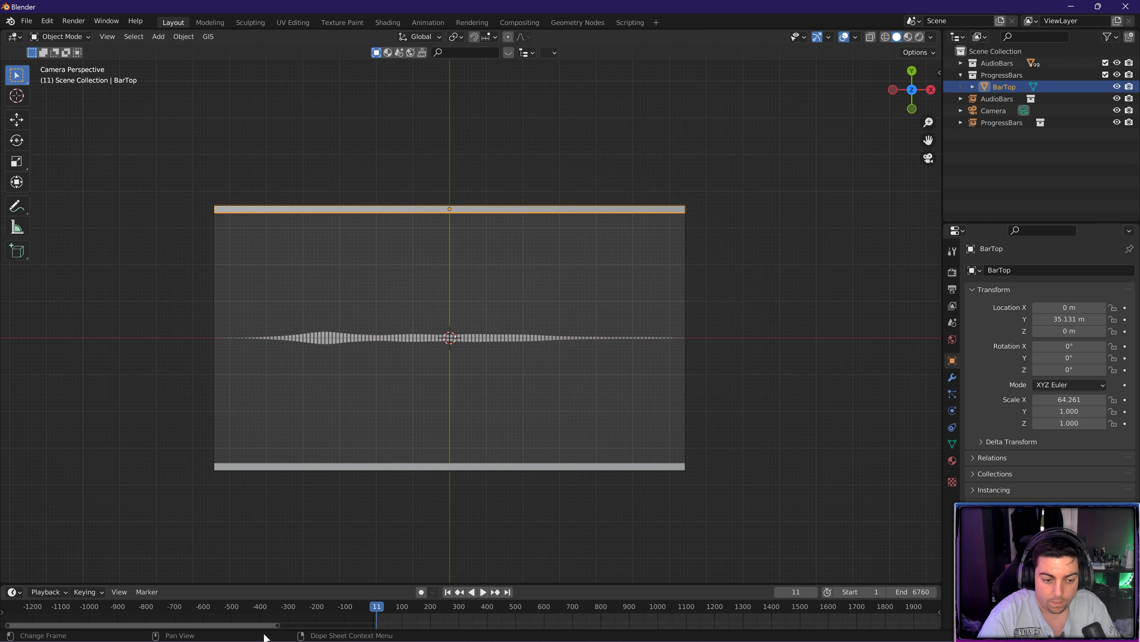
- At the start frame slide BarTop off left to X -128.64 m and keyframe its location
left_click(483, 592)
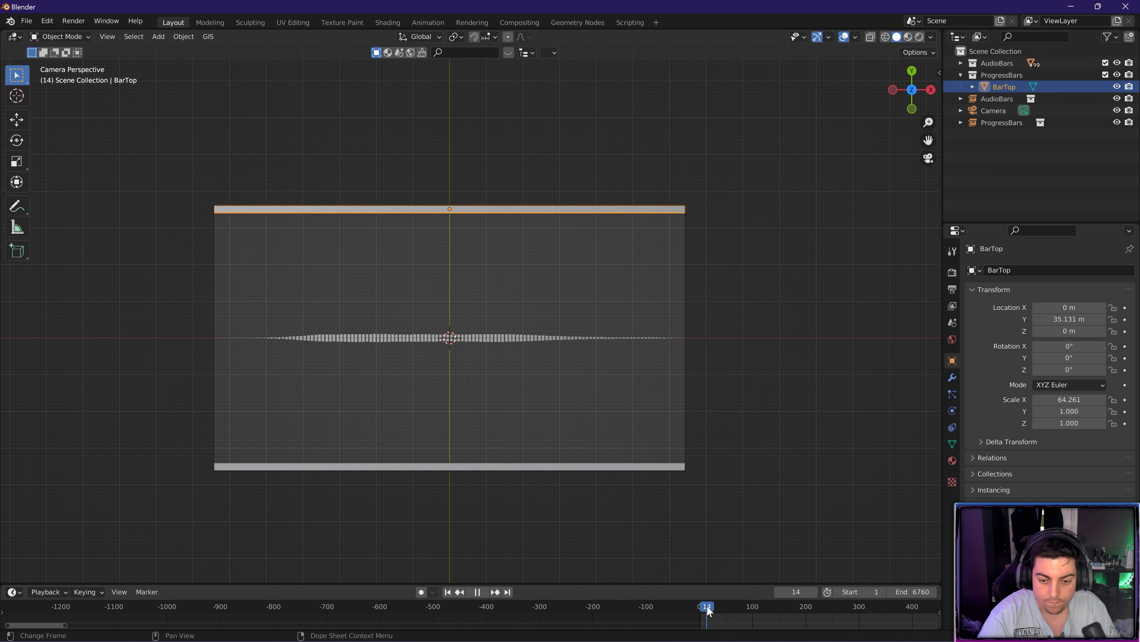
left_click(700, 606)
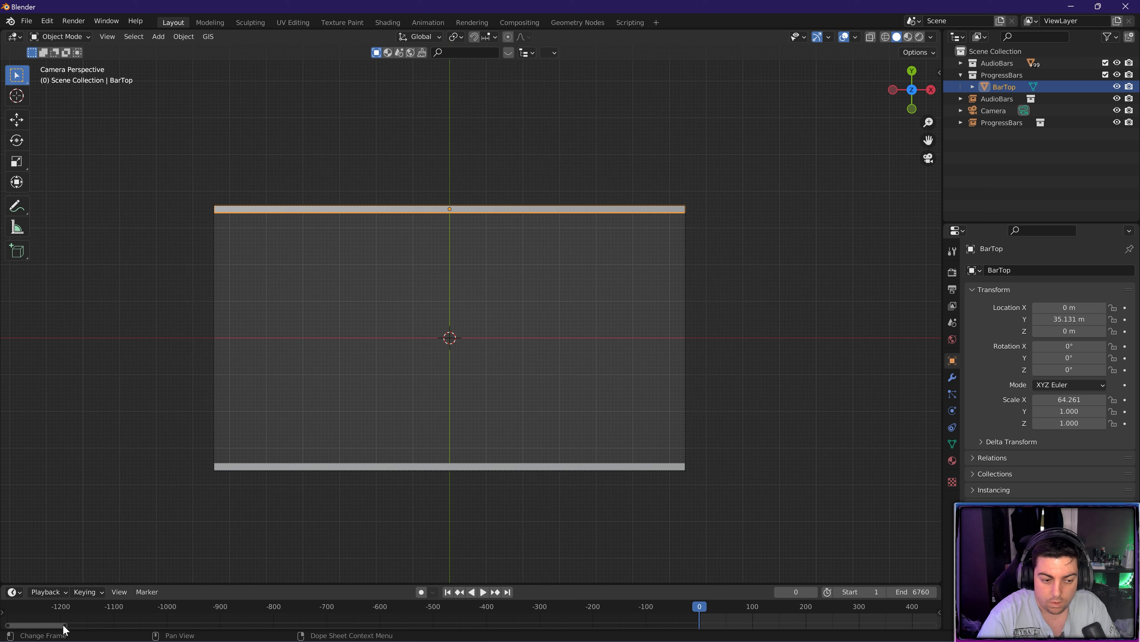
scroll("down", 3)
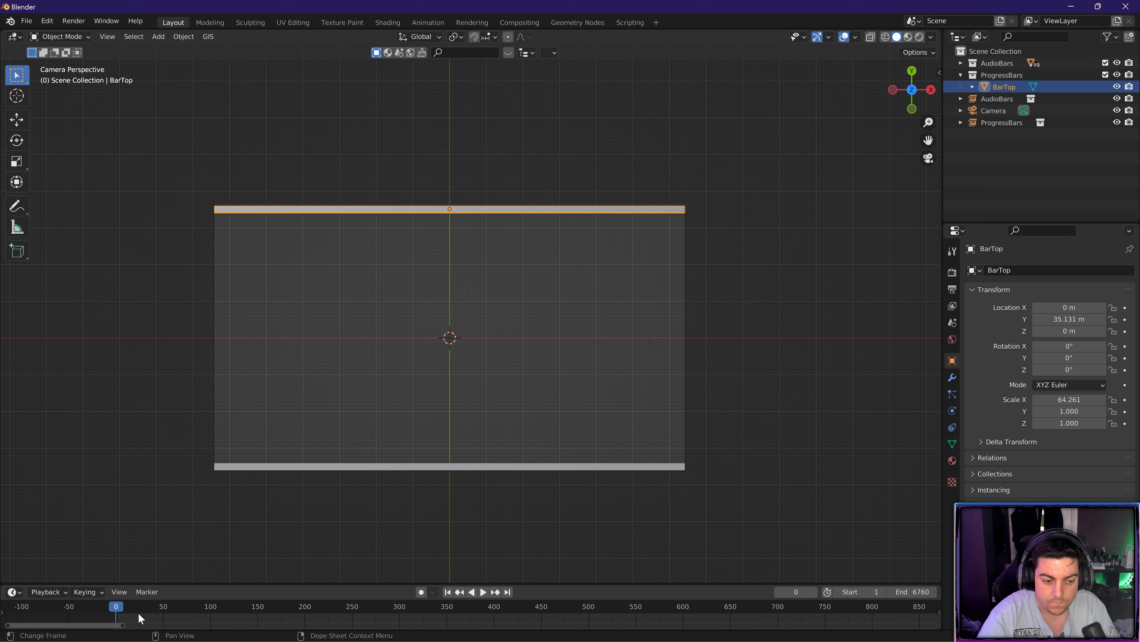
mouse_move(120, 612)
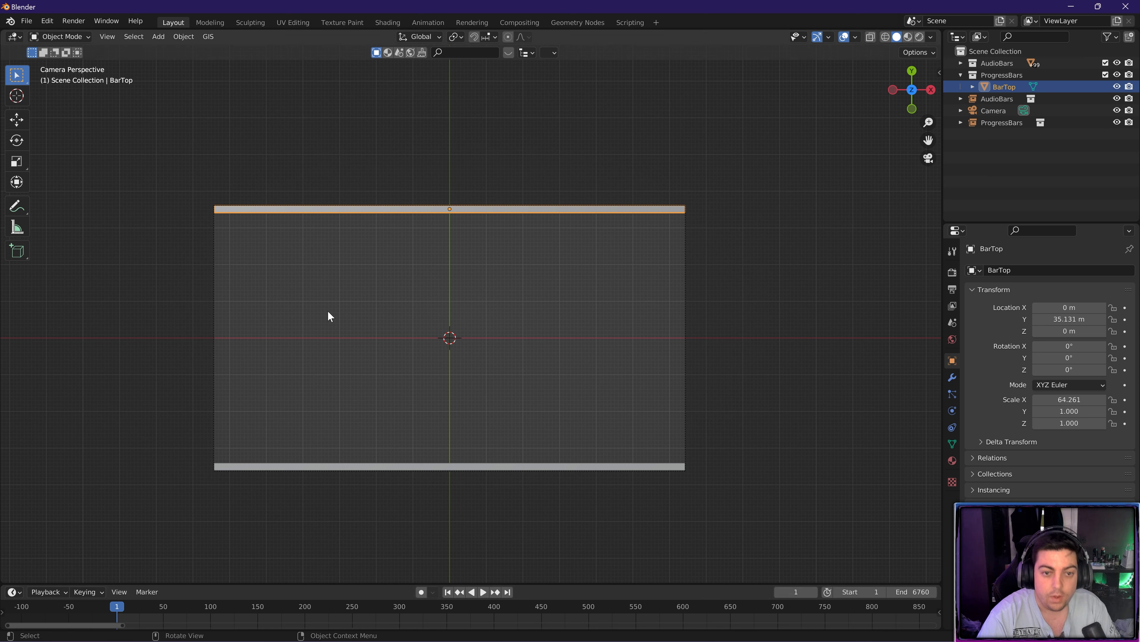
mouse_move(418, 291)
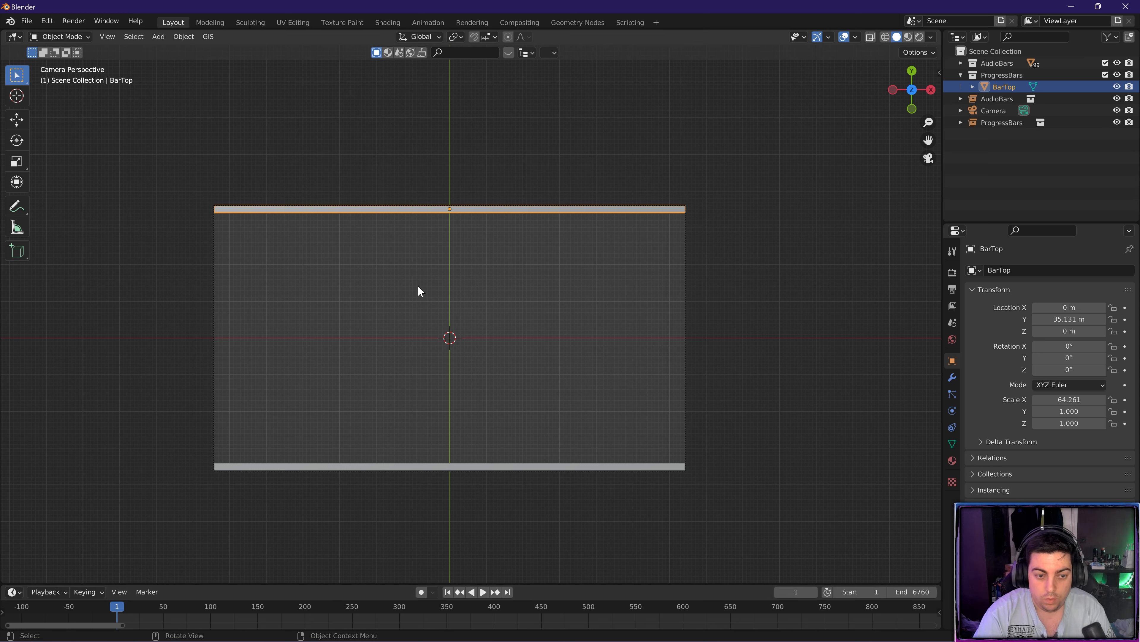
key("g")
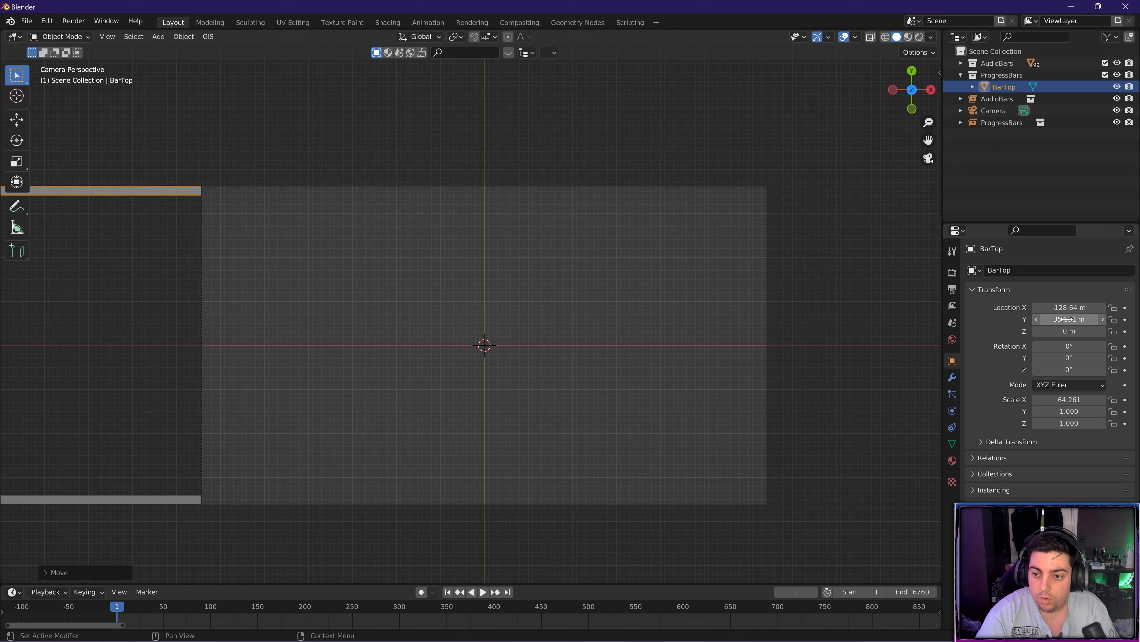
double_click(1069, 307)
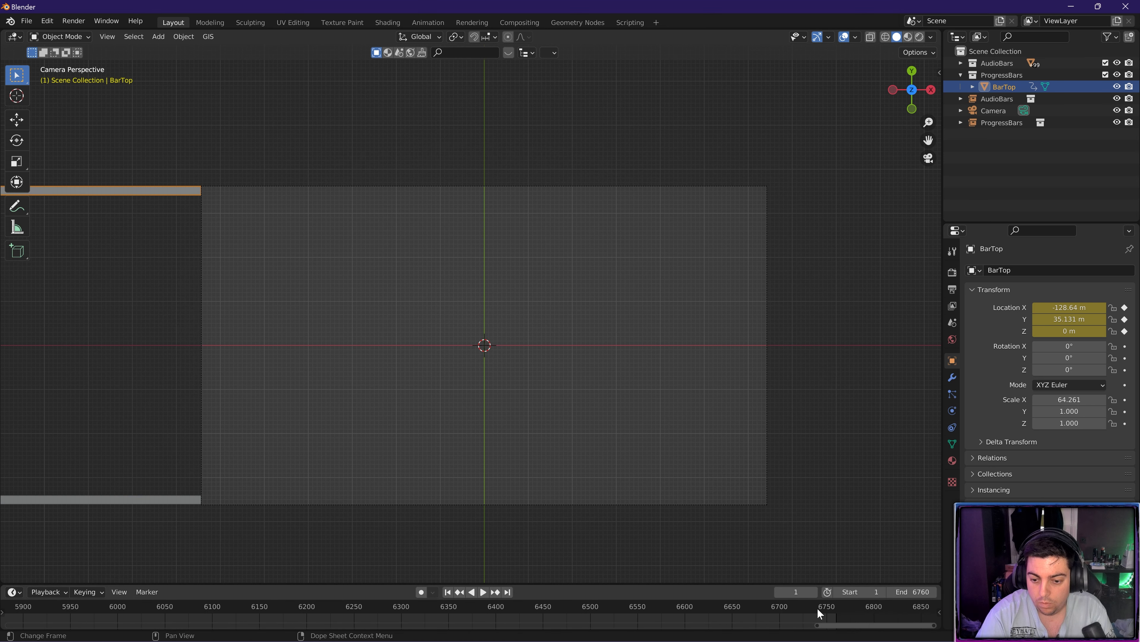
- Keyframe BarTop back in place at final frame 6760 and preview late in the song
left_click(483, 592)
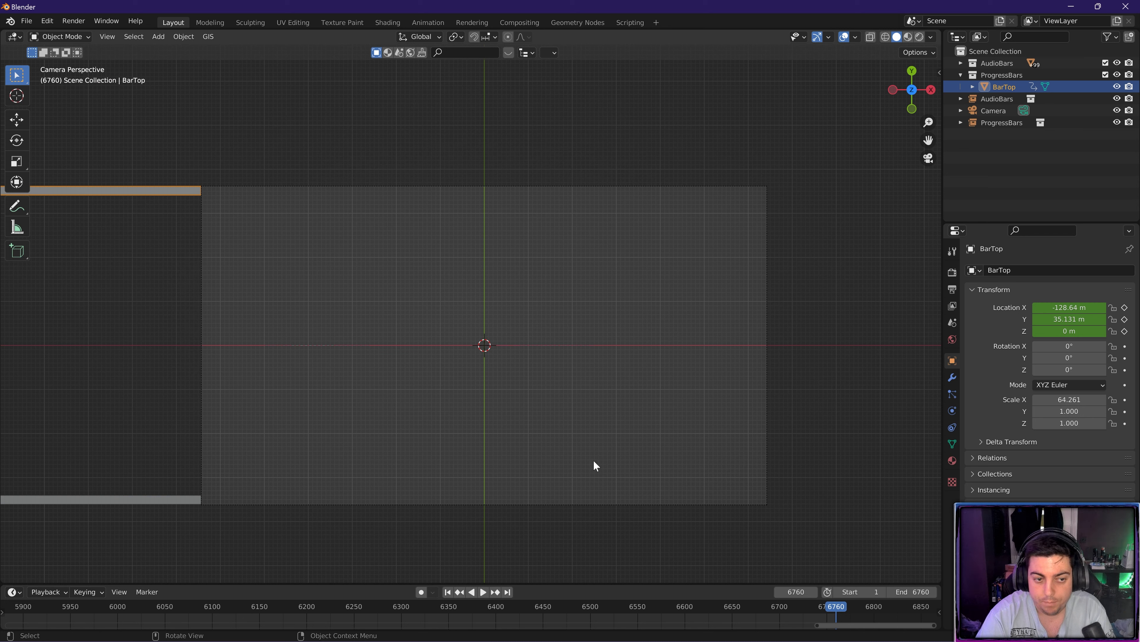
mouse_move(120, 195)
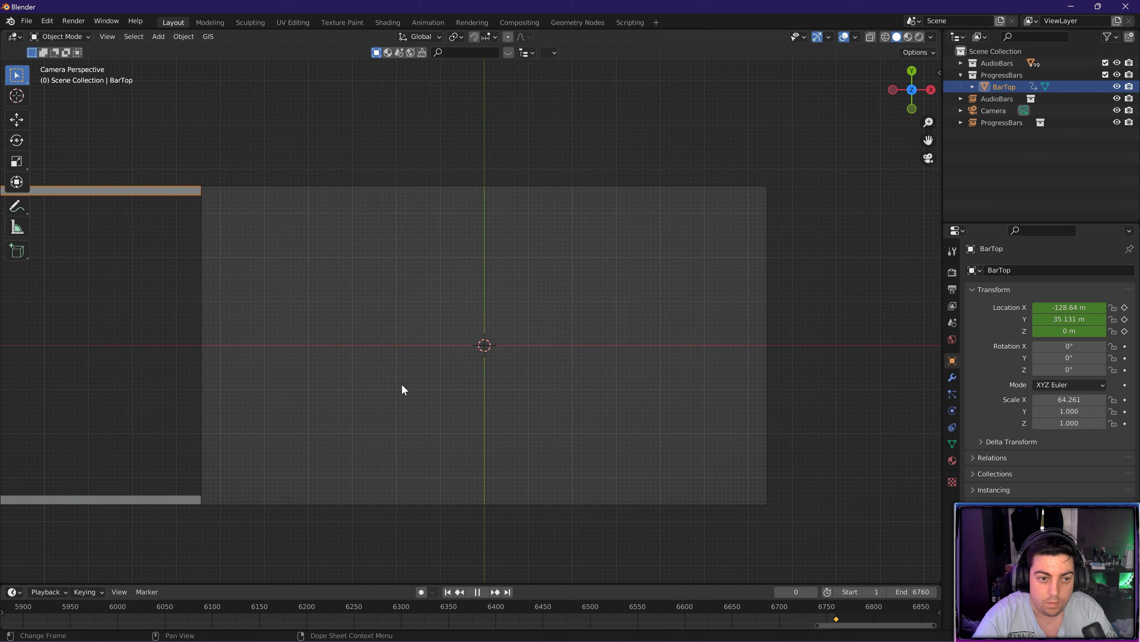
left_click(477, 592)
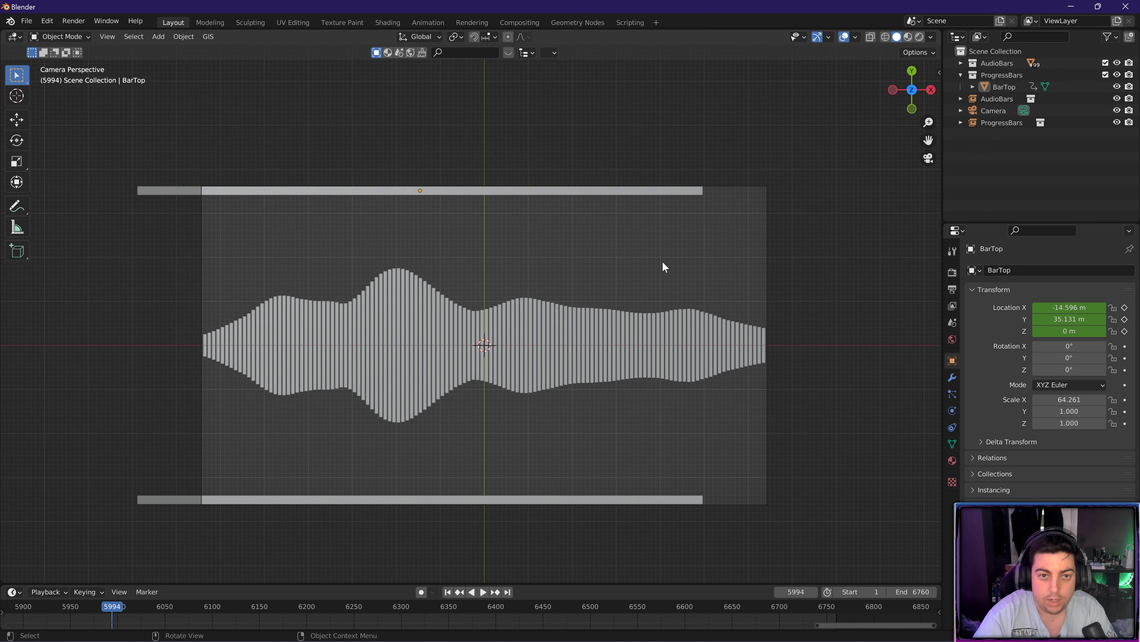
mouse_move(590, 322)
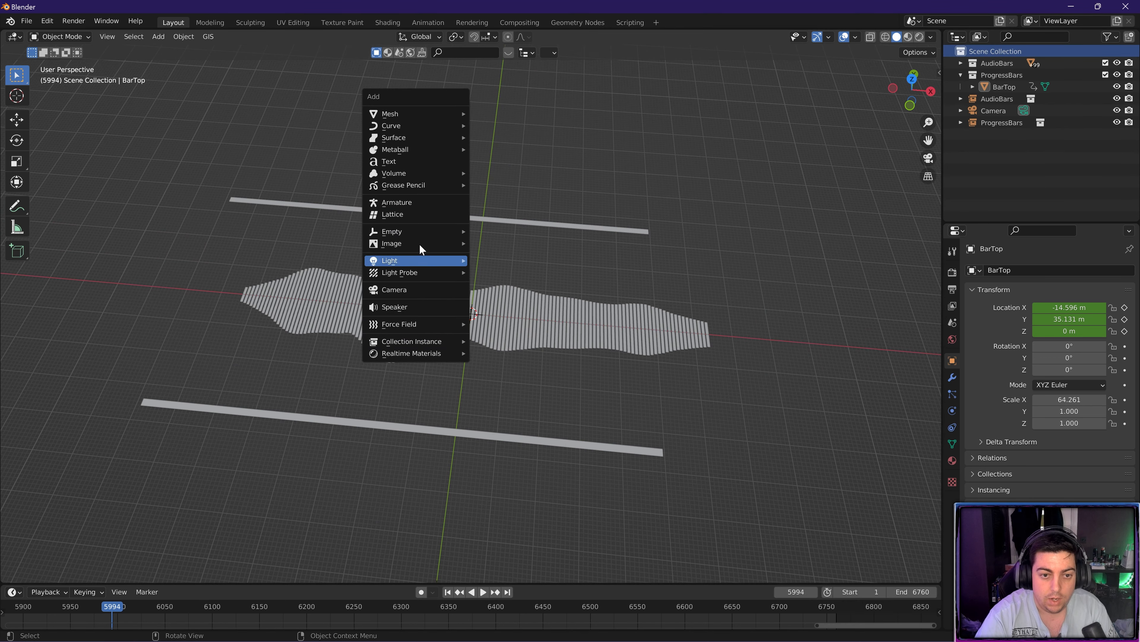
mouse_move(399, 161)
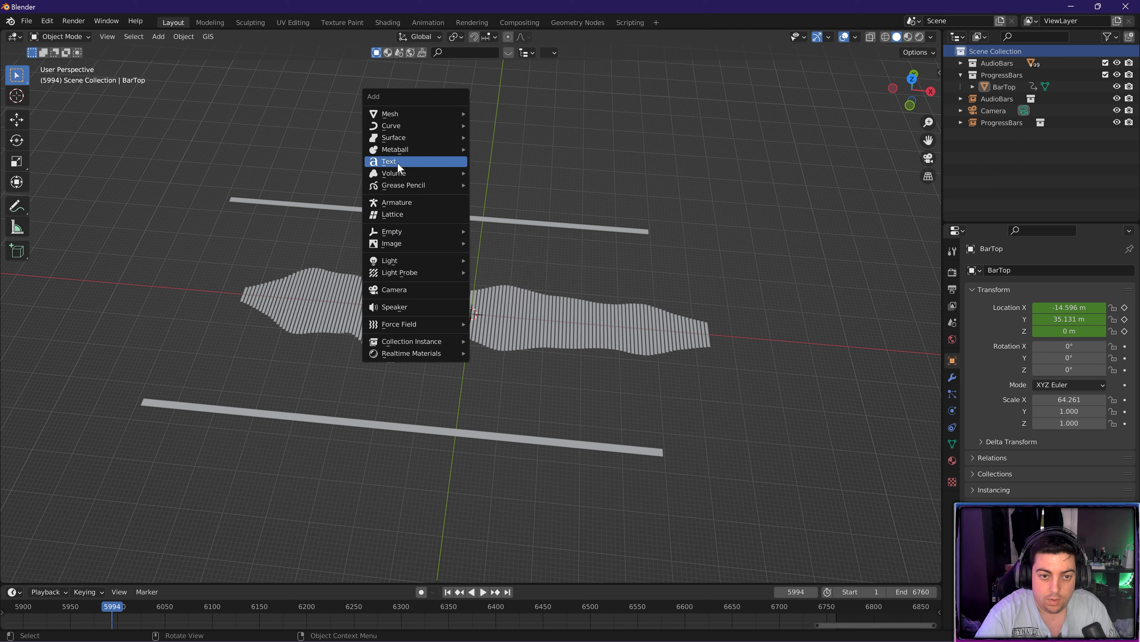
- Add a centred text object reading SOPHON - DANCE with a custom font file
left_click(388, 161)
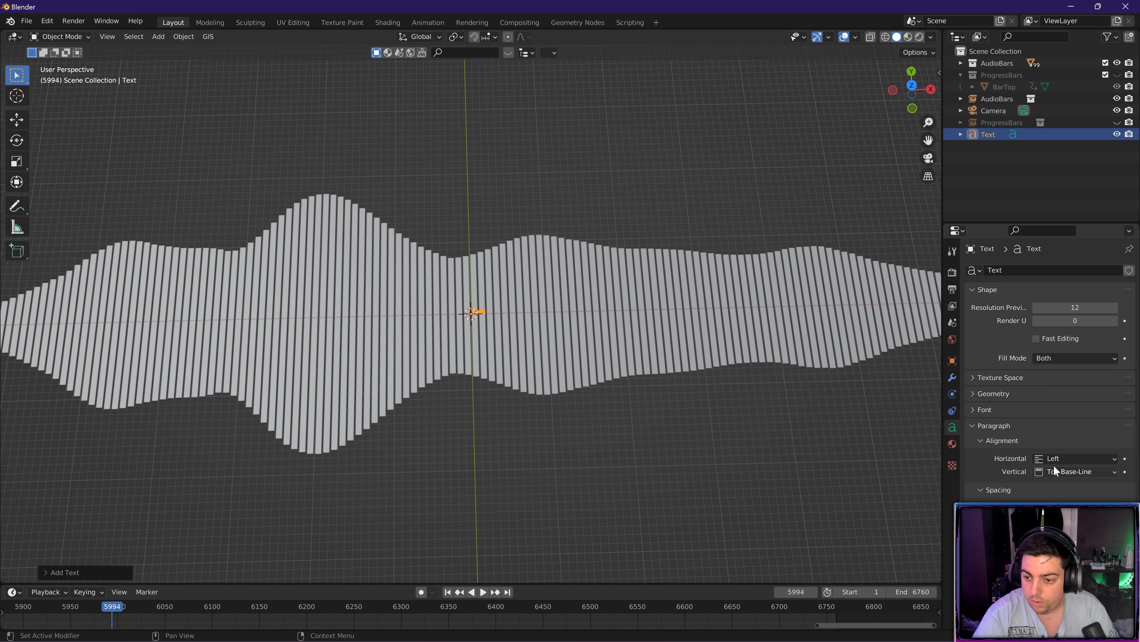
left_click(1077, 471)
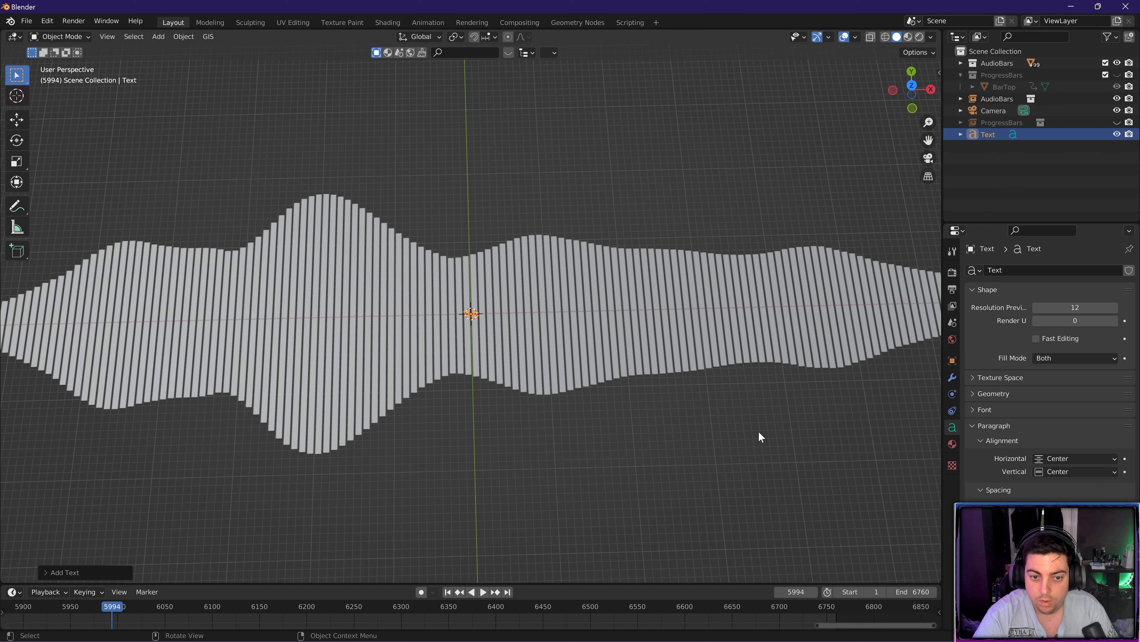
key("s")
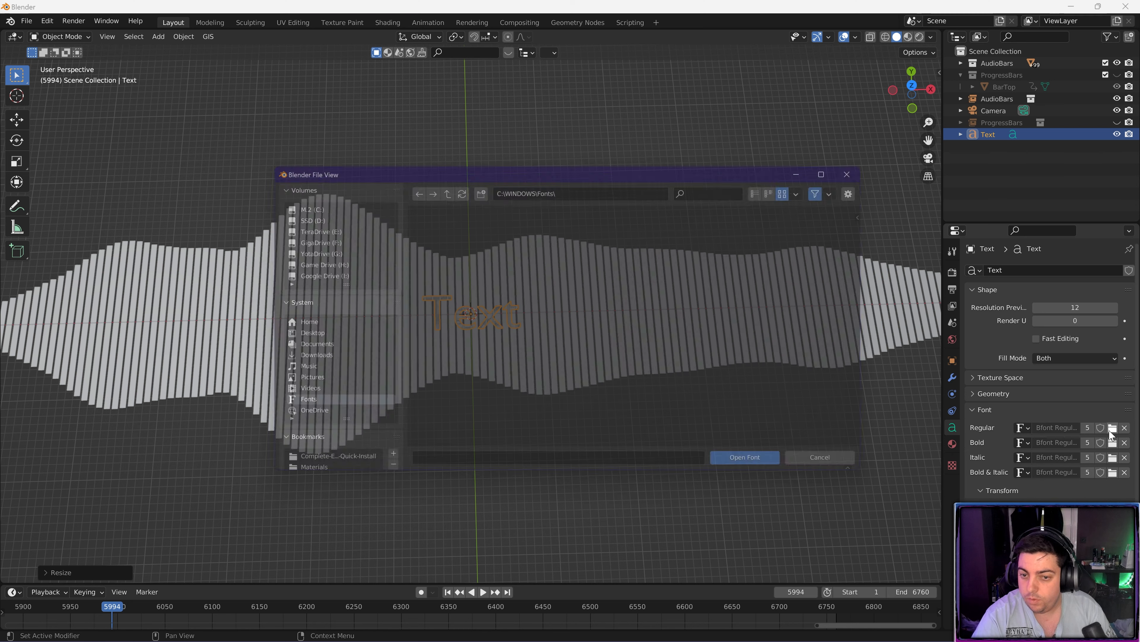
left_click(820, 175)
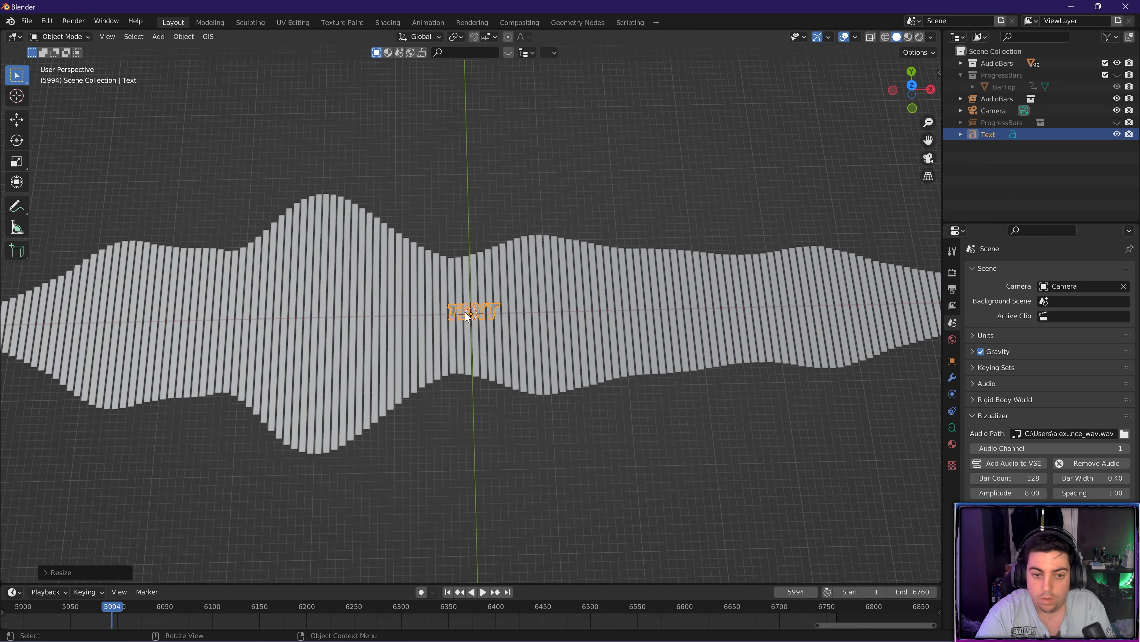
mouse_move(486, 314)
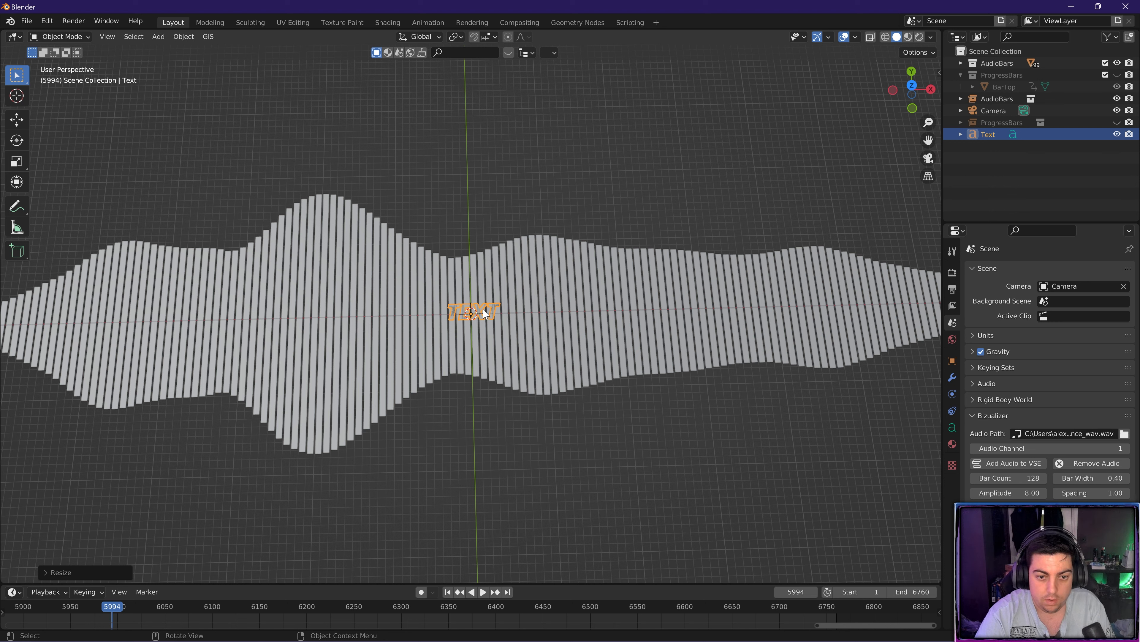
key("Tab")
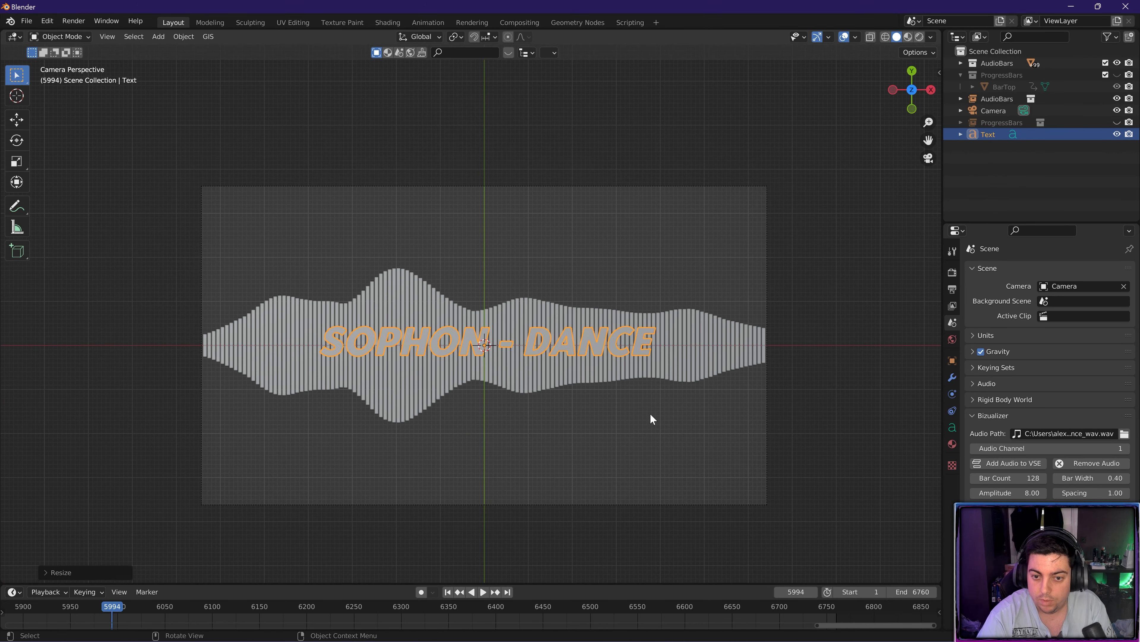
- Inspect the flat title and duplicate it as Text.001 in place
left_click_drag(651, 418, 582, 367)
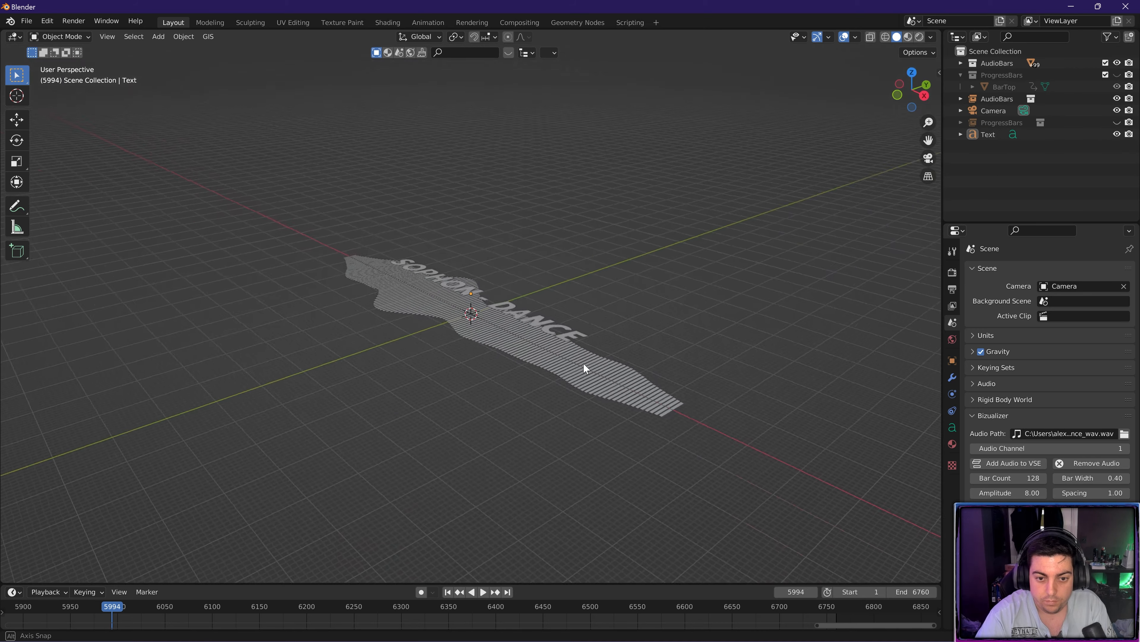
left_click_drag(582, 369, 440, 404)
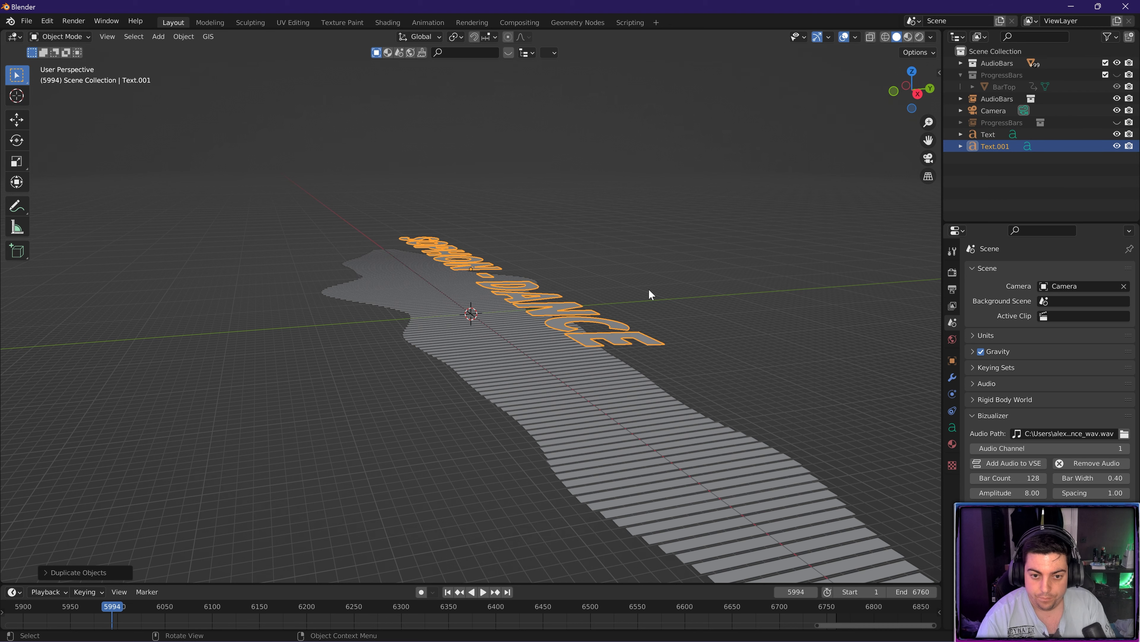
key("g")
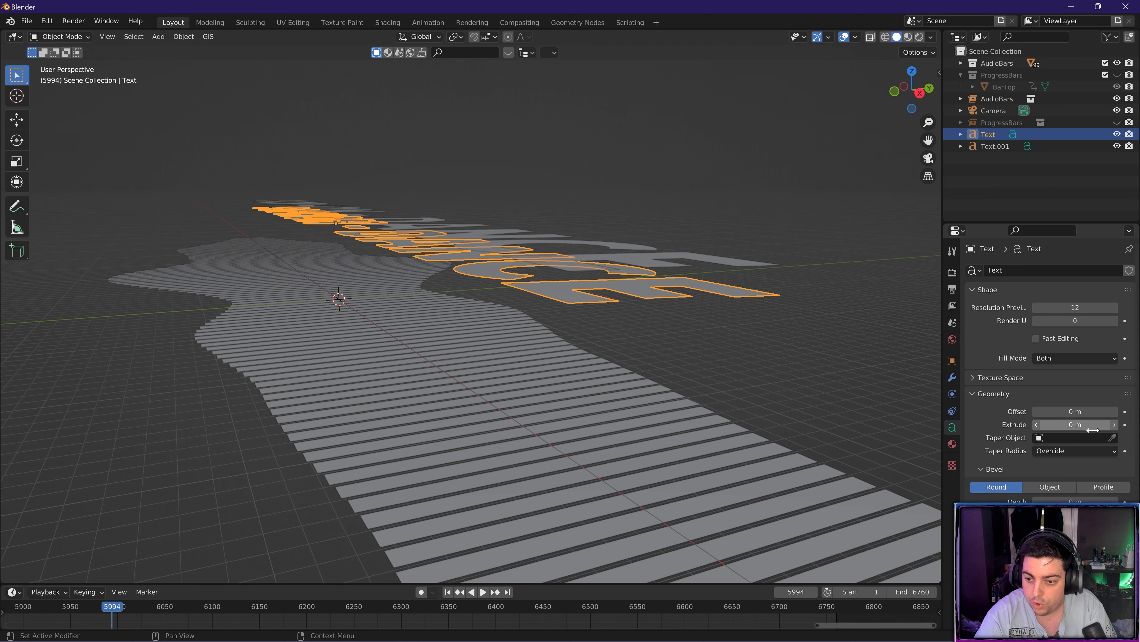
- Apply the title text's location and give it 0.16 m extrusion depth
left_click_drag(1075, 424, 1083, 424)
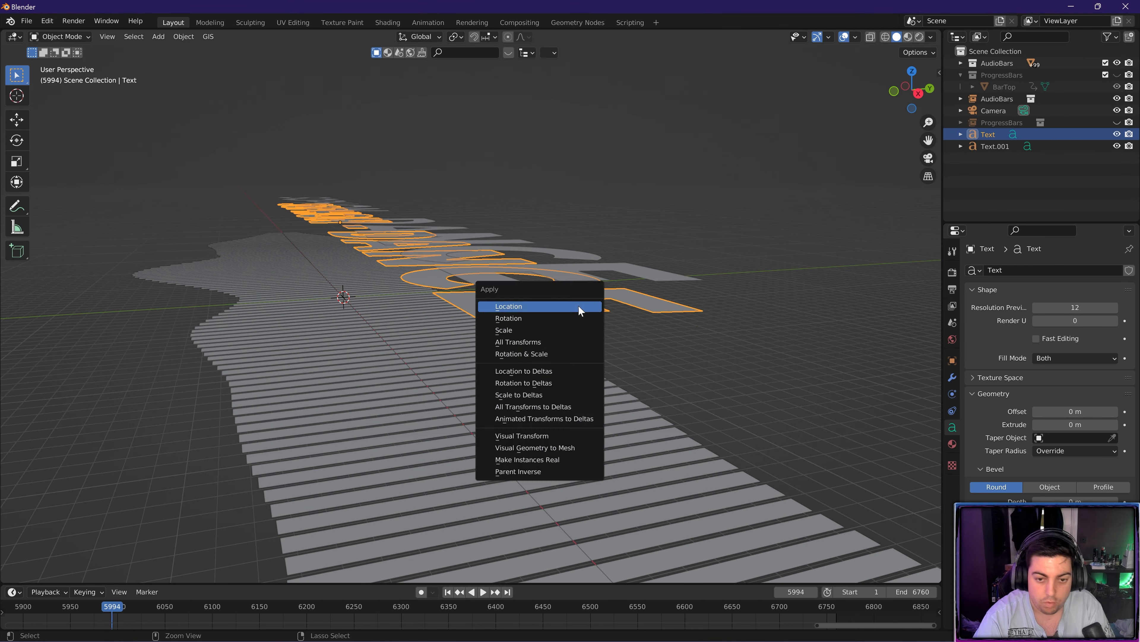
left_click(508, 305)
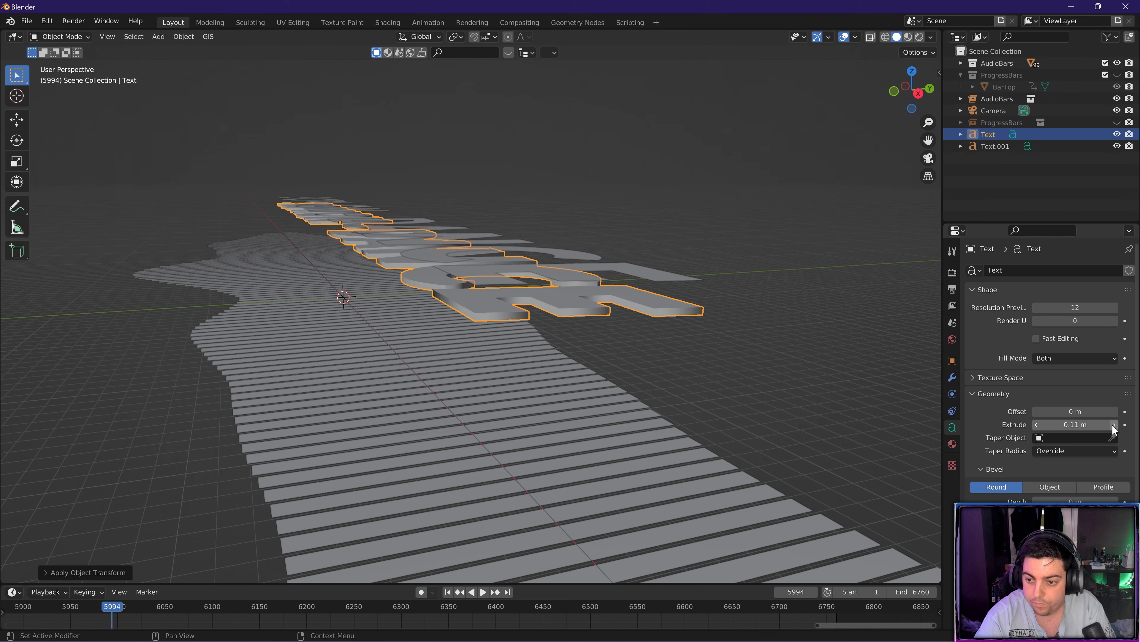
left_click_drag(1075, 424, 1105, 424)
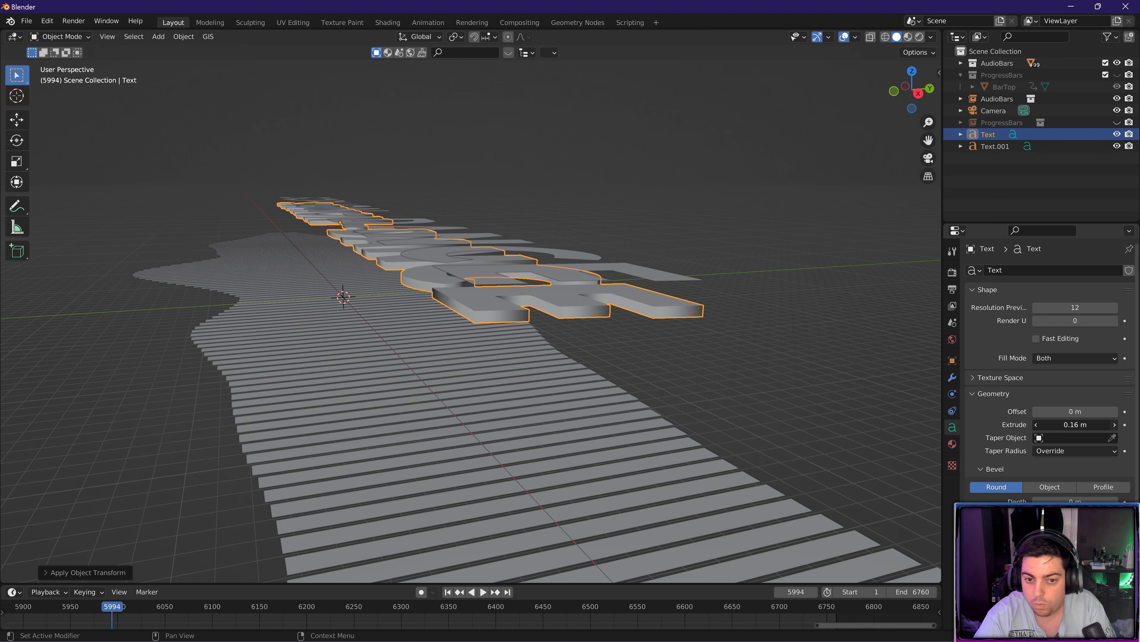
left_click_drag(1075, 424, 1106, 424)
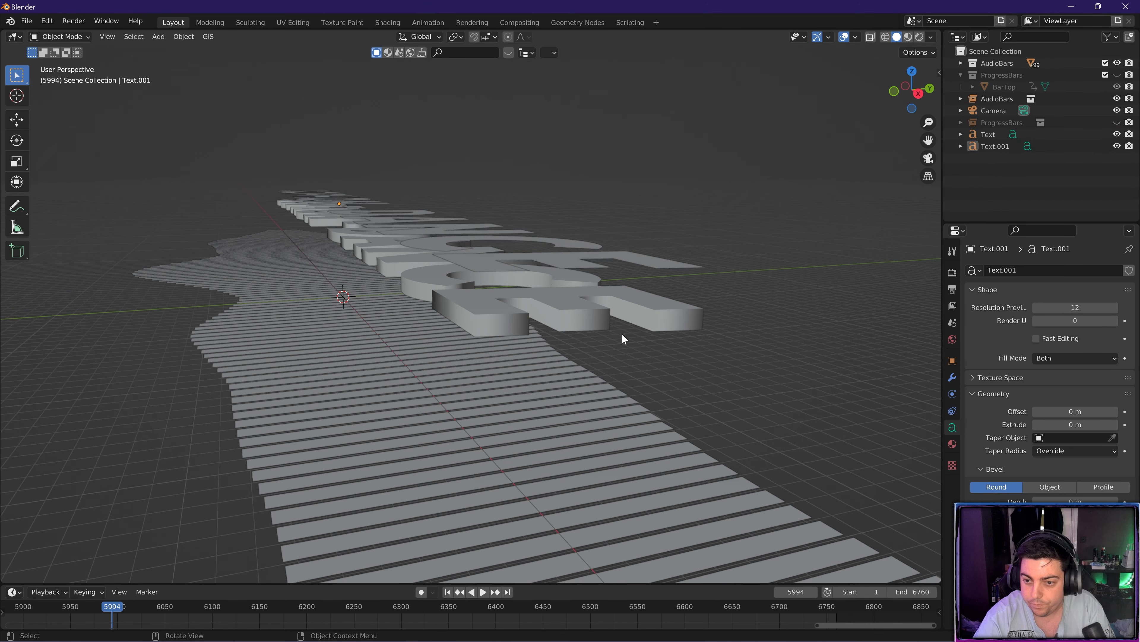
- Set the text copy's Fill Mode to None, apply its scale and begin renaming it
left_click(988, 134)
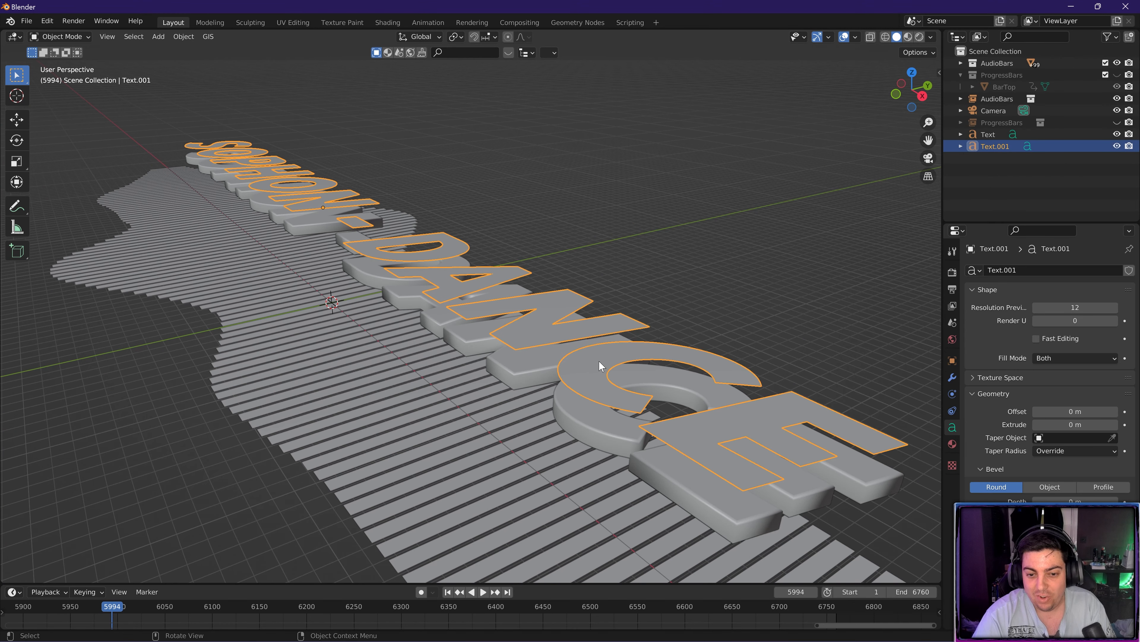
left_click(1074, 357)
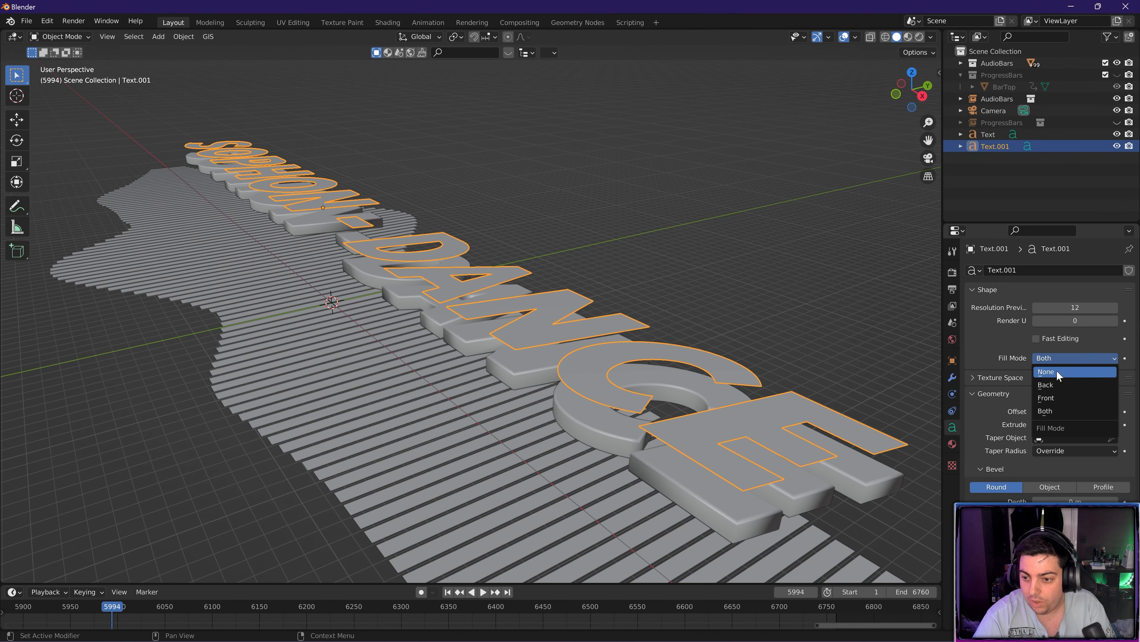
left_click(1046, 372)
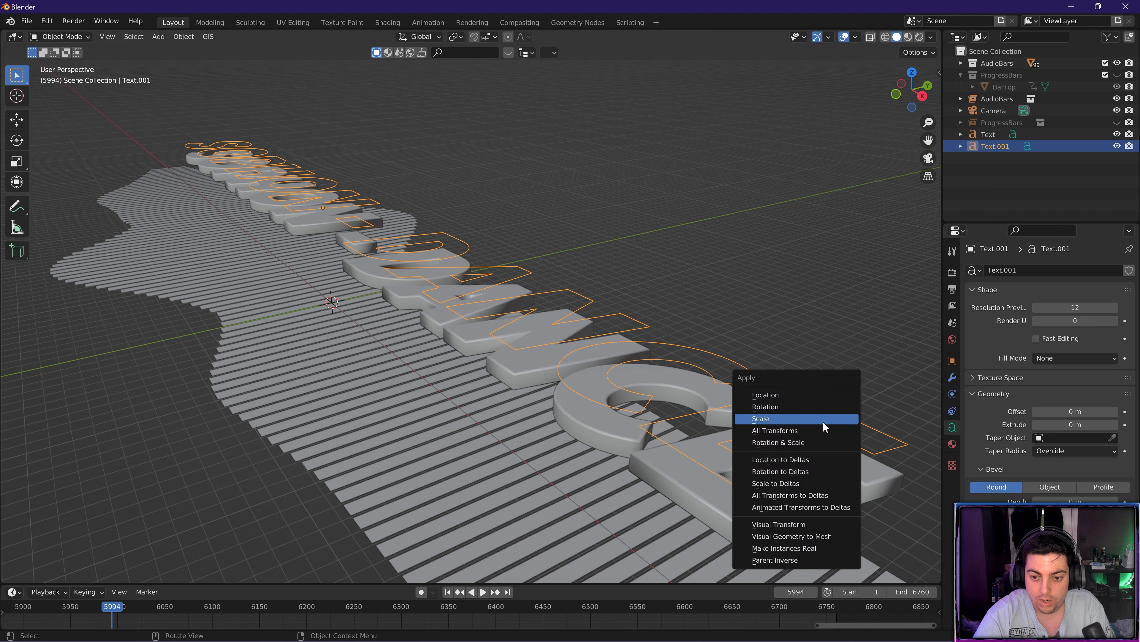
left_click(760, 418)
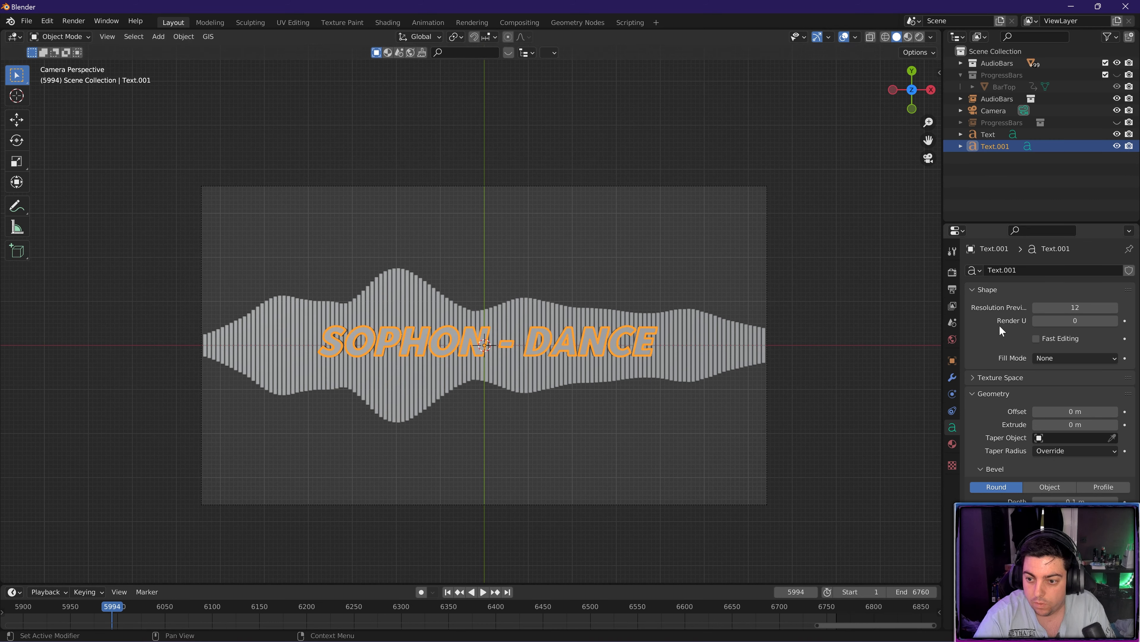
double_click(995, 145)
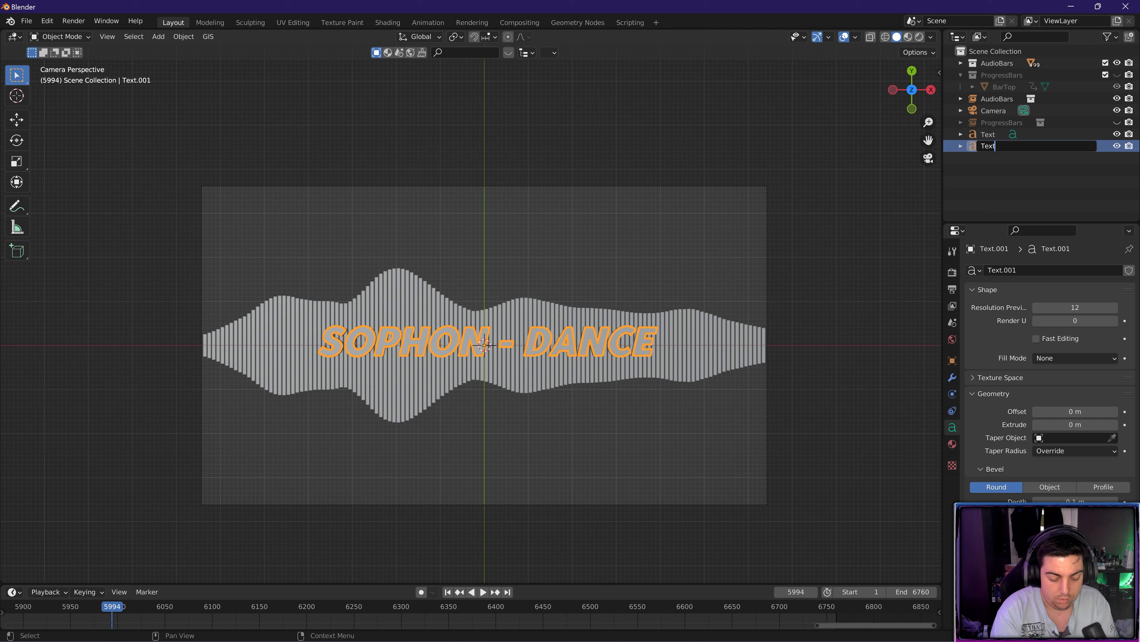
- Name the outline copy TextNeon and unhide the ProgressBars collection
type("TextNeon")
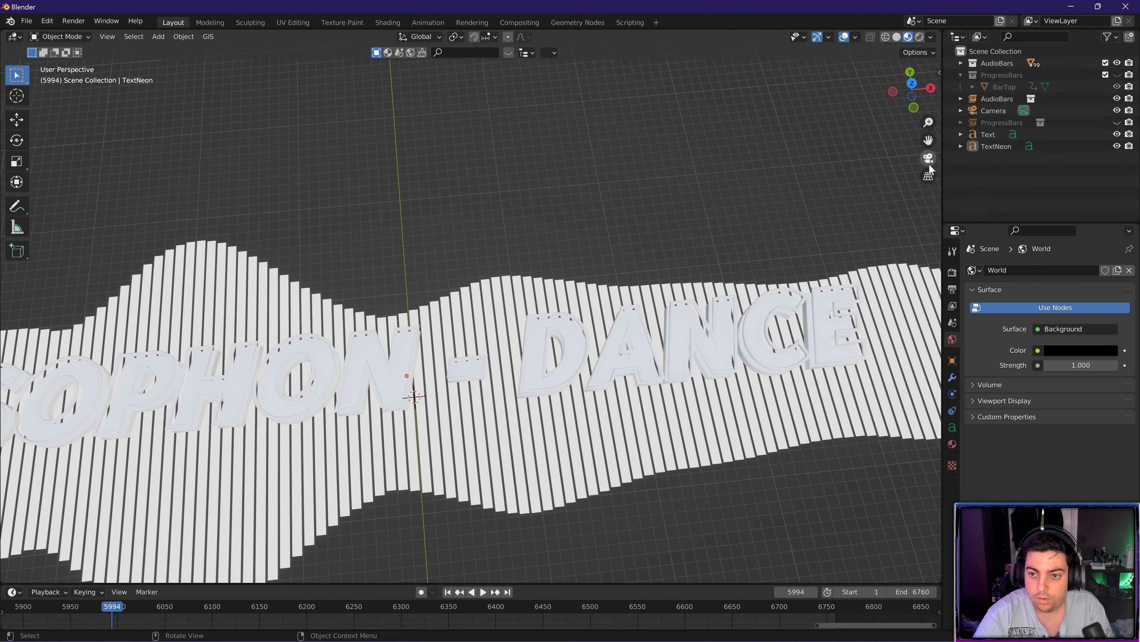
left_click(928, 158)
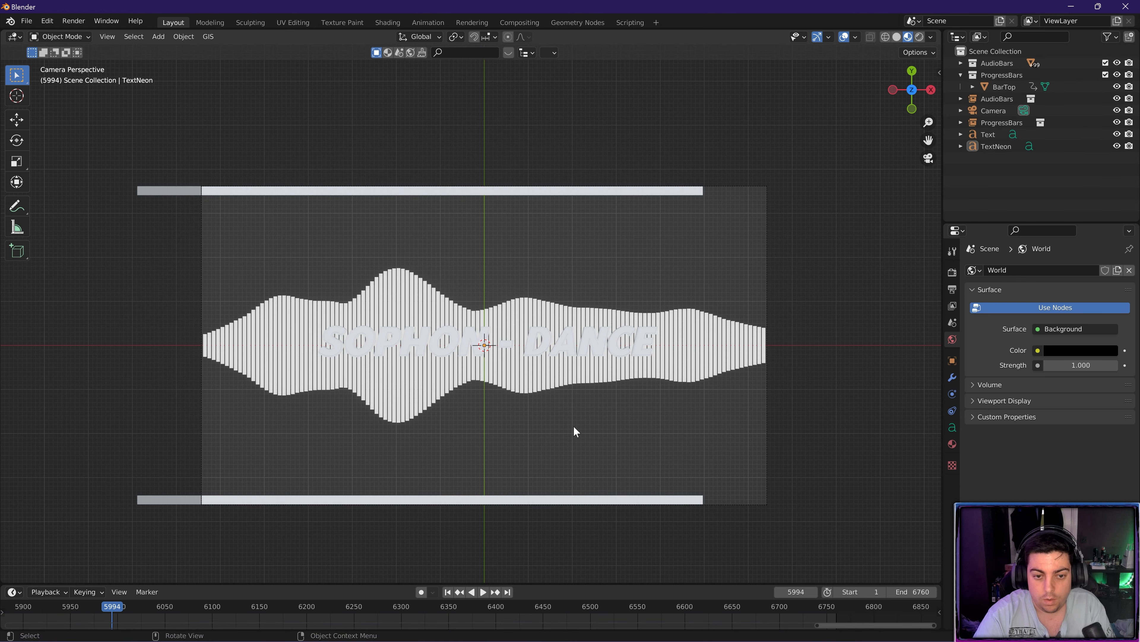
mouse_move(505, 306)
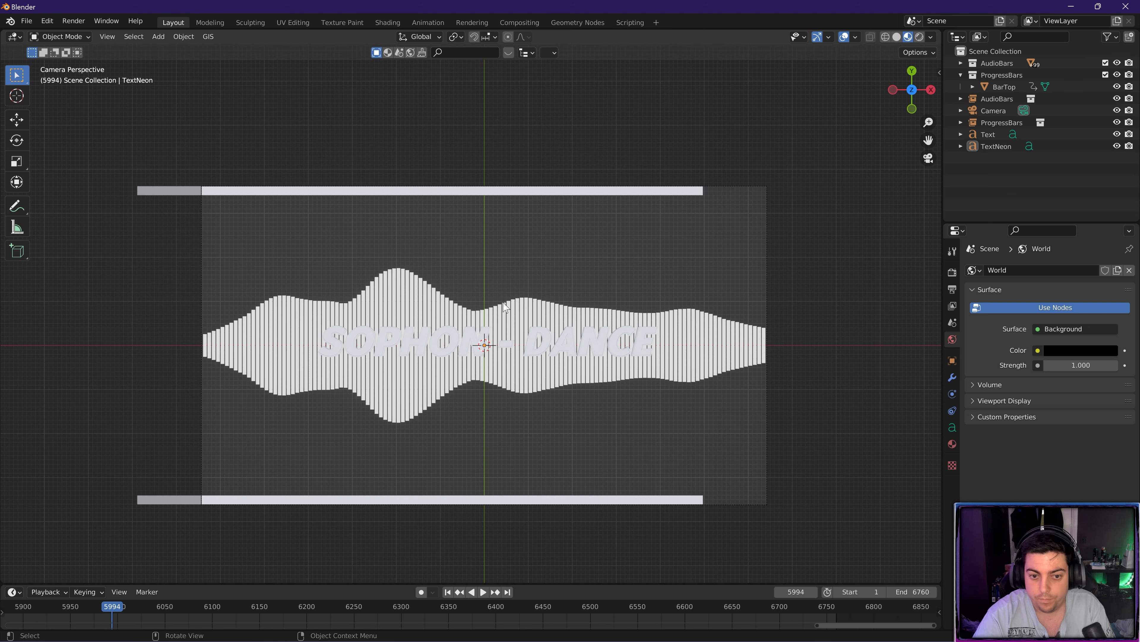
- Select a bar, open a Shader Editor with new material GradientBars and search 'pr' for Principled BSDF
left_click(243, 327)
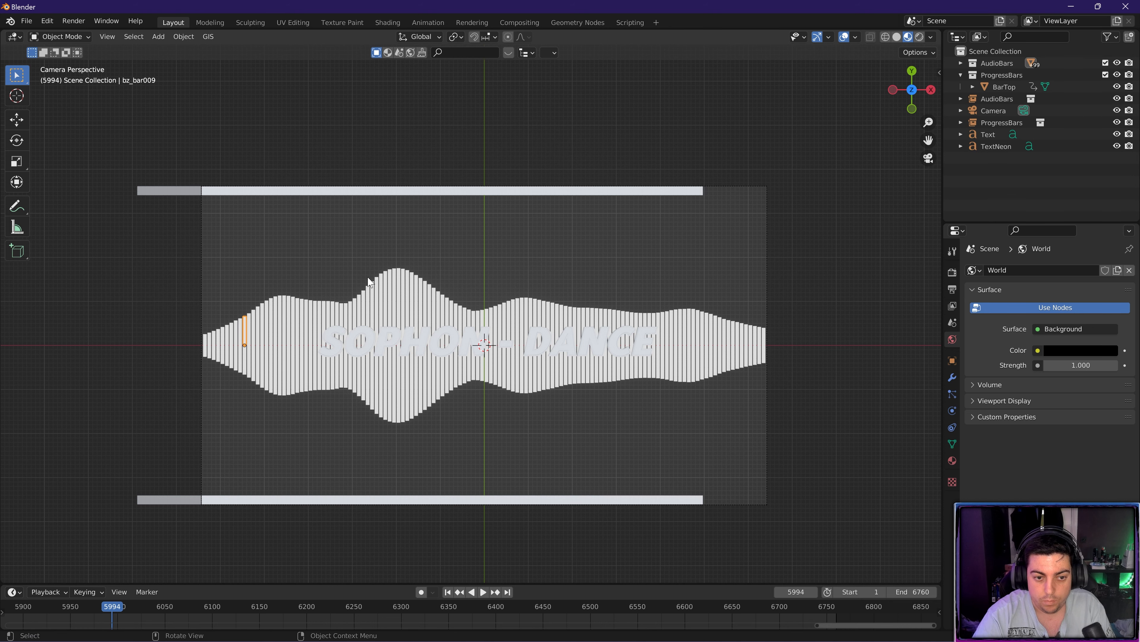
mouse_move(229, 411)
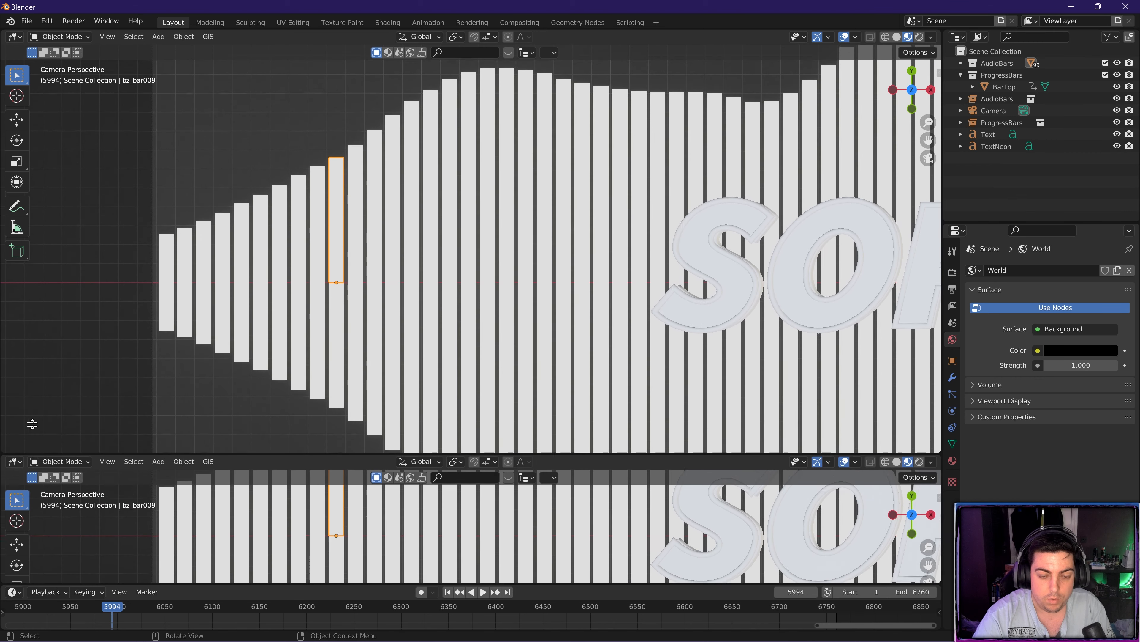
left_click(13, 333)
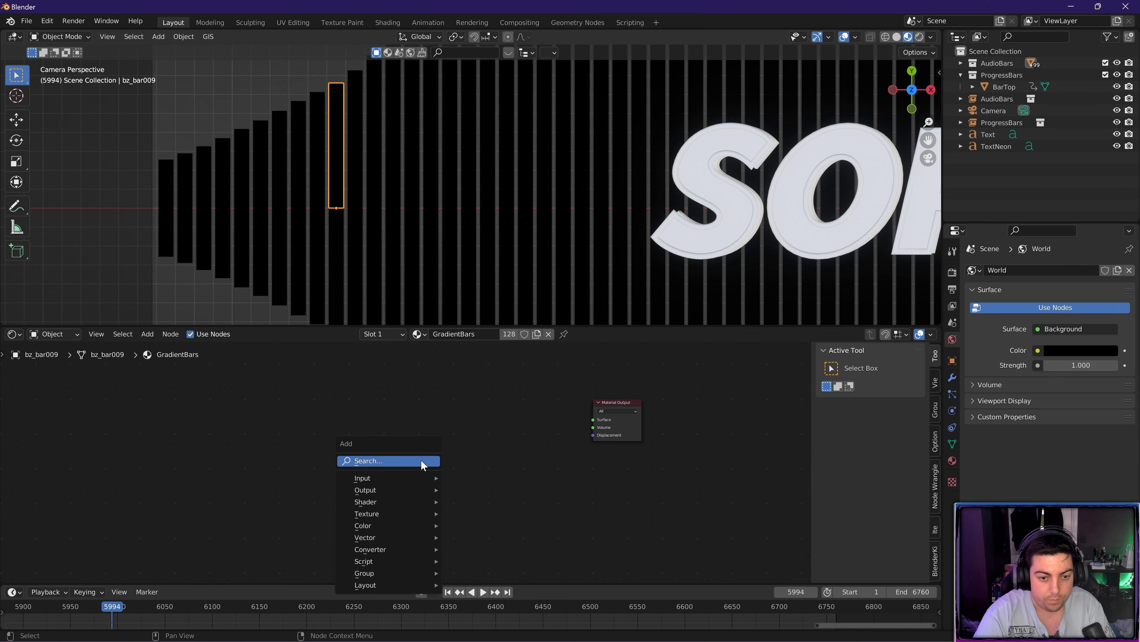
type("pri")
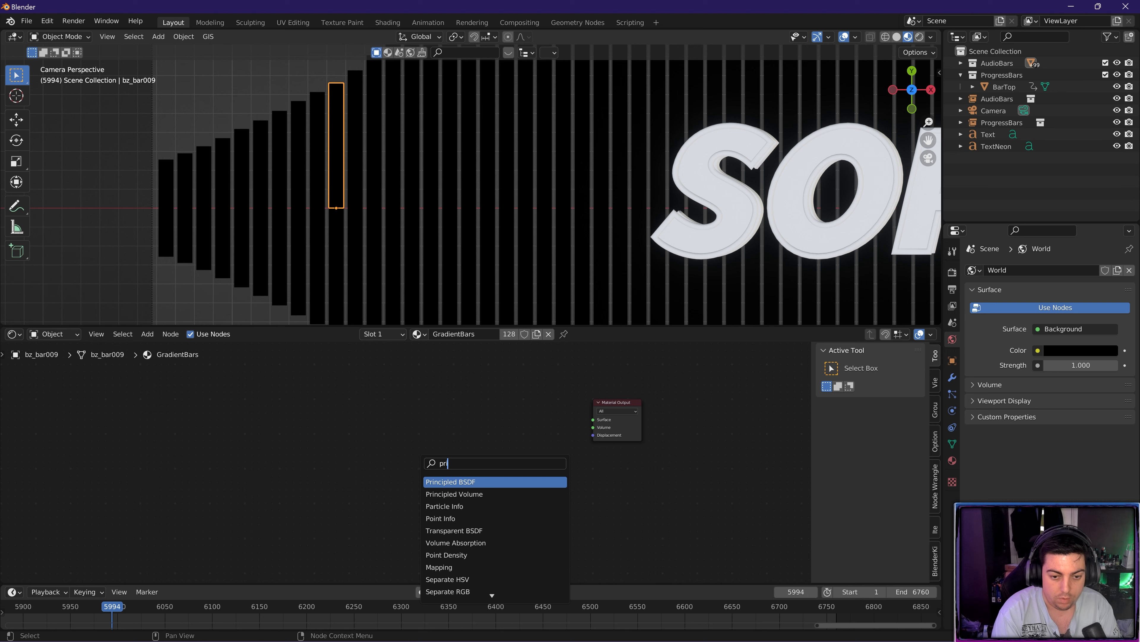
- Build the GradientBars node tree: Principled BSDF with a Wave Texture driving a ColorRamp into Emission
left_click(450, 481)
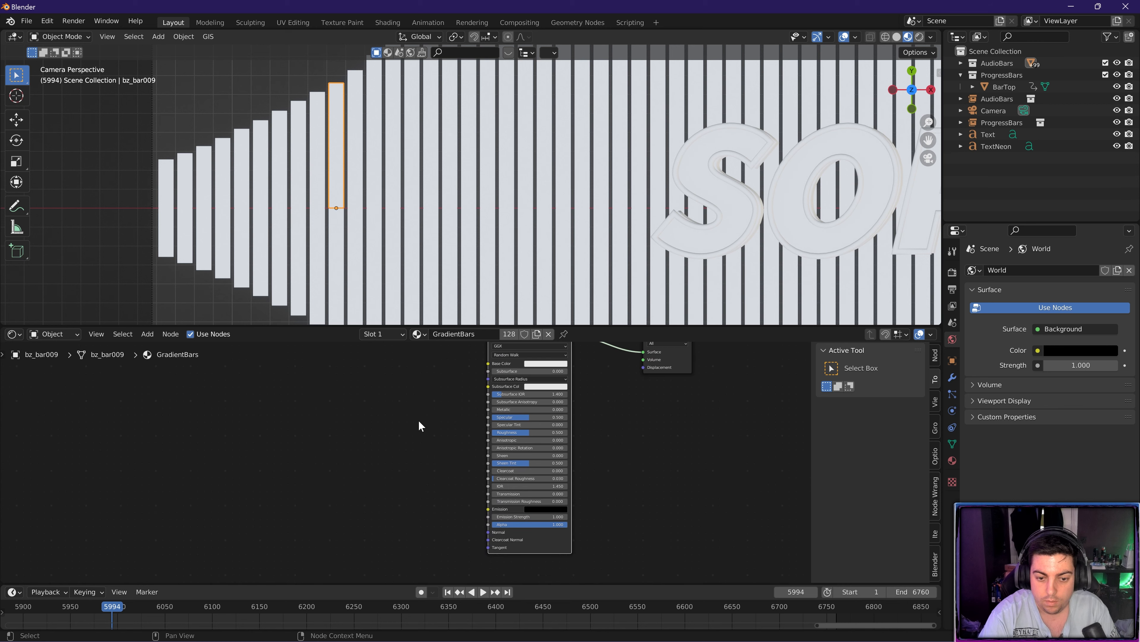
mouse_move(425, 441)
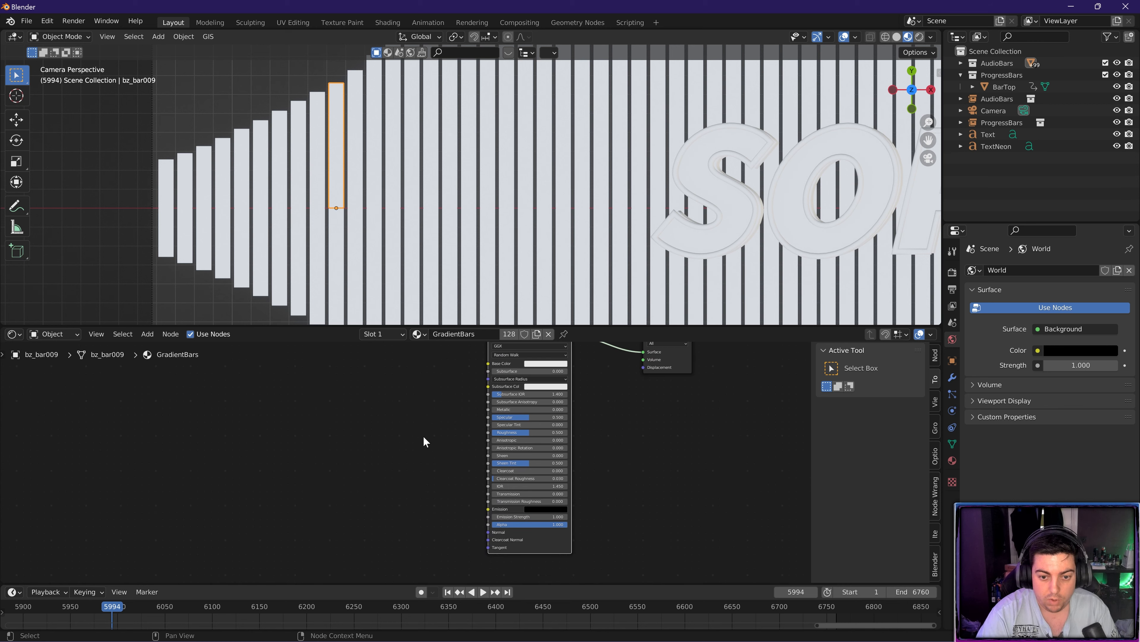
mouse_move(402, 476)
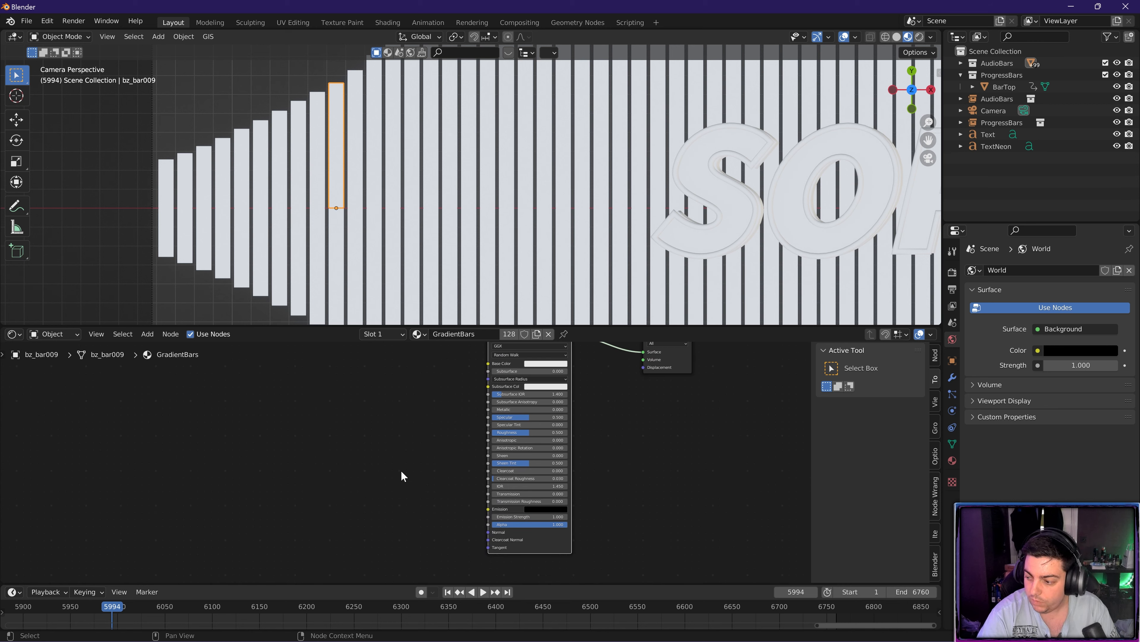
mouse_move(253, 480)
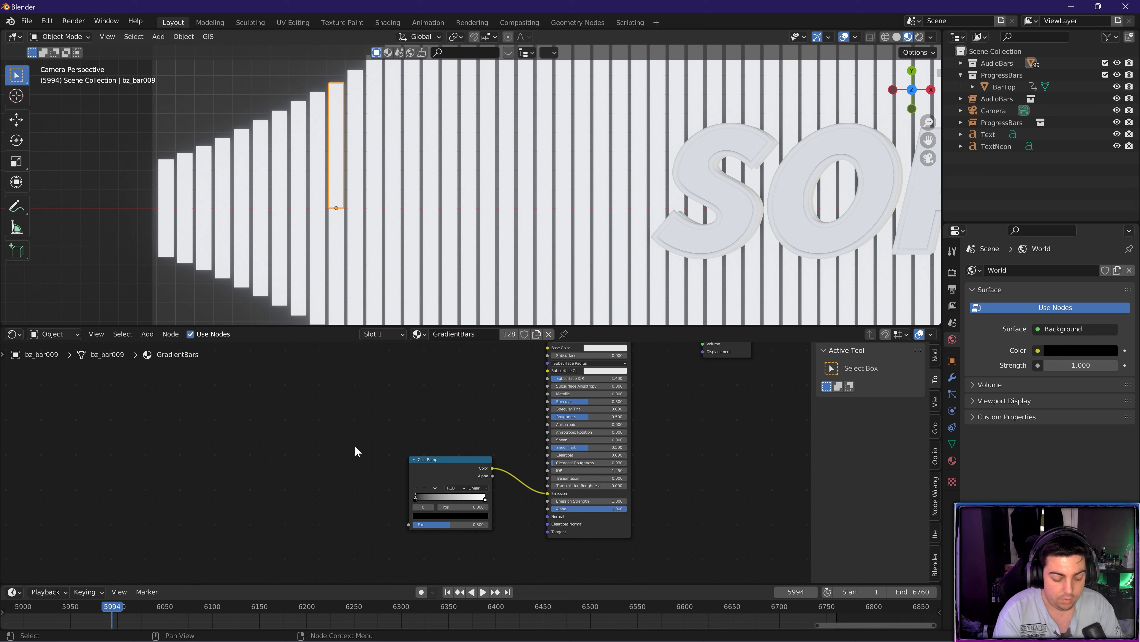
left_click(147, 333)
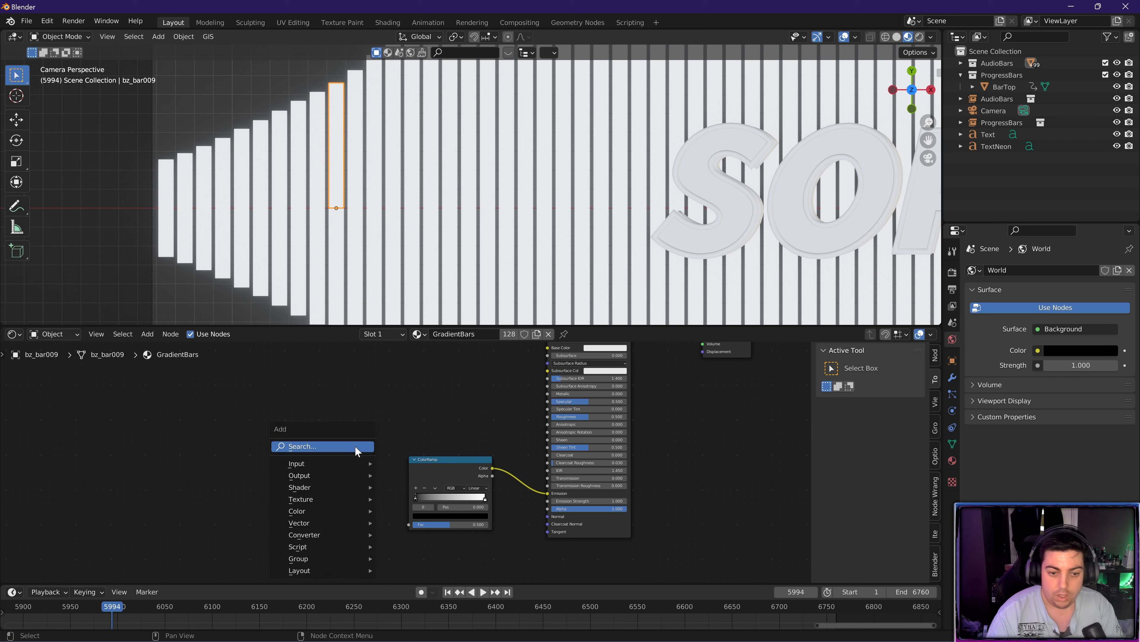
type("wave")
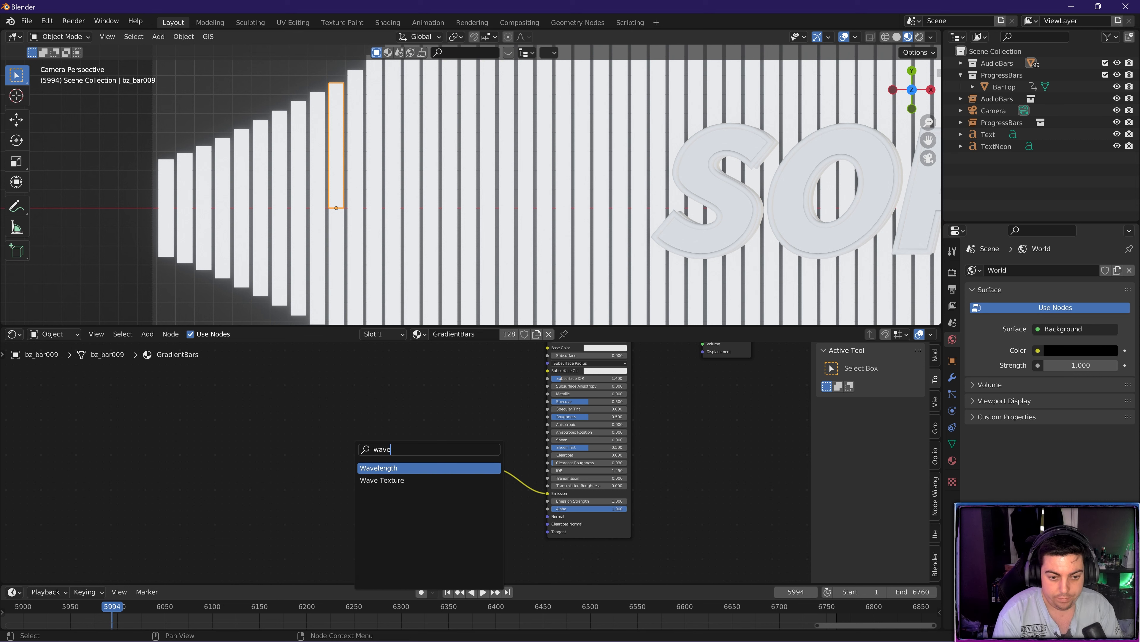
left_click(382, 479)
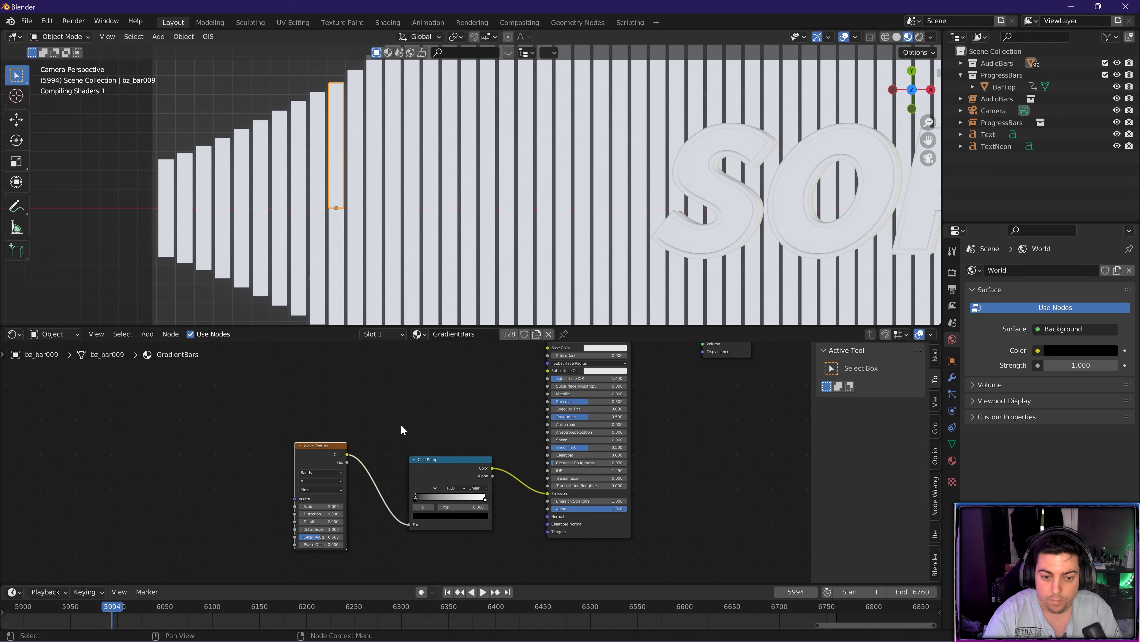
mouse_move(452, 480)
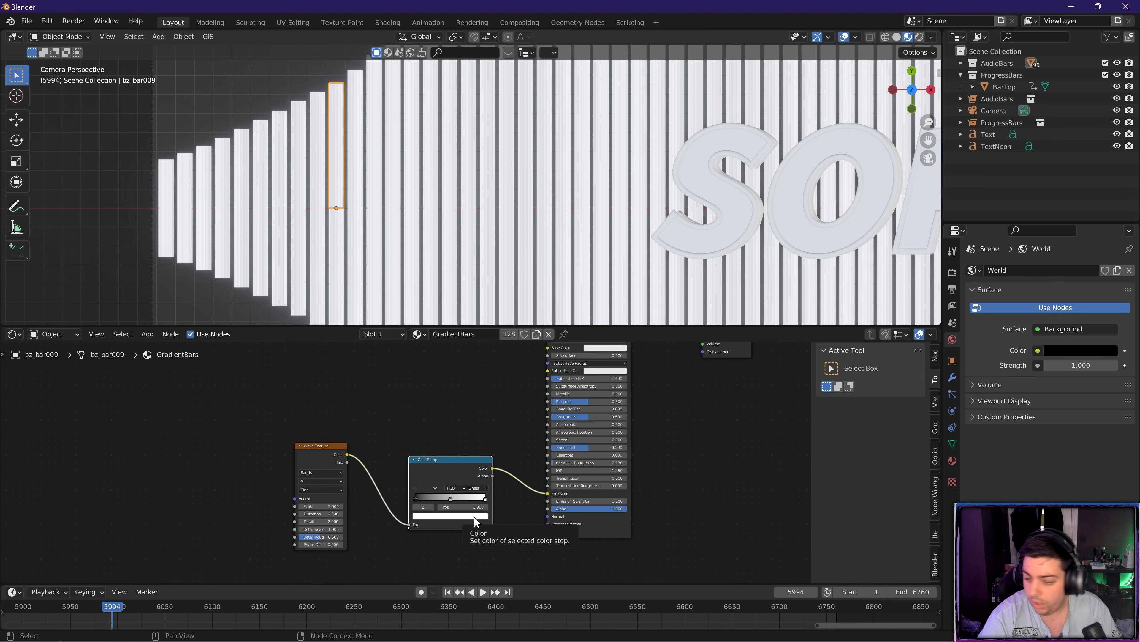
- Set the colour ramp stops to purple and blue and begin editing the emission strength
left_click(449, 515)
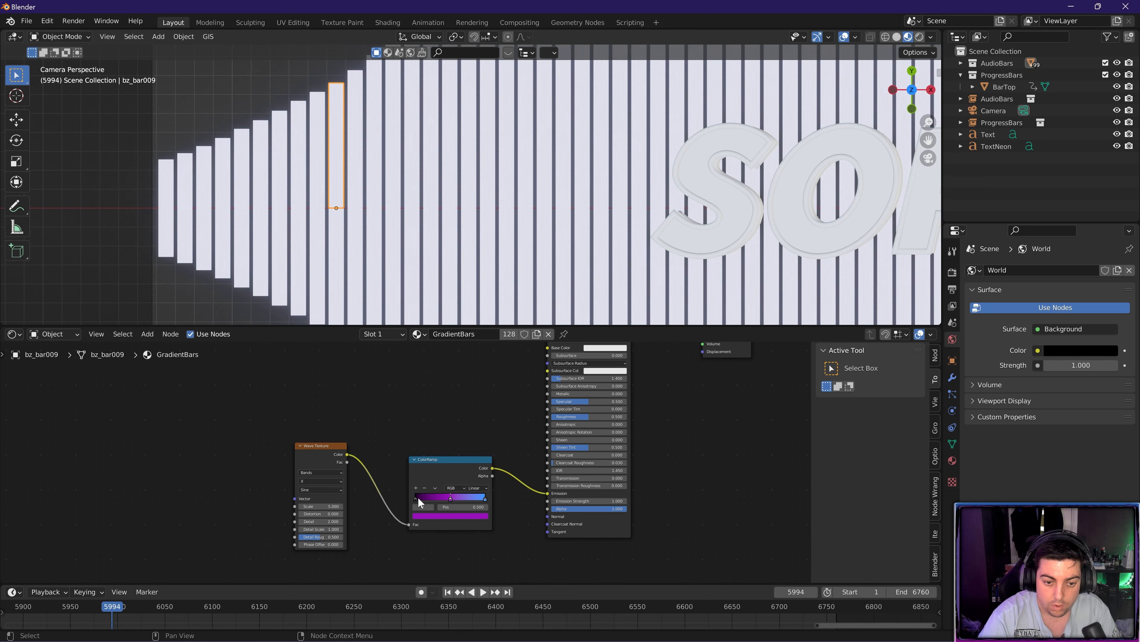
left_click(451, 497)
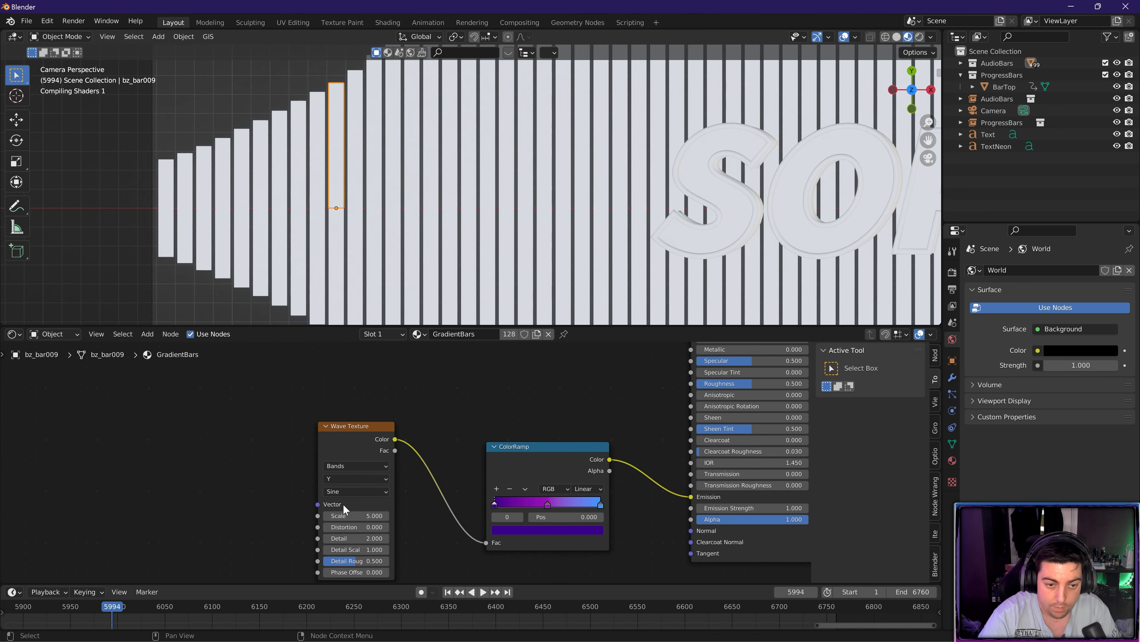
mouse_move(356, 491)
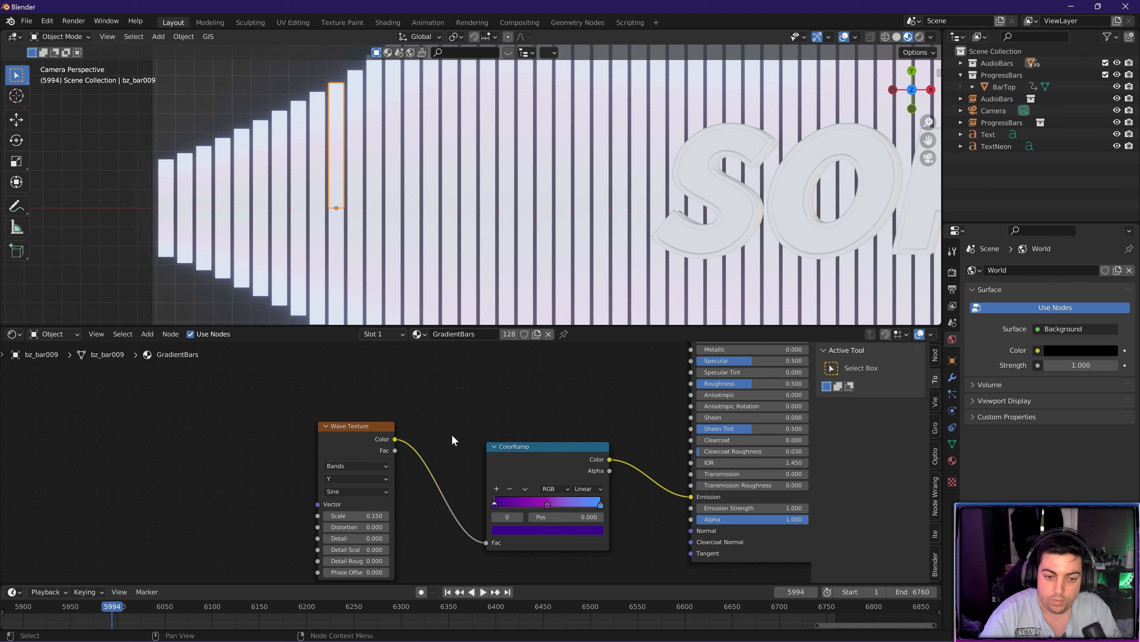
mouse_move(247, 215)
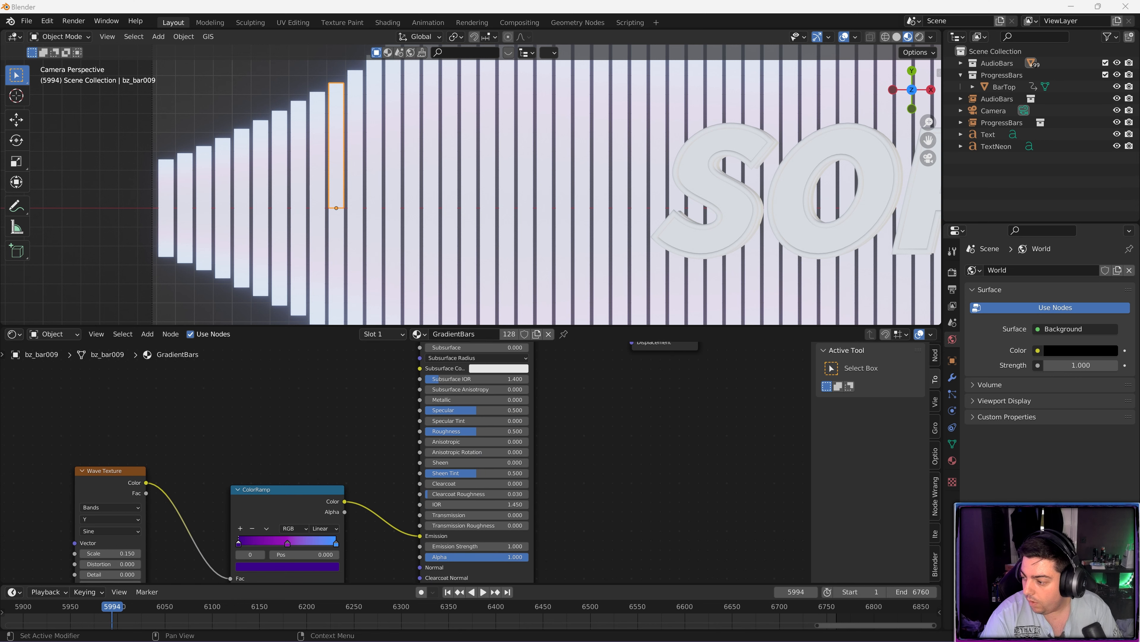
left_click(473, 545)
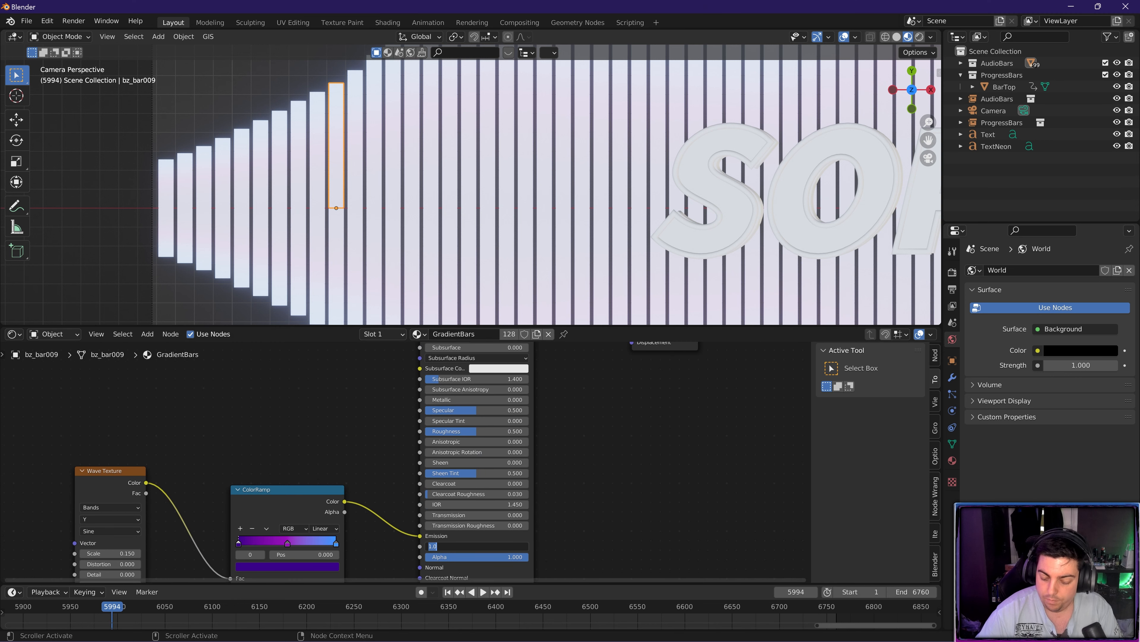
- Set GradientBars emission strength to 6.000 and start naming the top bar's material 'Progres'
type("6.000")
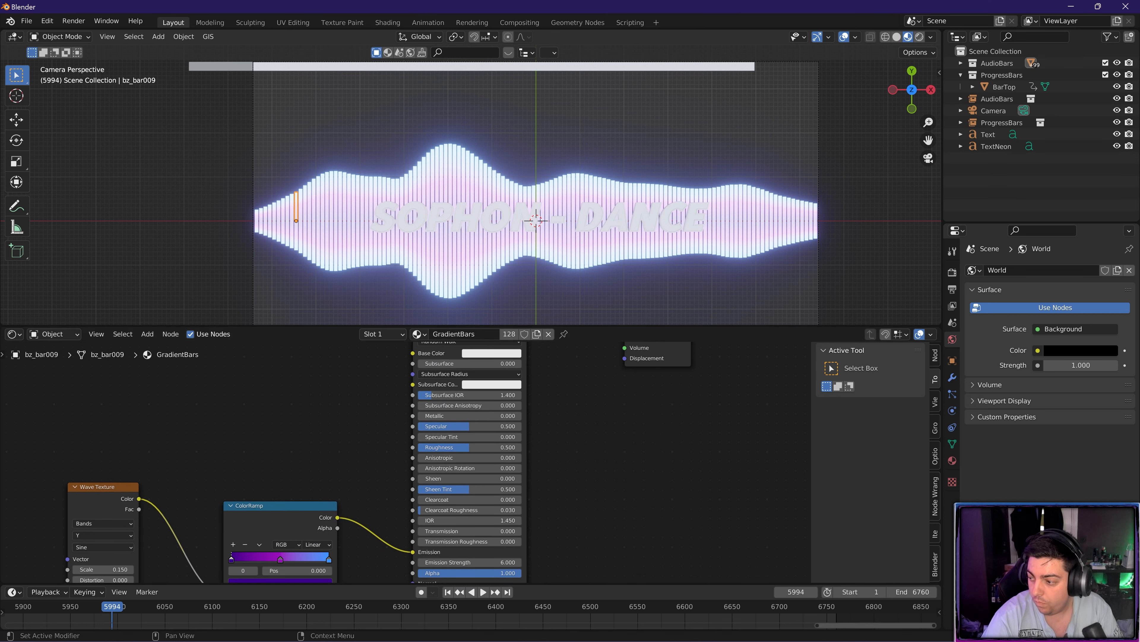
mouse_move(1109, 395)
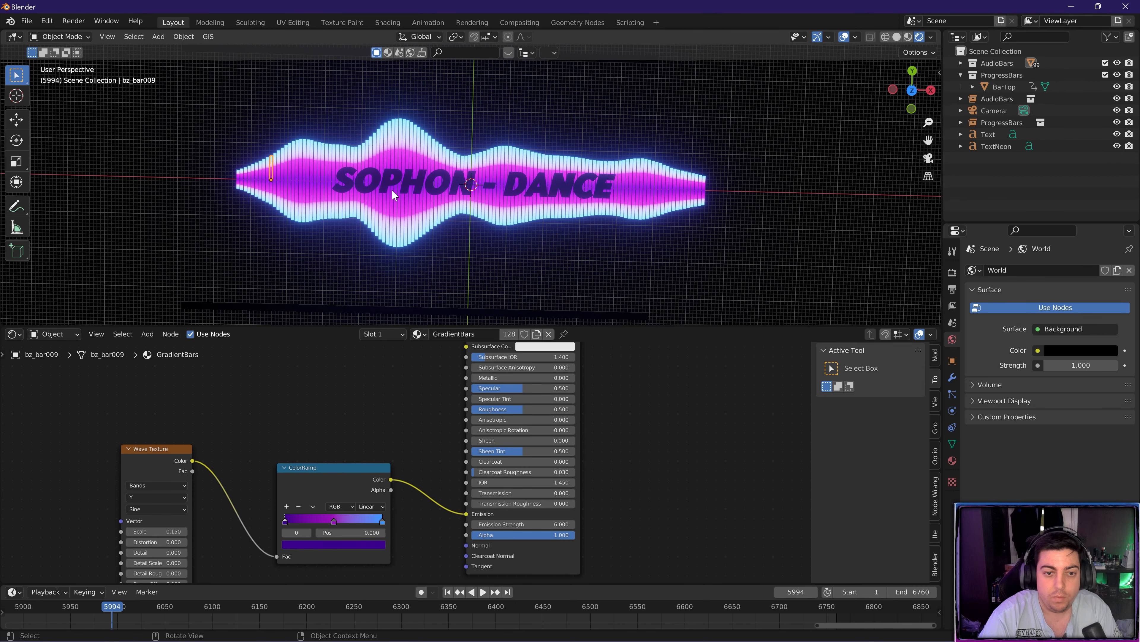
mouse_move(401, 246)
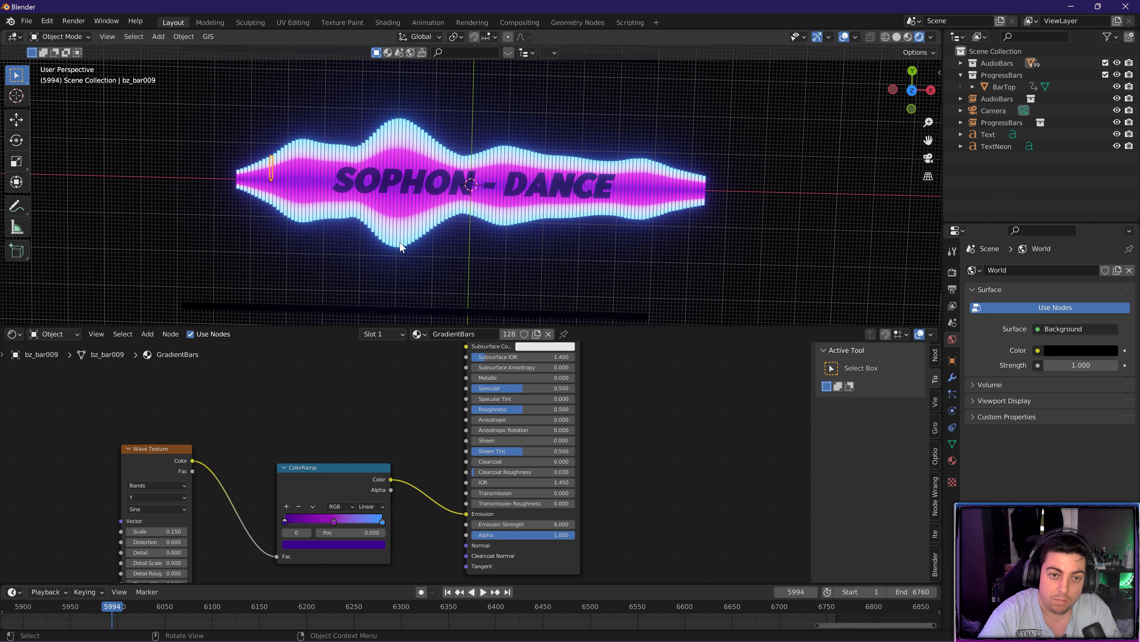
mouse_move(363, 189)
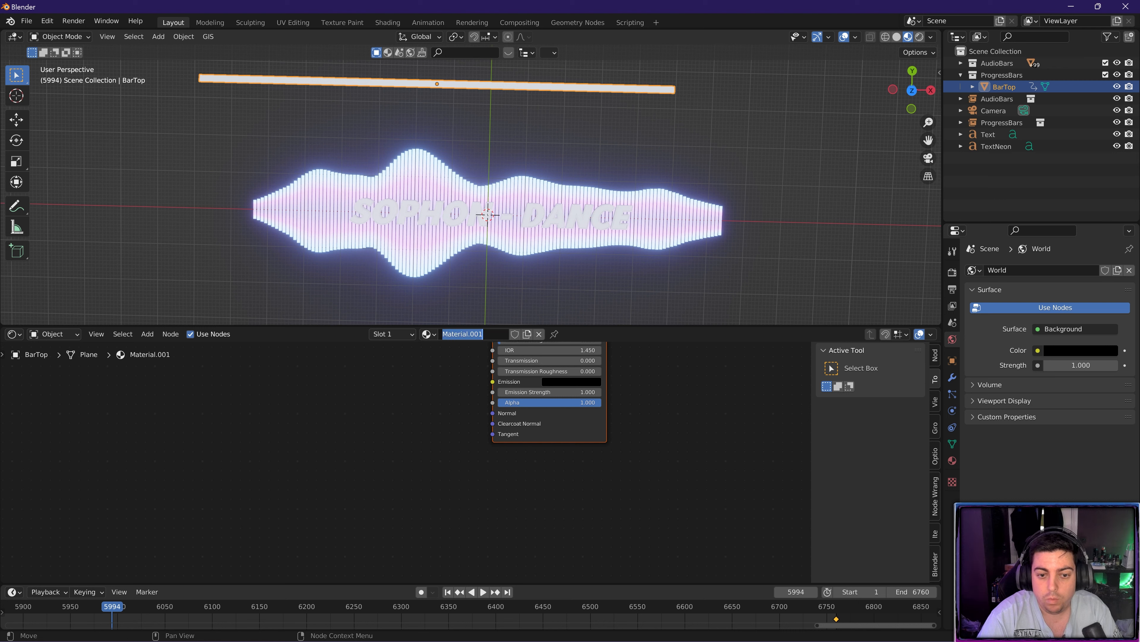
type("Progres")
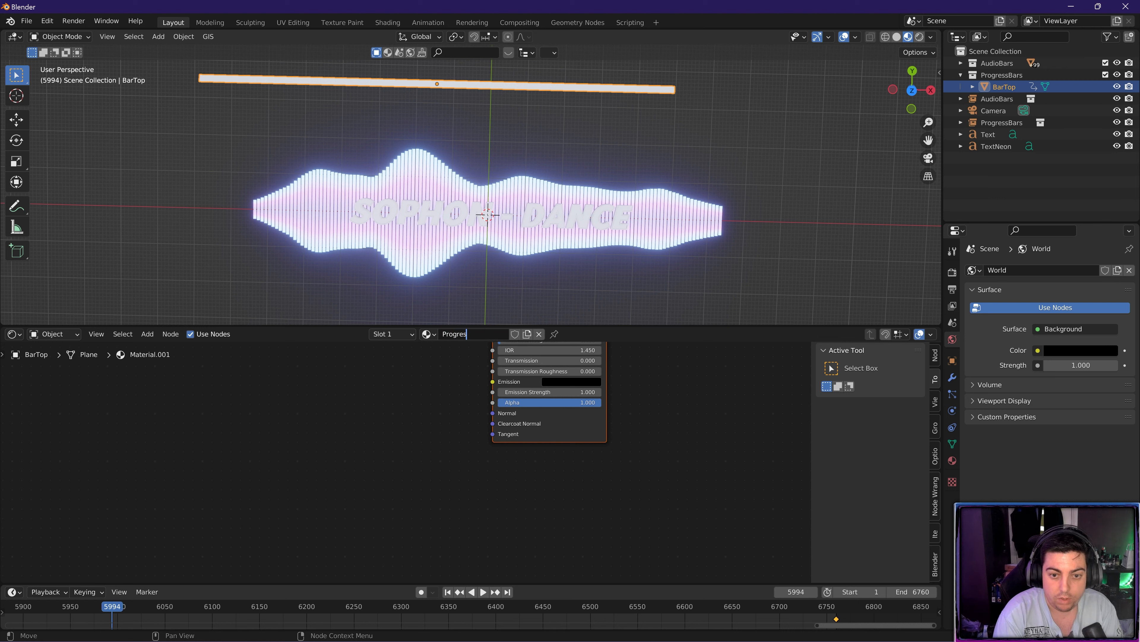
- Finish the ProgressBars name and set its emission to cyan at strength 40
type("sBars")
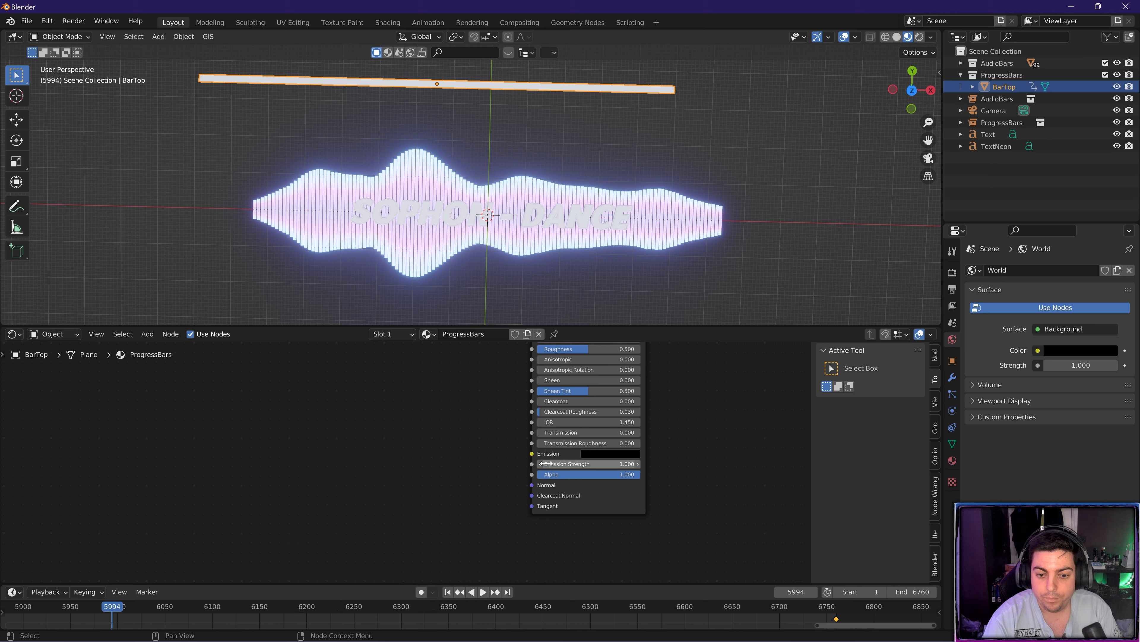
left_click(589, 453)
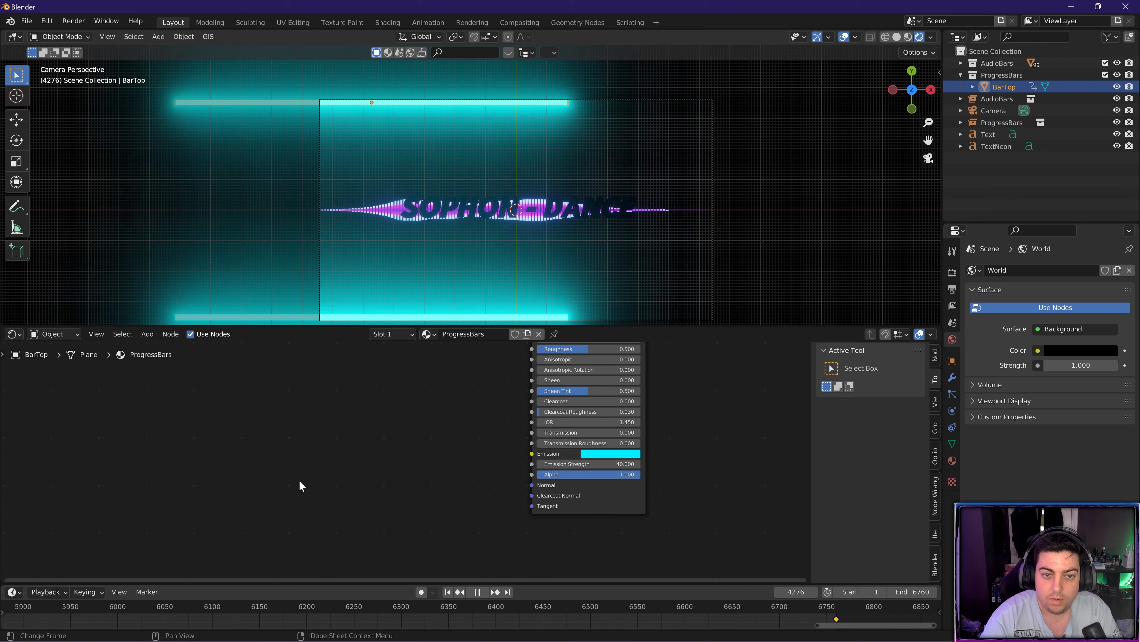
left_click(572, 606)
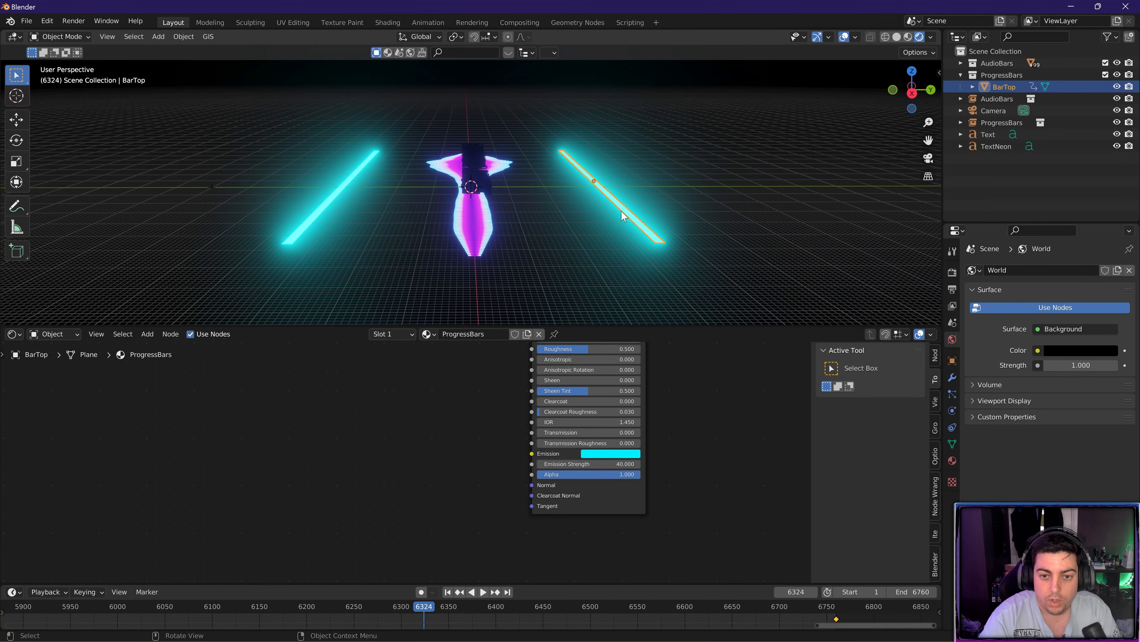
- Check the glowing bars through the camera while scrubbing the timeline
key("g")
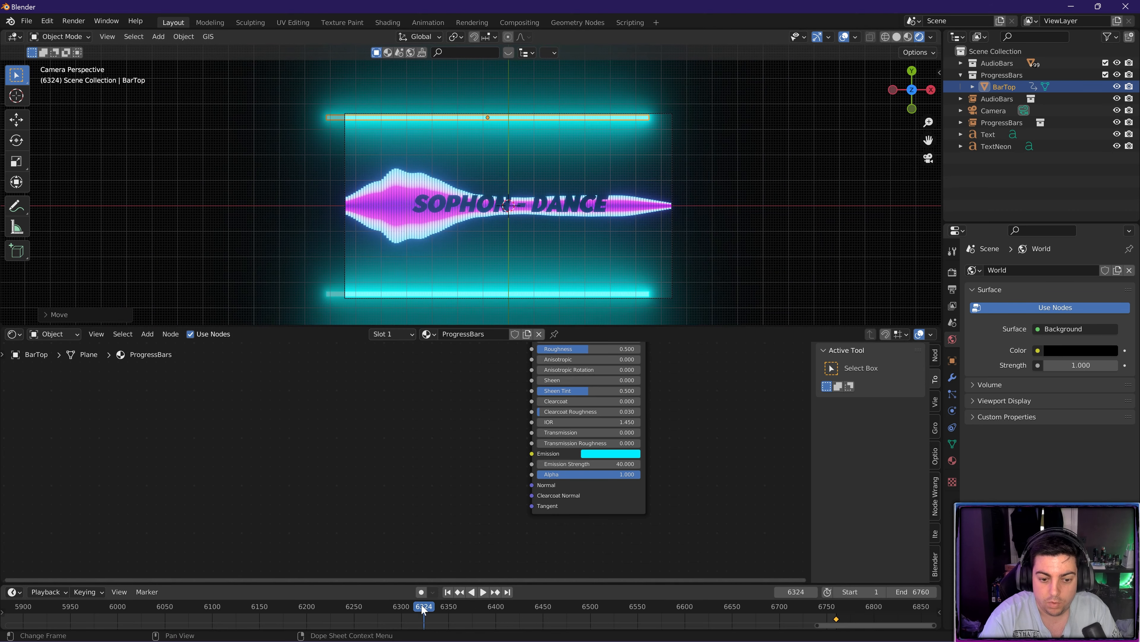
left_click(483, 592)
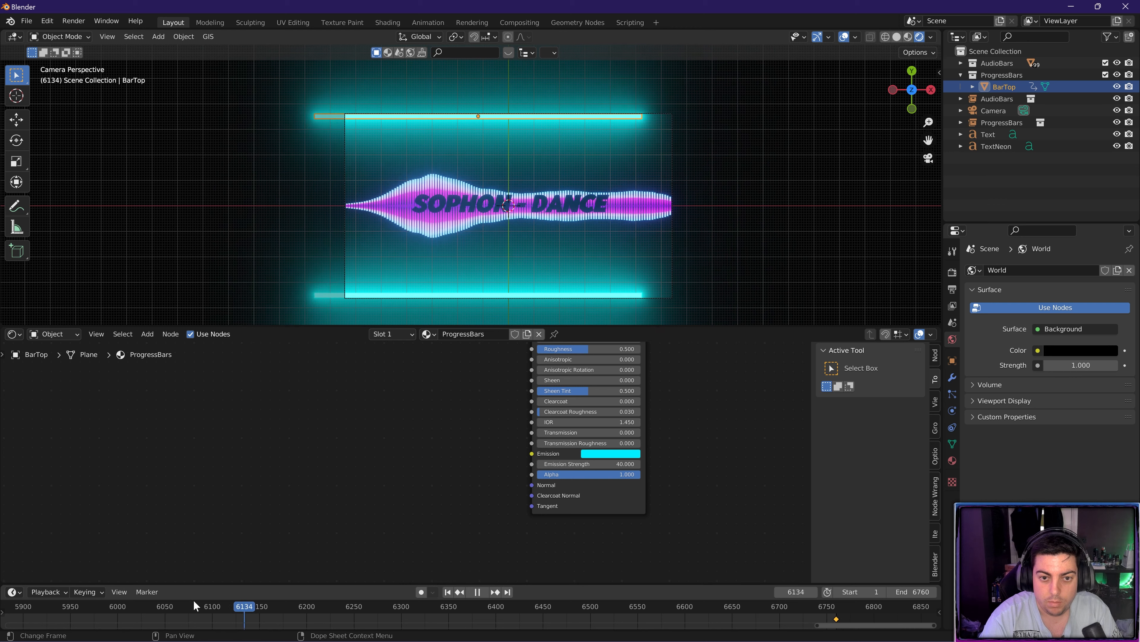
left_click(477, 592)
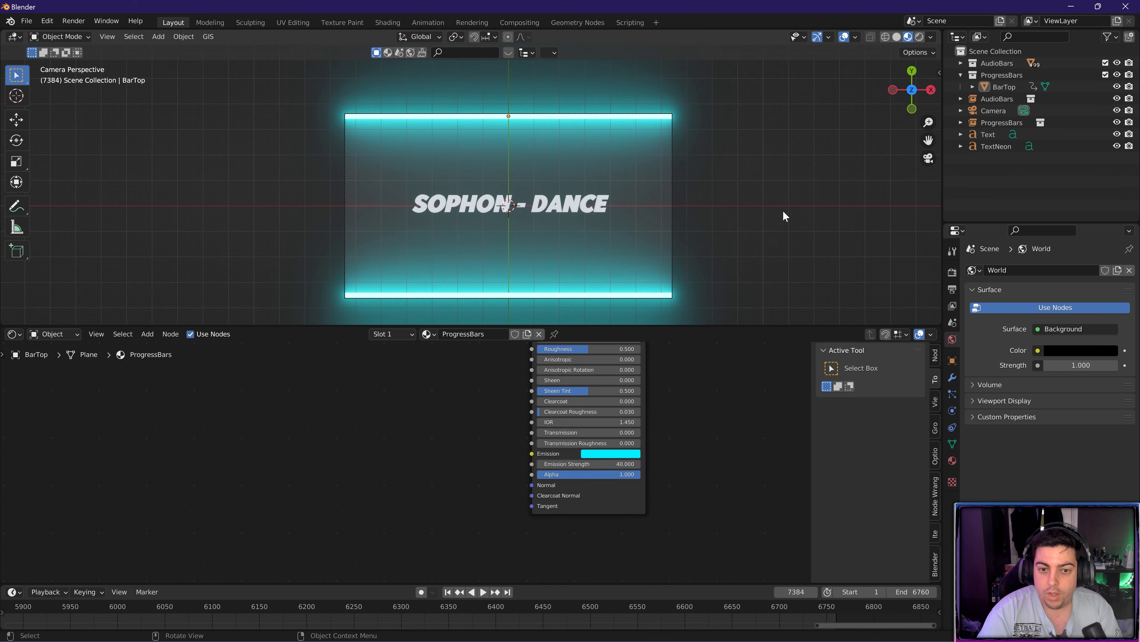
mouse_move(751, 272)
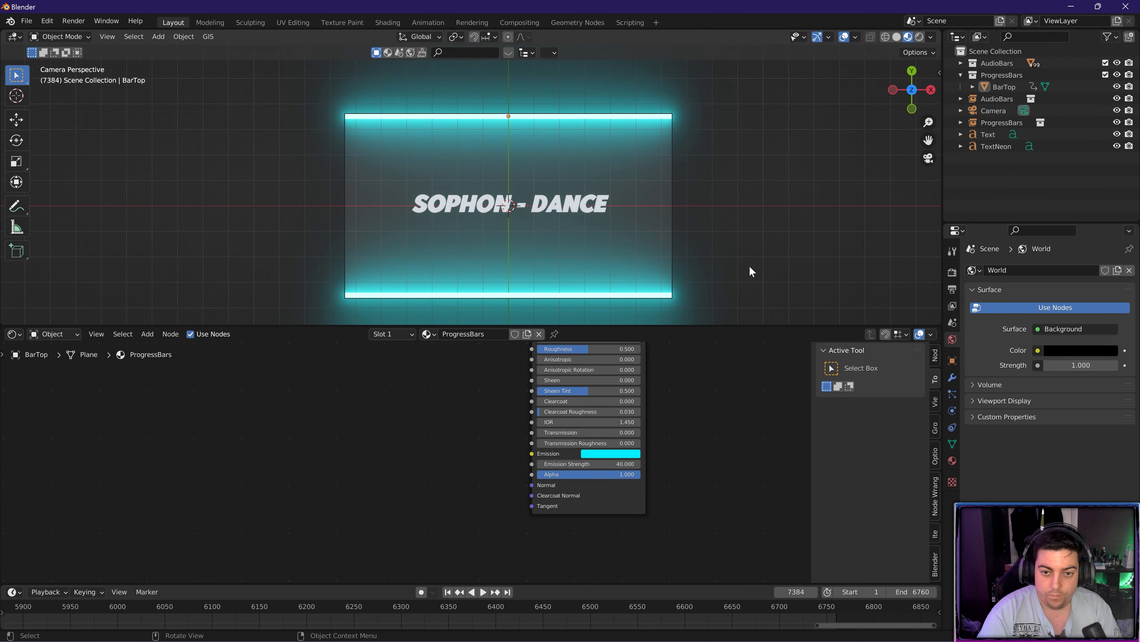
- Name the title's material BaseText, make it metallic with a dark grey base colour, then select TextNeon
left_click_drag(509, 203, 567, 188)
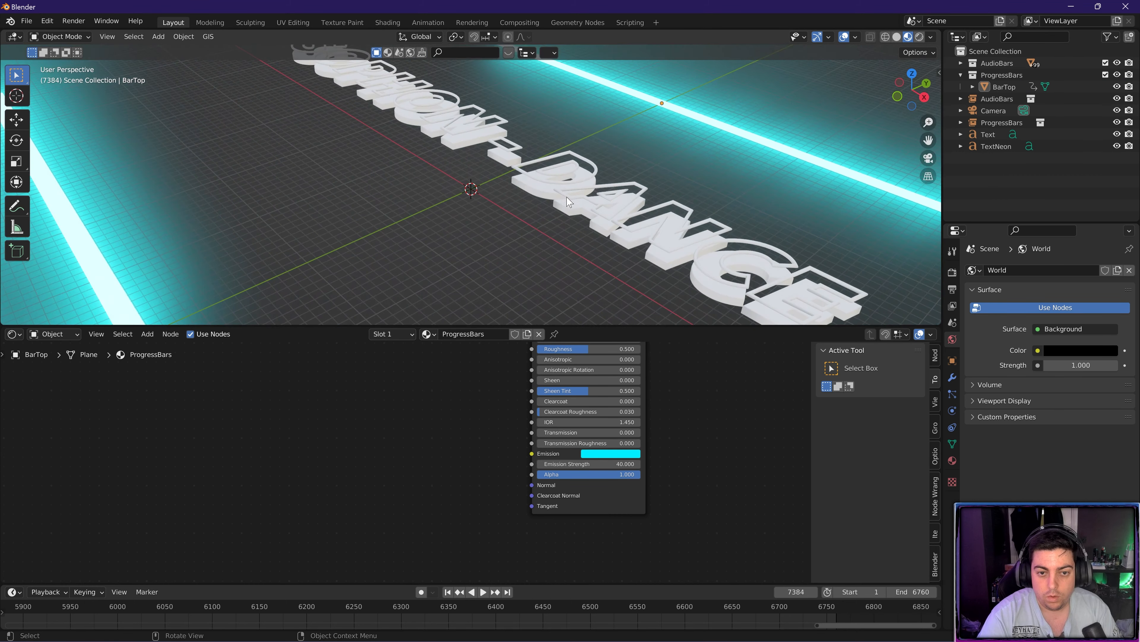
mouse_move(539, 198)
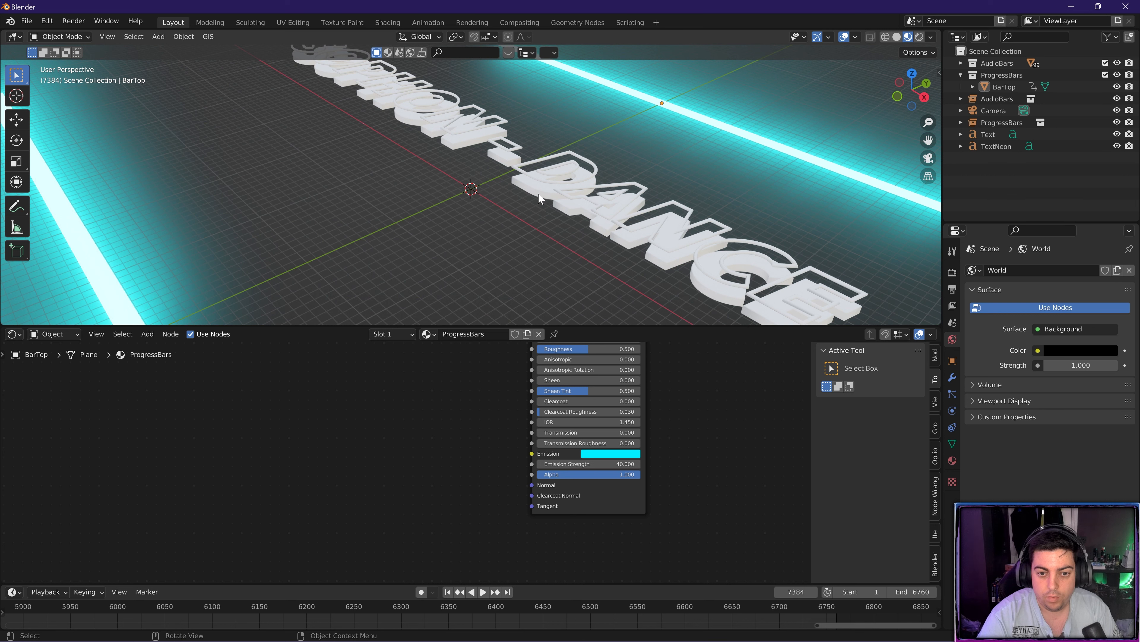
left_click(988, 134)
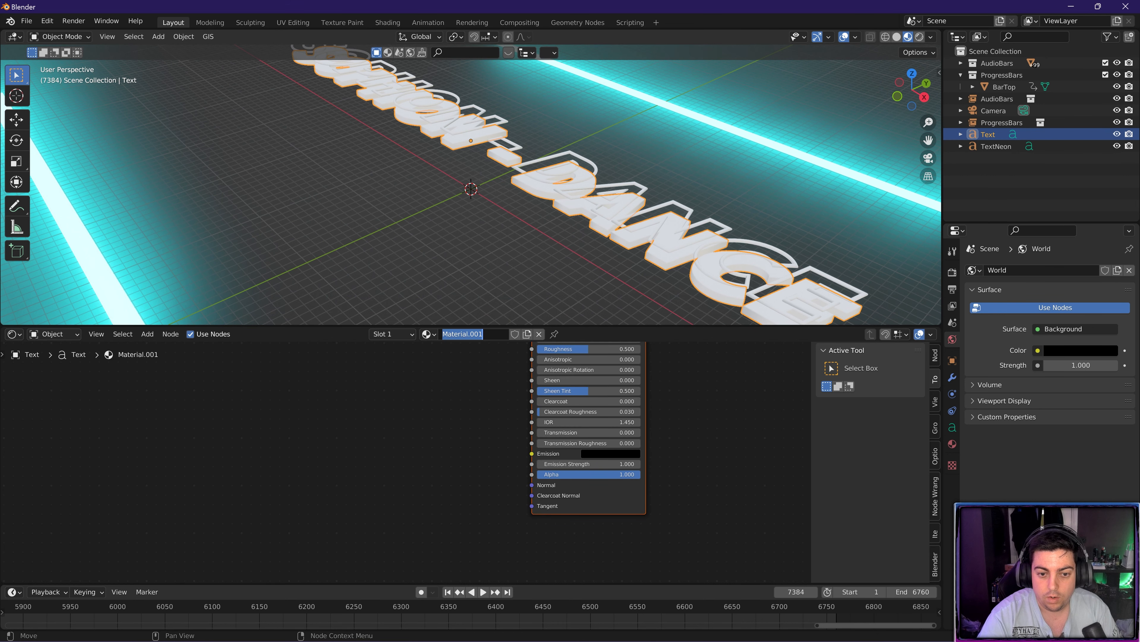
type("BaseText")
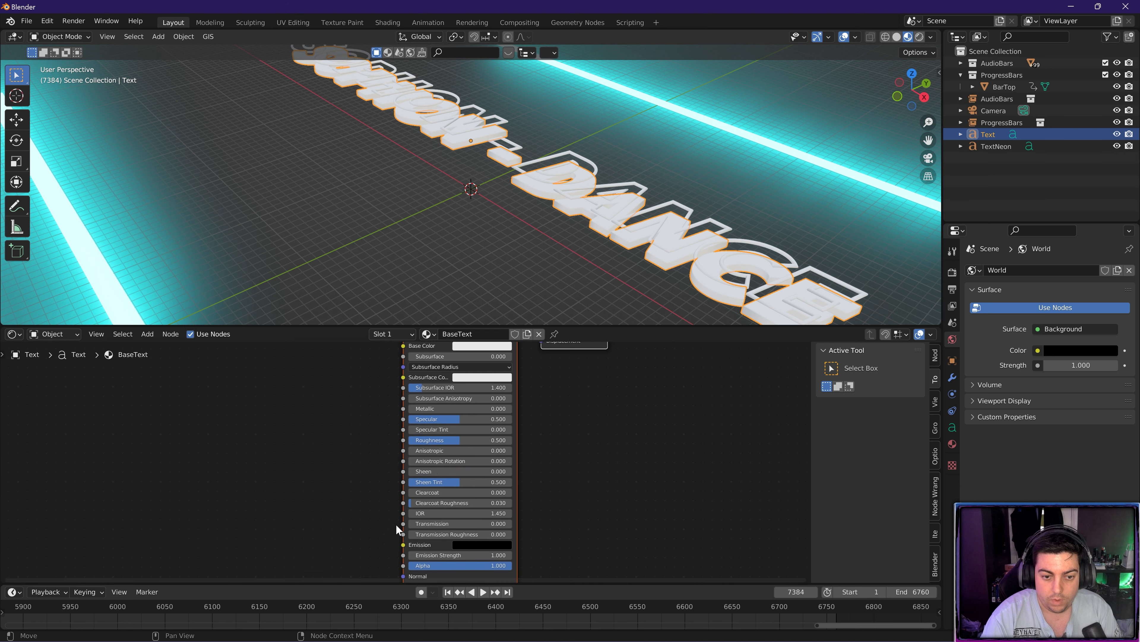
left_click(460, 408)
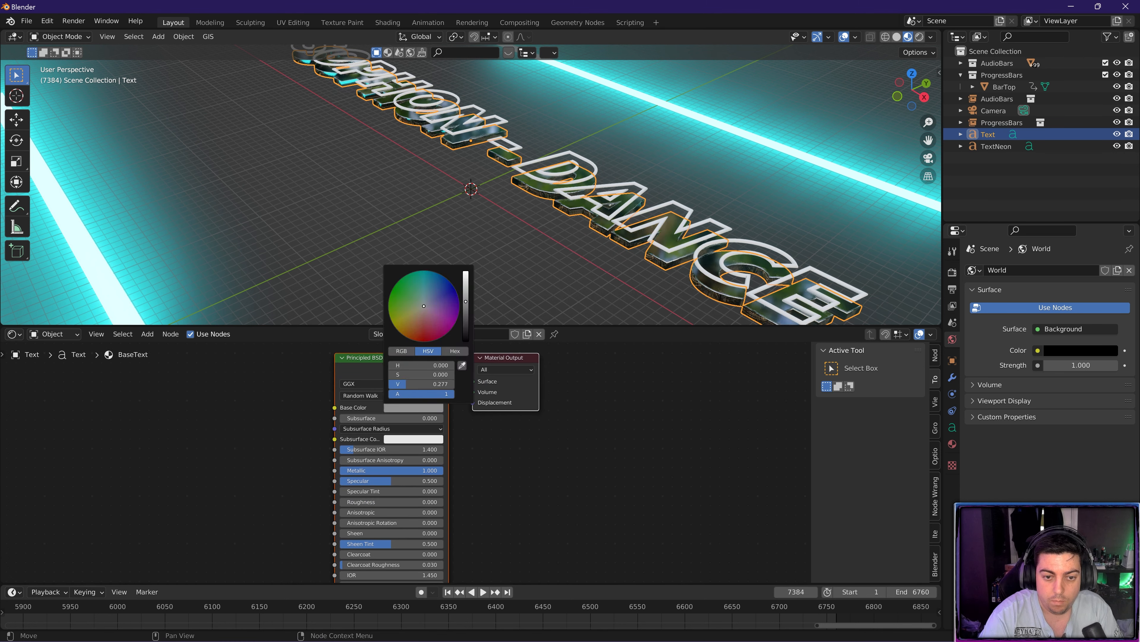
left_click(684, 436)
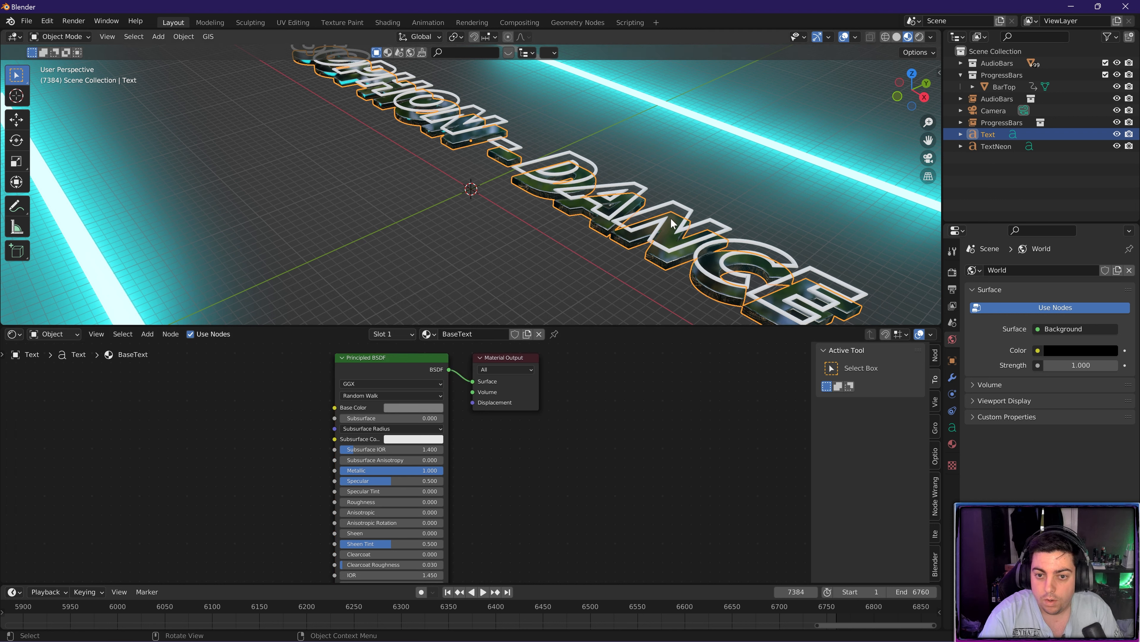
left_click(996, 146)
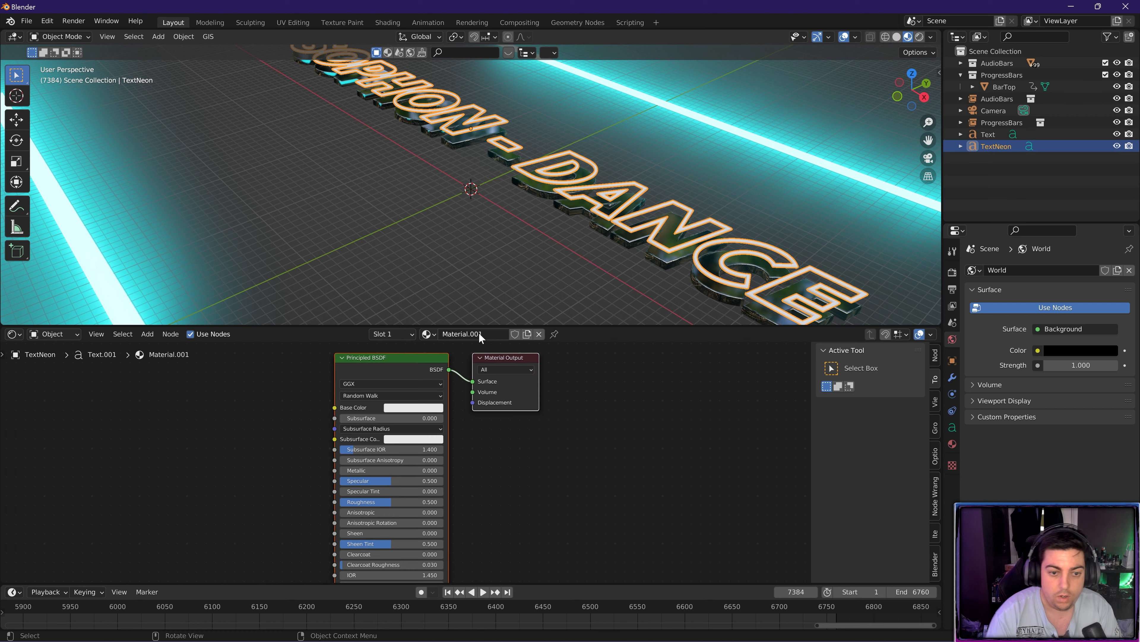
- Rename the outline material NeonText and wire an Emission shader to the material output
double_click(471, 333)
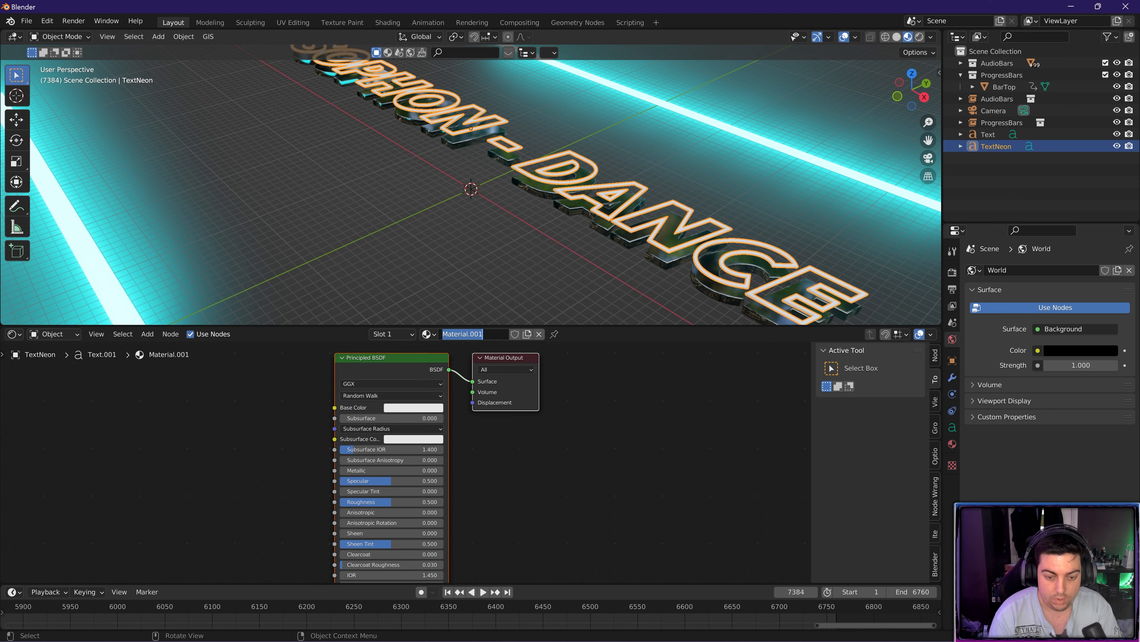
type("NeonText")
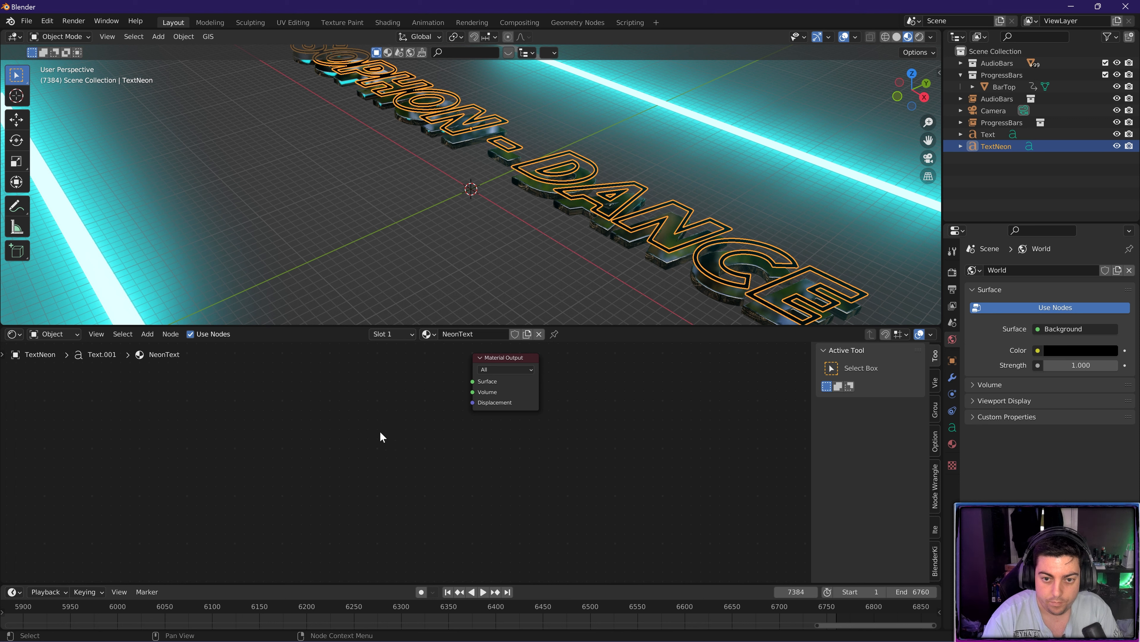
type("emi")
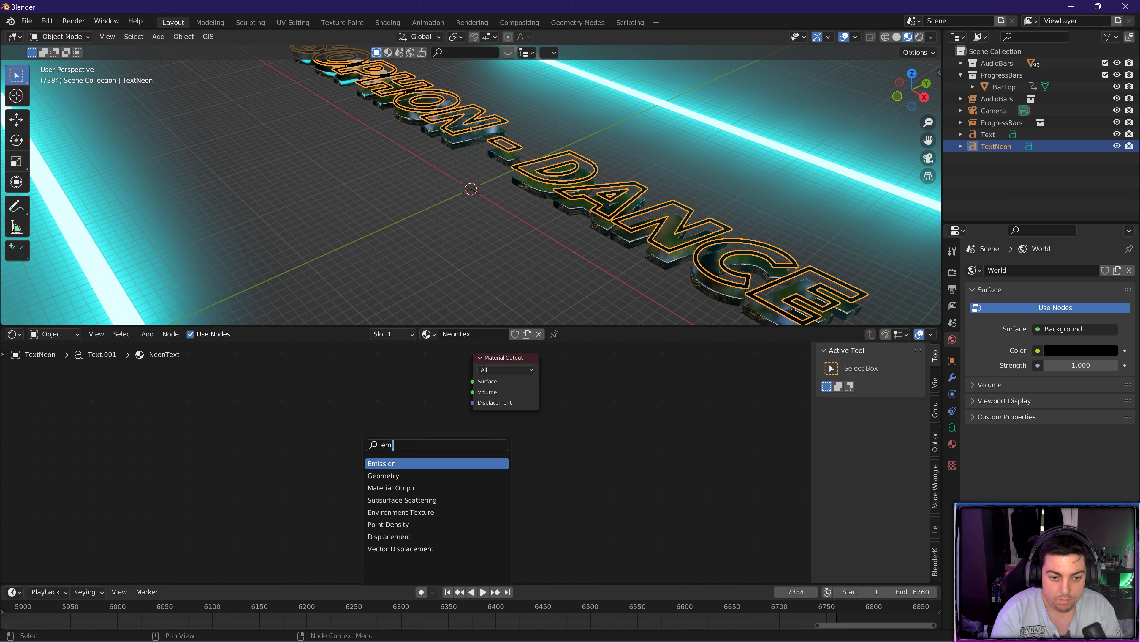
left_click(381, 463)
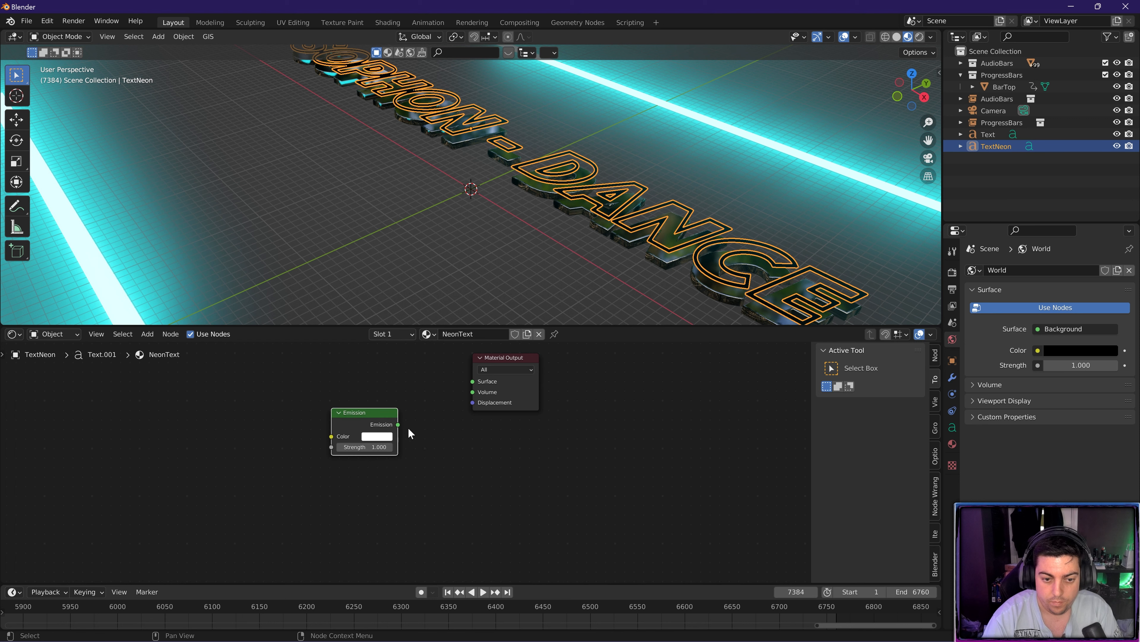
left_click_drag(398, 424, 473, 382)
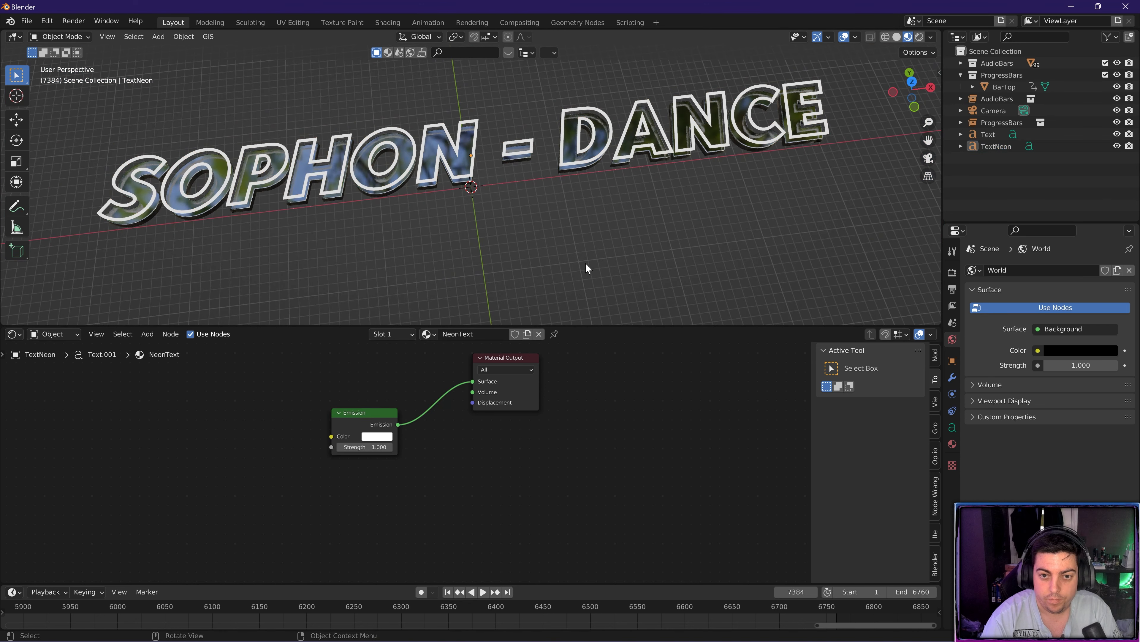
- Add a ColorRamp feeding the emission colour and a Noise Texture node
scroll("down", 3)
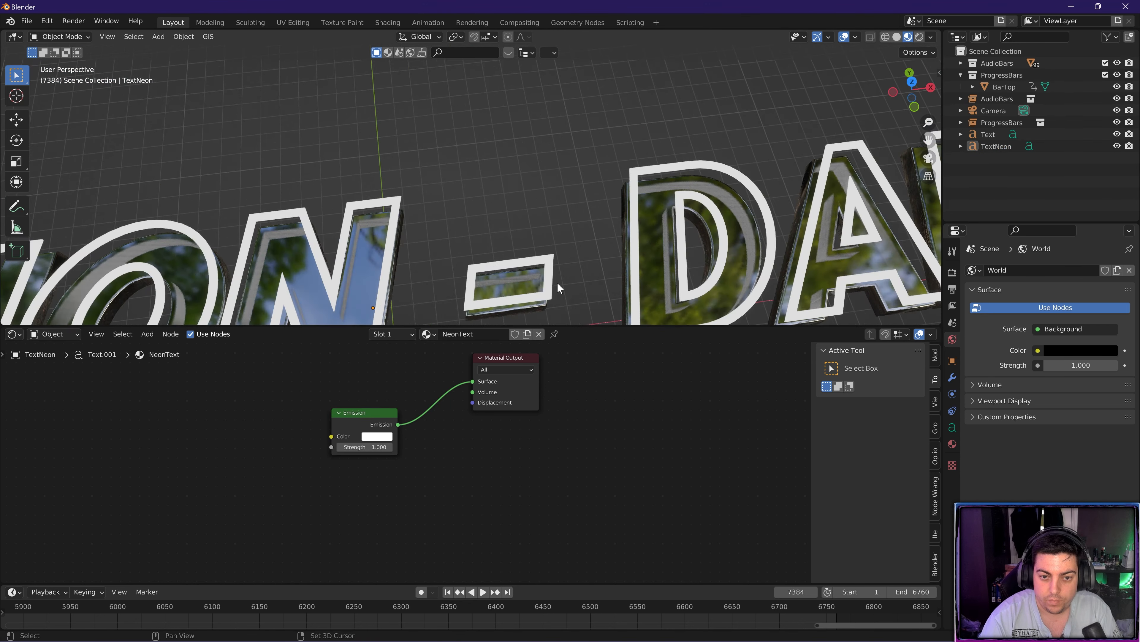
left_click_drag(560, 284, 564, 262)
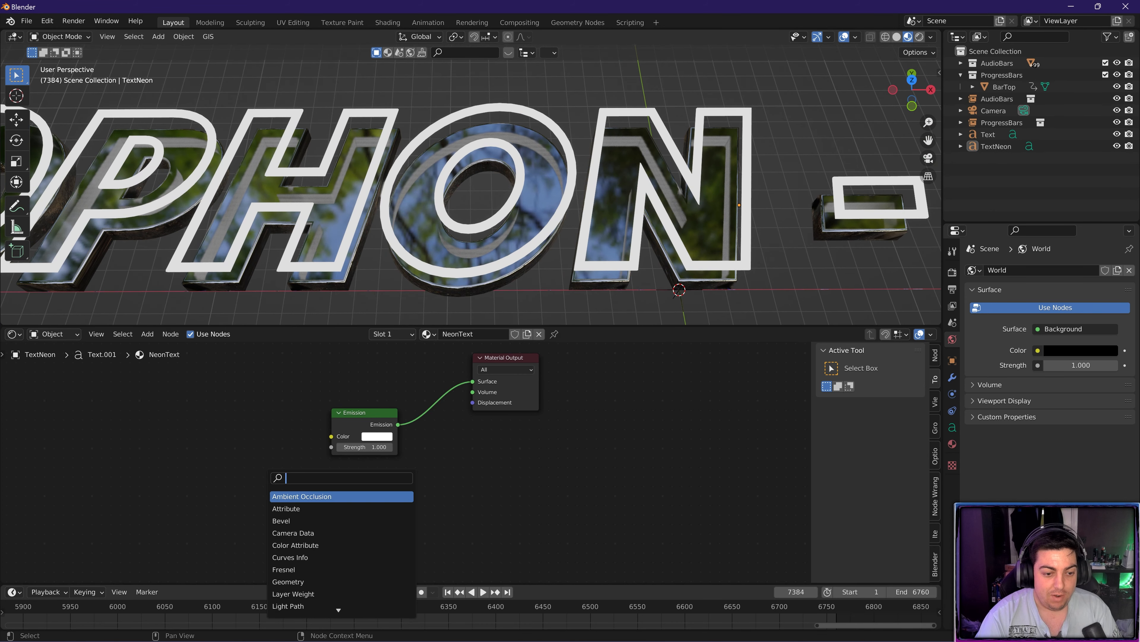
left_click(289, 496)
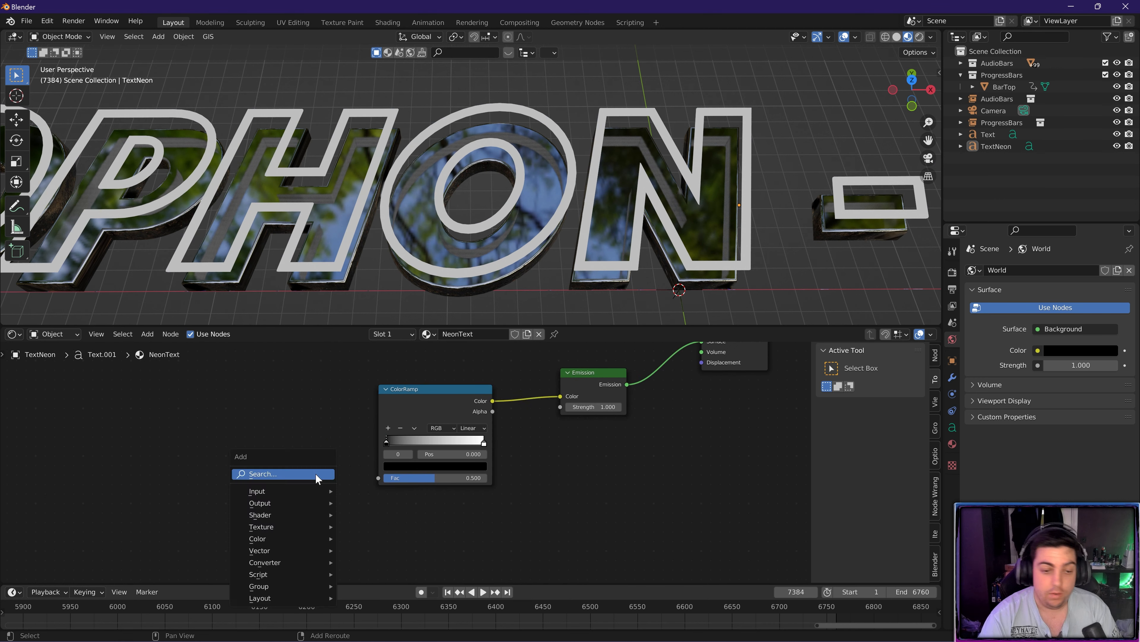
type("noise")
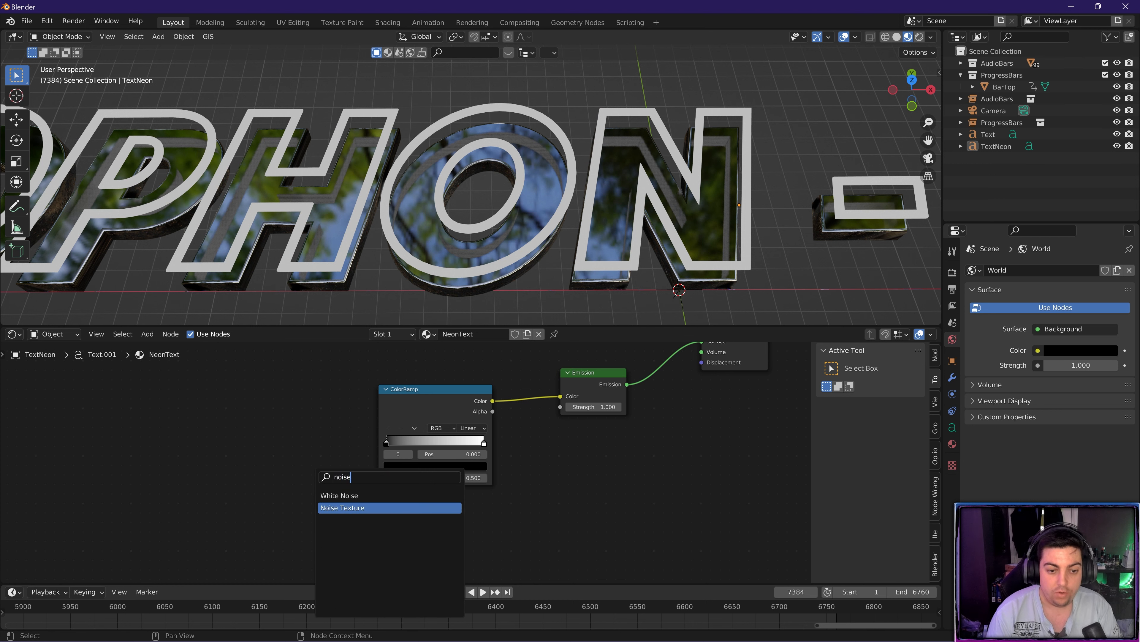
left_click(342, 507)
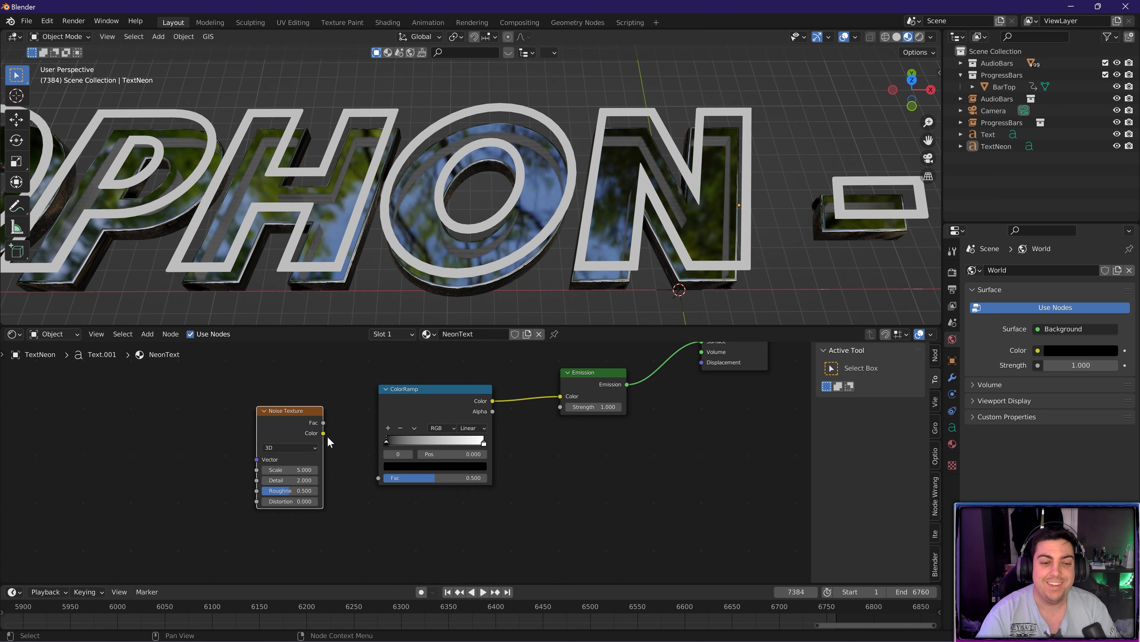
- Feed the noise into a cyan colour ramp, raise its distortion, tighten the stop and set emission strength 40
left_click_drag(322, 433, 338, 433)
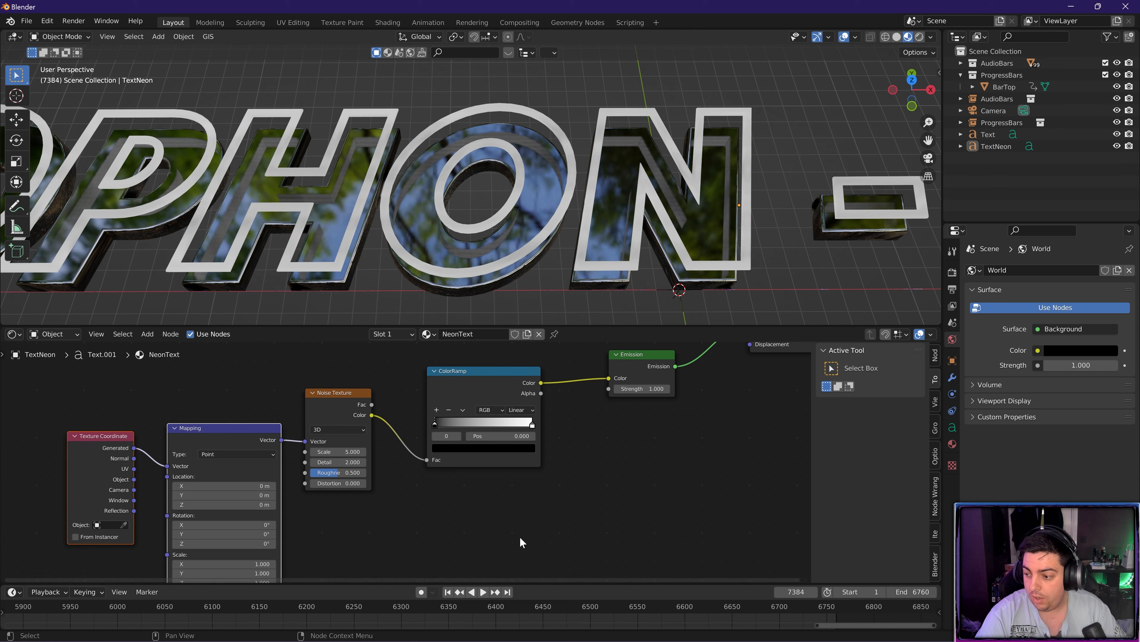
mouse_move(133, 486)
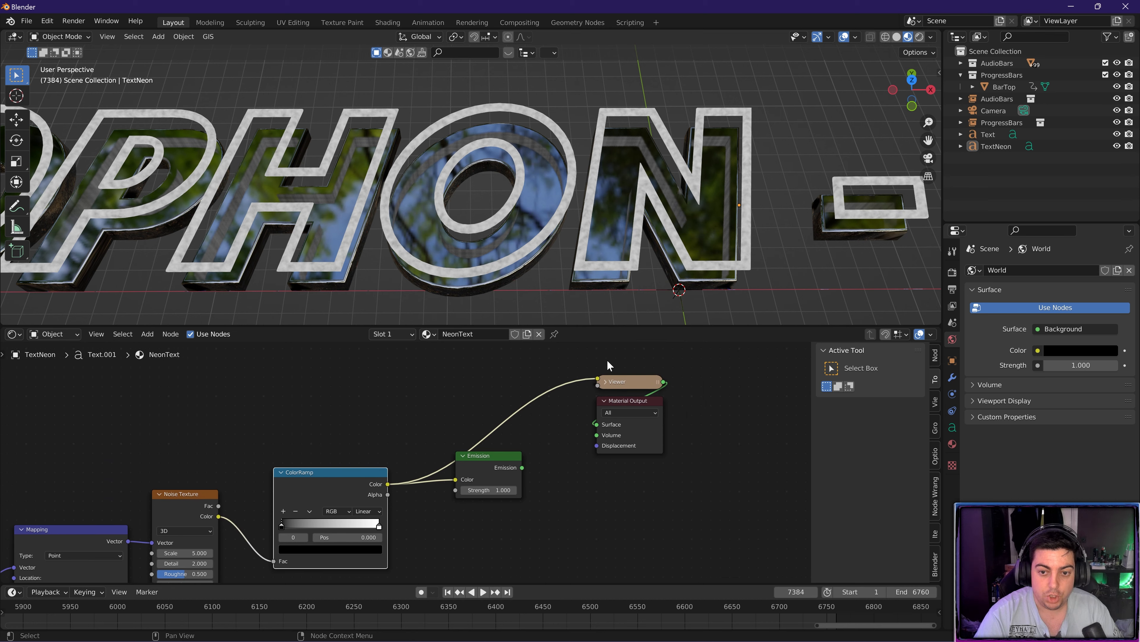
mouse_move(363, 487)
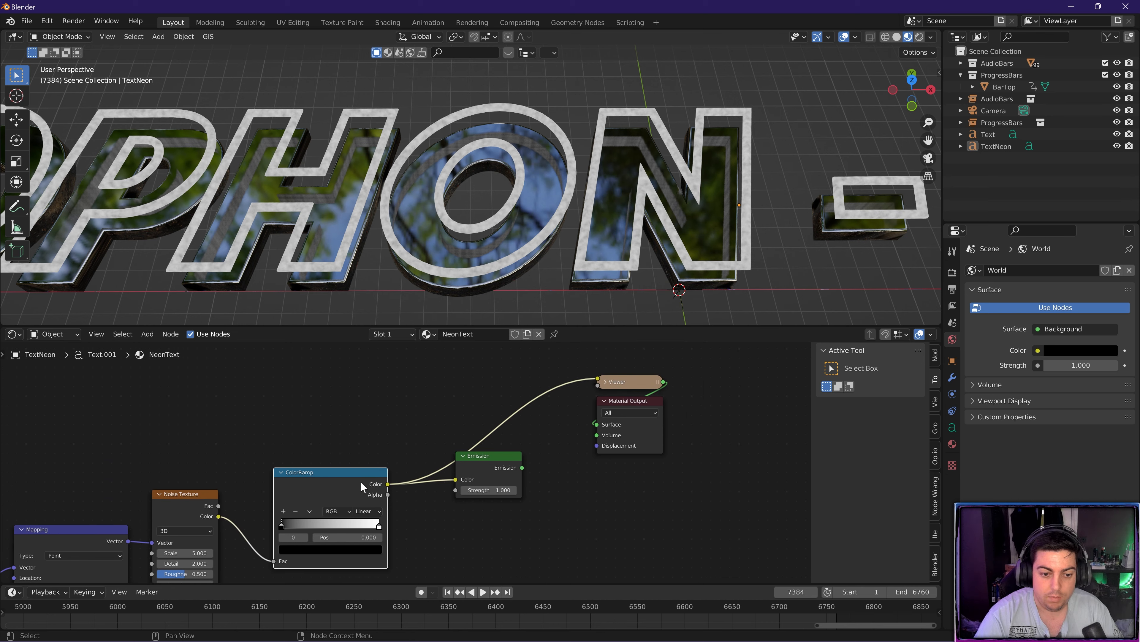
left_click_drag(280, 524, 320, 524)
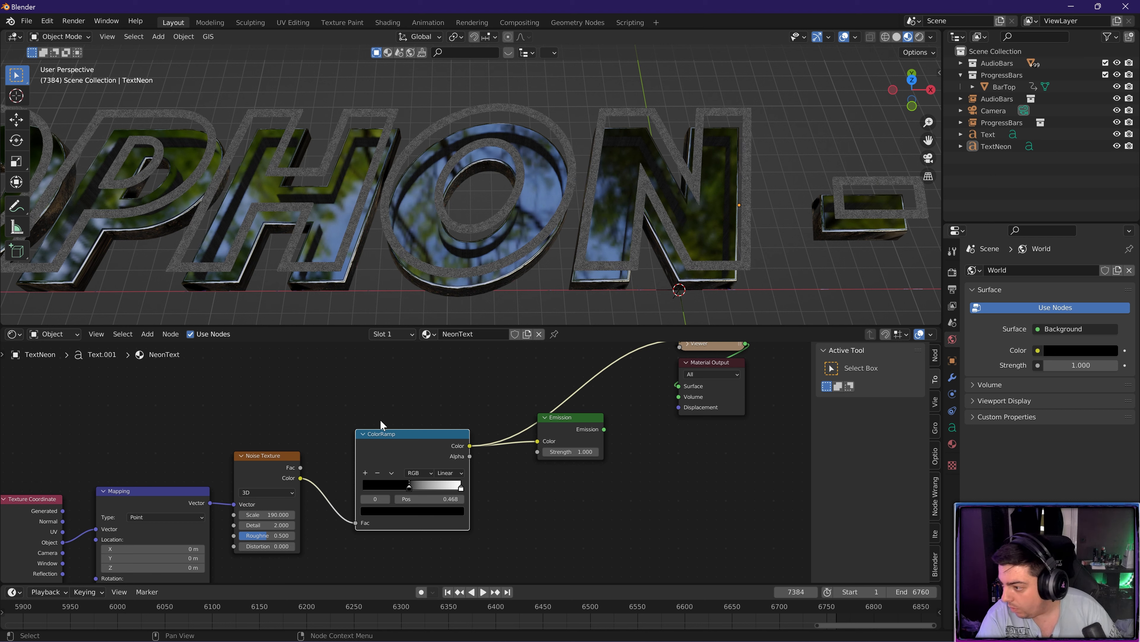
mouse_move(382, 424)
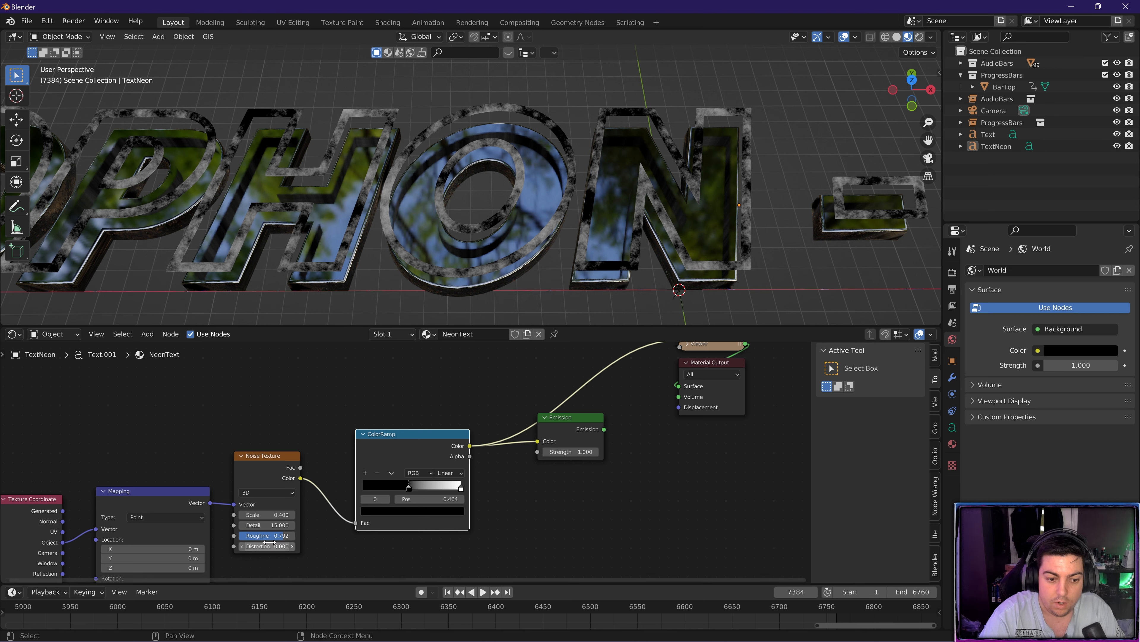
left_click_drag(266, 547, 267, 546)
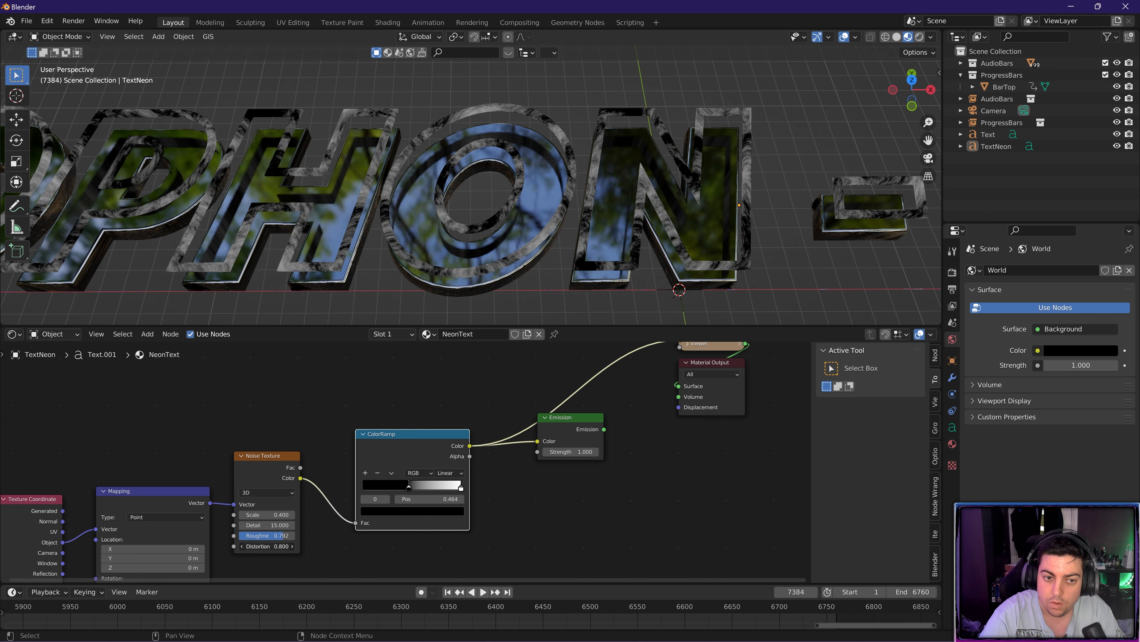
double_click(266, 545)
type("0.000")
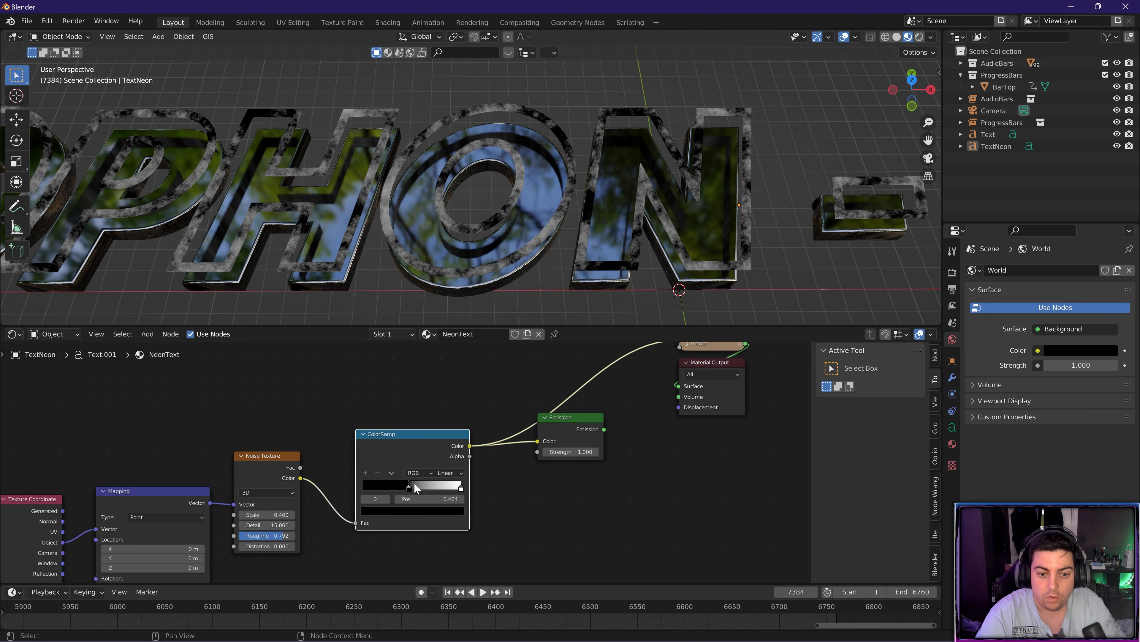
left_click_drag(415, 486, 408, 486)
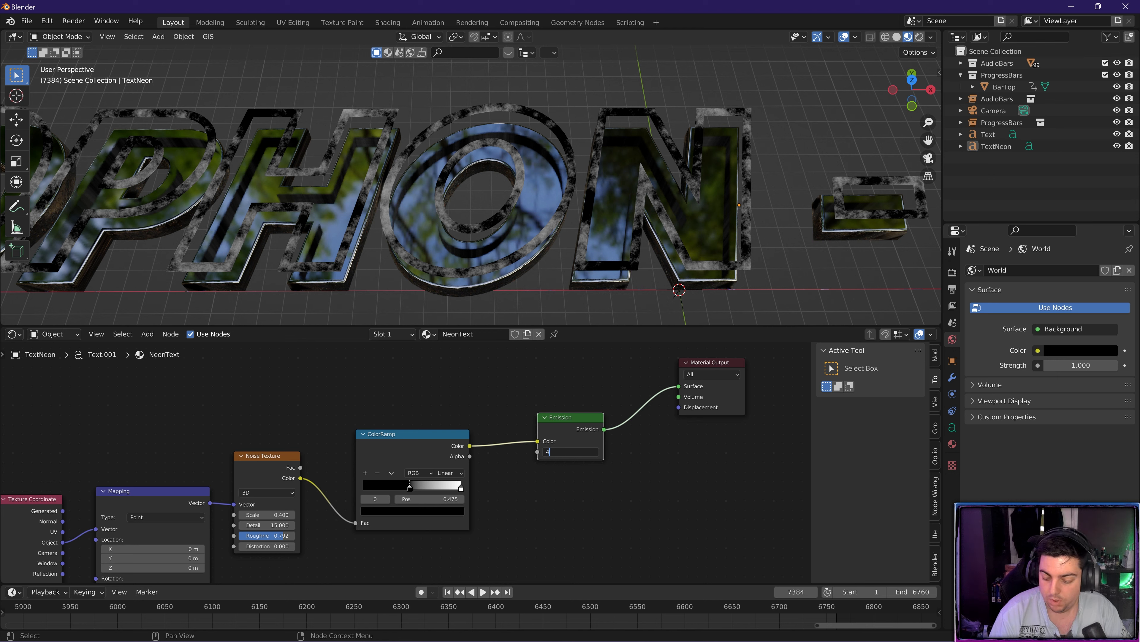
type("40.000")
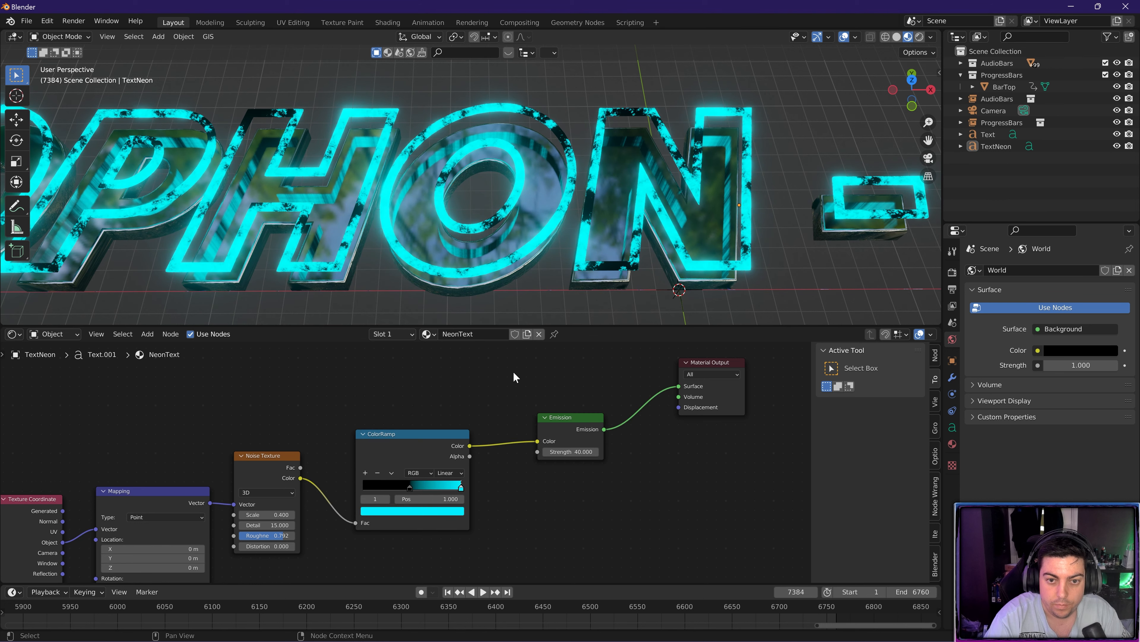
mouse_move(417, 478)
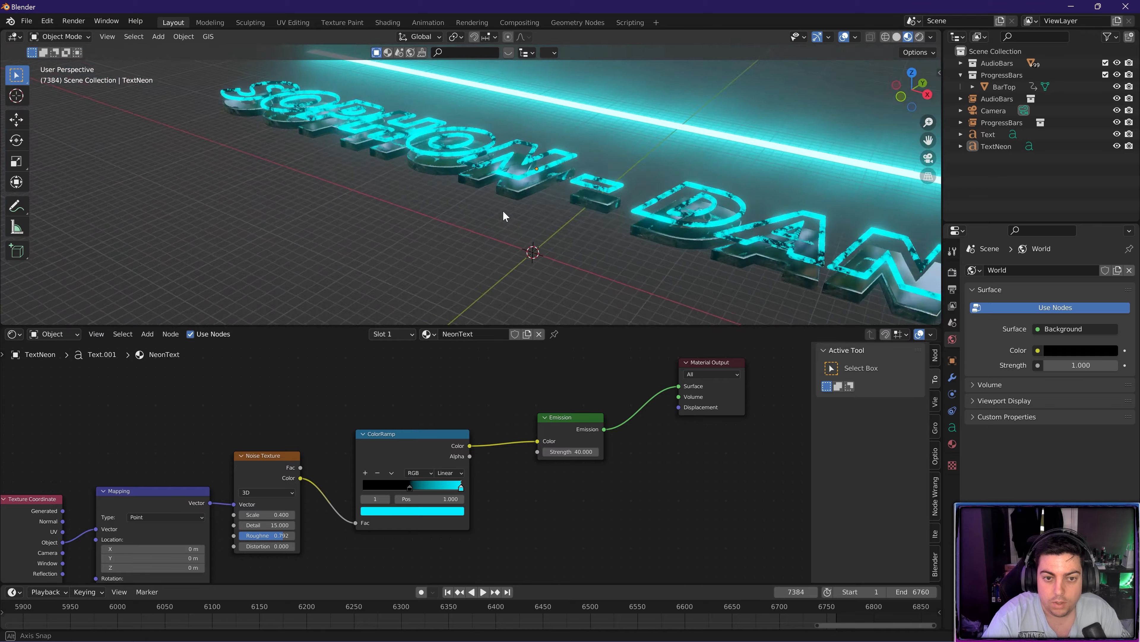
- Move the camera so the title sits centred between the glowing bars and confirm its position
left_click_drag(504, 216, 611, 211)
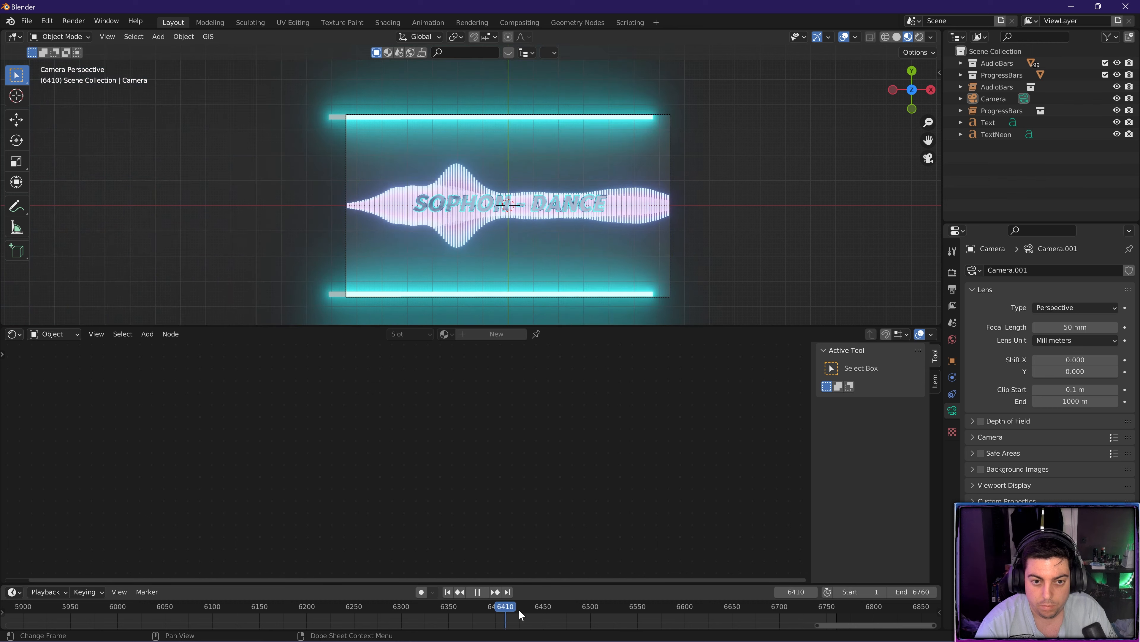
left_click(818, 606)
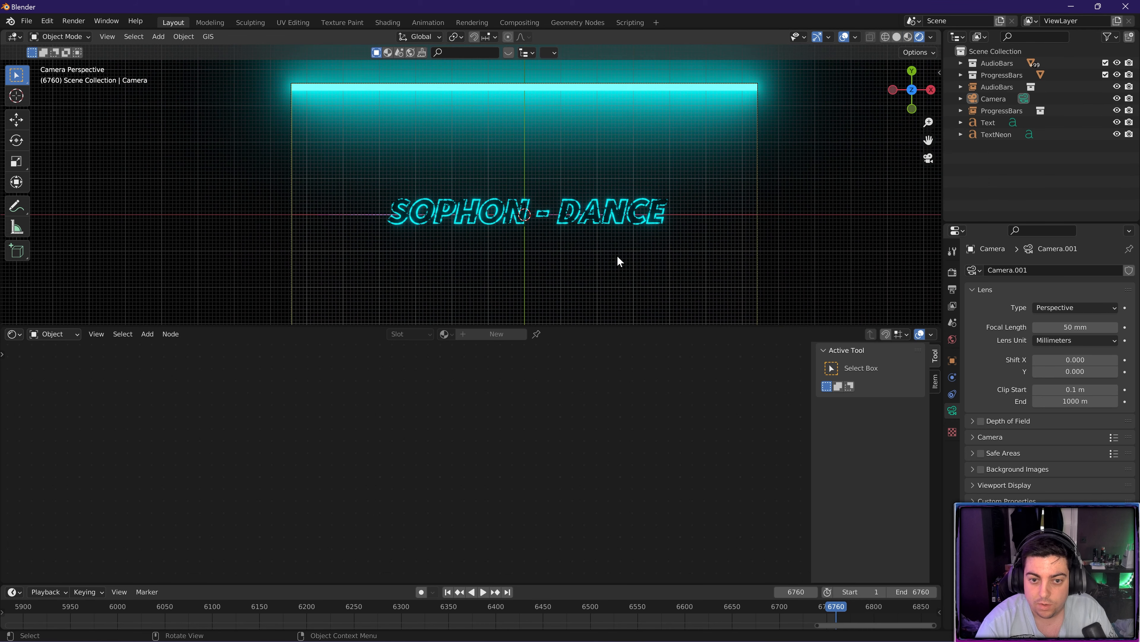
left_click_drag(1075, 327, 1062, 327)
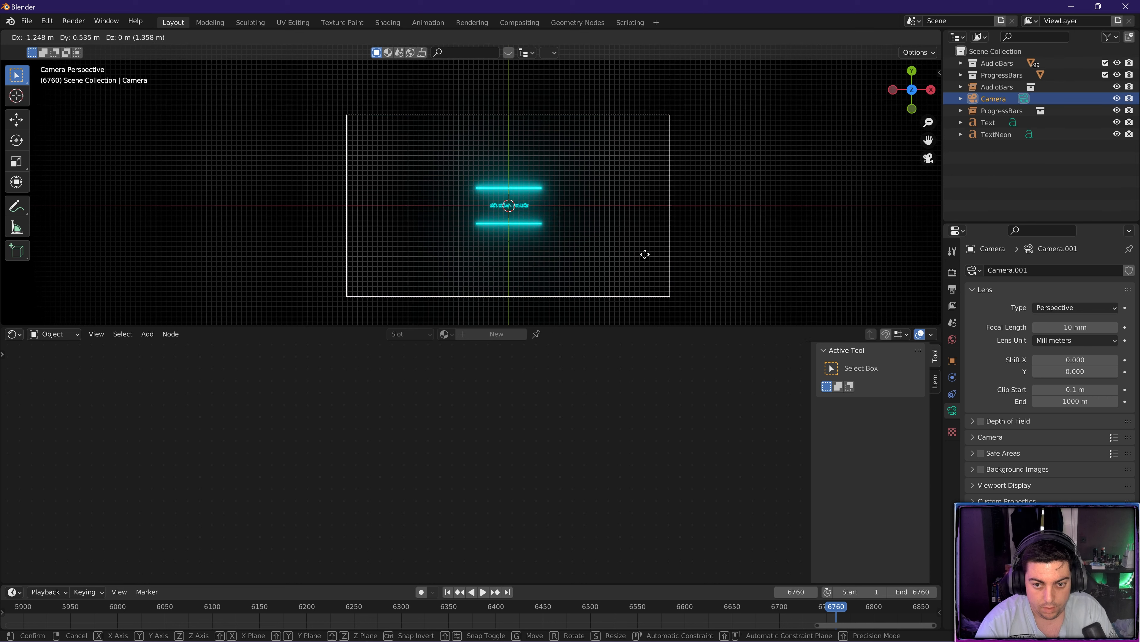
key("z")
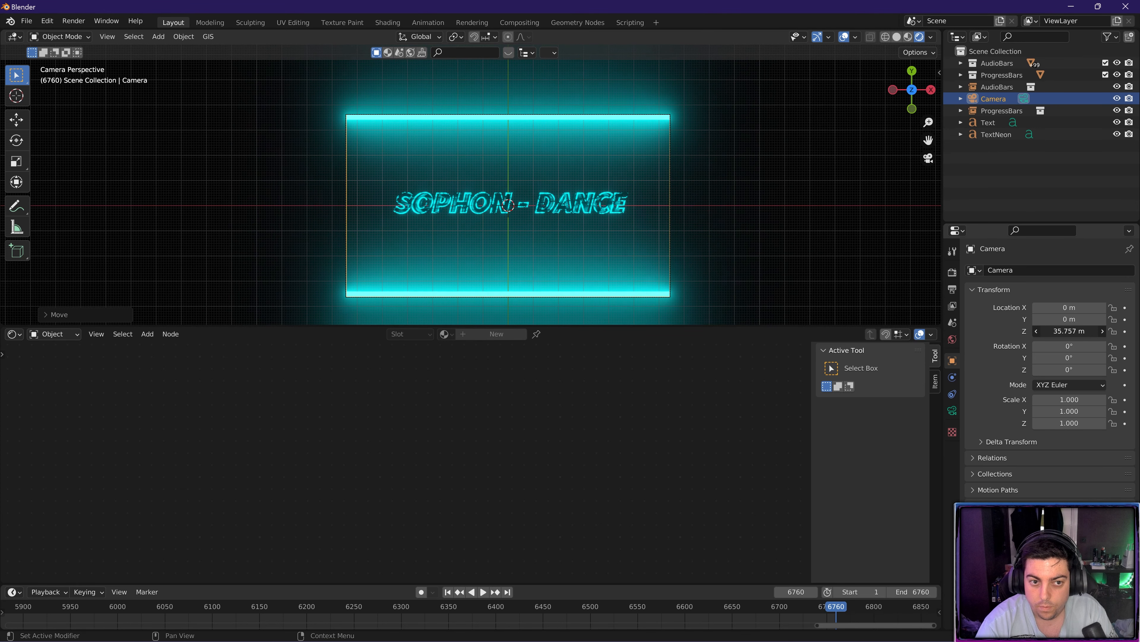
left_click(482, 592)
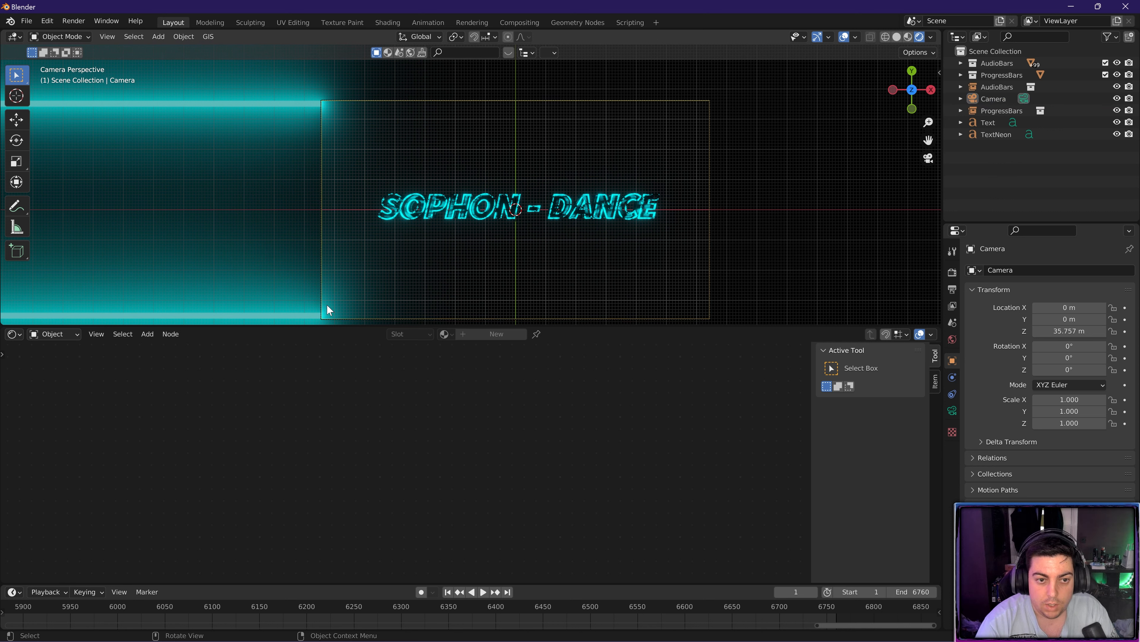
mouse_move(506, 304)
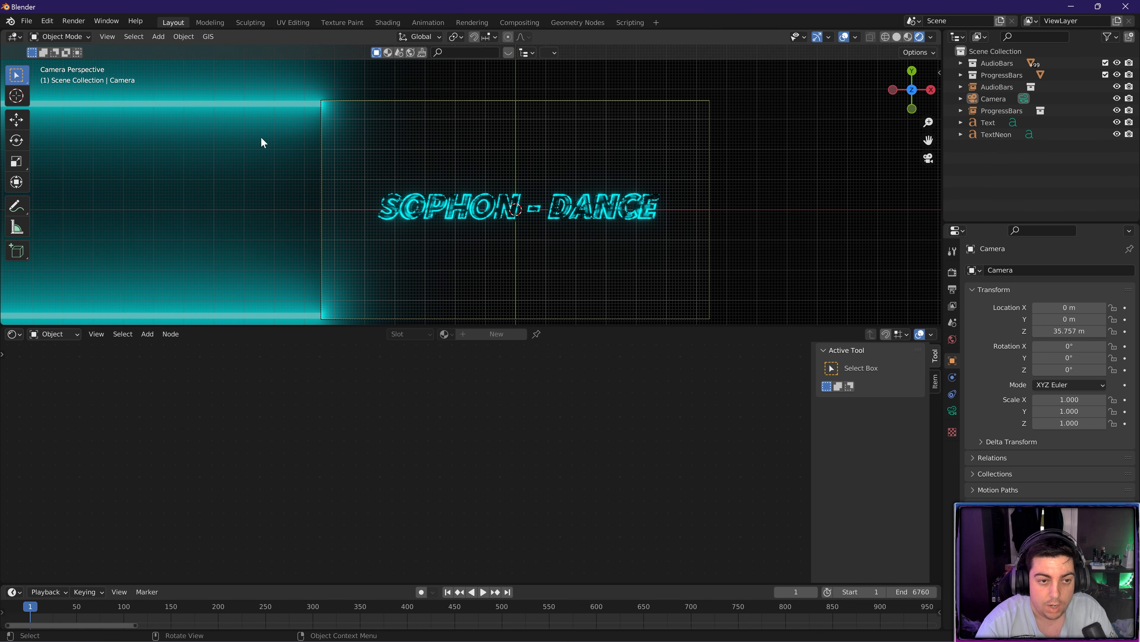
mouse_move(825, 275)
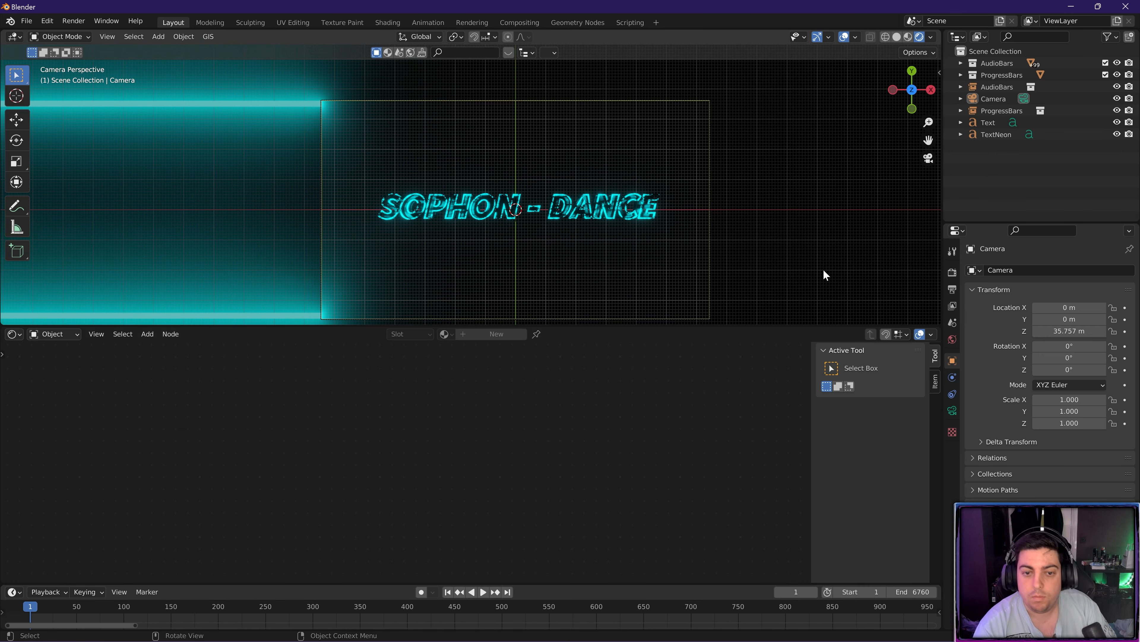
mouse_move(793, 240)
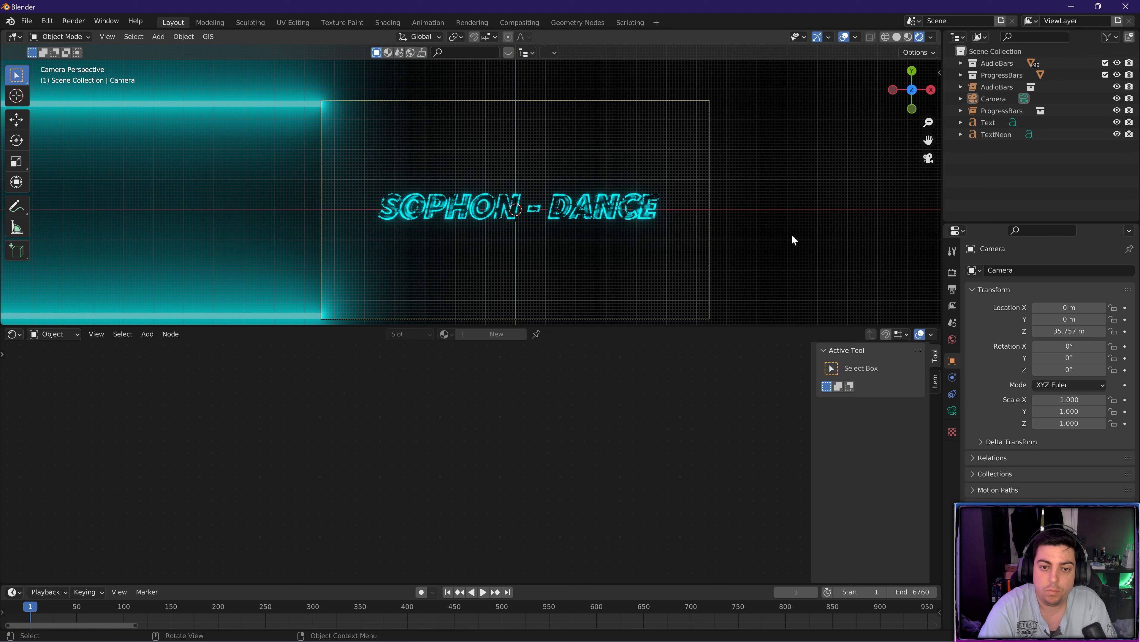
mouse_move(730, 333)
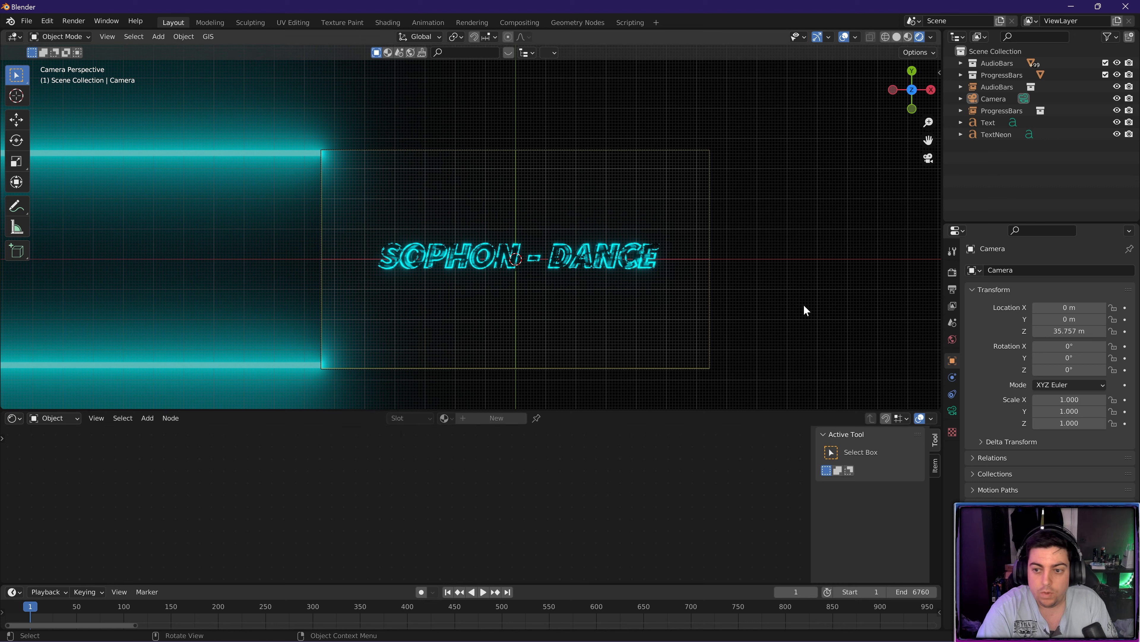
- Set the animation end frame to 6789 in the Scene properties
left_click(952, 288)
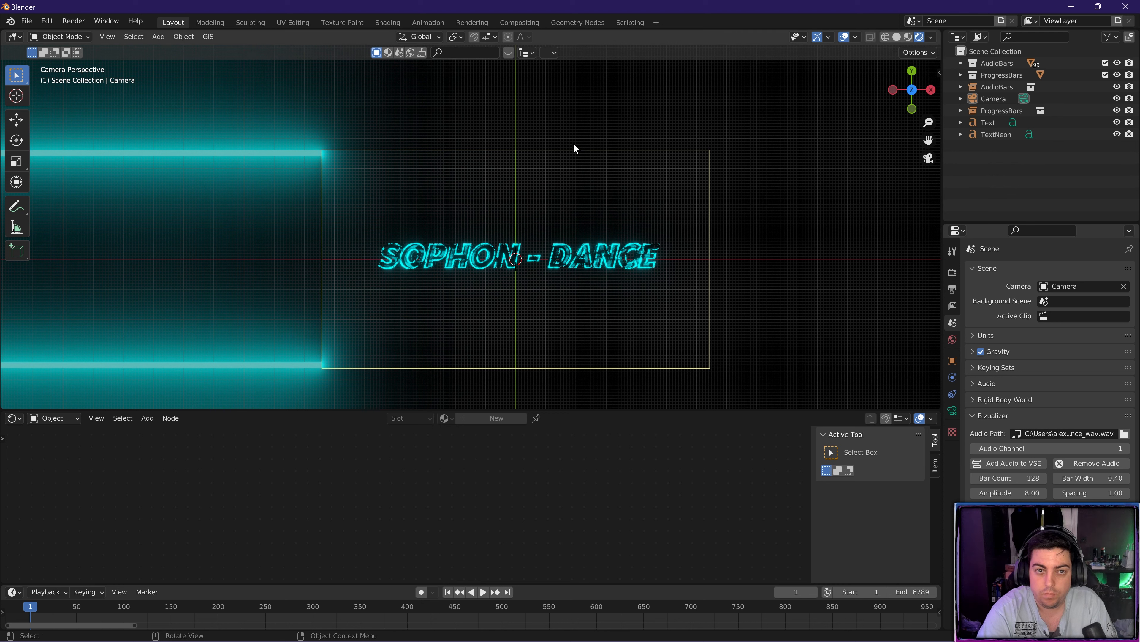
- Add a Video Editing workspace with the song strip on channel 1, then return to Layout
left_click(656, 23)
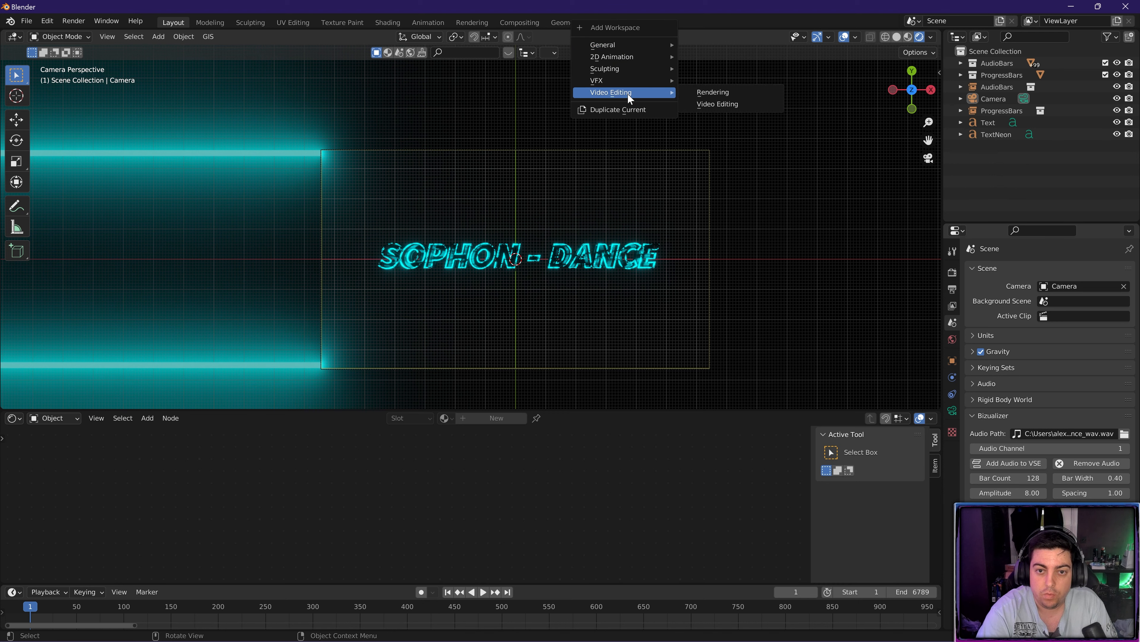
left_click(716, 104)
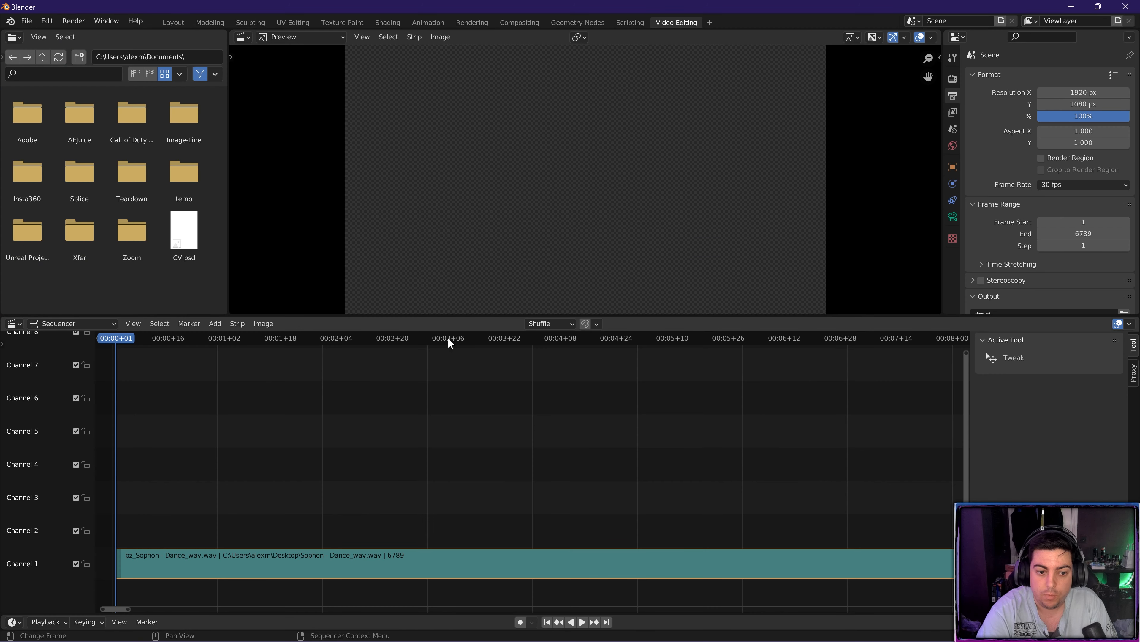
left_click(570, 621)
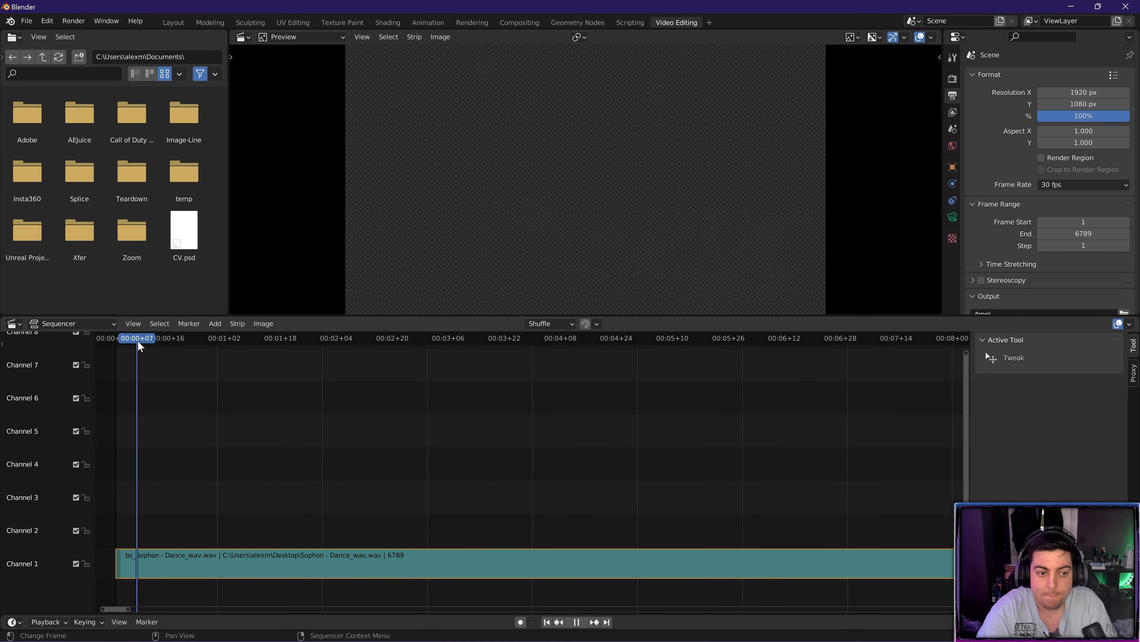
left_click(116, 338)
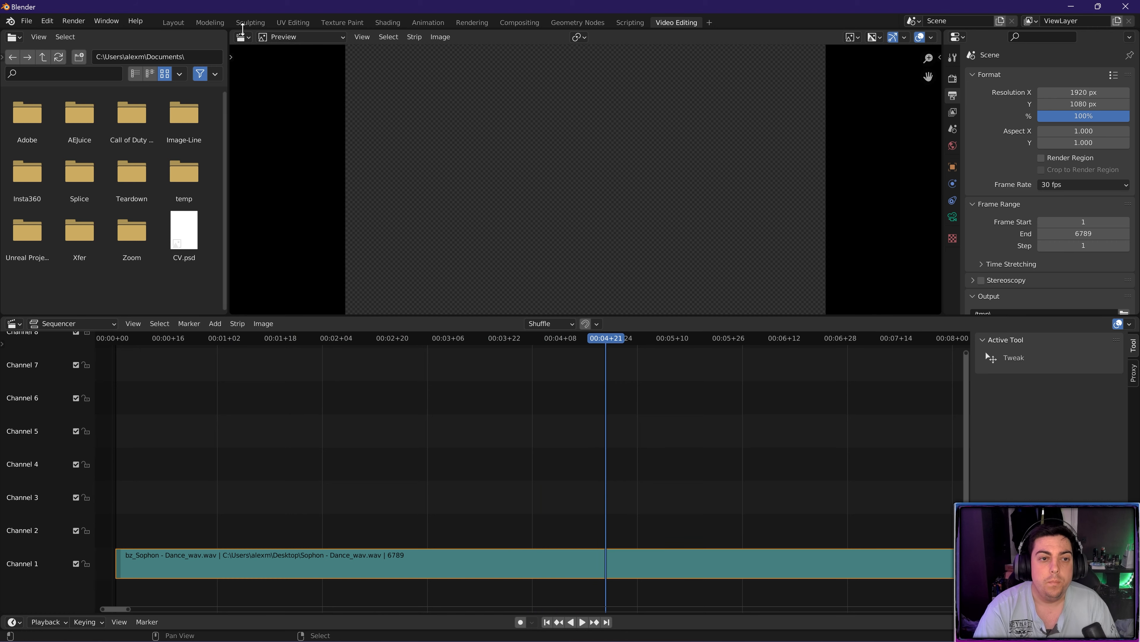
left_click(172, 22)
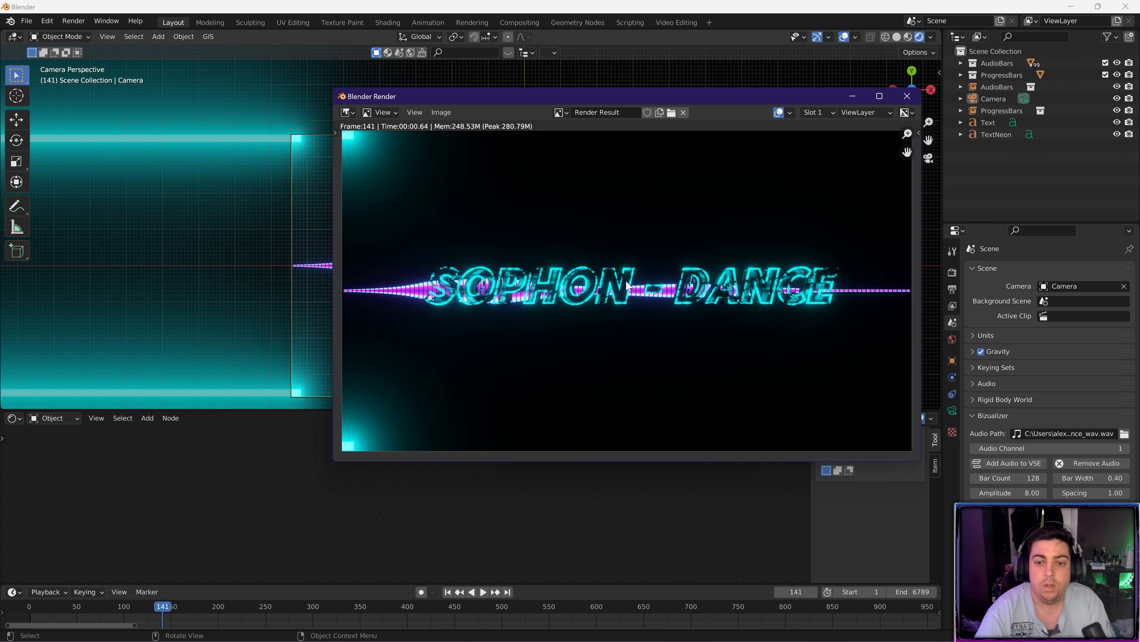
- Close the rendered frame 141 preview, returning to the camera view of the glowing title
left_click(906, 95)
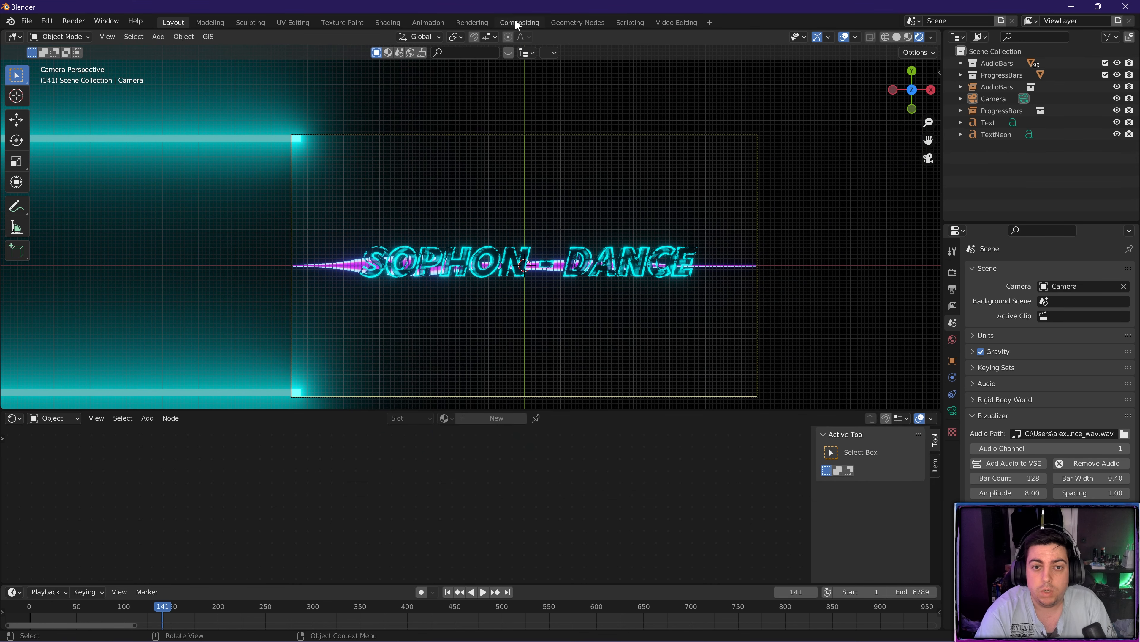
- Add a Viewer node beside the moved Render Layers node to preview the title as a backdrop
left_click(519, 22)
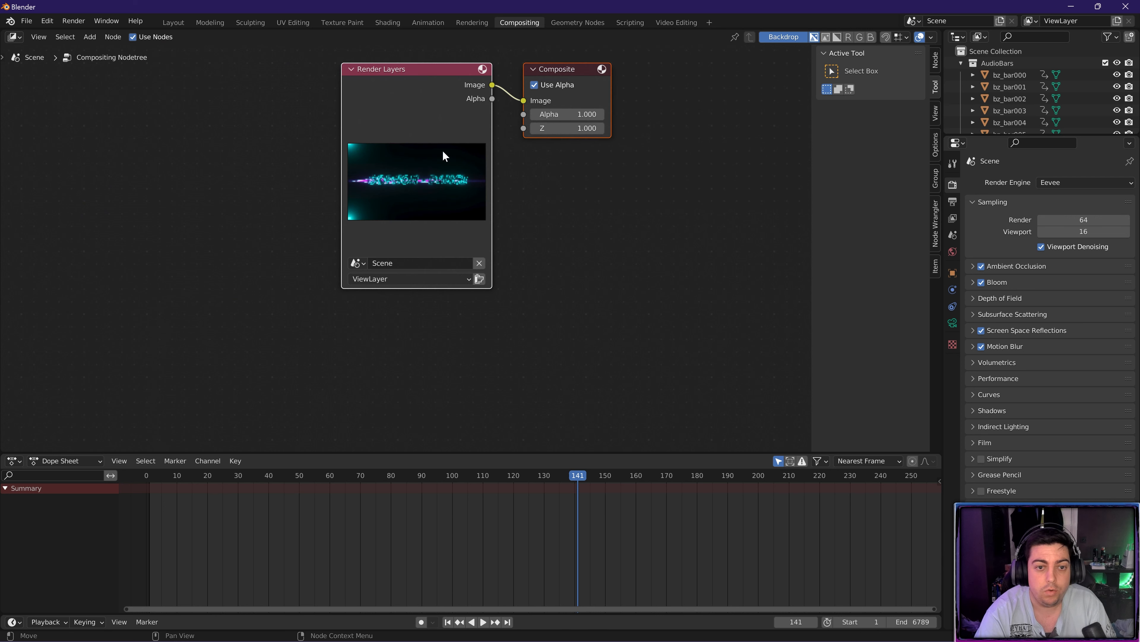
left_click_drag(417, 68, 139, 116)
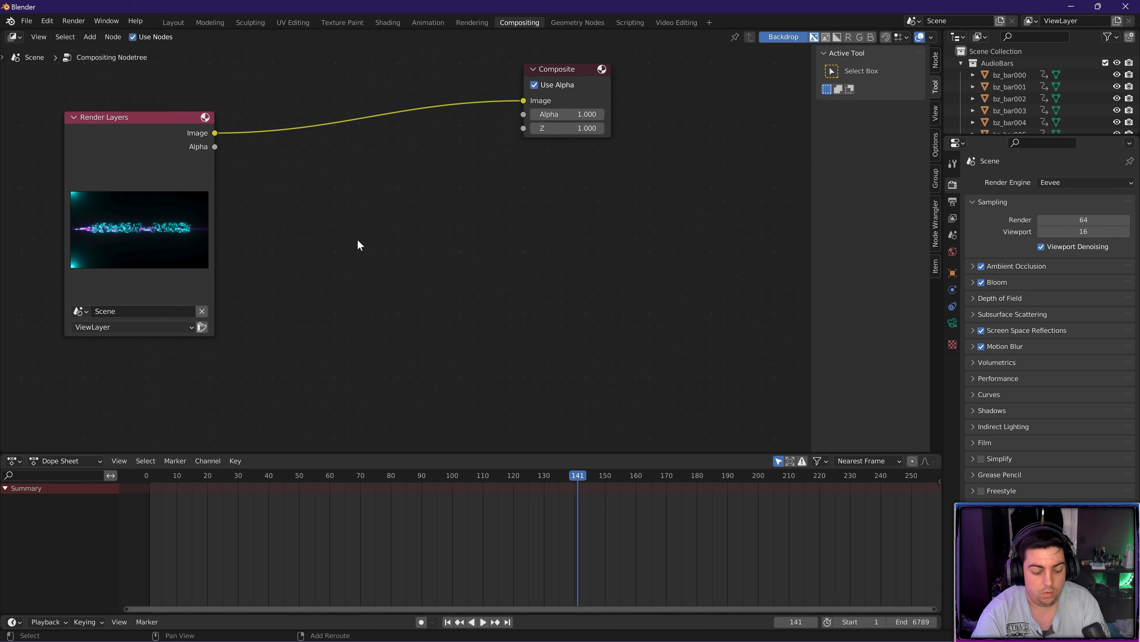
type("viewr")
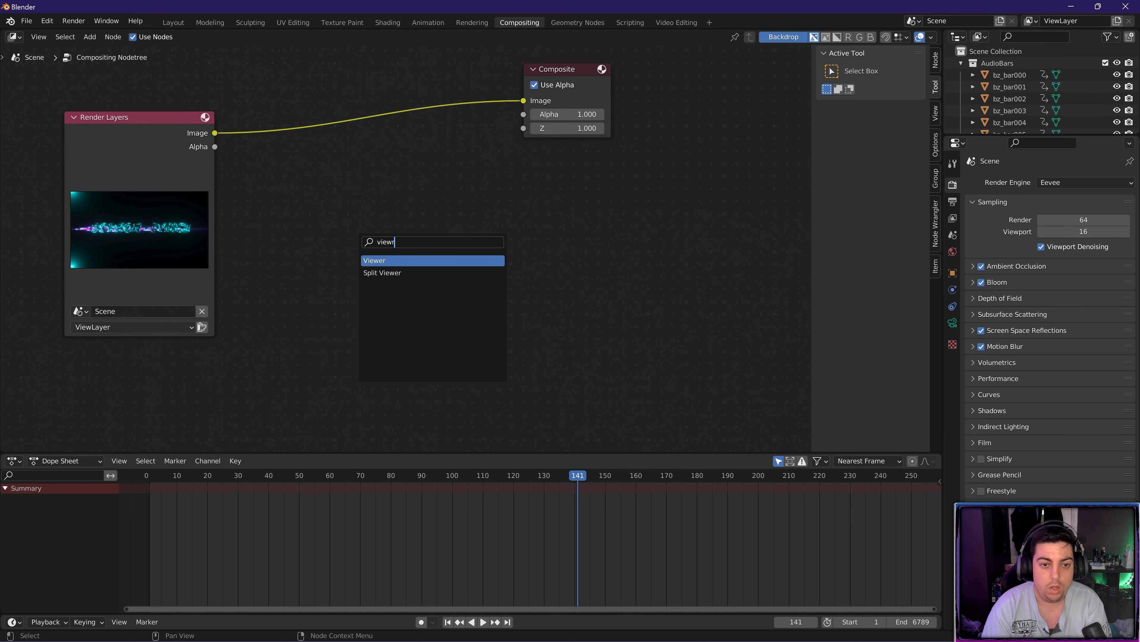
left_click(374, 260)
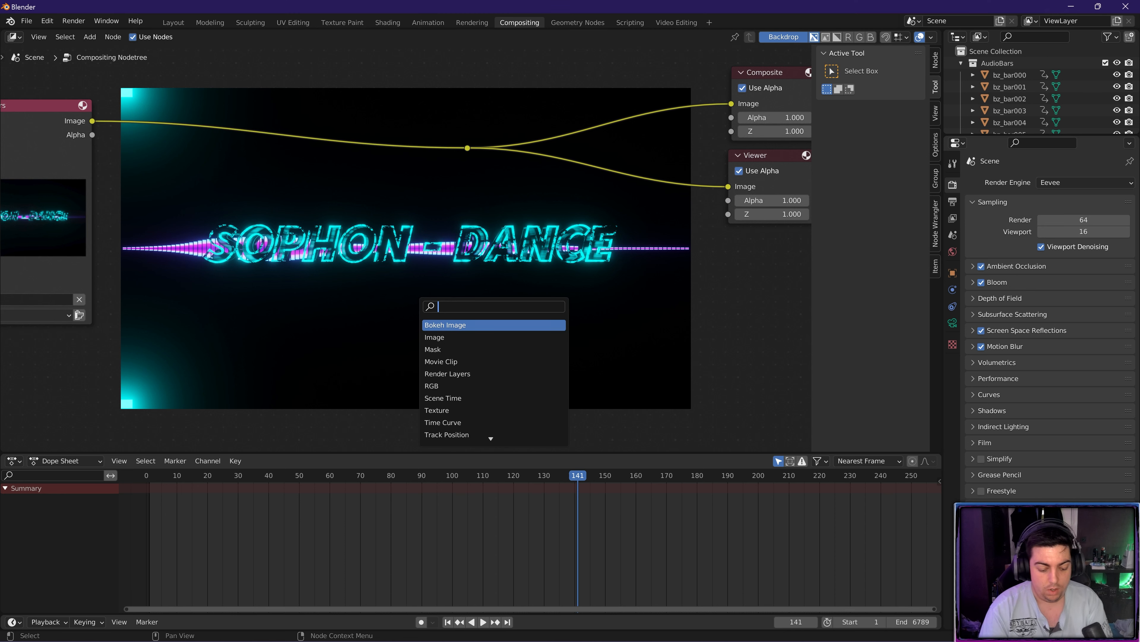
- Insert Glare and Lens Distortion nodes in sequence after the render in the compositor
type("g")
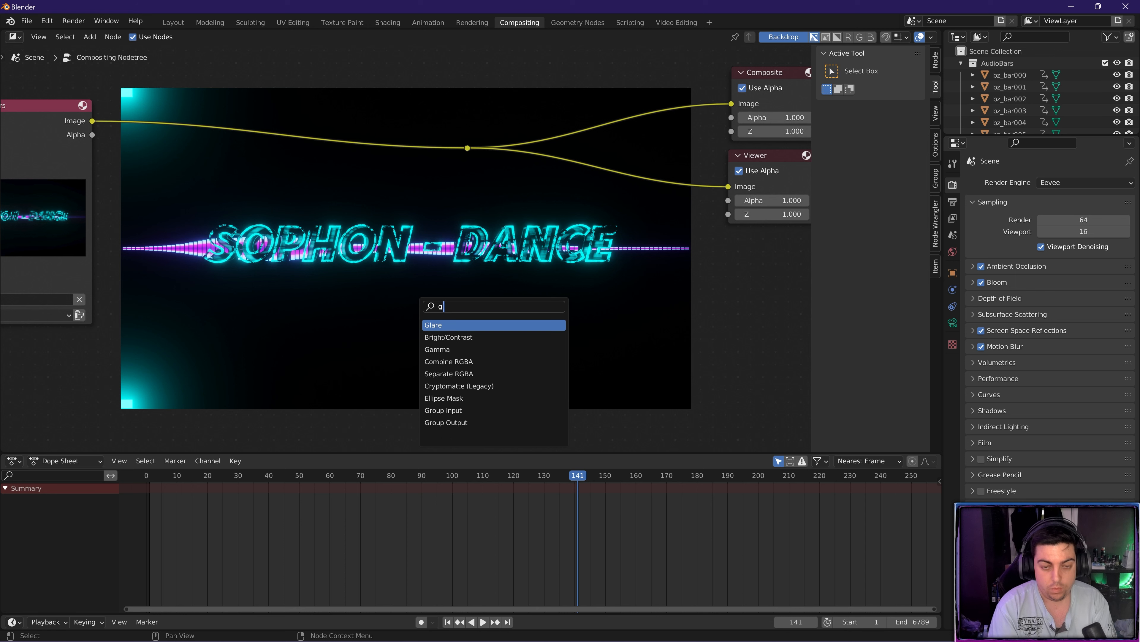
left_click(434, 324)
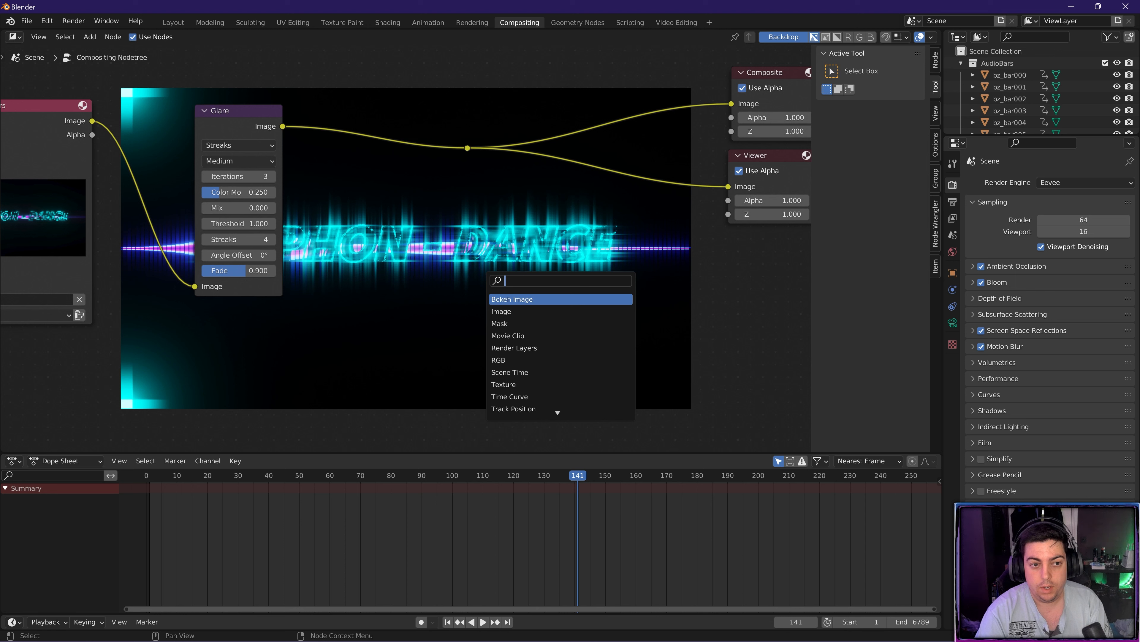
type("lens")
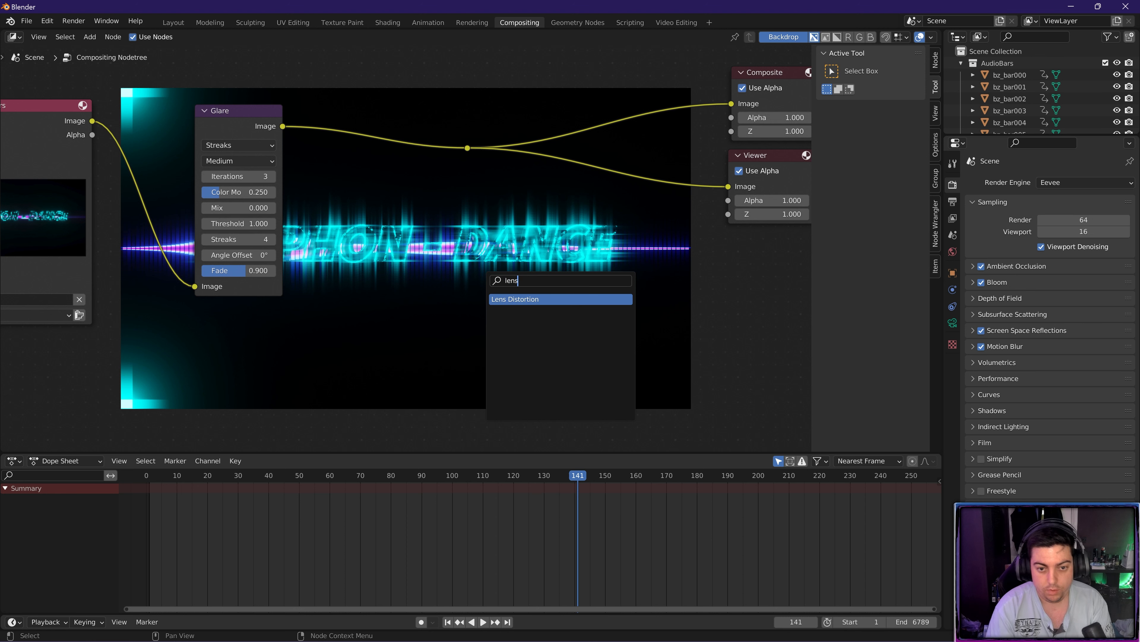
left_click(515, 298)
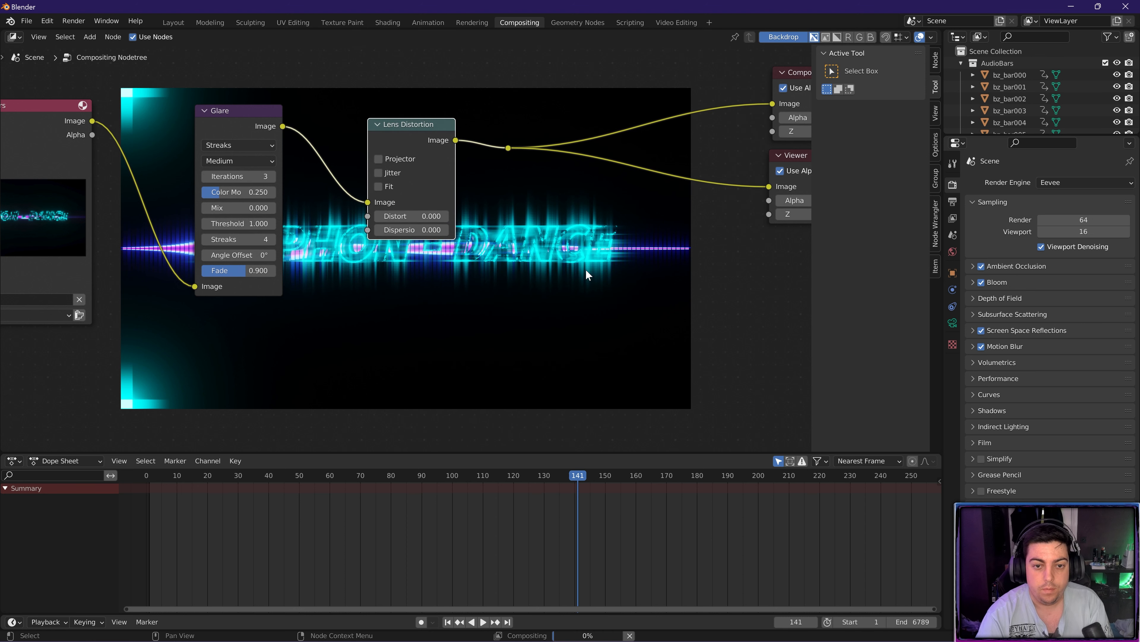
left_click_drag(411, 124, 456, 81)
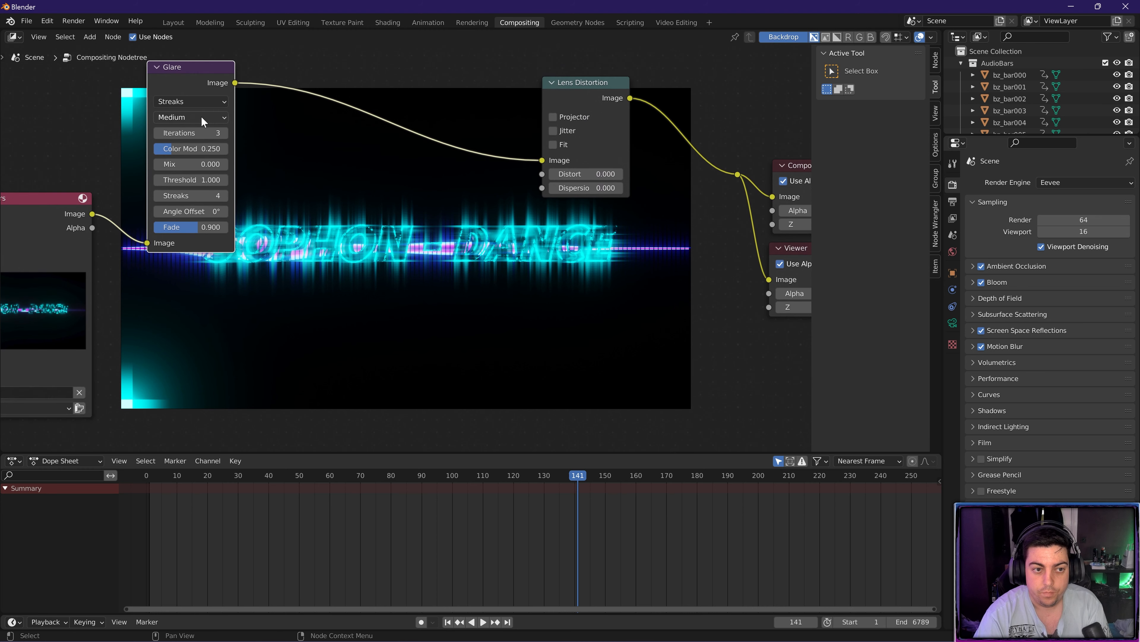
- Set the Glare node to Ghosts style, Low quality, mix -0.7
left_click(189, 101)
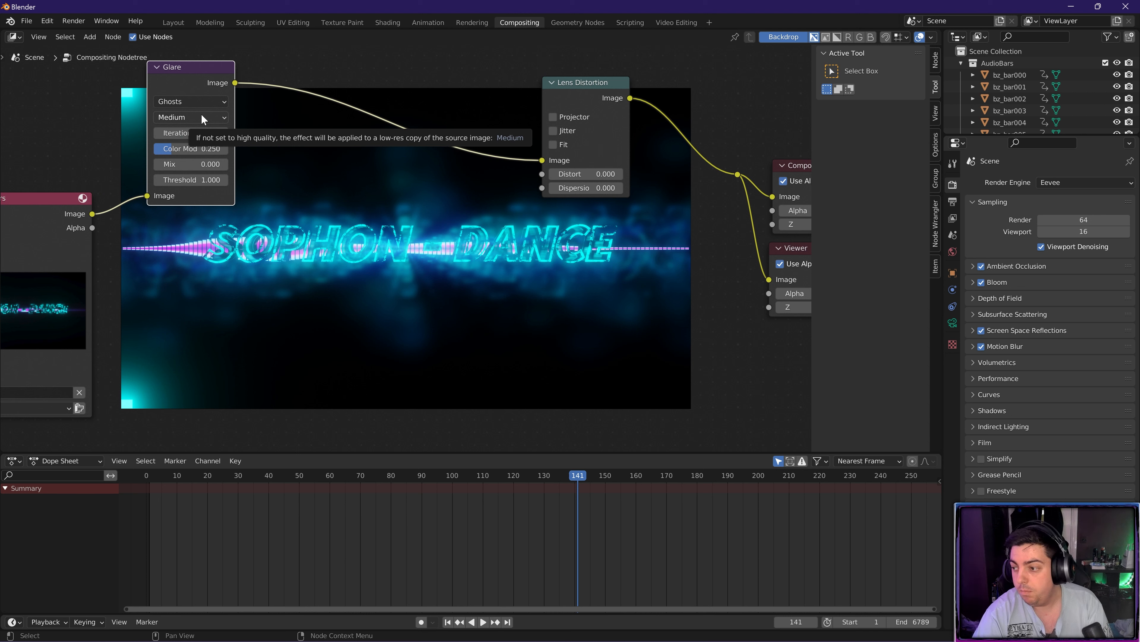
left_click(189, 117)
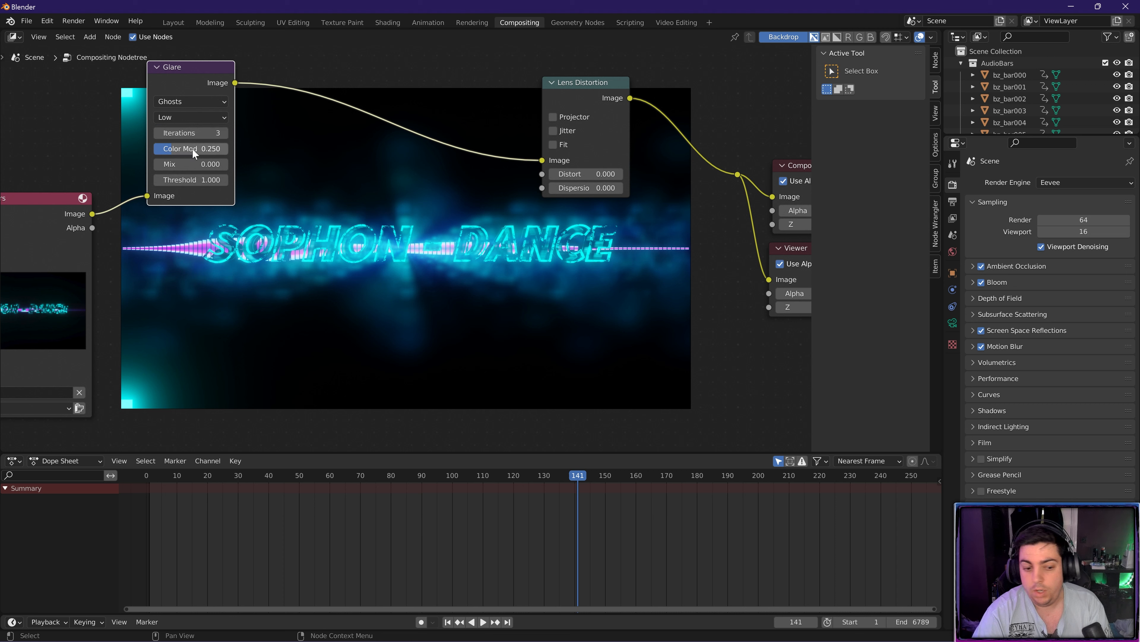
mouse_move(192, 149)
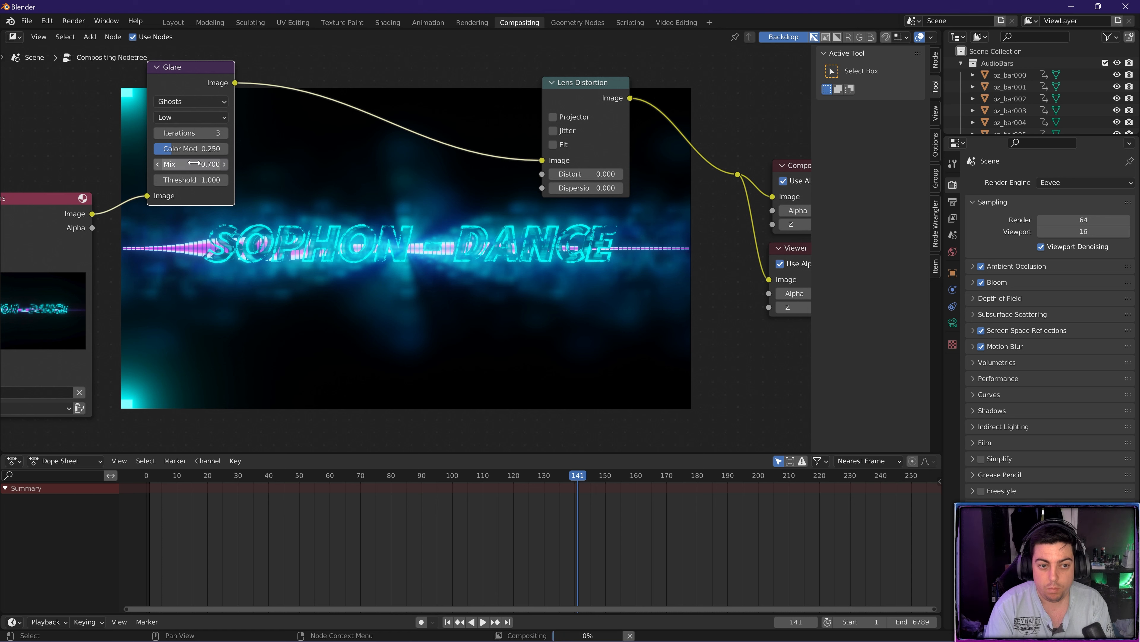
left_click_drag(211, 164, 168, 163)
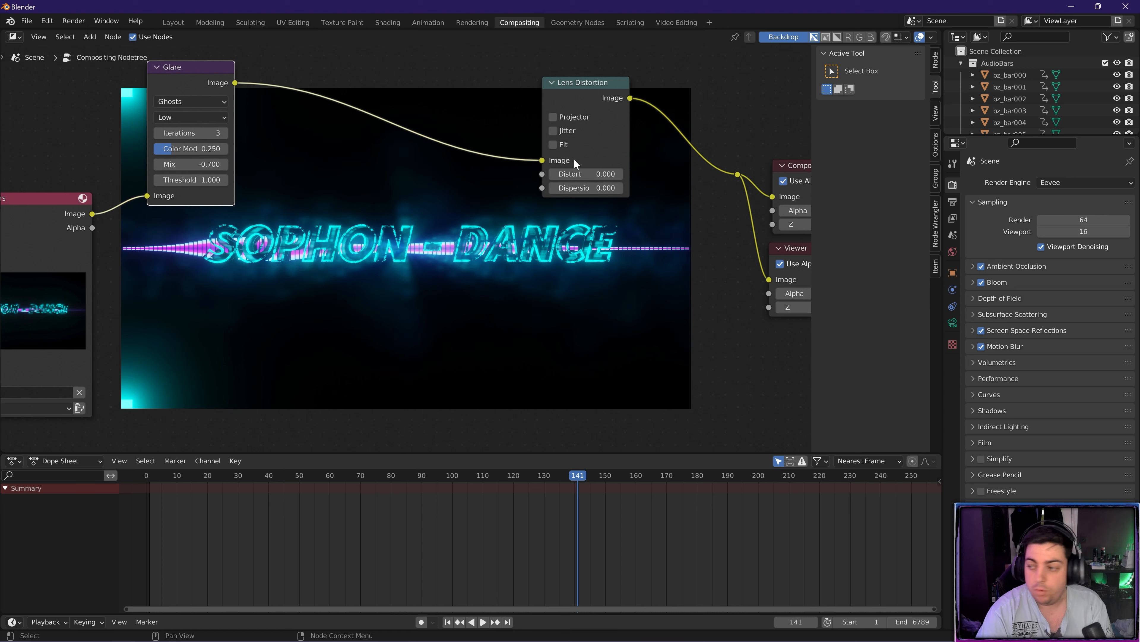
- Enable Jitter and Fit on Lens Distortion with Distort -0.1 and Dispersion 0.2, then preview a later frame
left_click(553, 130)
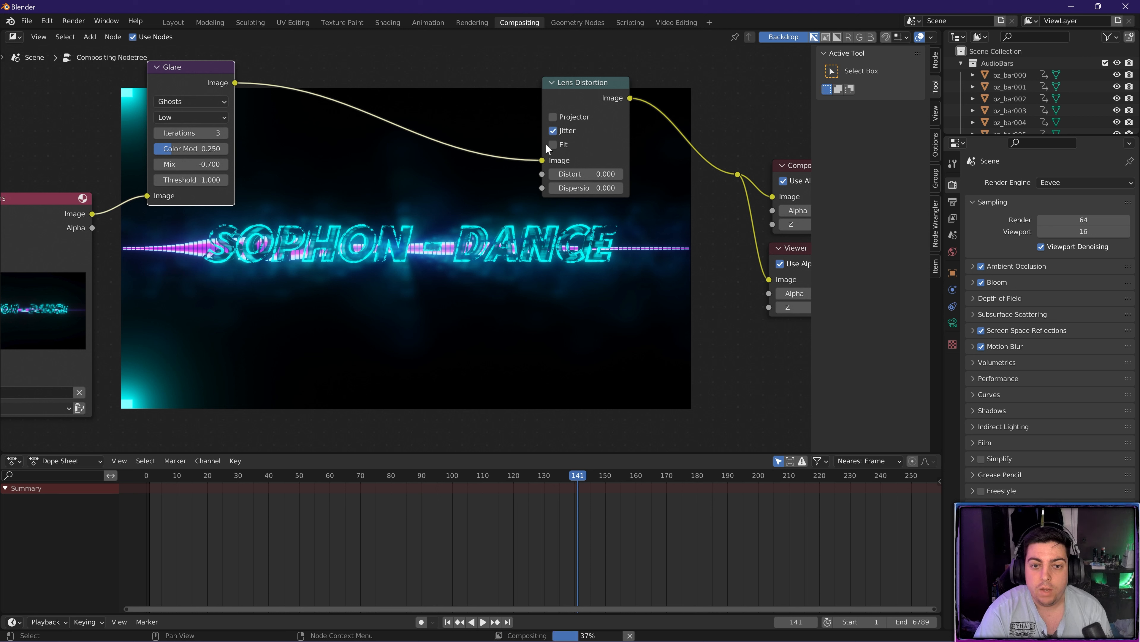
left_click(553, 144)
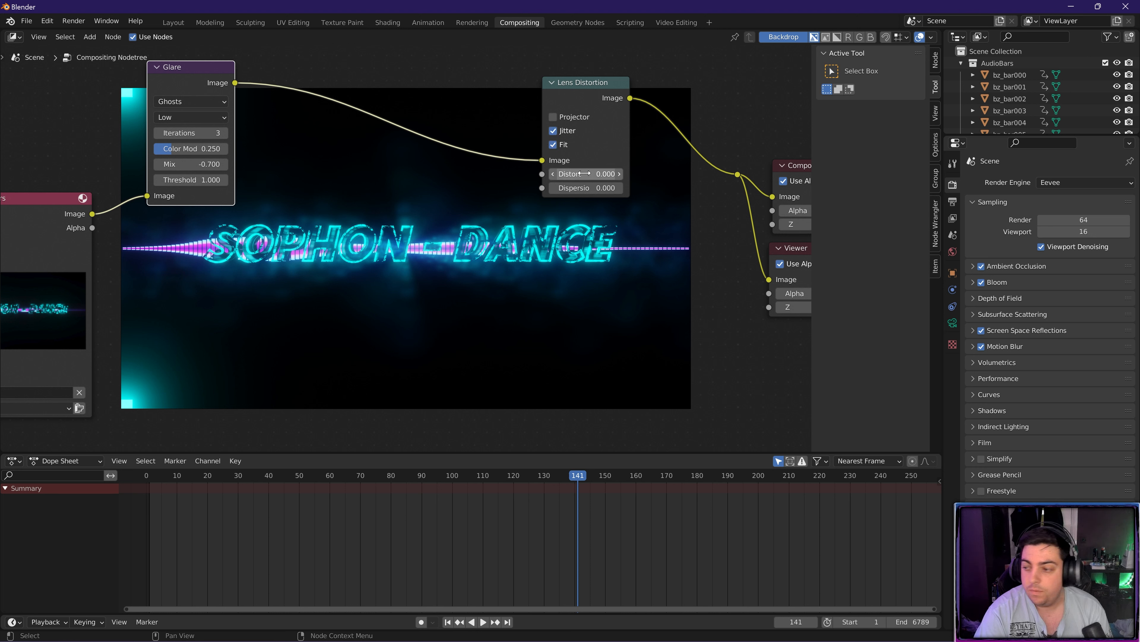
double_click(586, 173)
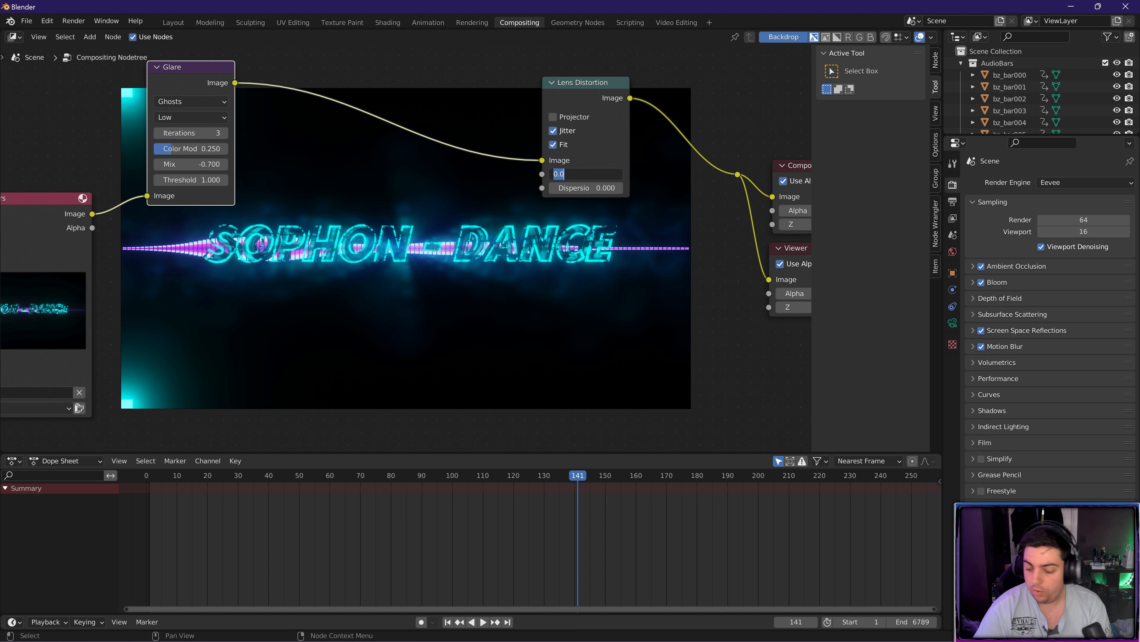
type("0.100")
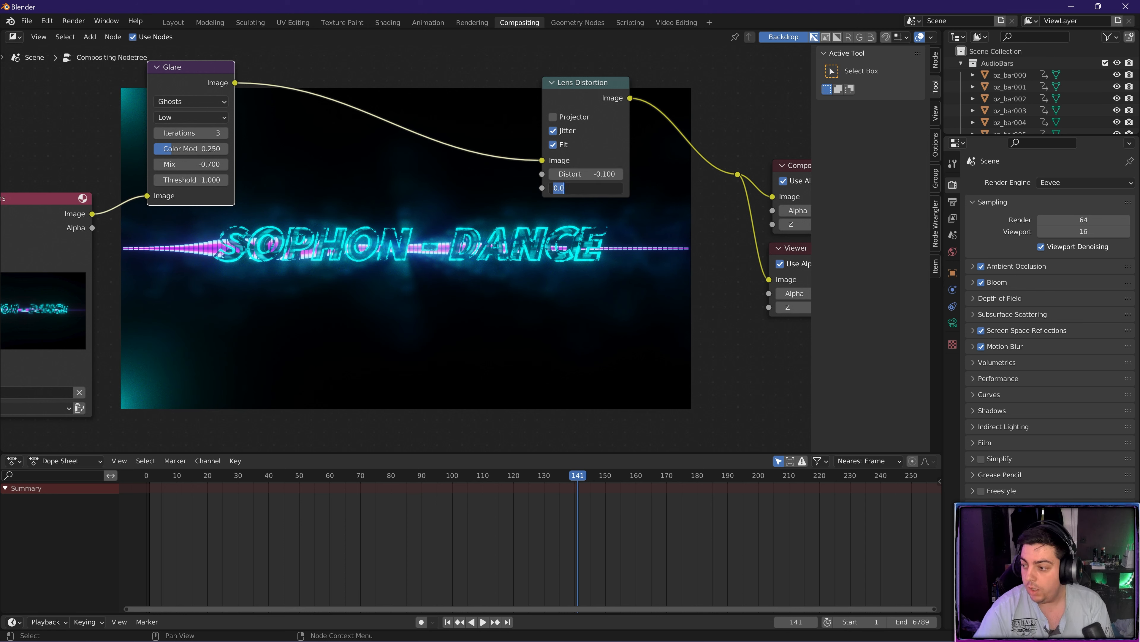
type(".200")
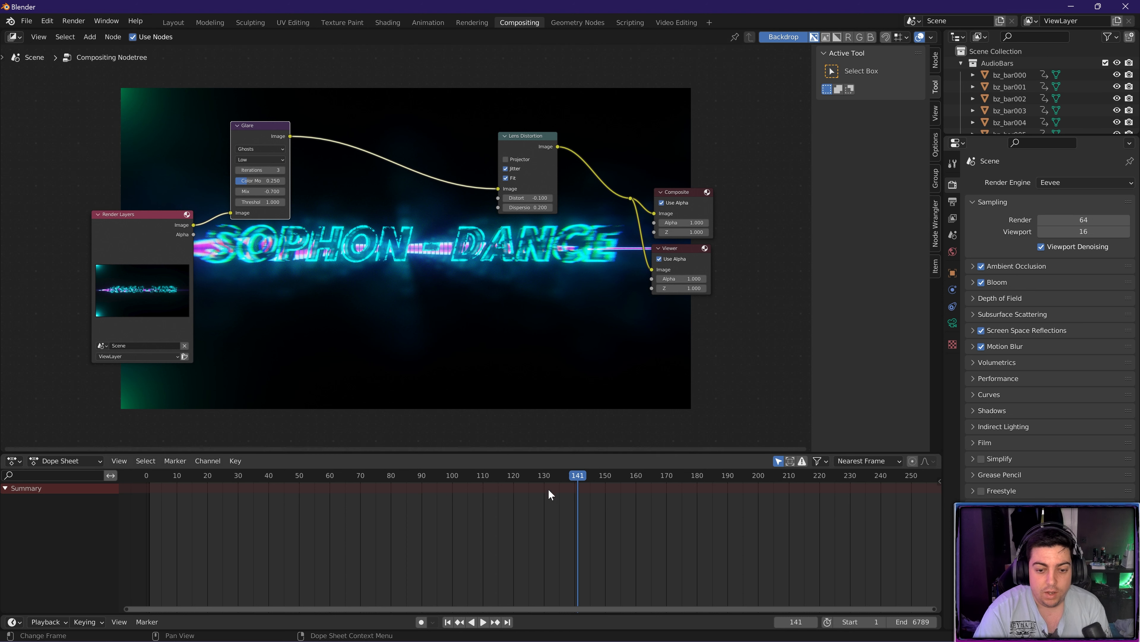
left_click(702, 476)
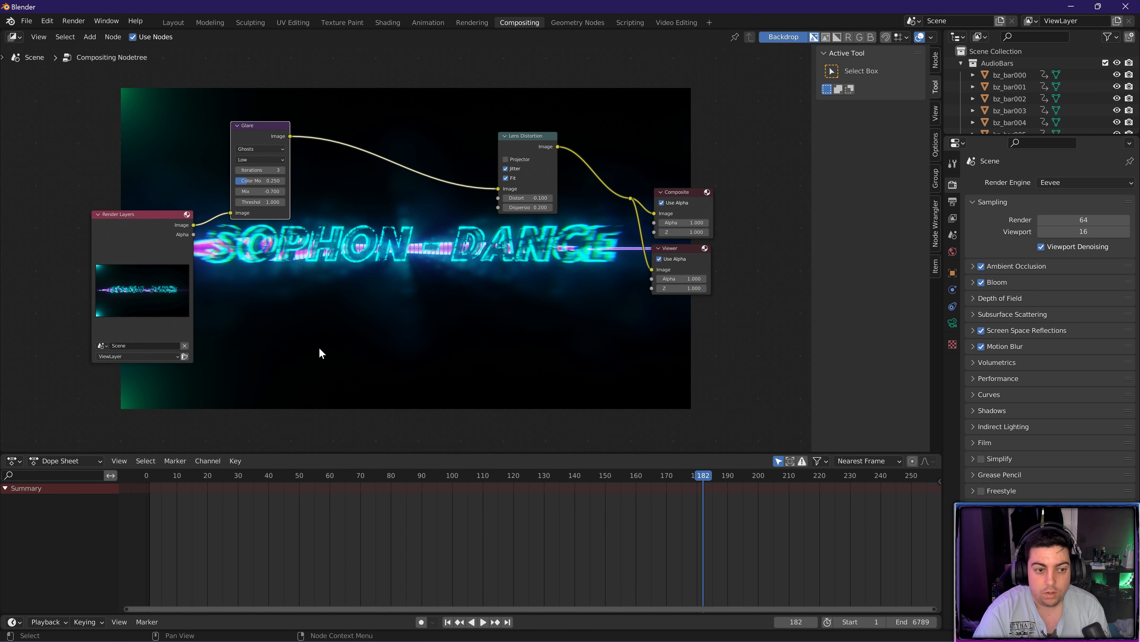
mouse_move(354, 85)
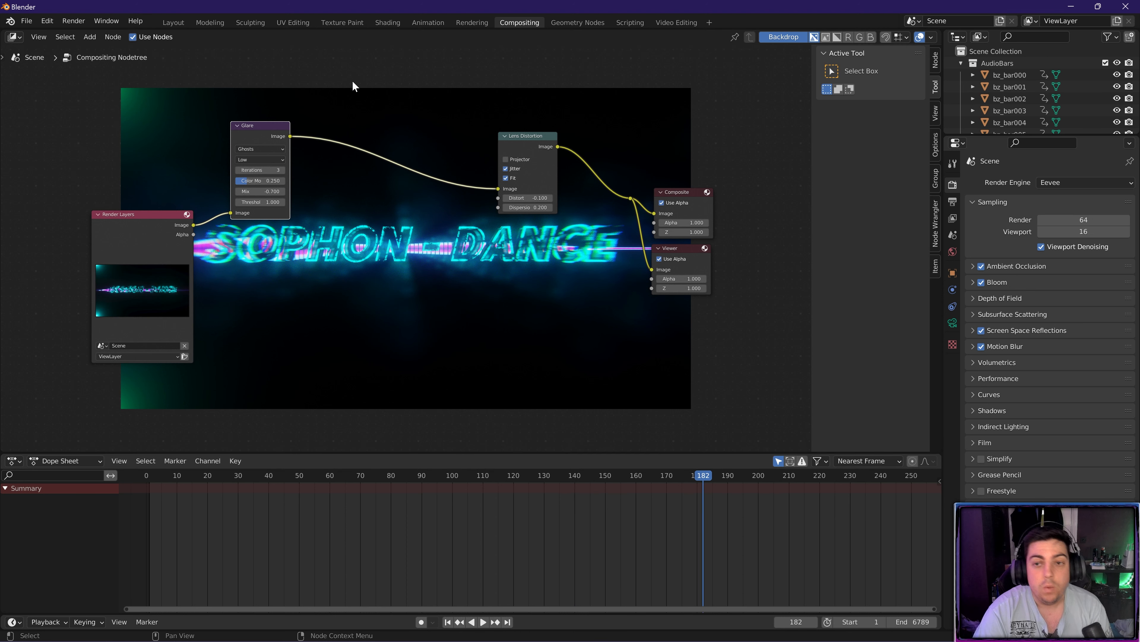
- Return to Layout and show the Output Properties to reach the file output settings
left_click(172, 22)
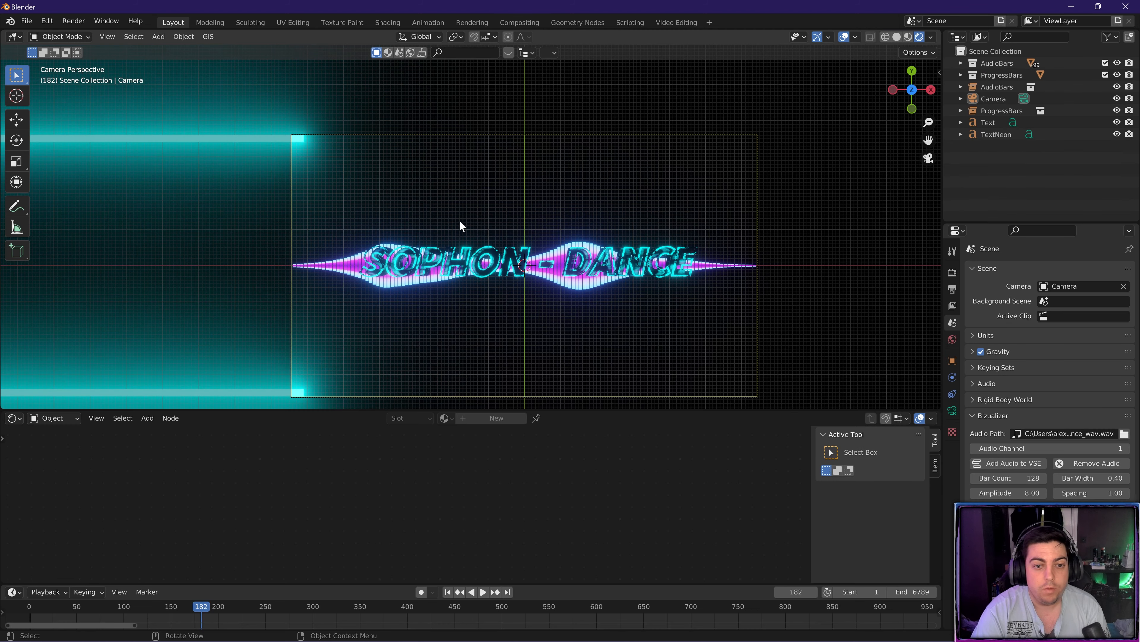
mouse_move(940, 367)
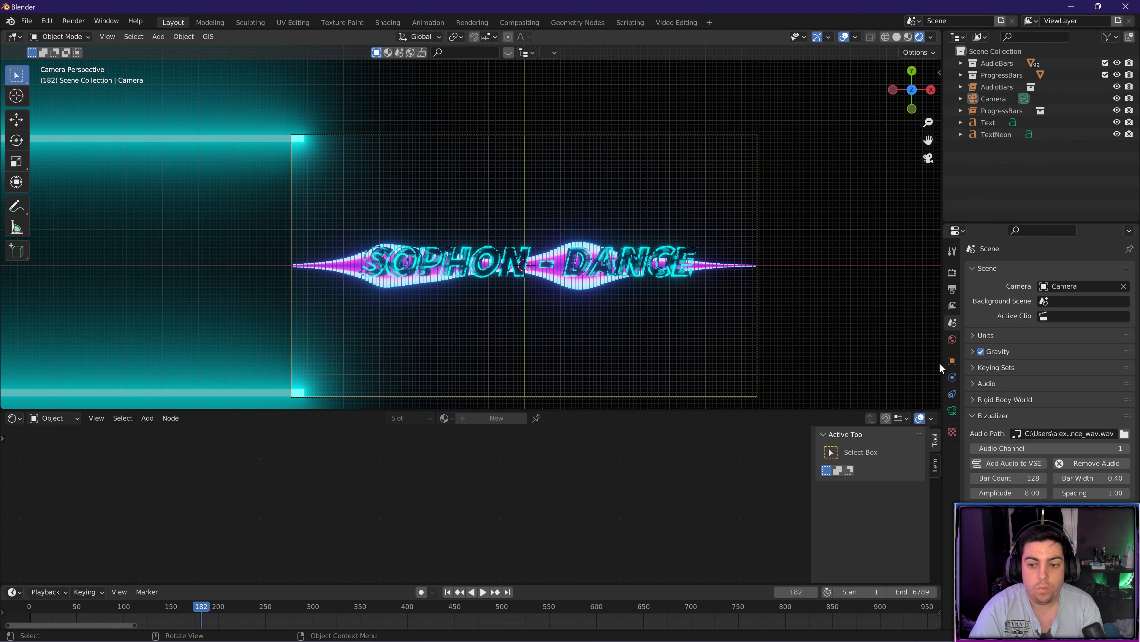
mouse_move(941, 350)
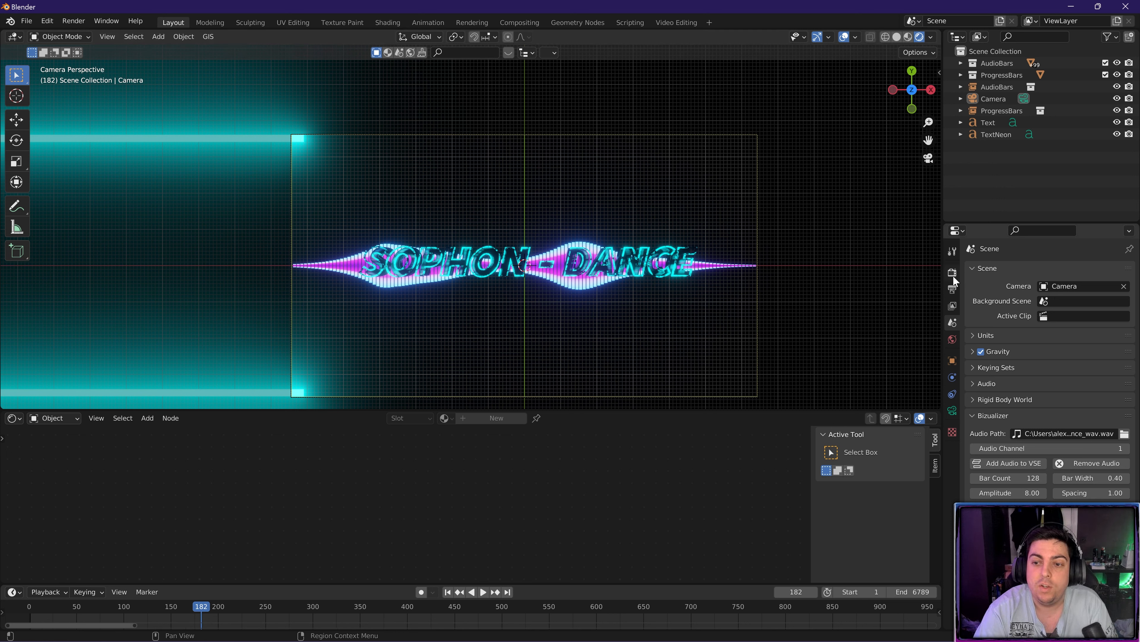
left_click(953, 272)
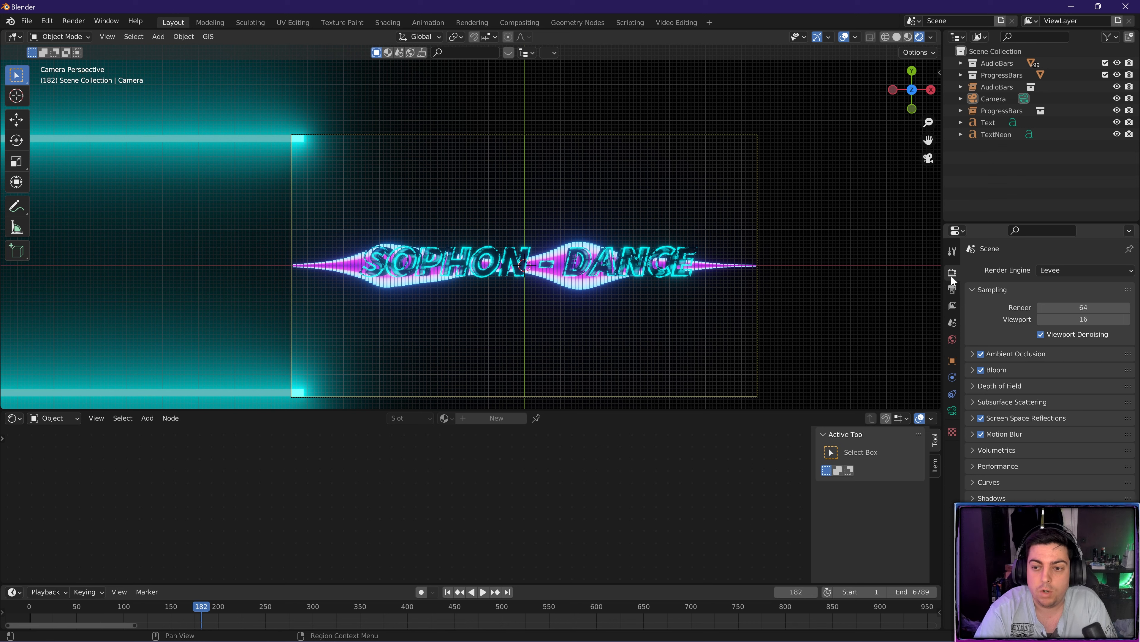
left_click(952, 287)
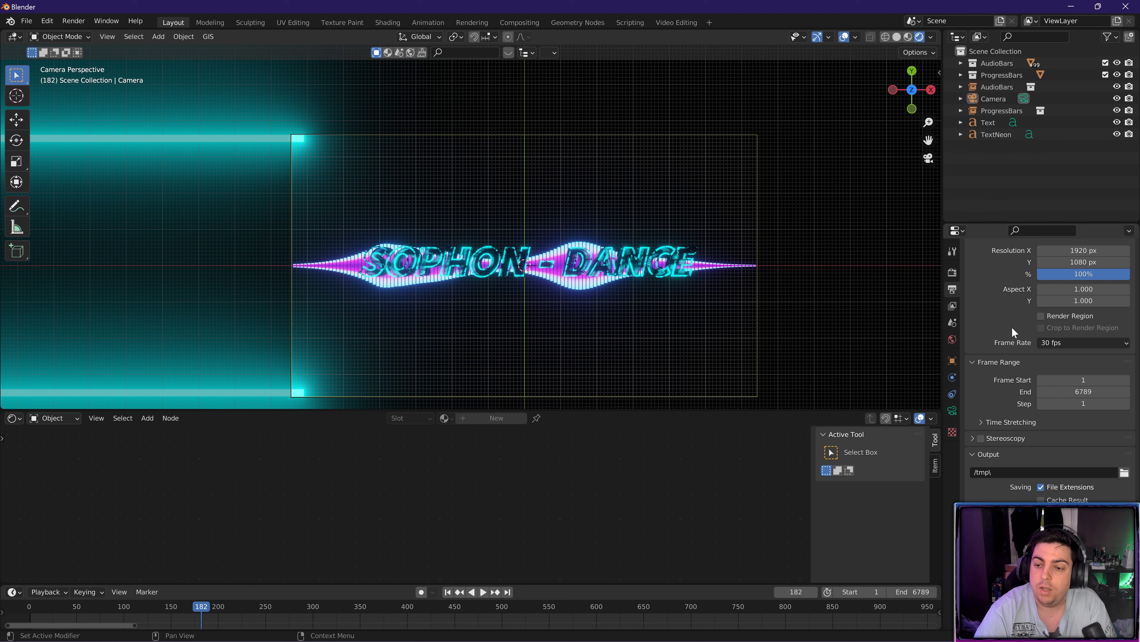
scroll("down", 3)
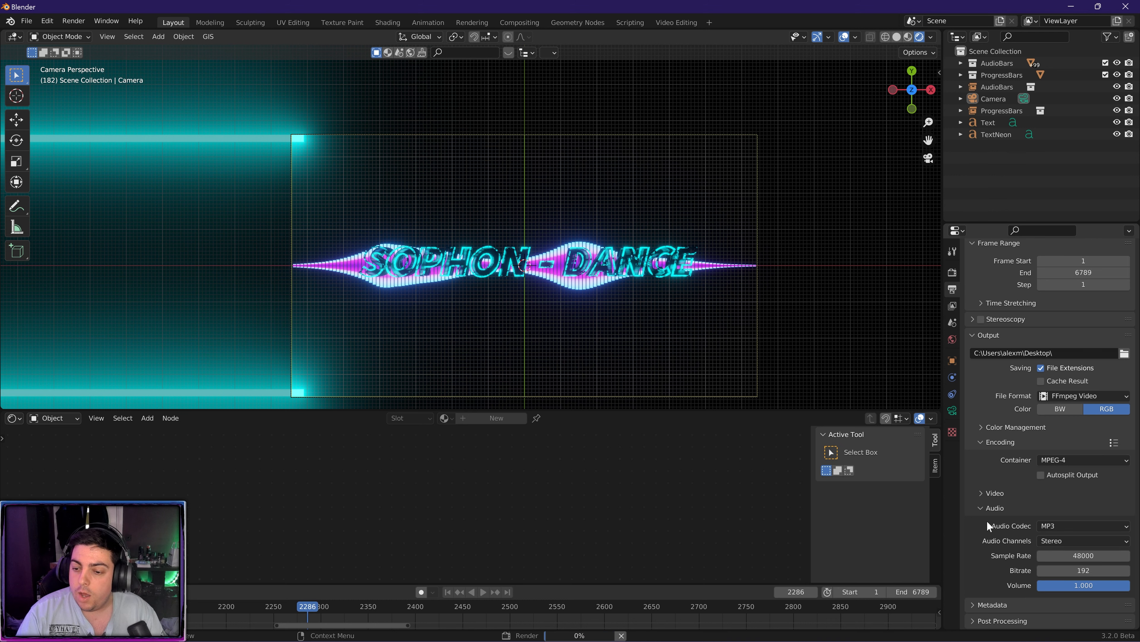
left_click(1083, 525)
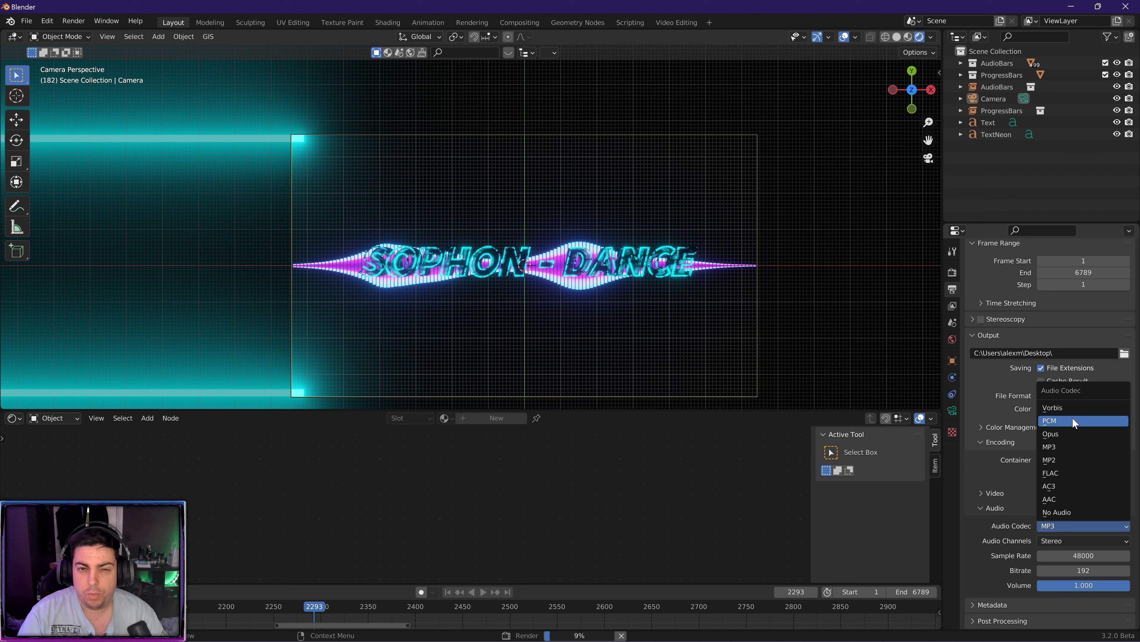
mouse_move(1066, 433)
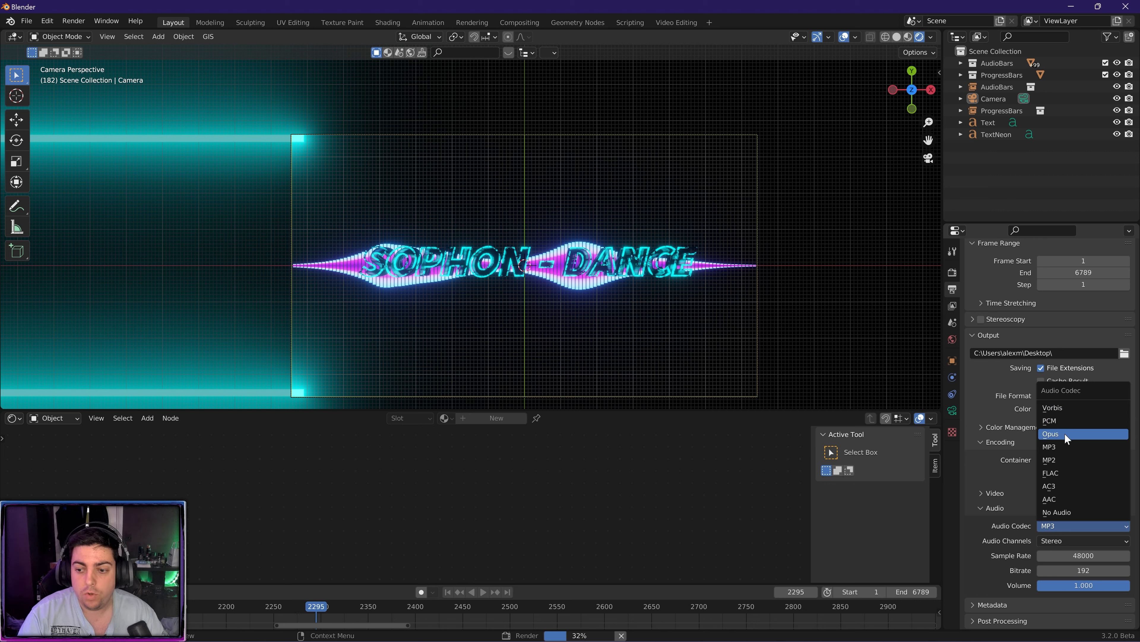
mouse_move(1069, 447)
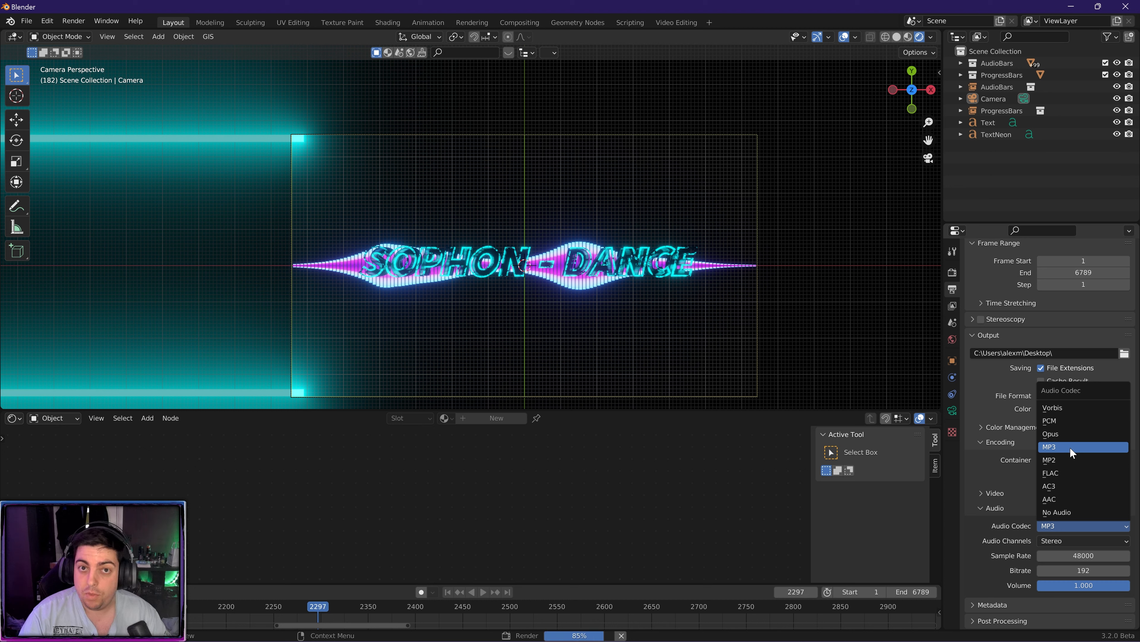
mouse_move(1064, 459)
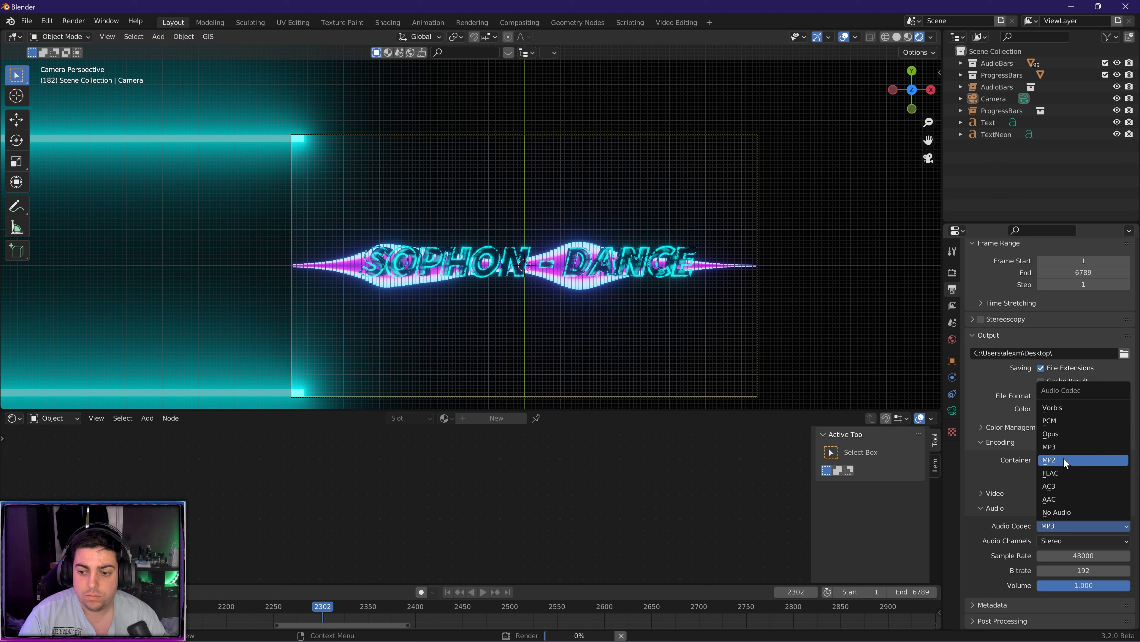
mouse_move(1084, 473)
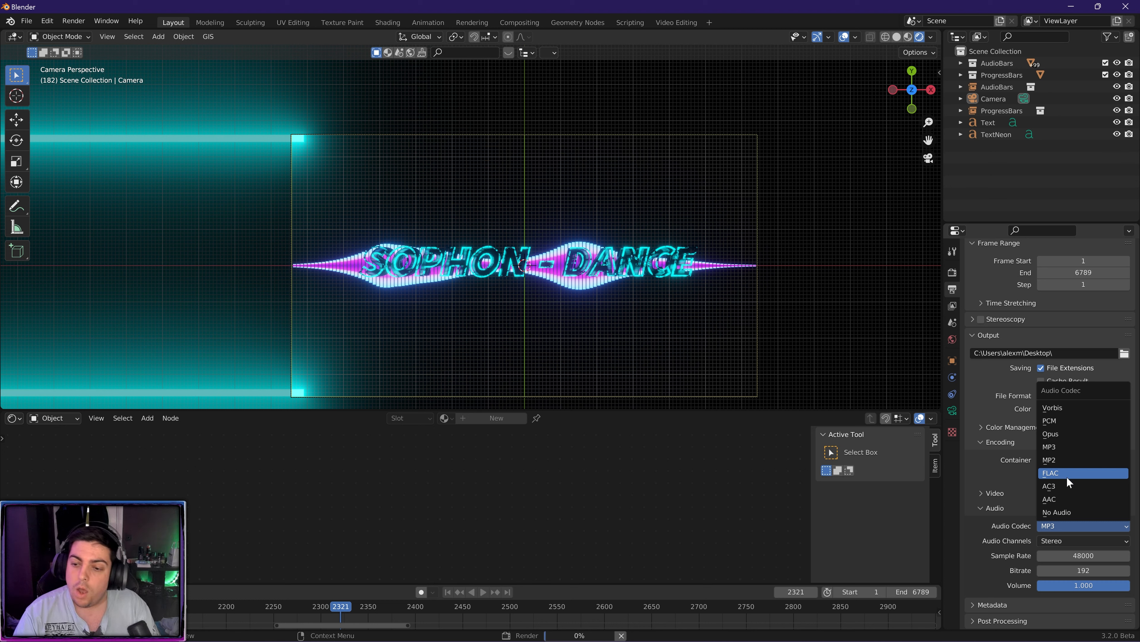
mouse_move(1050, 498)
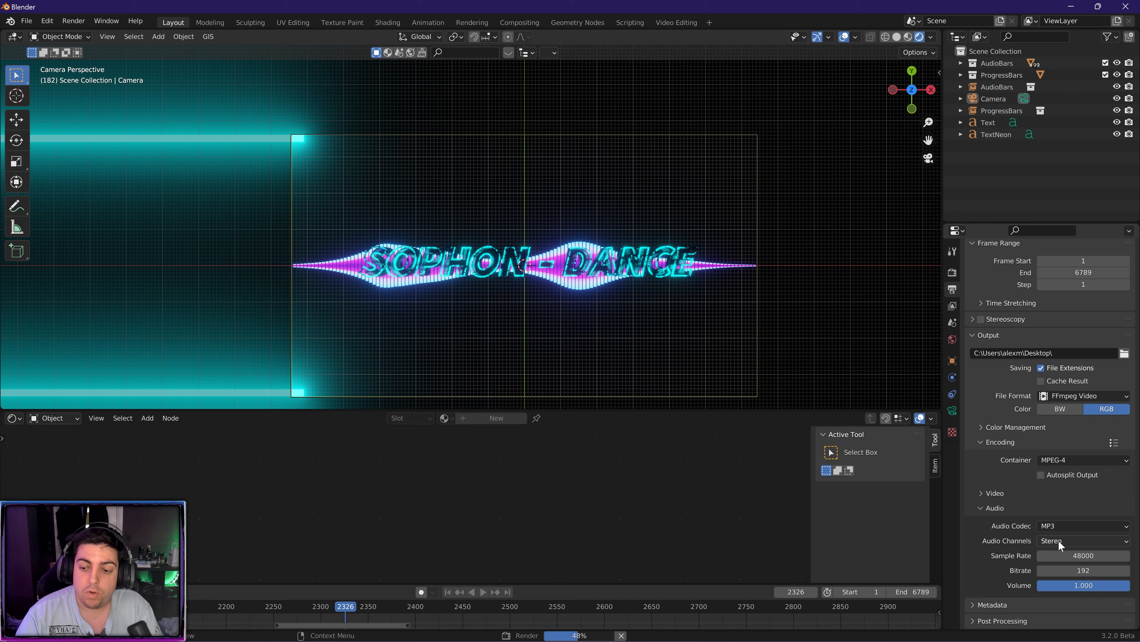
left_click(1083, 540)
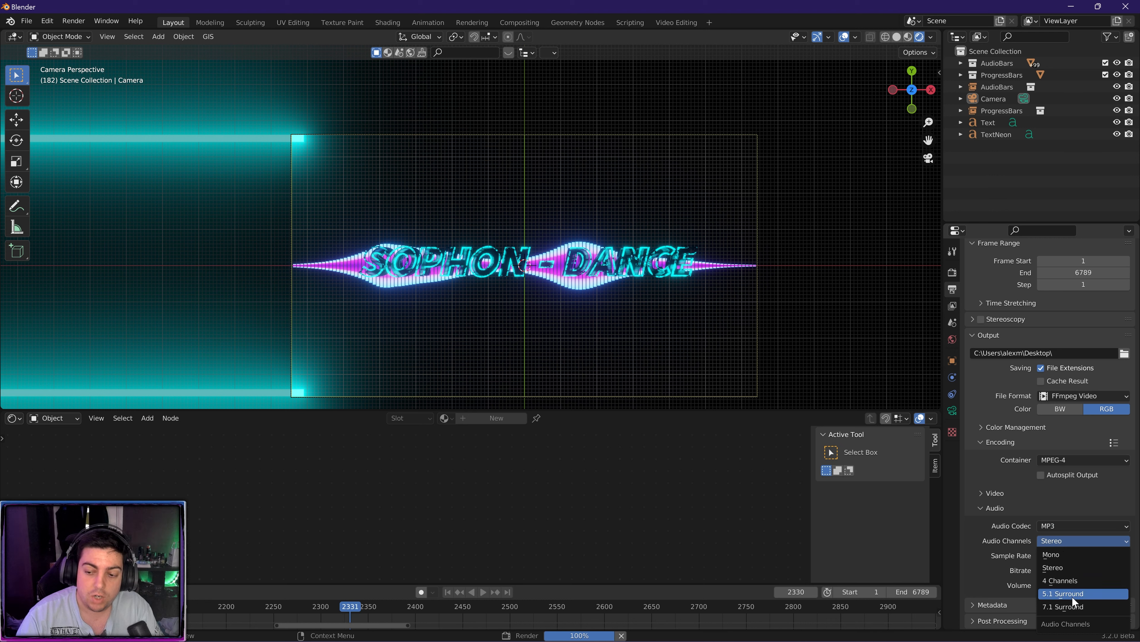
left_click(1052, 568)
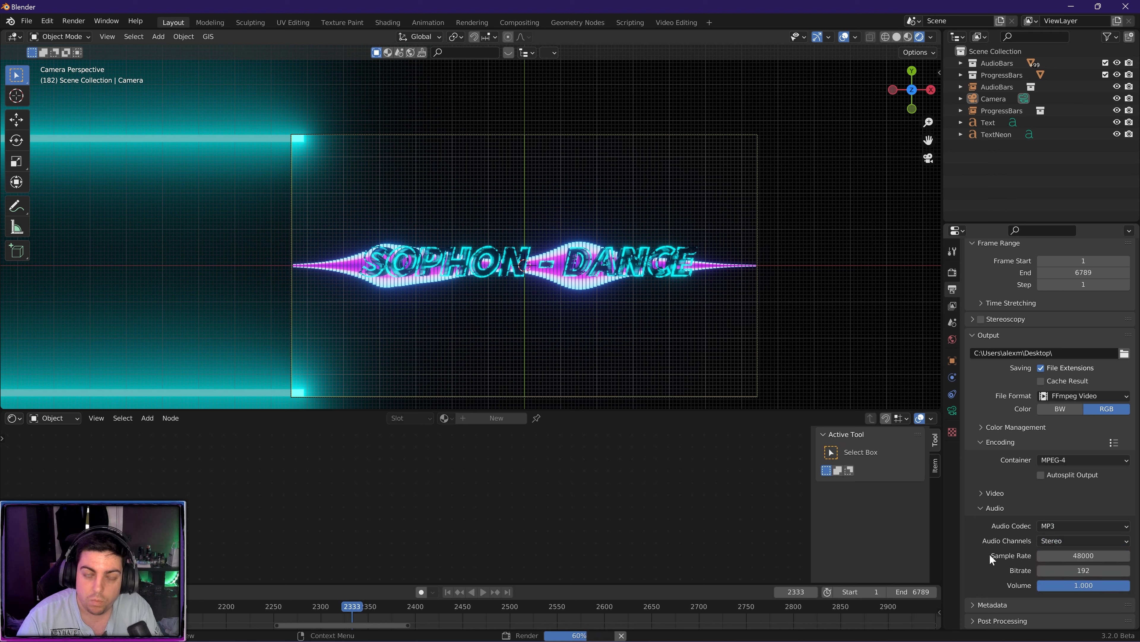